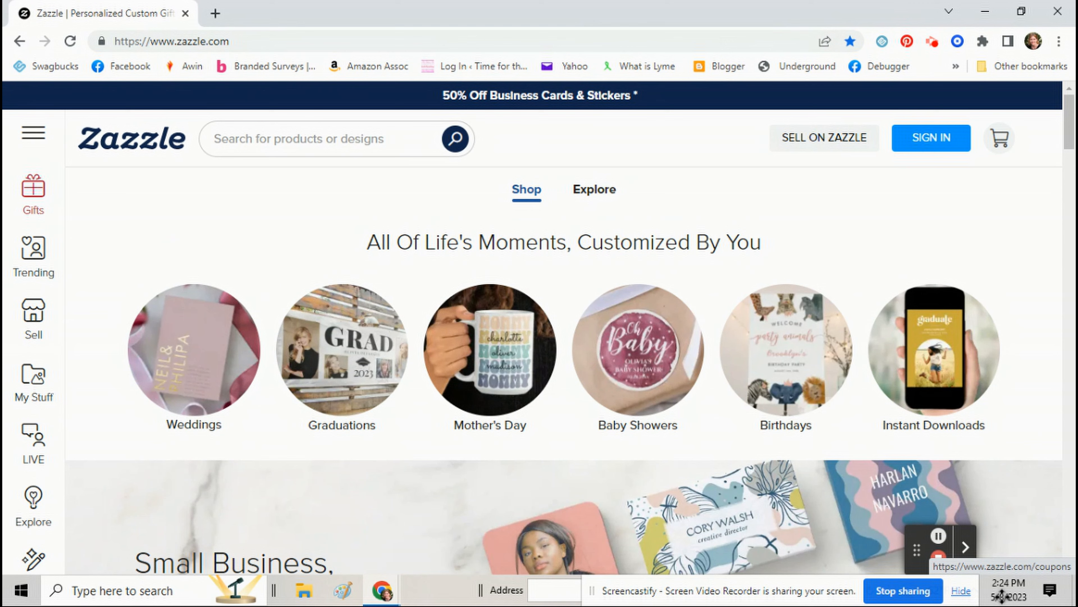
mouse_move(297, 367)
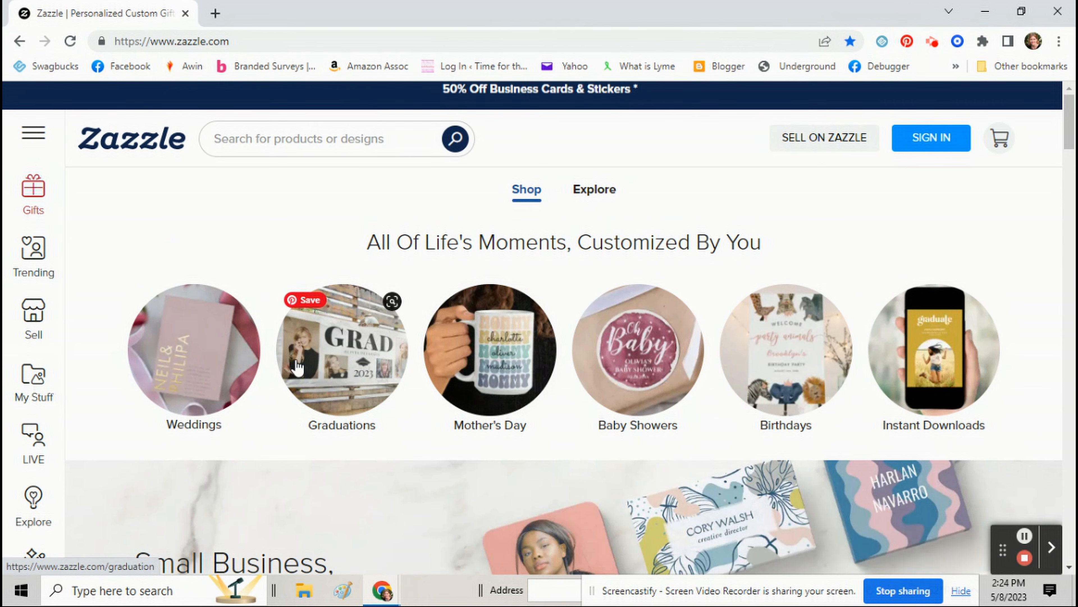
Browse from the Create menu to the blank Classic Mug and load it in the designer.
click(33, 537)
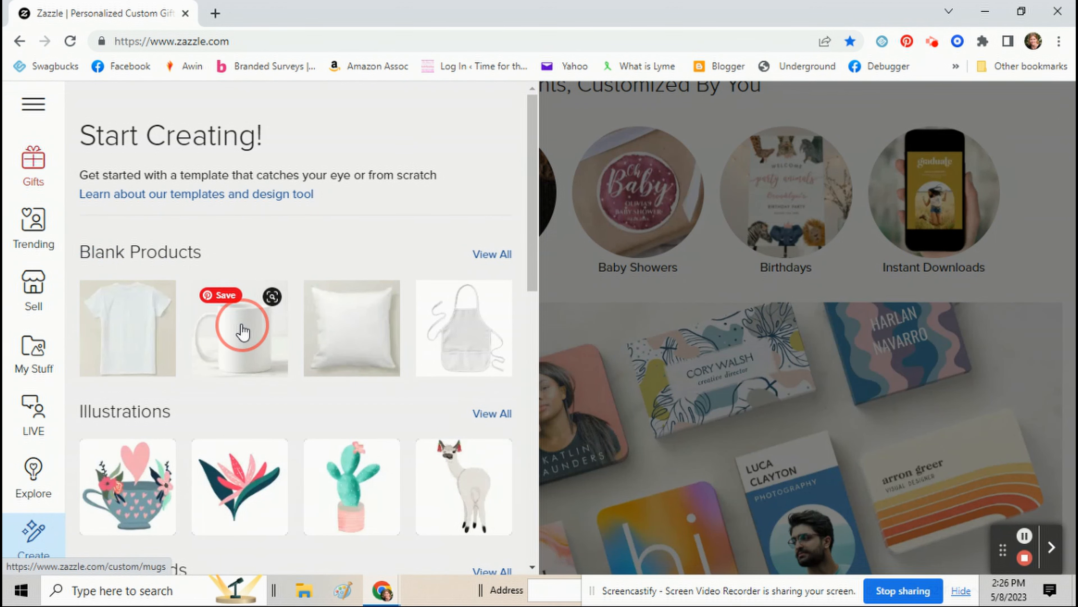
click(239, 328)
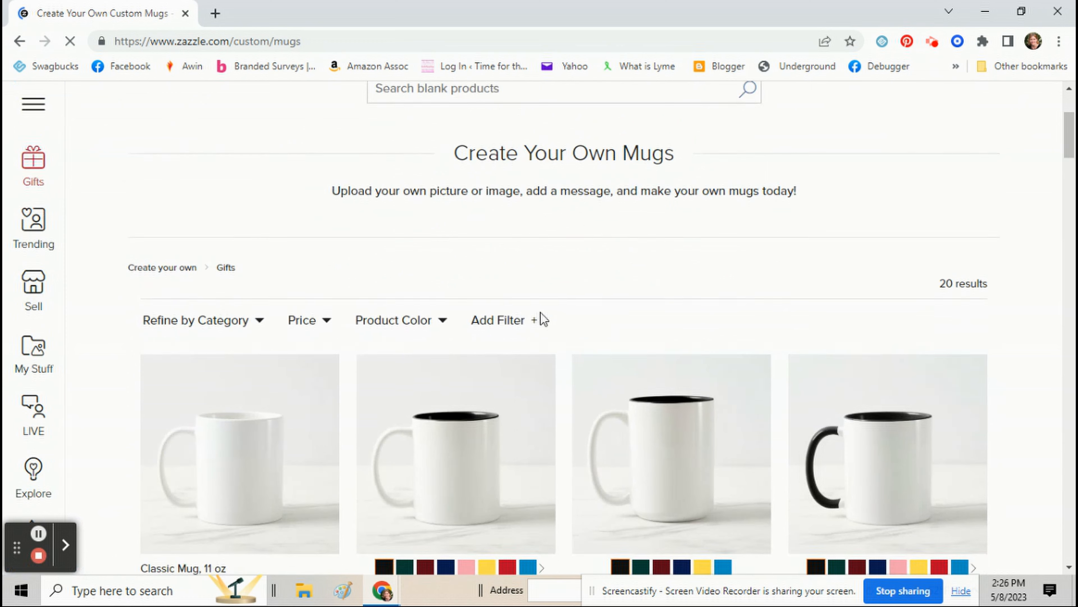
scroll(down, 3)
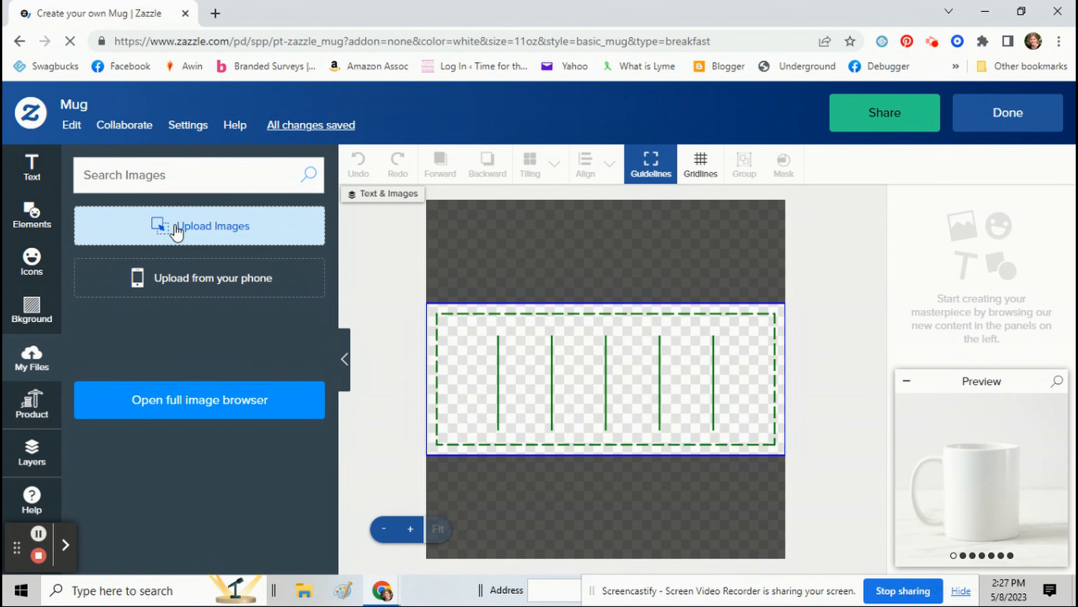
Place the turtle-with-bubbles image from My Files small at the left of the mug.
click(199, 226)
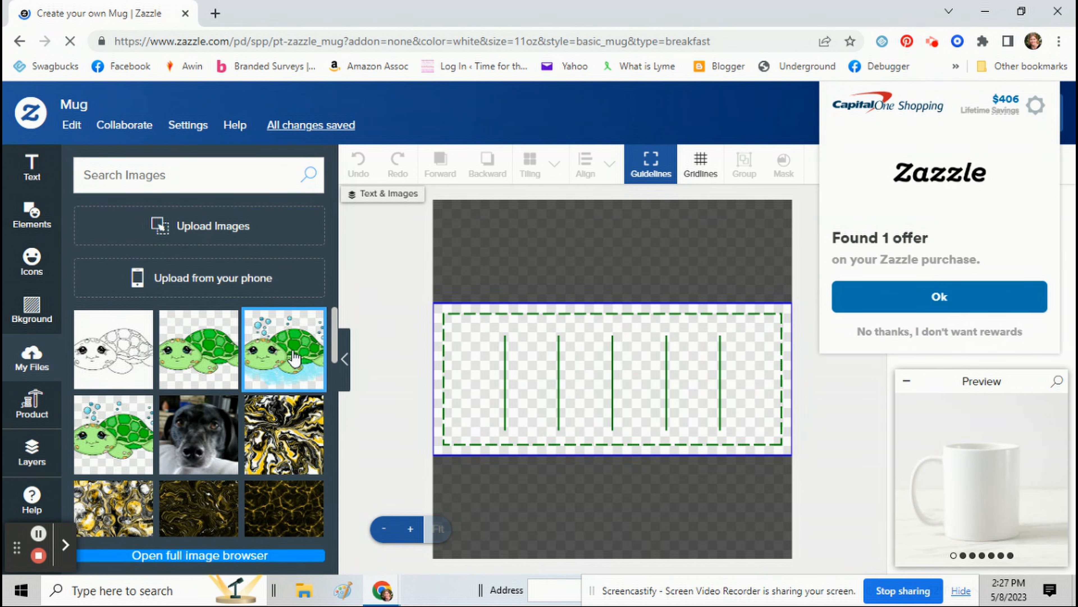
click(283, 349)
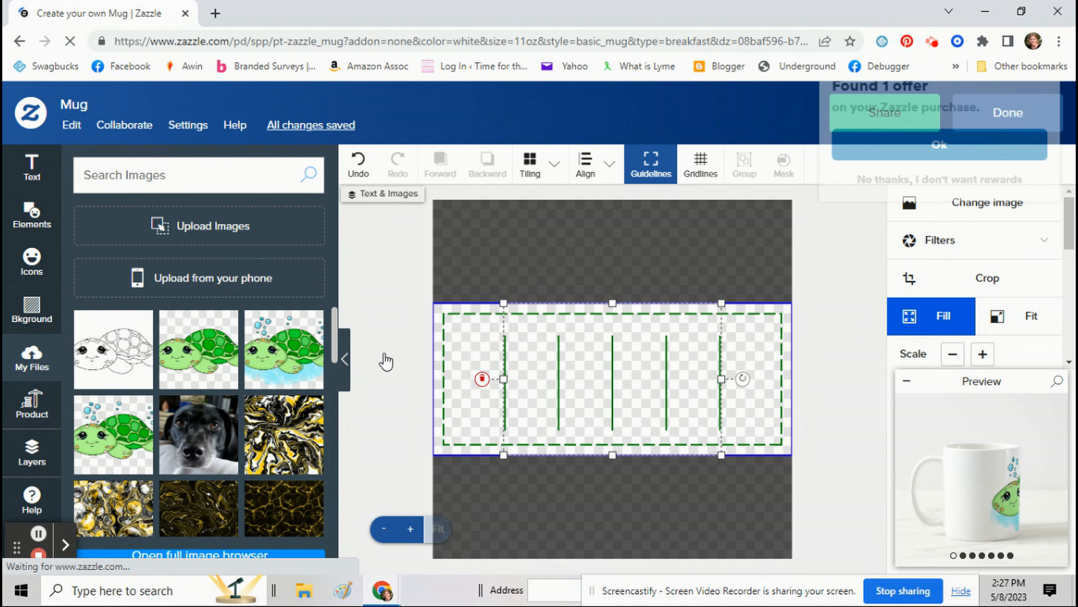
click(199, 349)
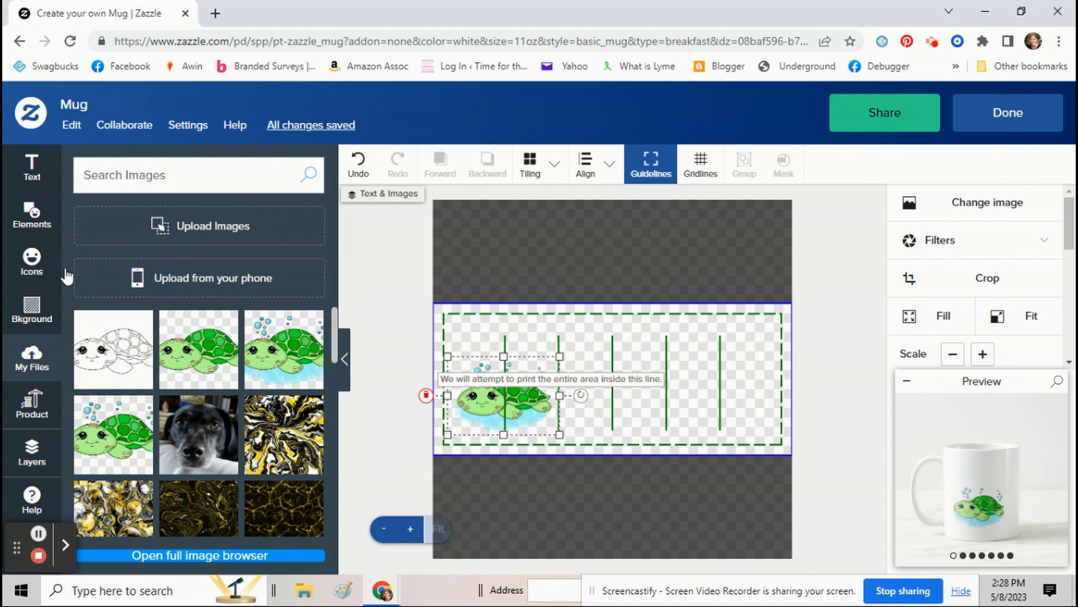
Add a new text element reading Katherine to the mug design.
click(31, 165)
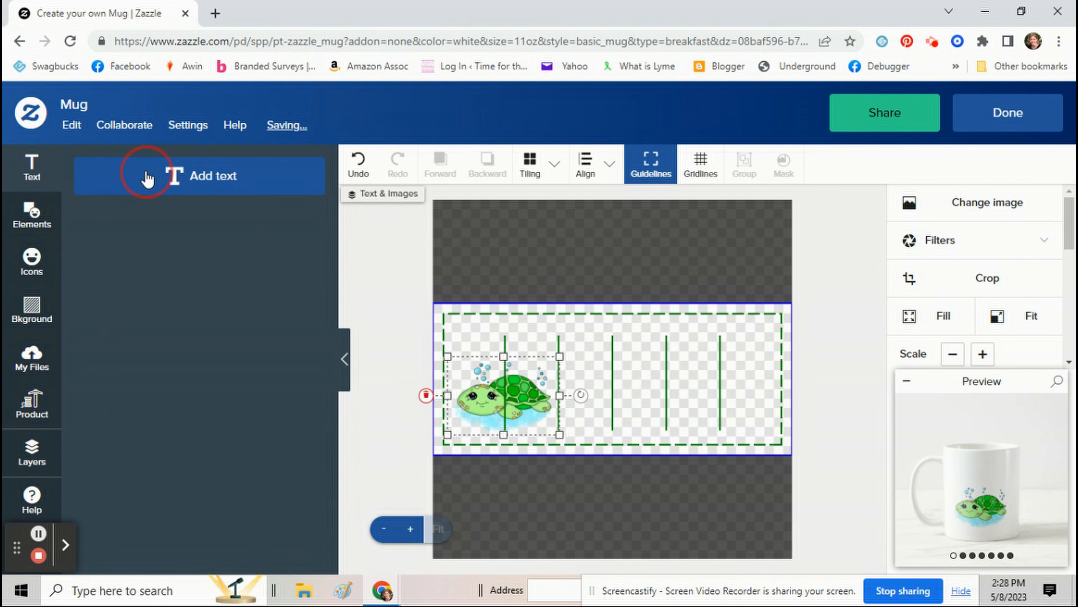
click(200, 175)
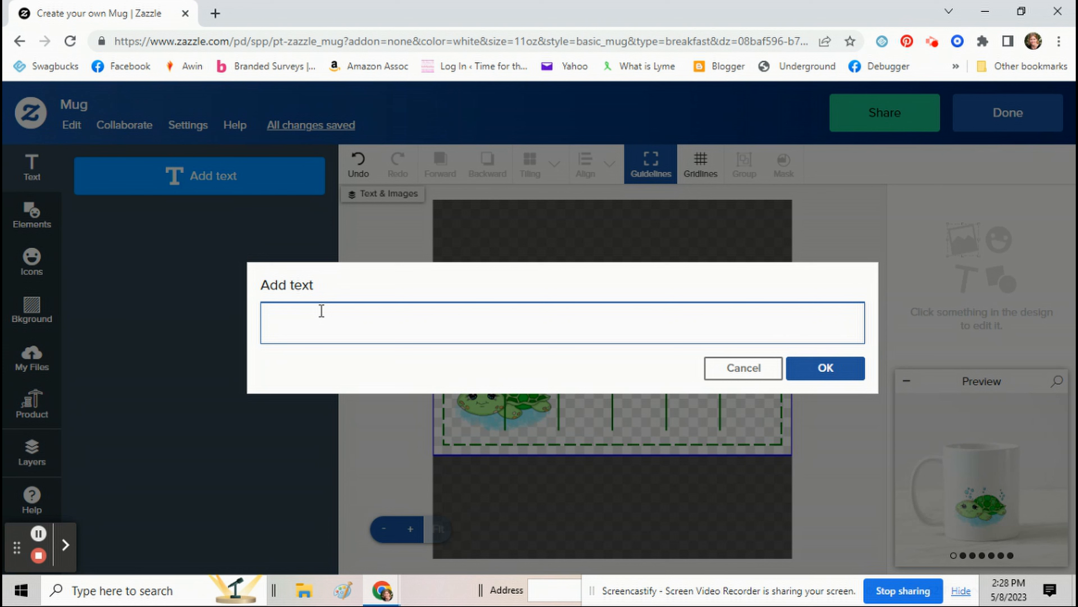
text(Katherine)
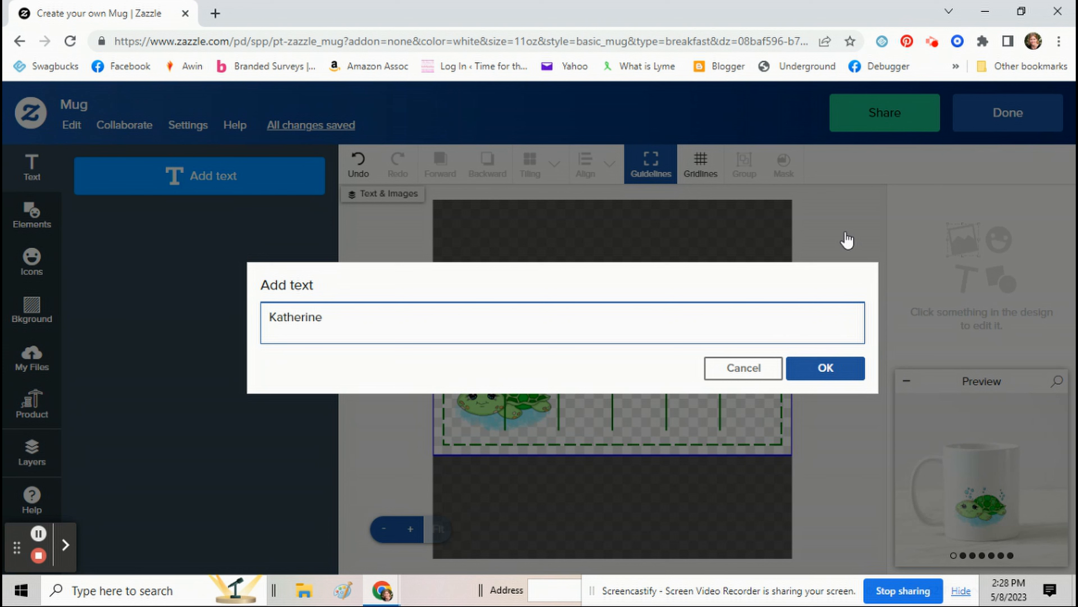
click(824, 368)
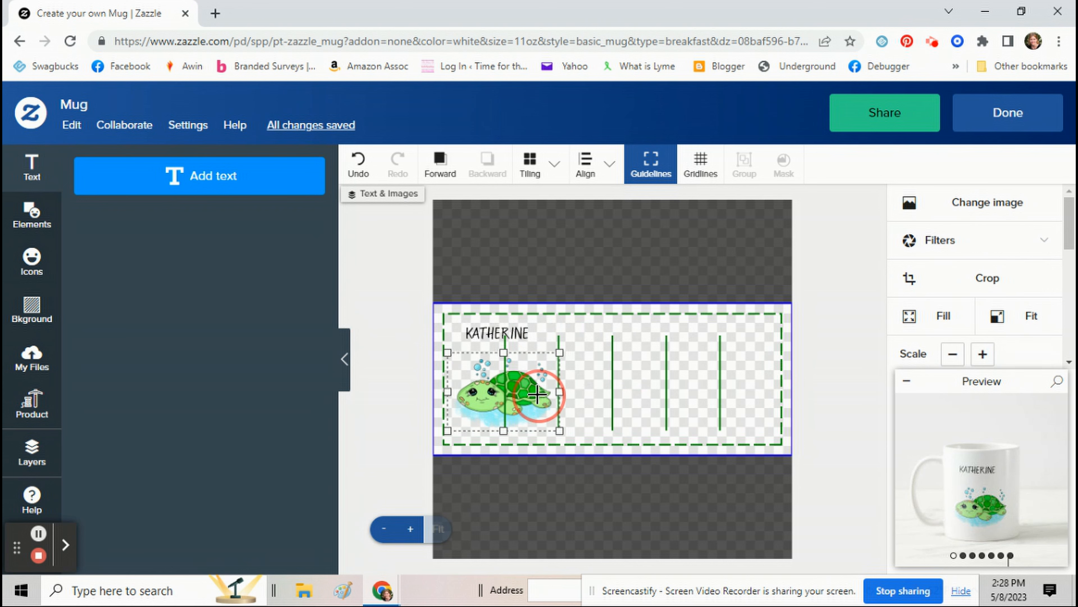
Position the KATHERINE text just above the turtle image.
click(496, 334)
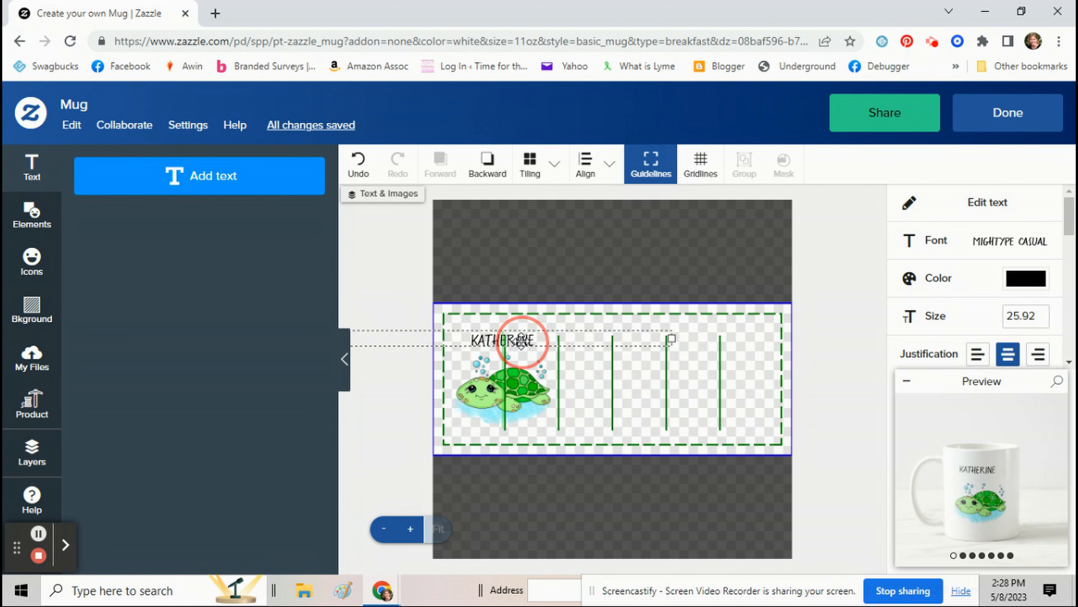
click(512, 392)
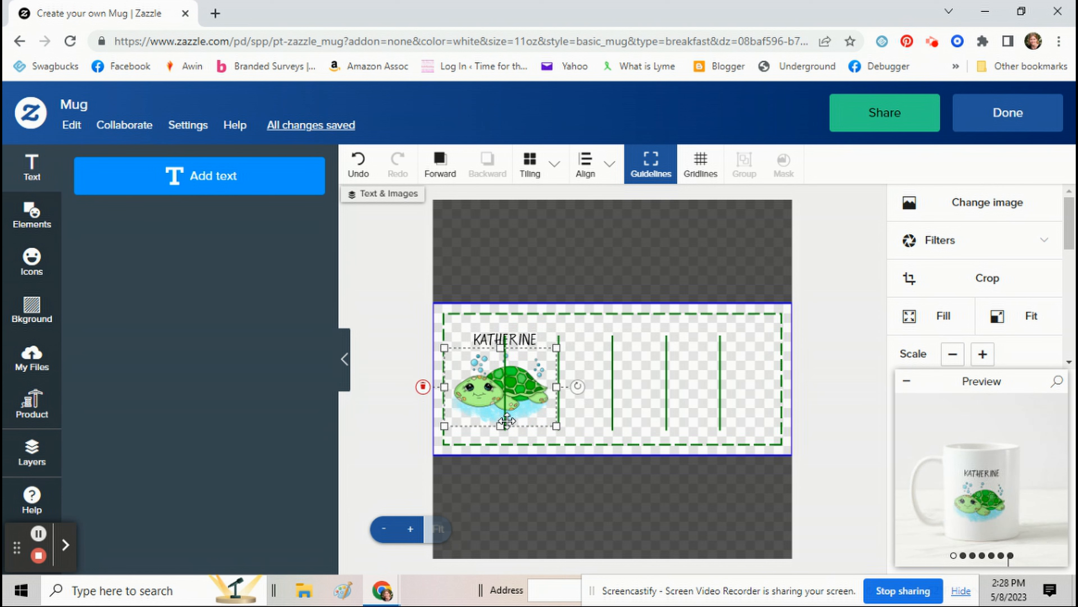
mouse_move(502, 425)
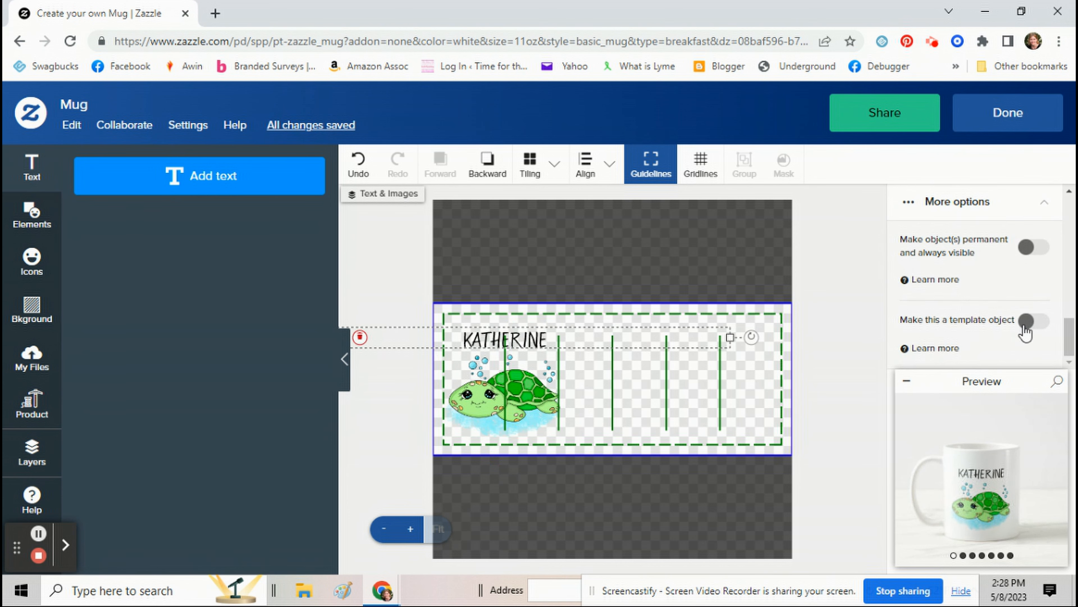
Make the KATHERINE text a customer-editable template object labelled Text 1.
click(1035, 319)
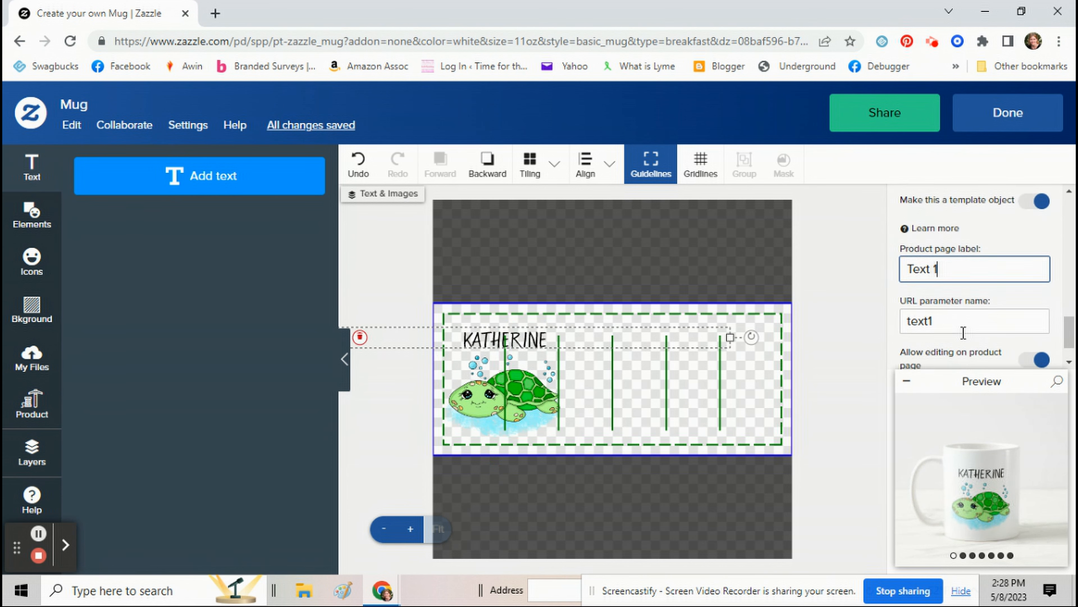
scroll(up, 3)
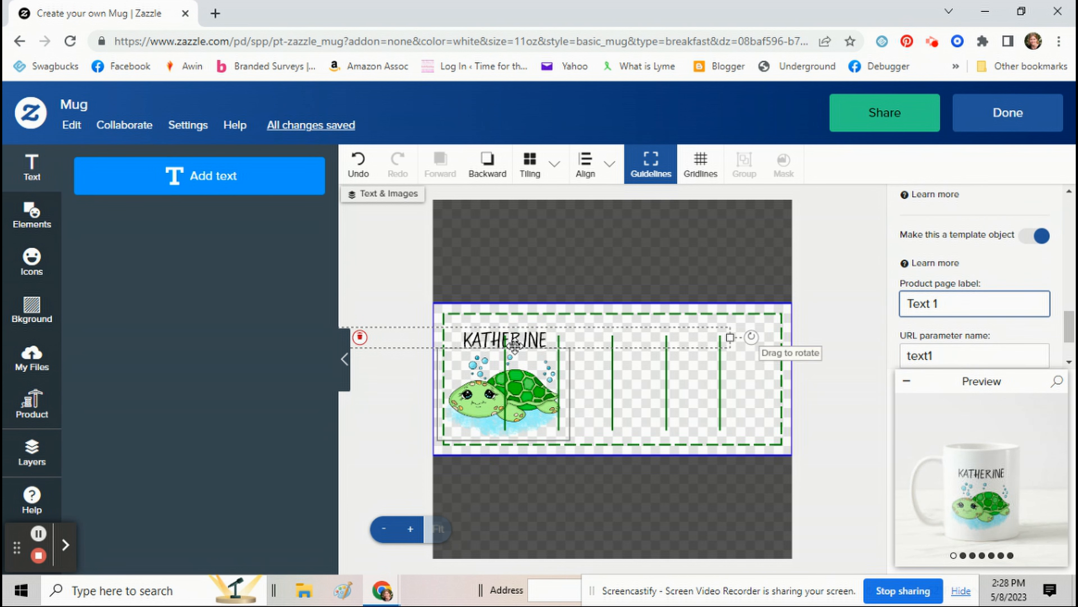
mouse_move(534, 355)
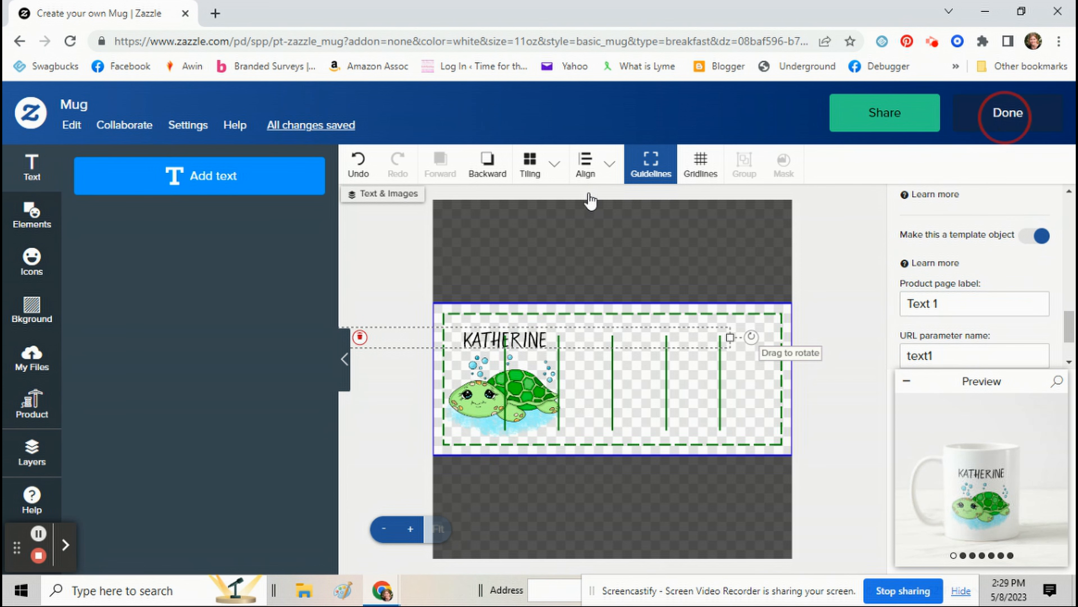
Finish the design, review the product page preview and choose Sell It.
click(1007, 113)
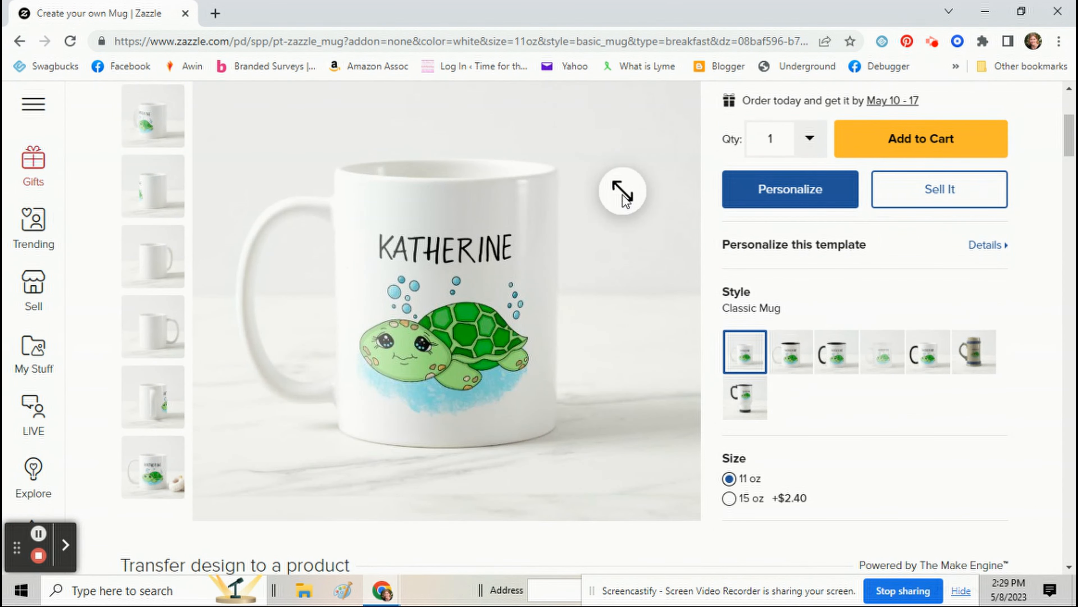
scroll(down, 3)
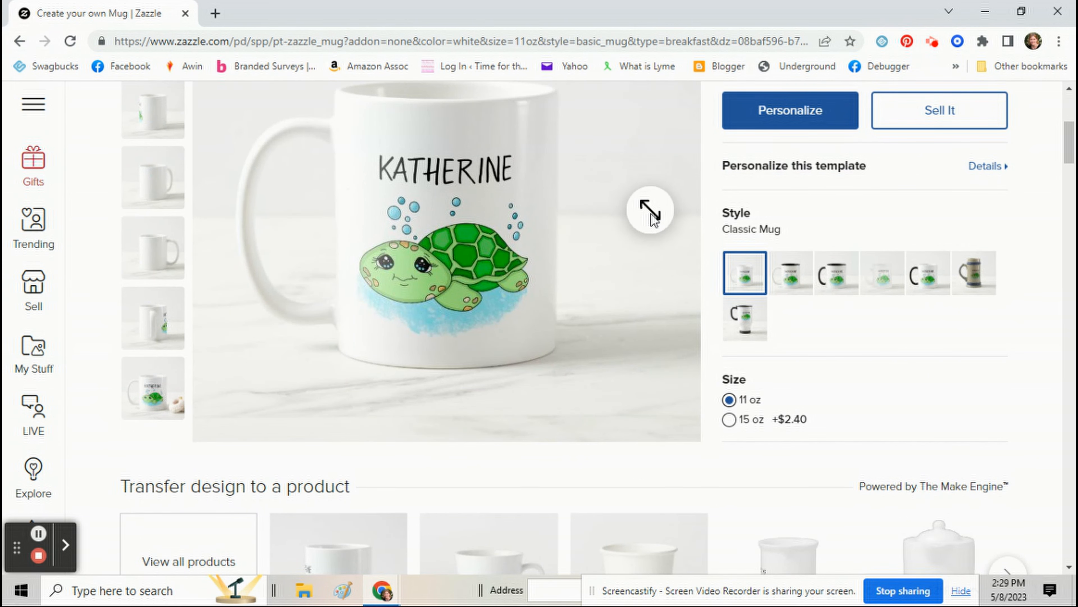
scroll(up, 3)
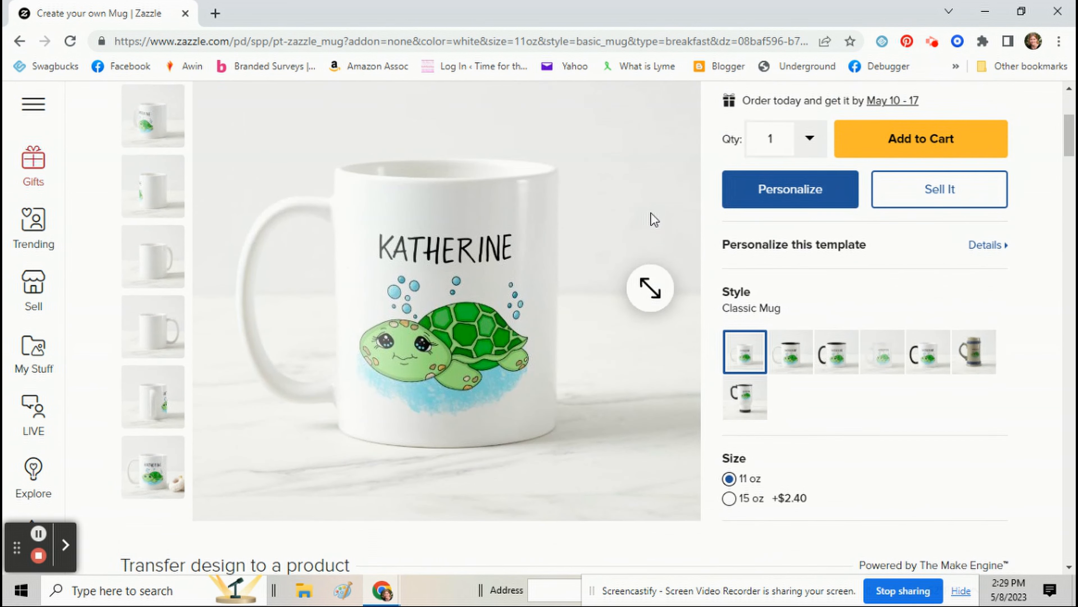
mouse_move(938, 190)
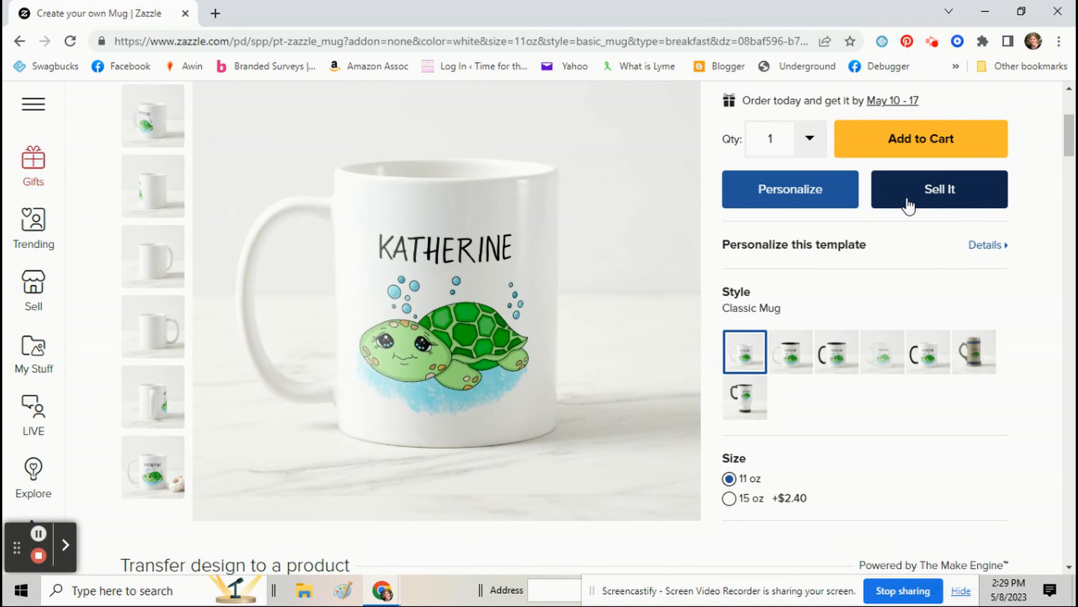
mouse_move(765, 245)
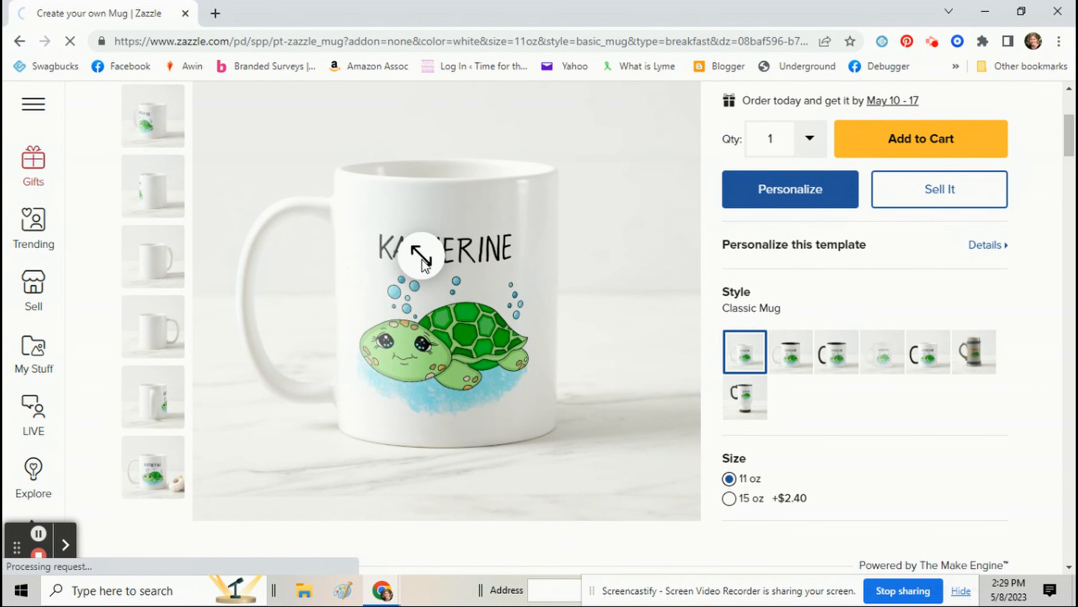
click(938, 190)
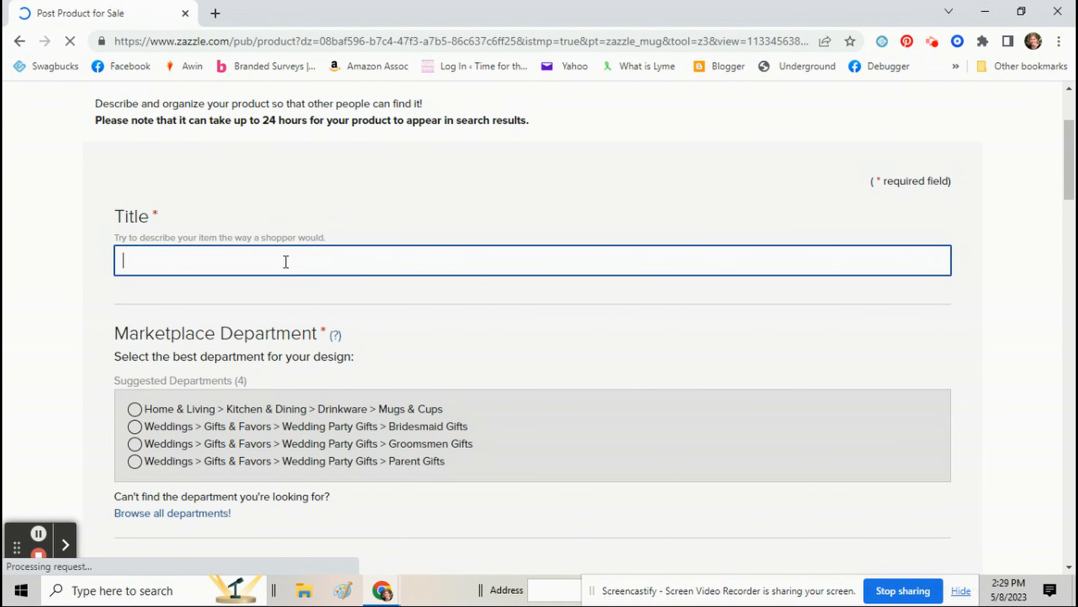
Title the listing 'Personalized Cute Turtle Cartoon Name Coffee Mug'.
text(Personalized)
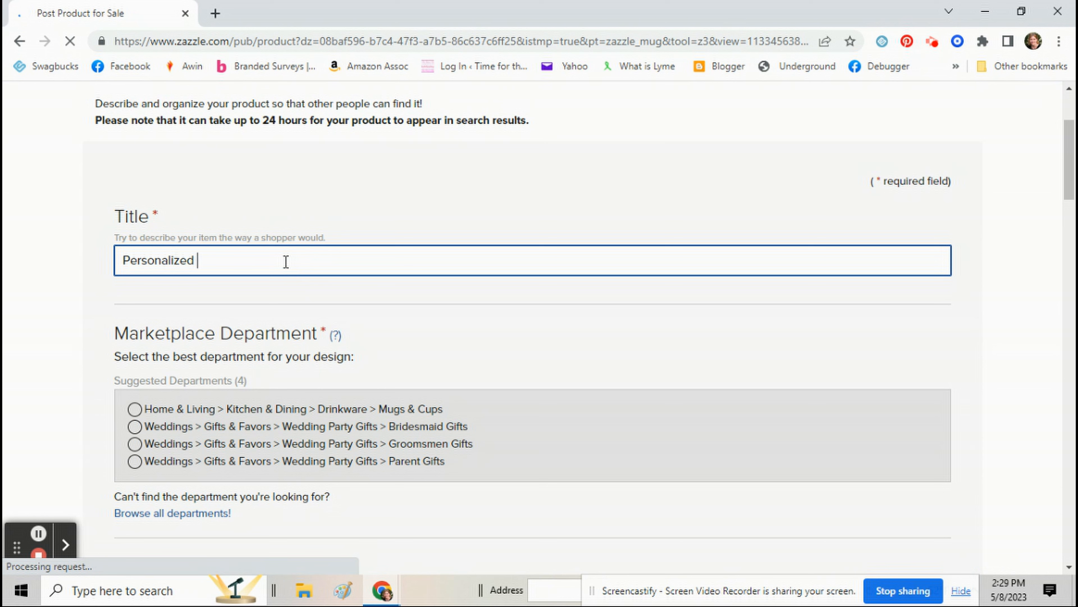
text(Cute Turt)
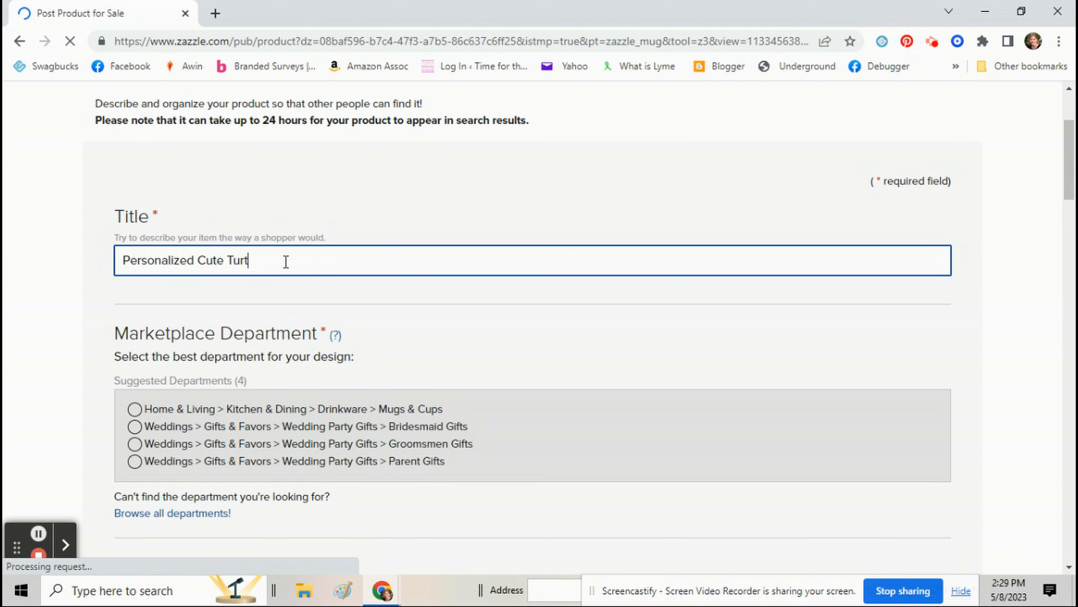
text(le Cart)
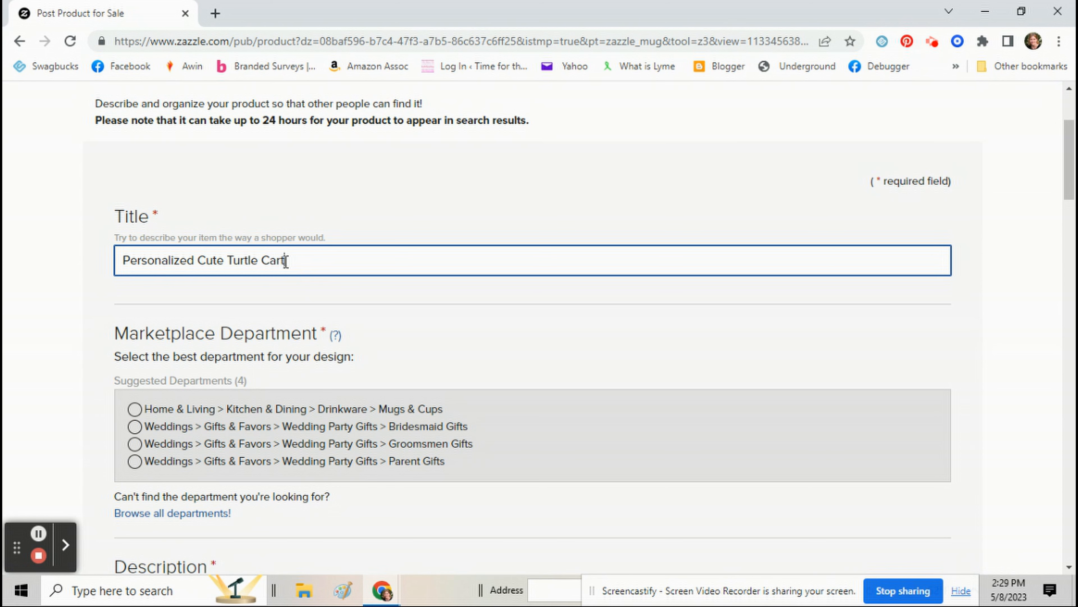
text(oon Name Coffee Mug)
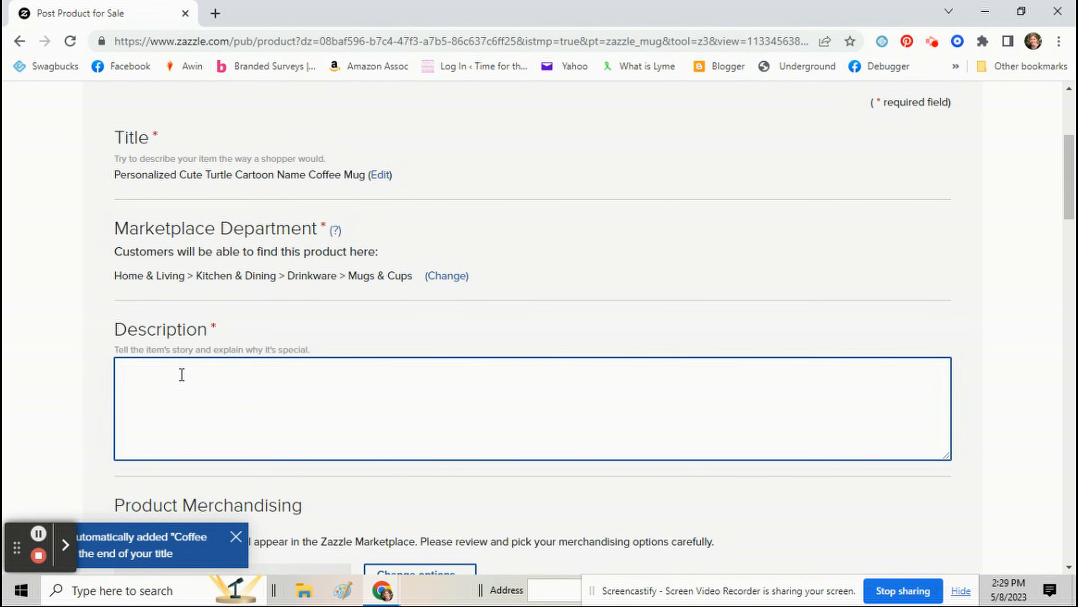
Write the description 'Cute little cartoon hand drawn turtles personal...' in the Description box.
click(236, 537)
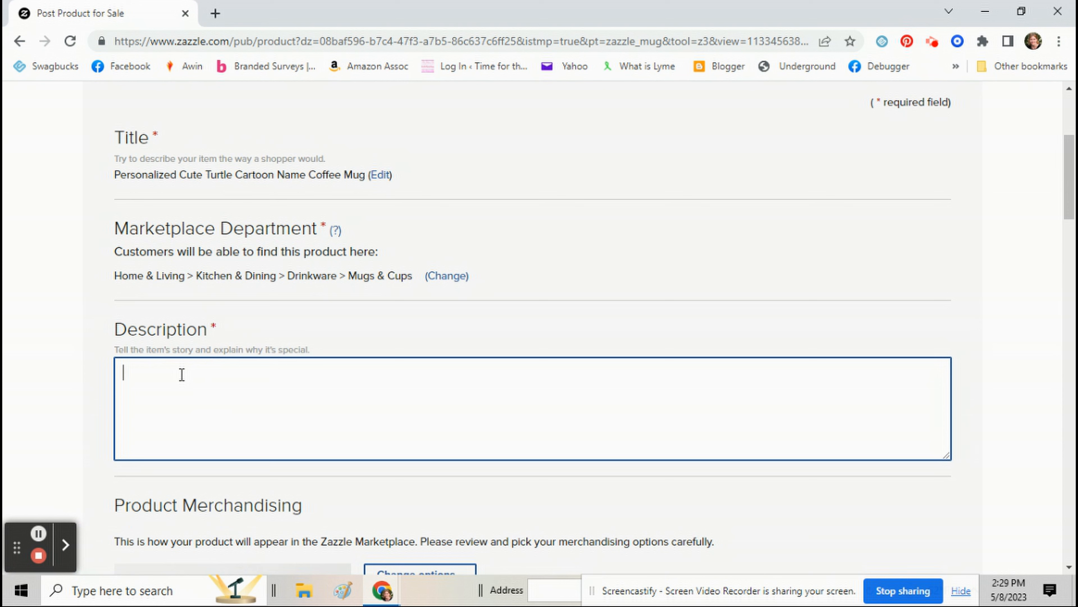
text(Cute littl)
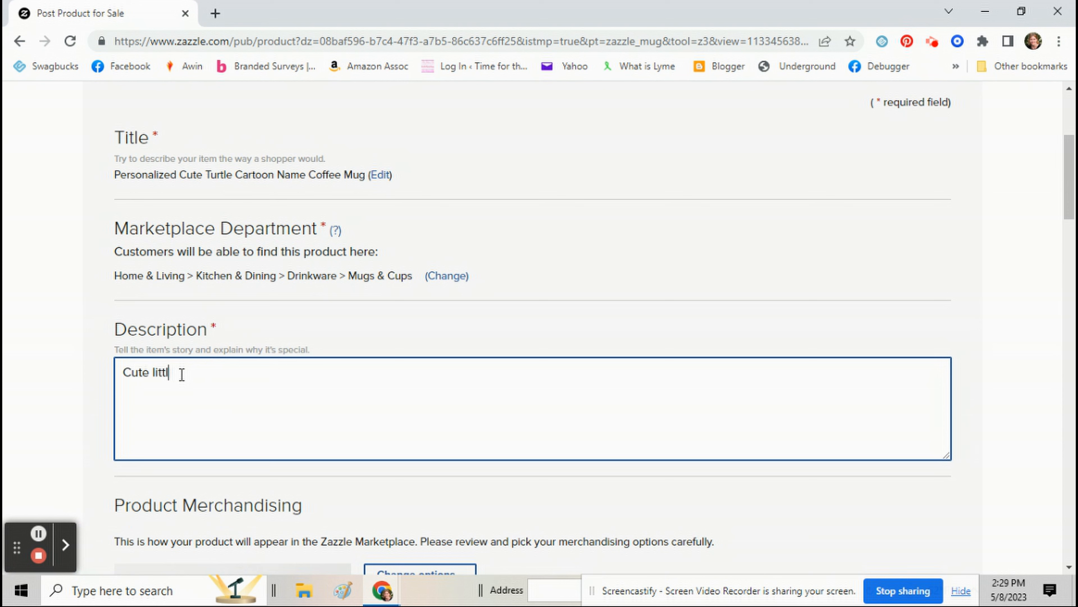
text(e cartoon)
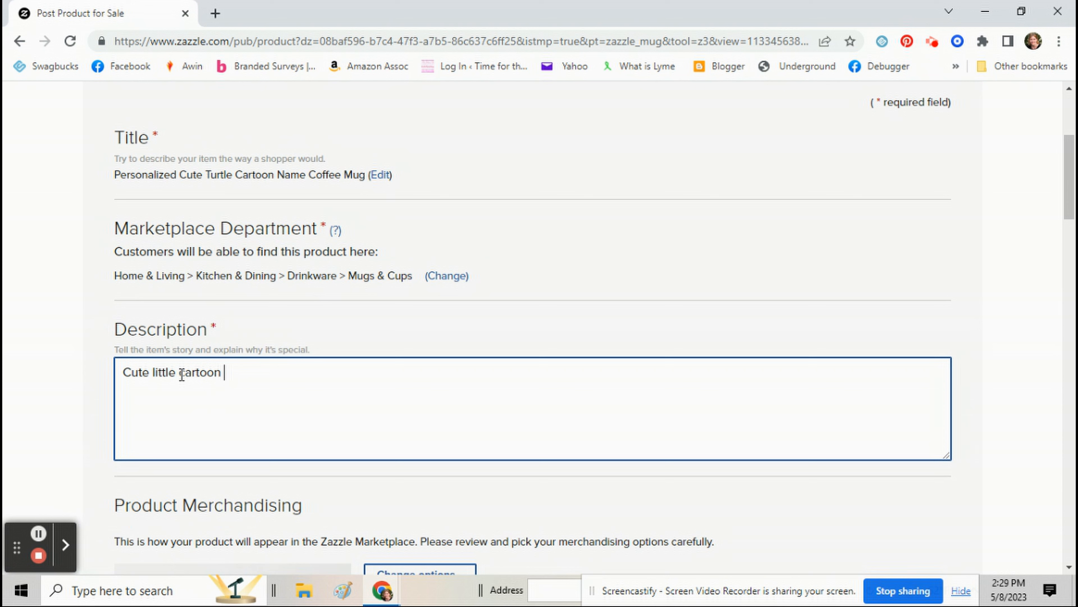
text(hand drawn turtle with bubb)
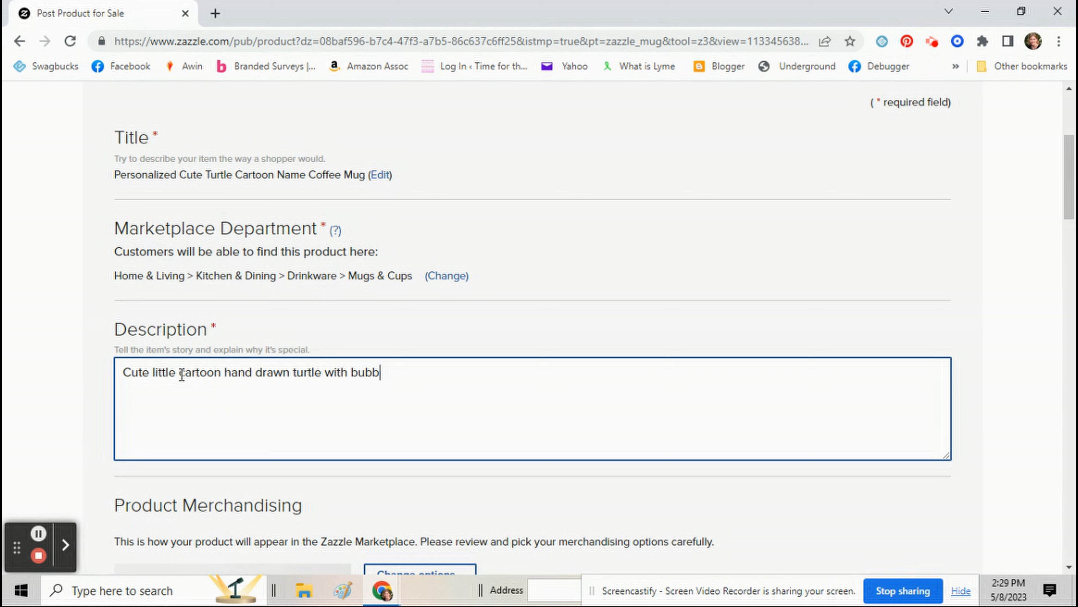
text(les personal)
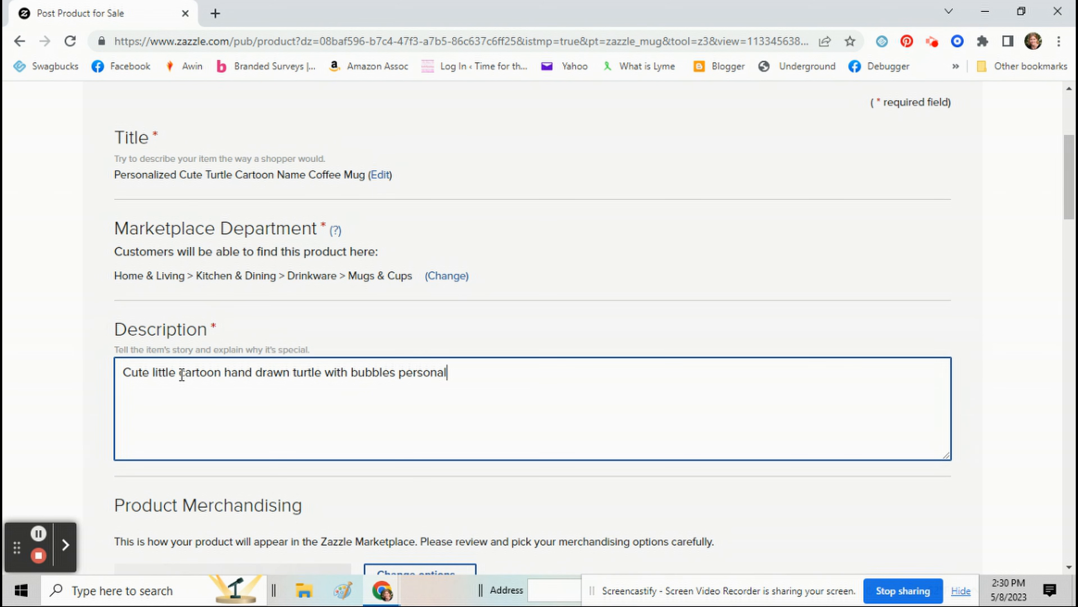
Finish the description with '...ized coffee mug.' and file the listing under the DrawnToYou store.
text(ized coffee mug.)
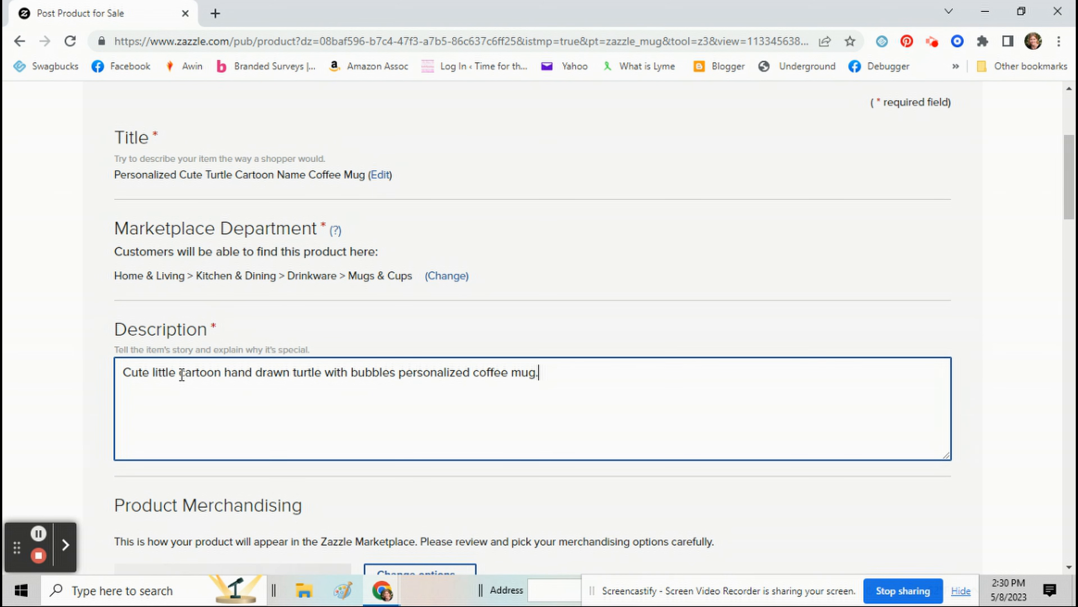
scroll(down, 3)
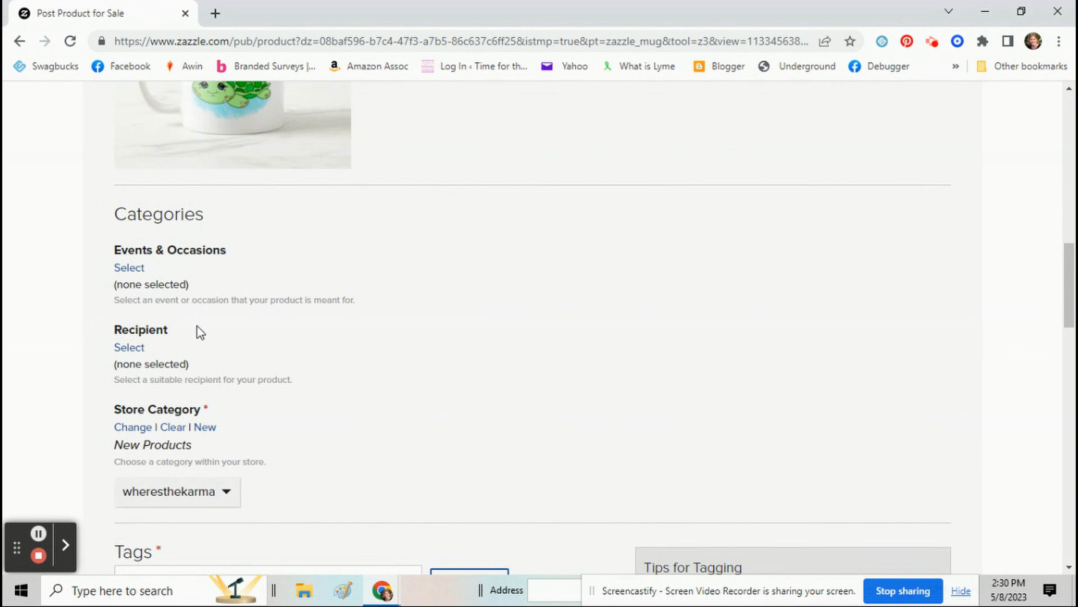
mouse_move(261, 296)
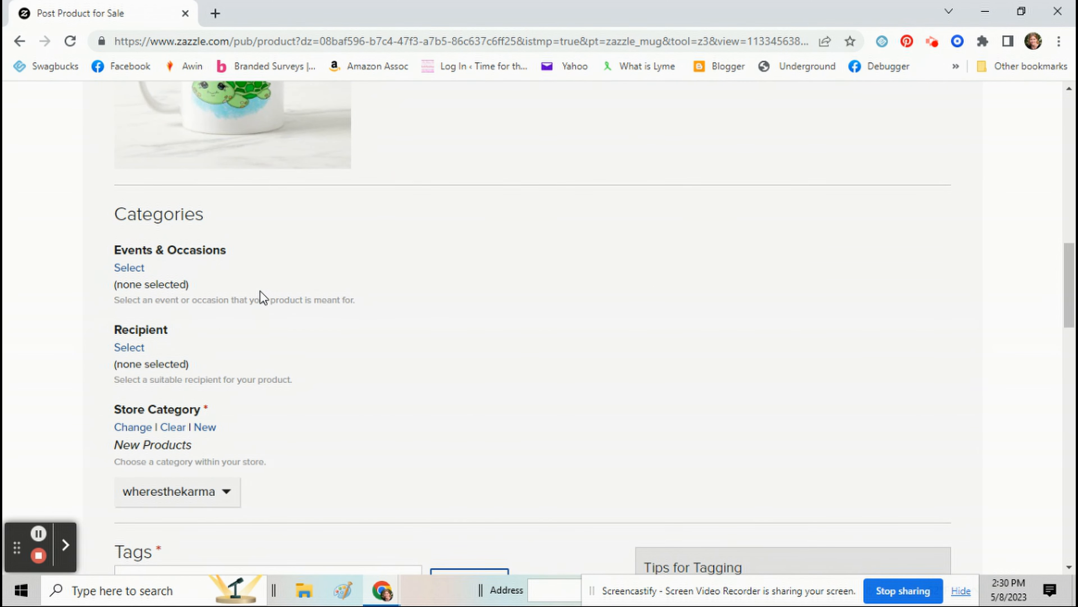
mouse_move(178, 379)
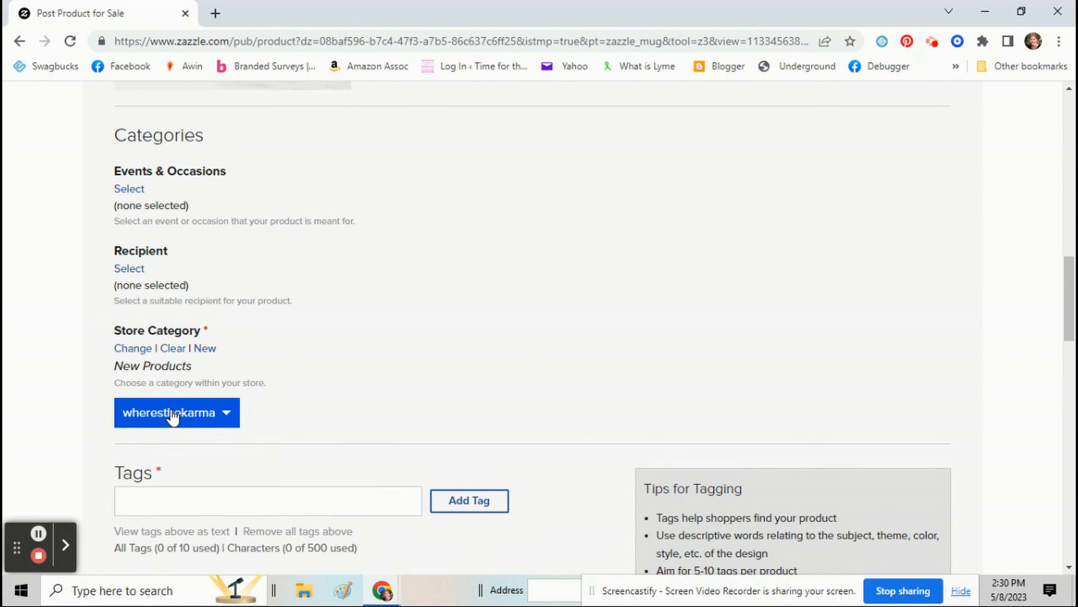
click(176, 411)
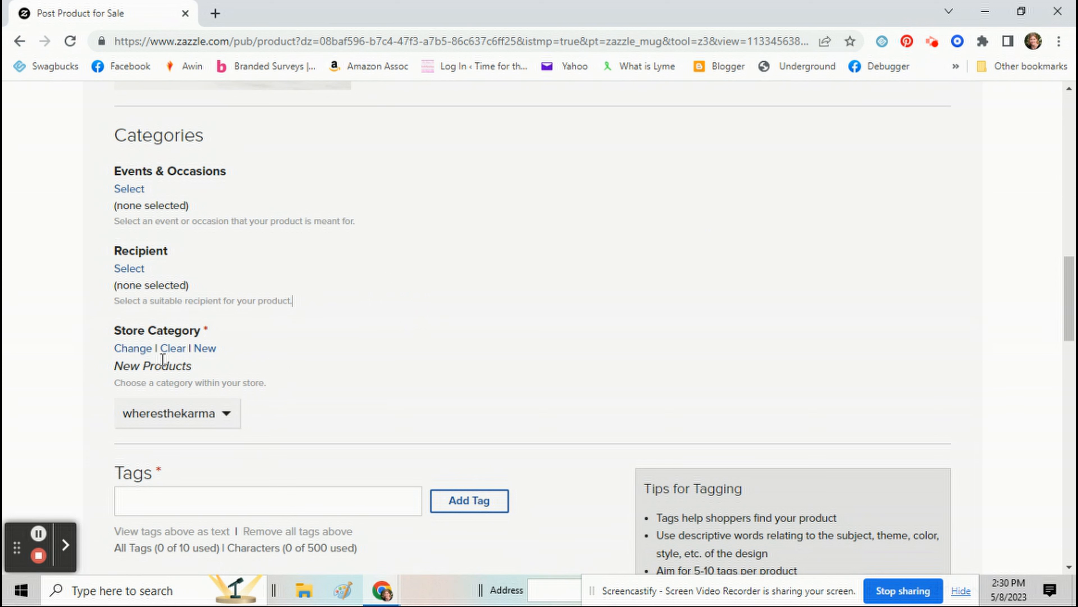
click(177, 413)
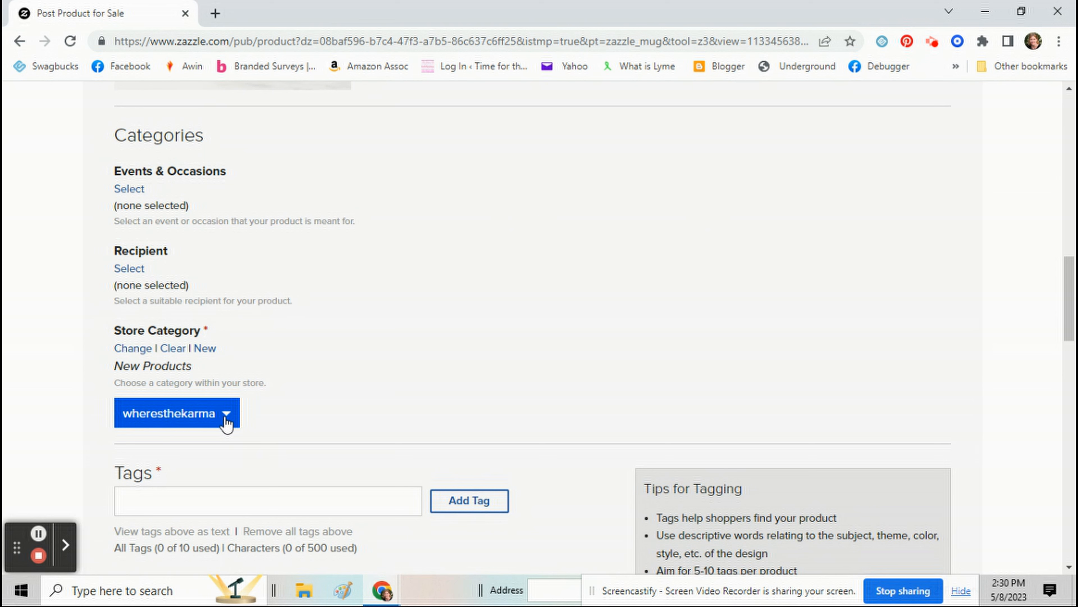
click(176, 414)
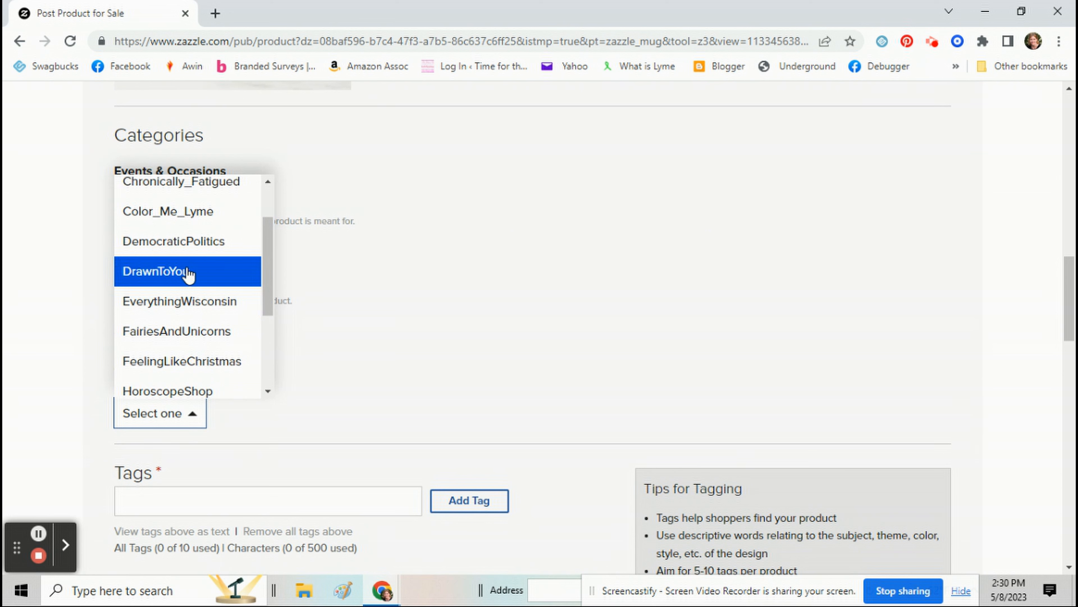
click(157, 271)
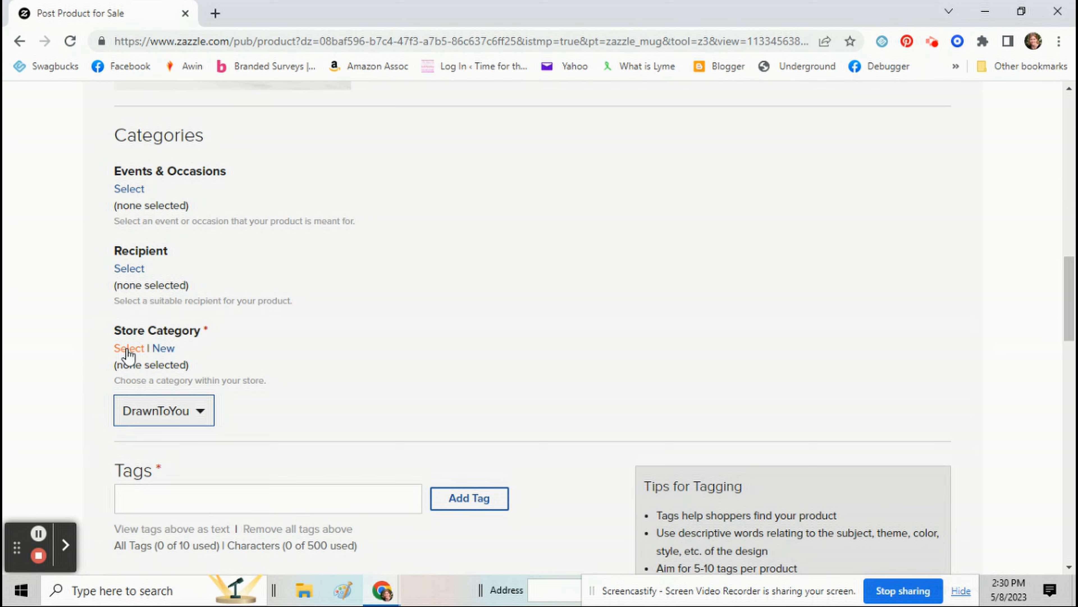
Set the store category to Animals.
click(129, 348)
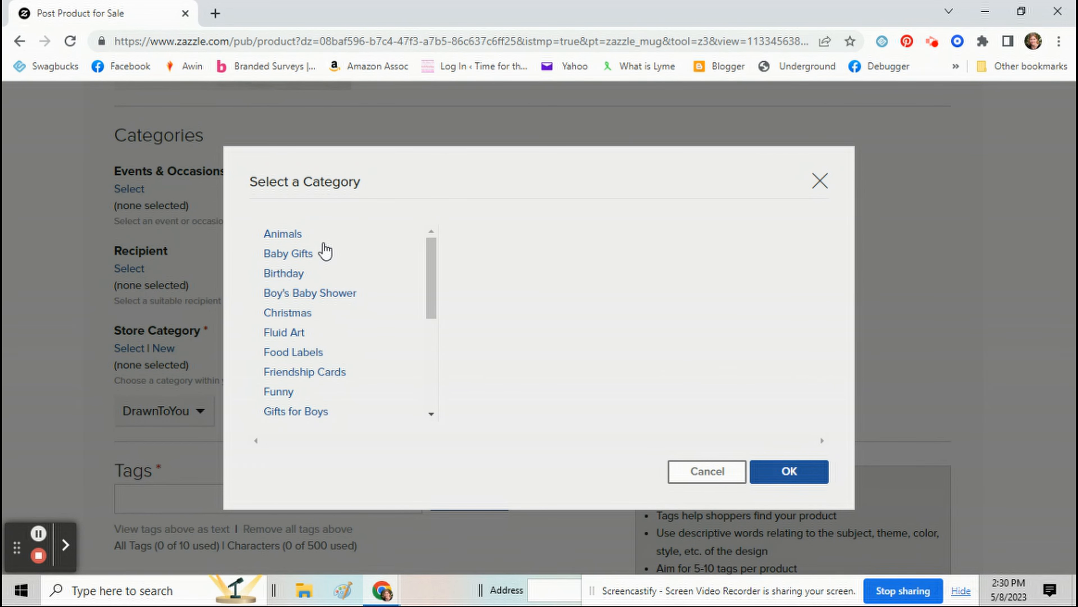
mouse_move(324, 330)
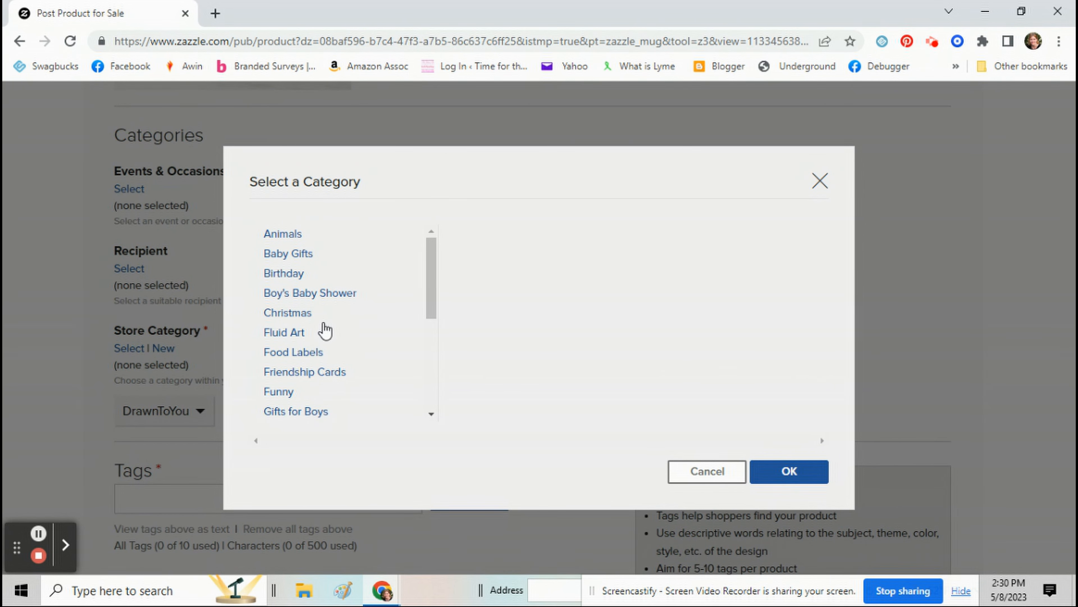
scroll(down, 3)
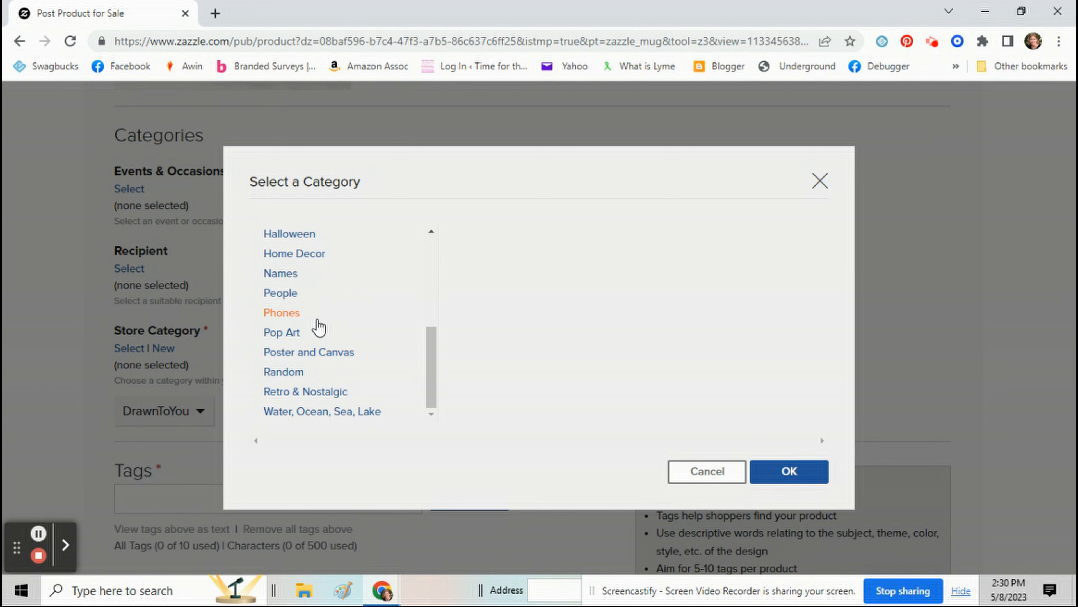
scroll(up, 3)
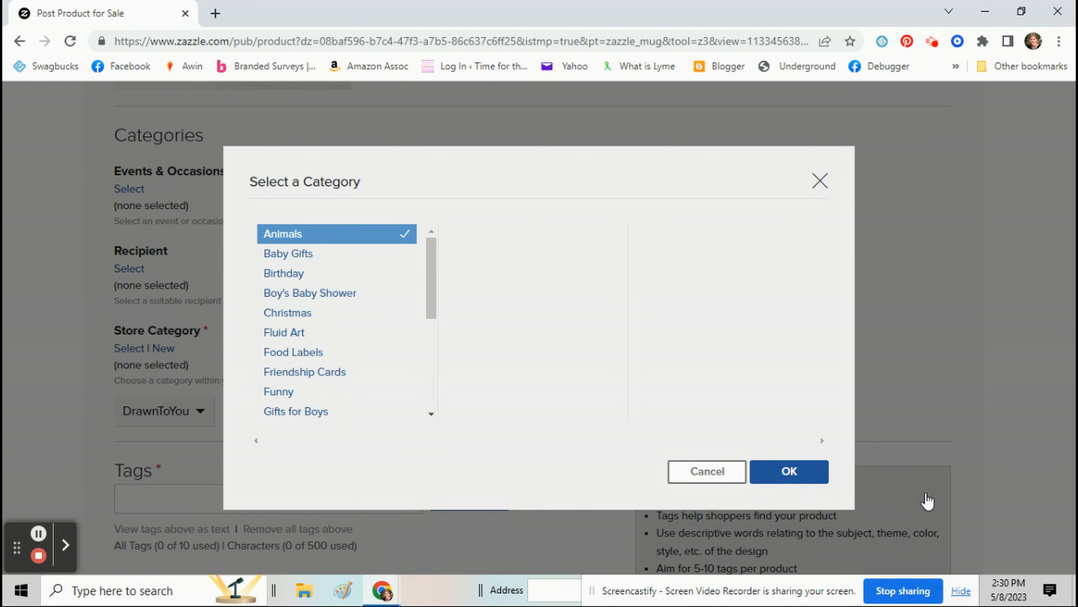
click(788, 471)
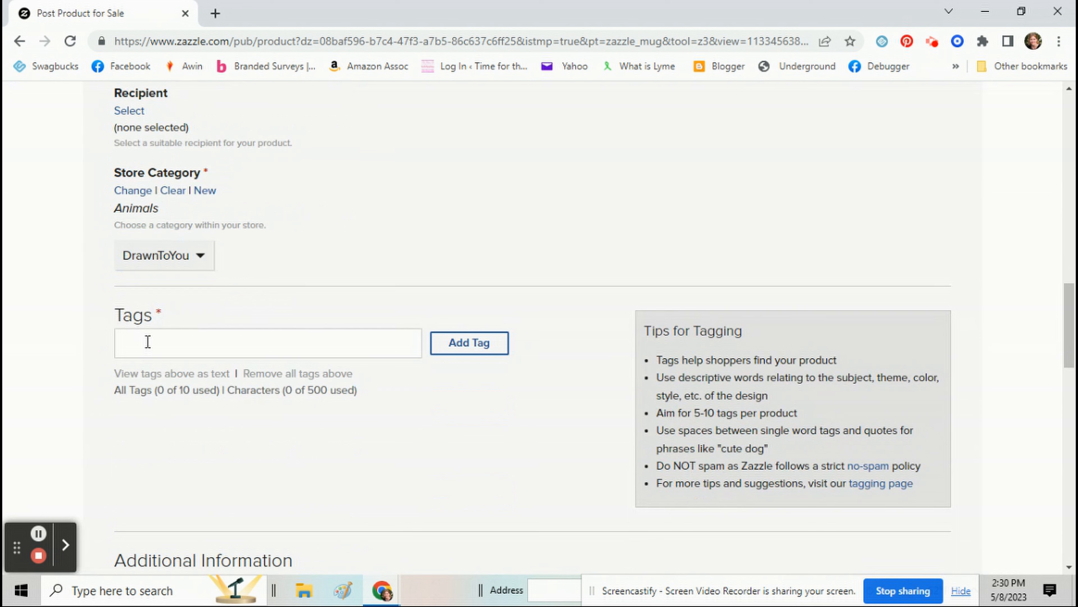
Add the tags animals, turtles, cute turtle, art, hand drawn, cartoon, green turtle, name, add name.
text(animals, t)
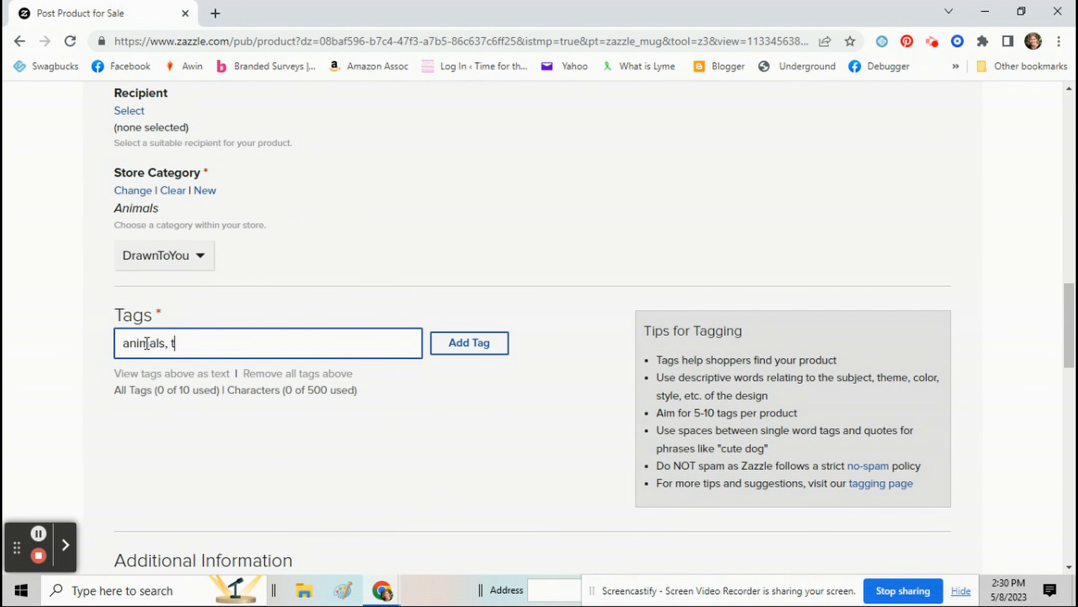
text(urtles,)
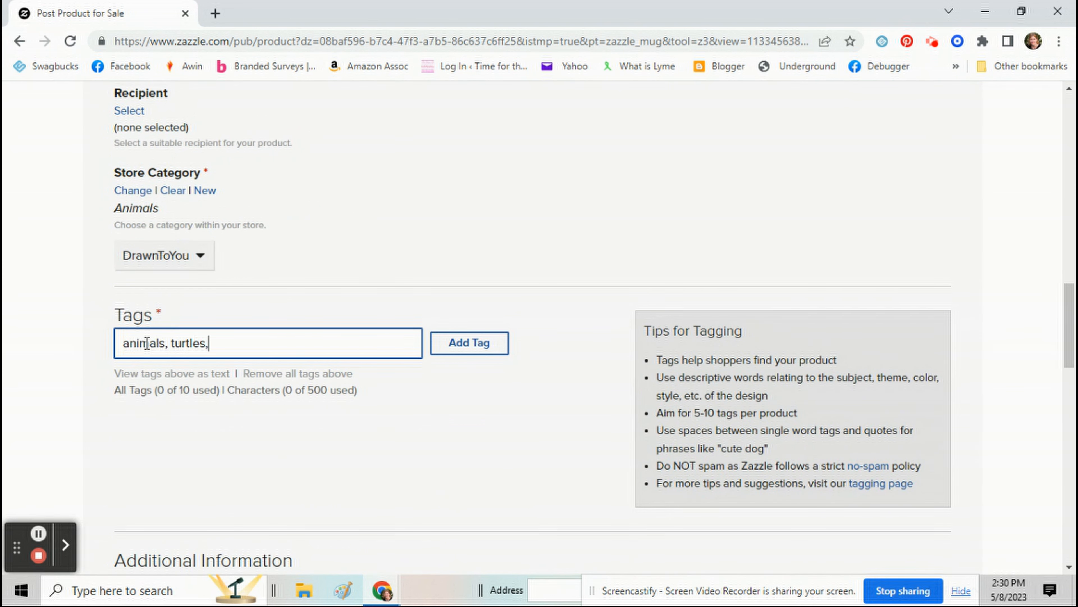
text(cute turtle, ar)
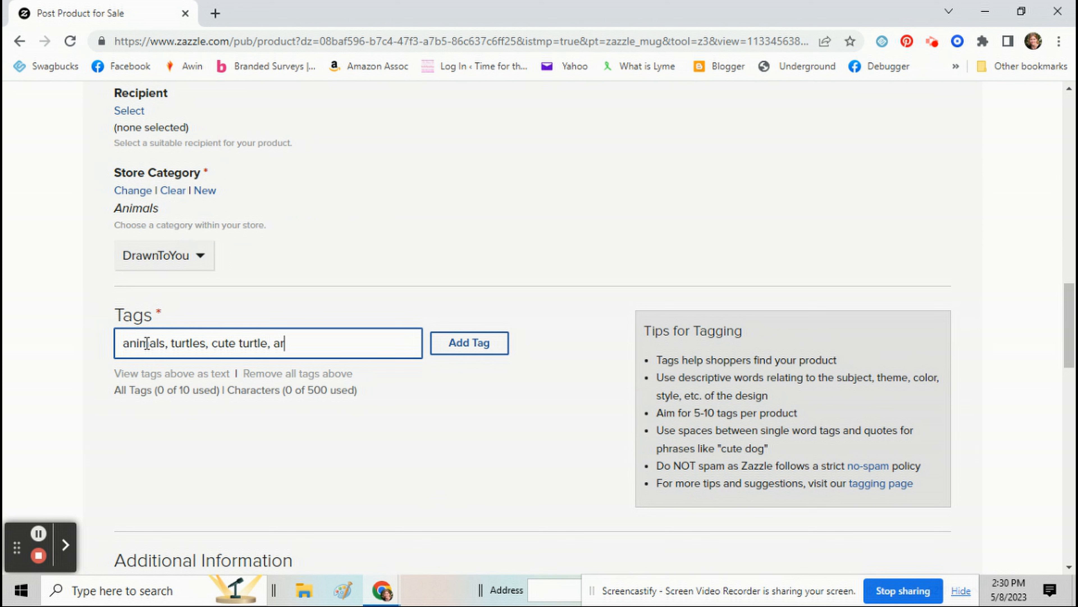
text(t, hand drawn,)
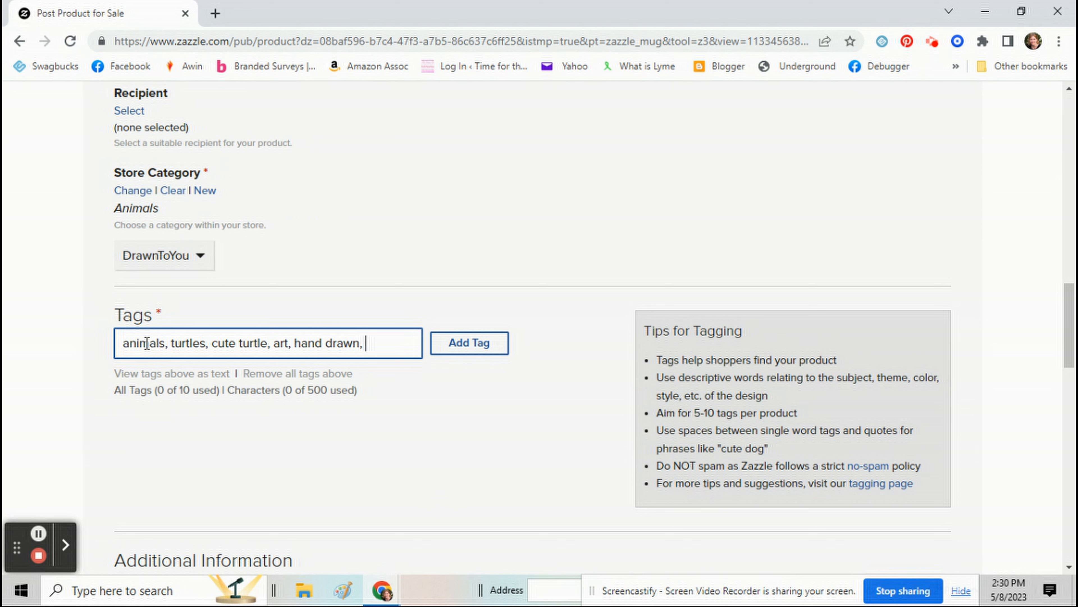
text(cartoon, green)
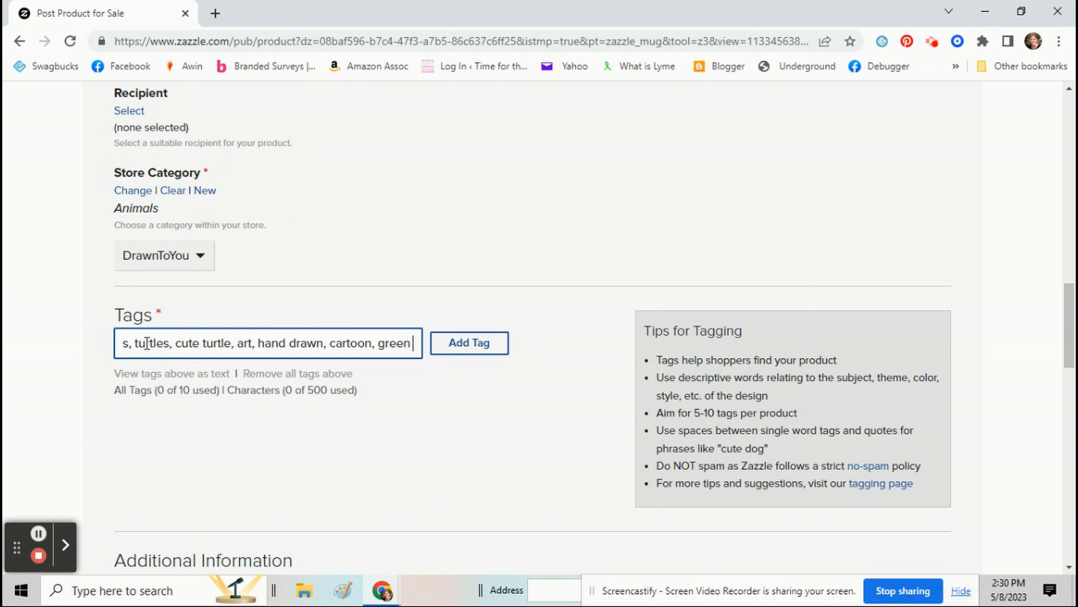
text(turtle, name, add name)
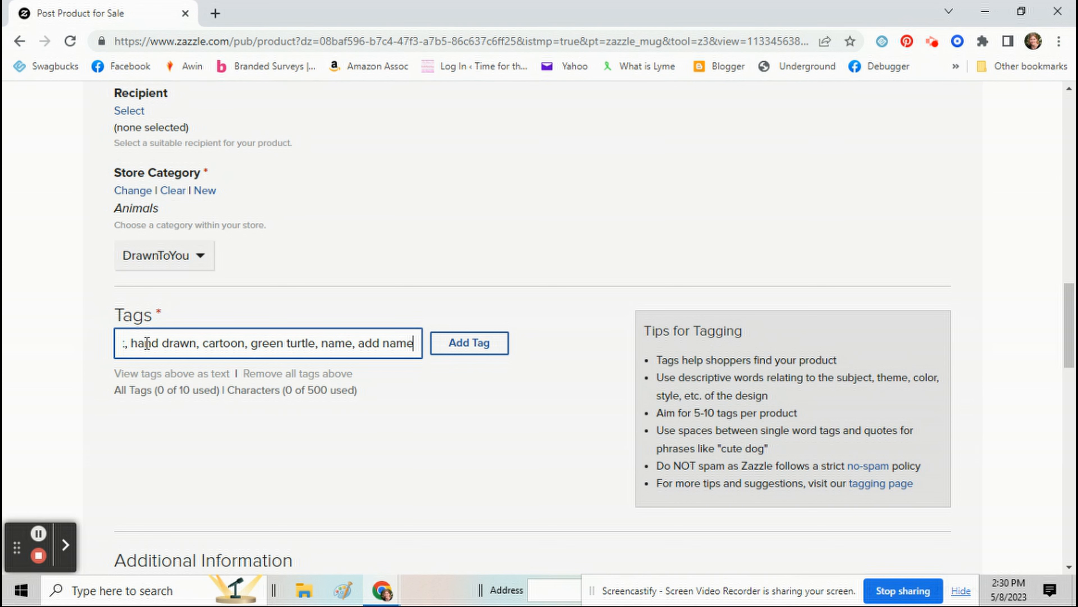
click(468, 343)
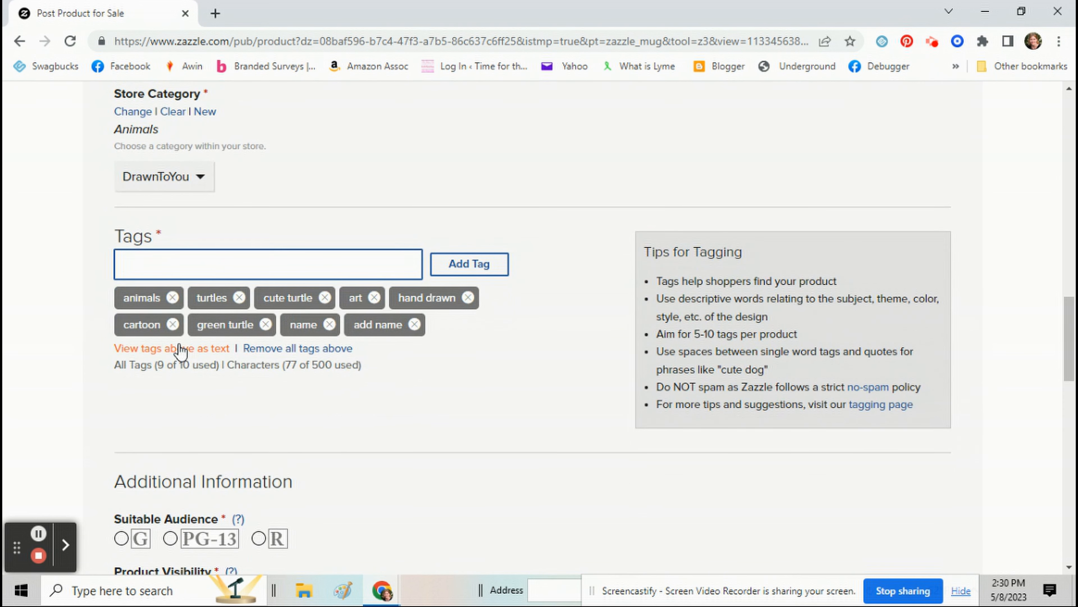
Accept the User Agreement and post the mug listing for sale.
scroll(down, 3)
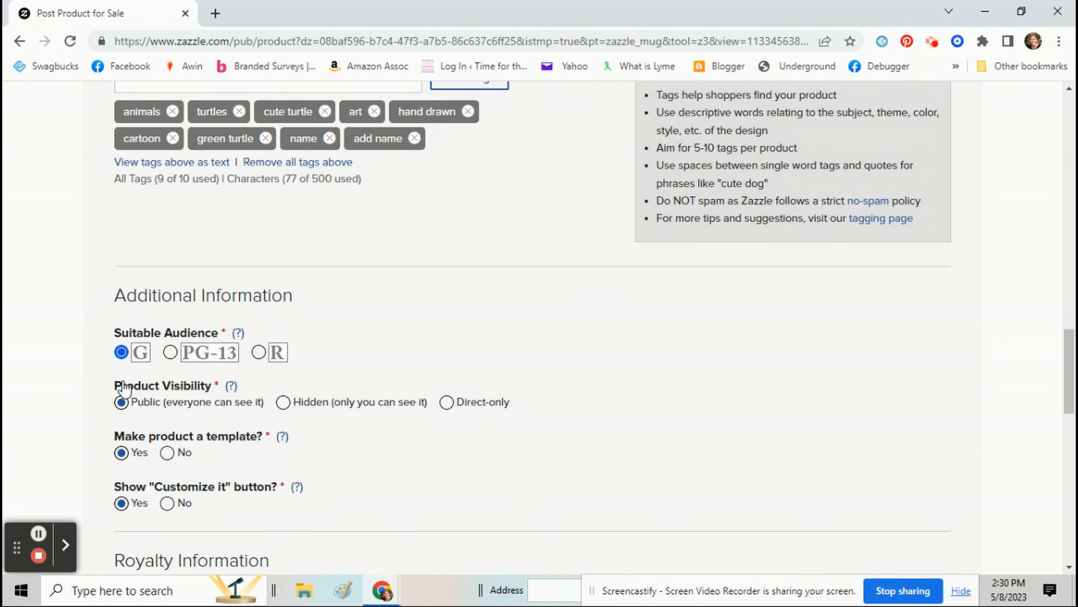
scroll(down, 3)
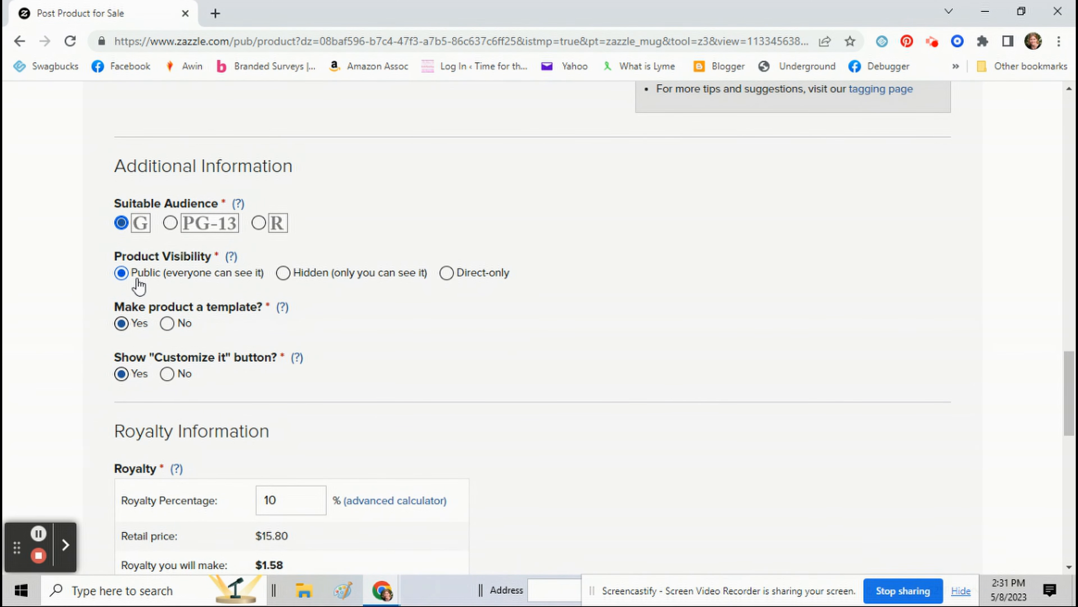
scroll(down, 3)
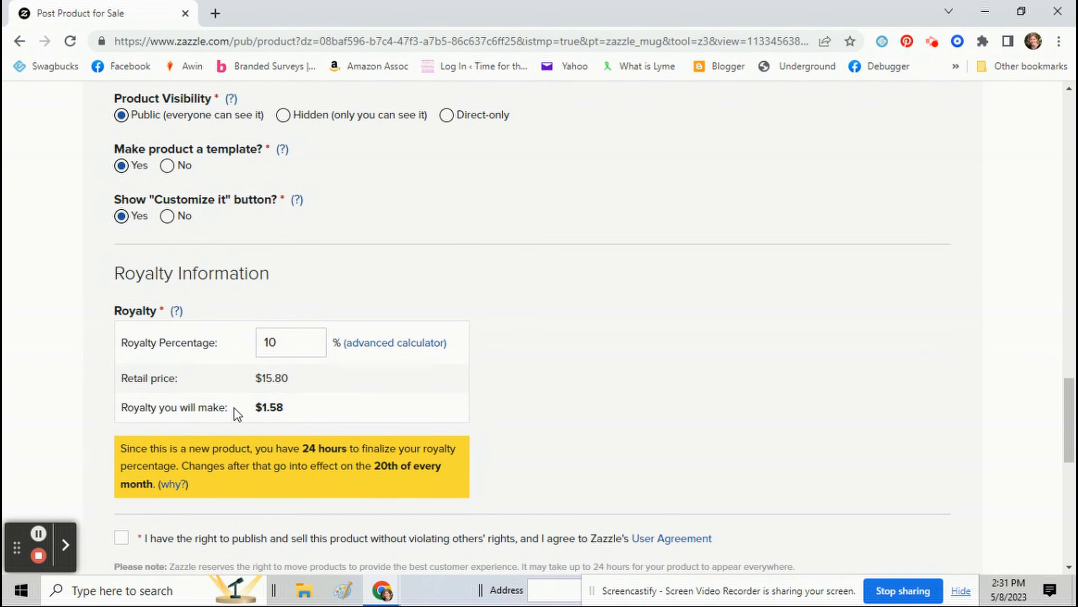
scroll(down, 3)
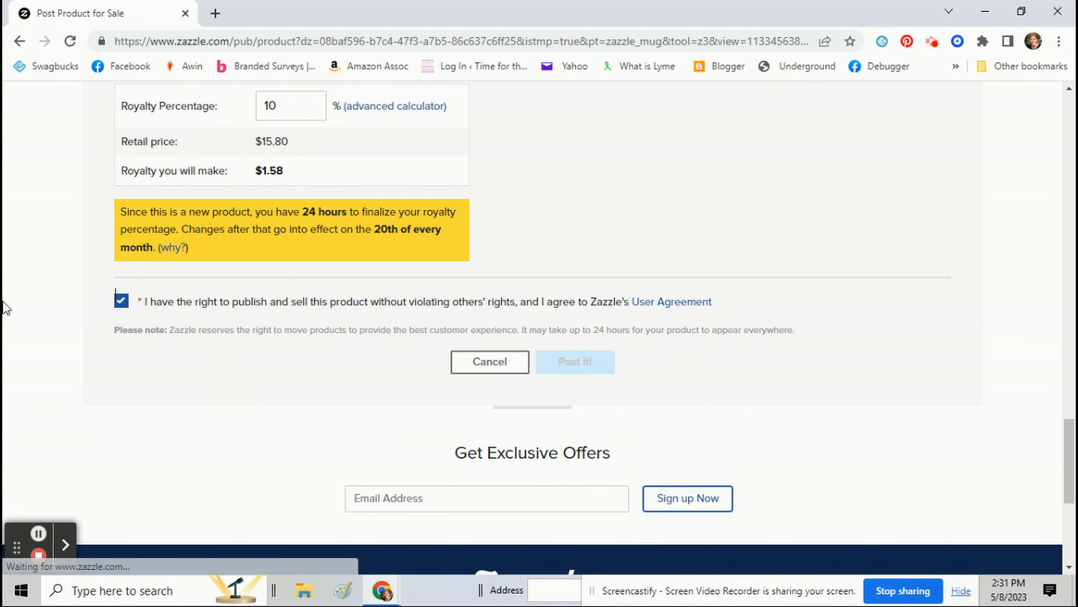
click(575, 362)
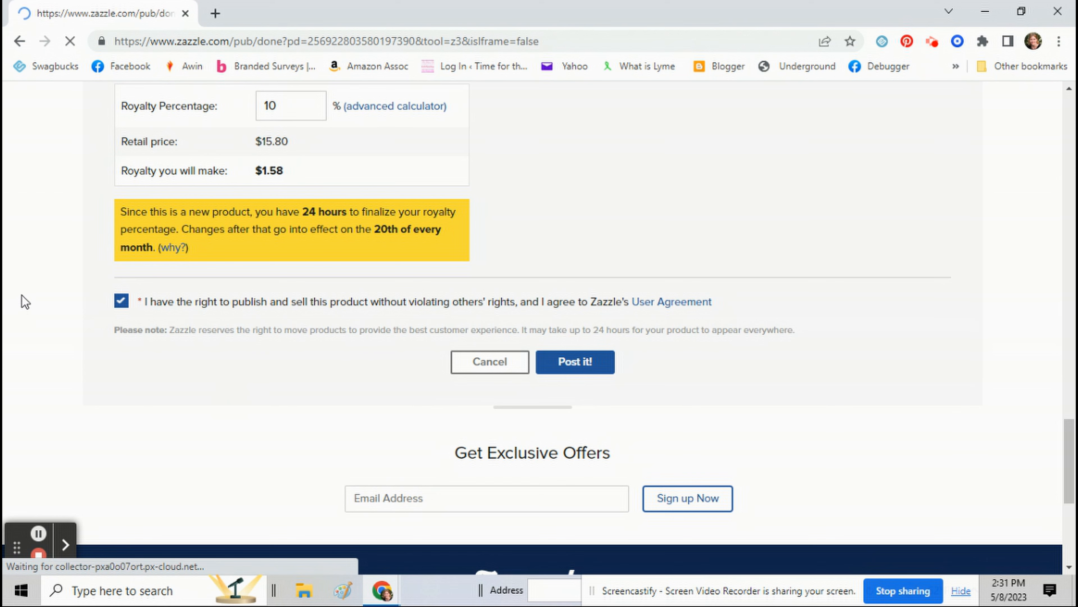
From the Congratulations page, go to the new mug's product page.
click(575, 362)
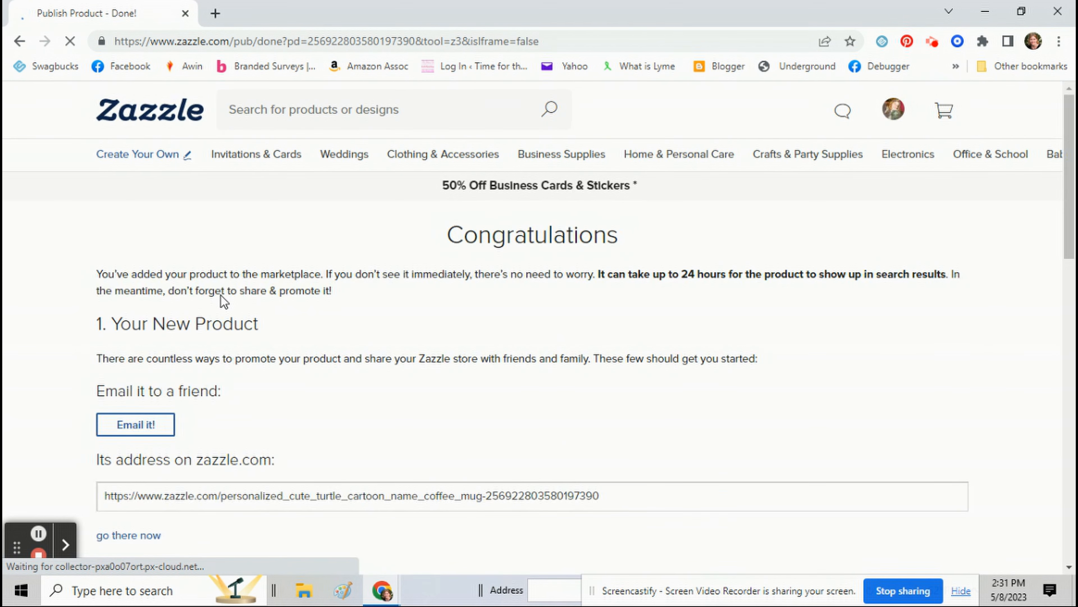
scroll(down, 3)
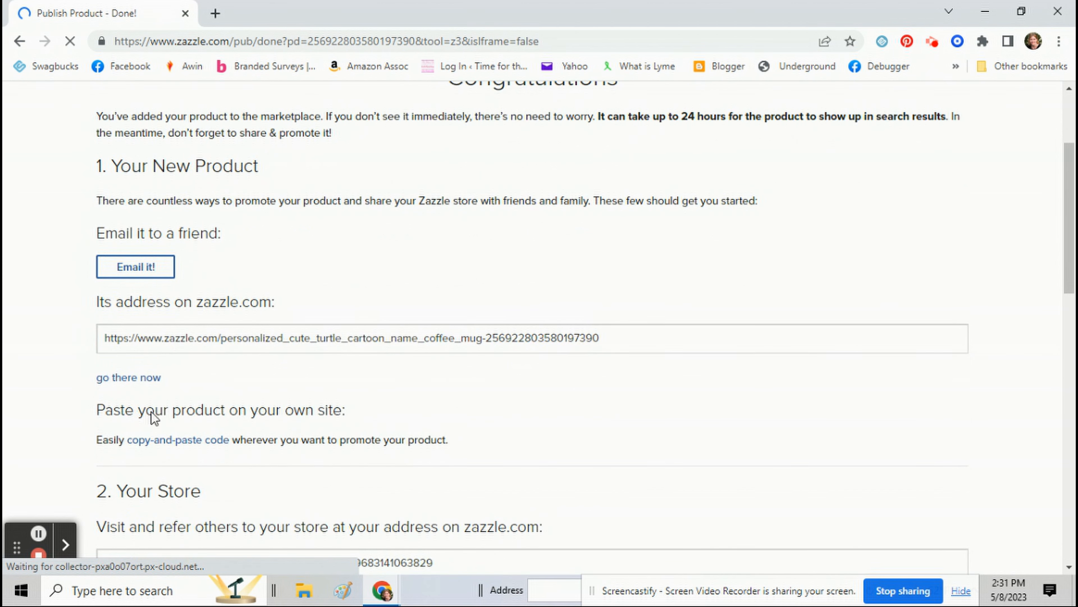
mouse_move(147, 343)
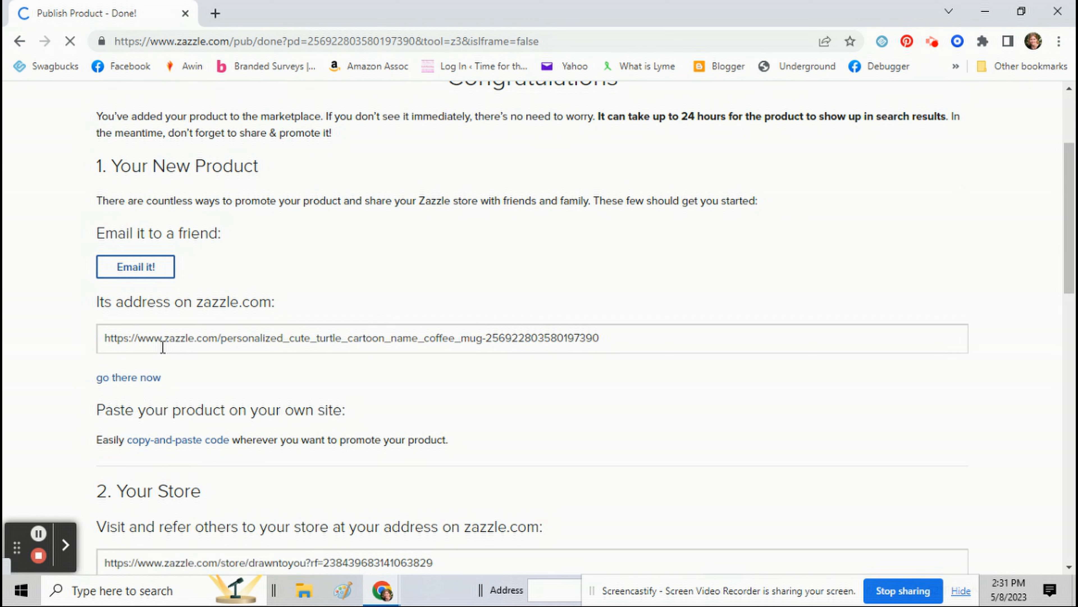
mouse_move(128, 377)
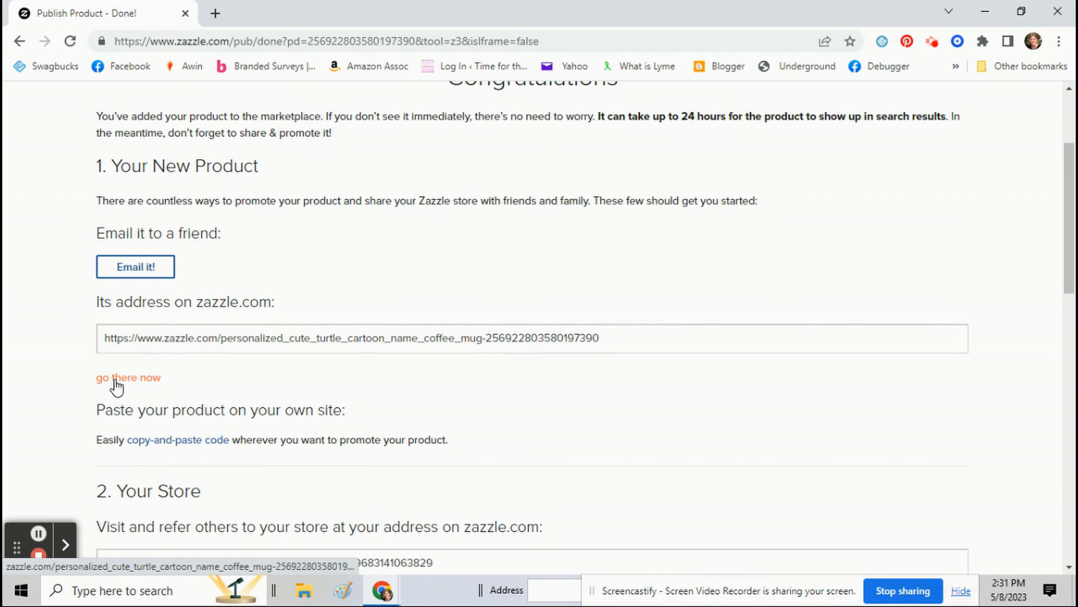
click(129, 377)
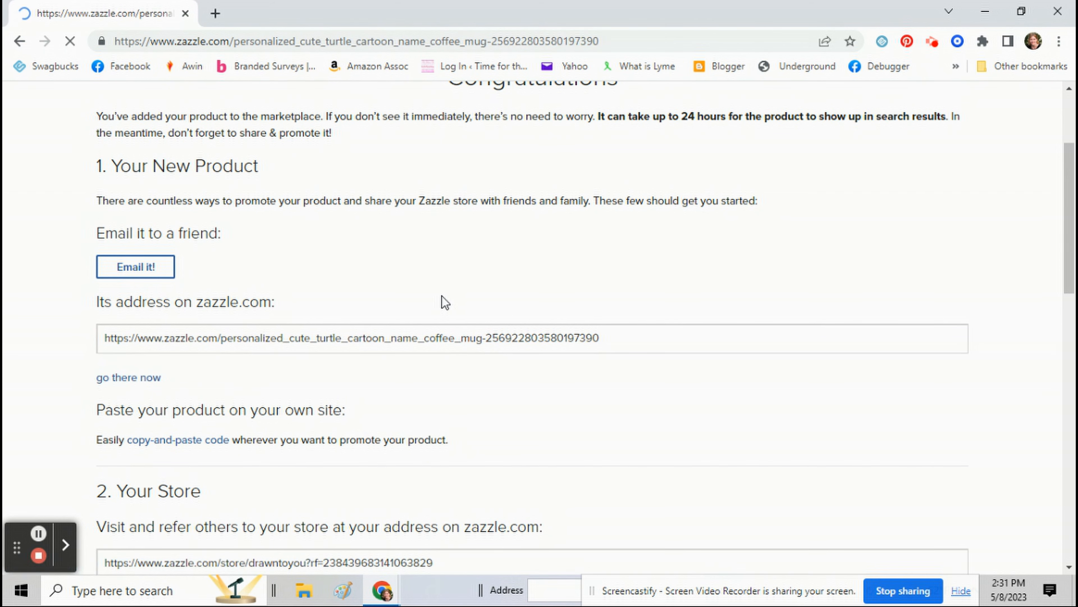
Transfer the KATHERINE turtle design from the mug listing onto a ceramic circle Ornament.
click(128, 377)
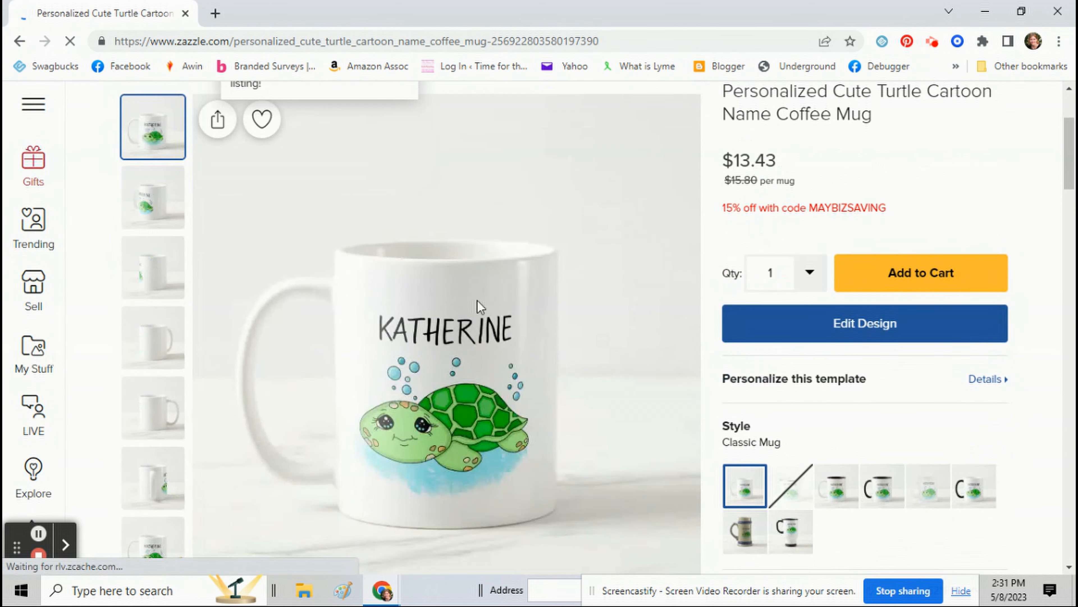
mouse_move(627, 313)
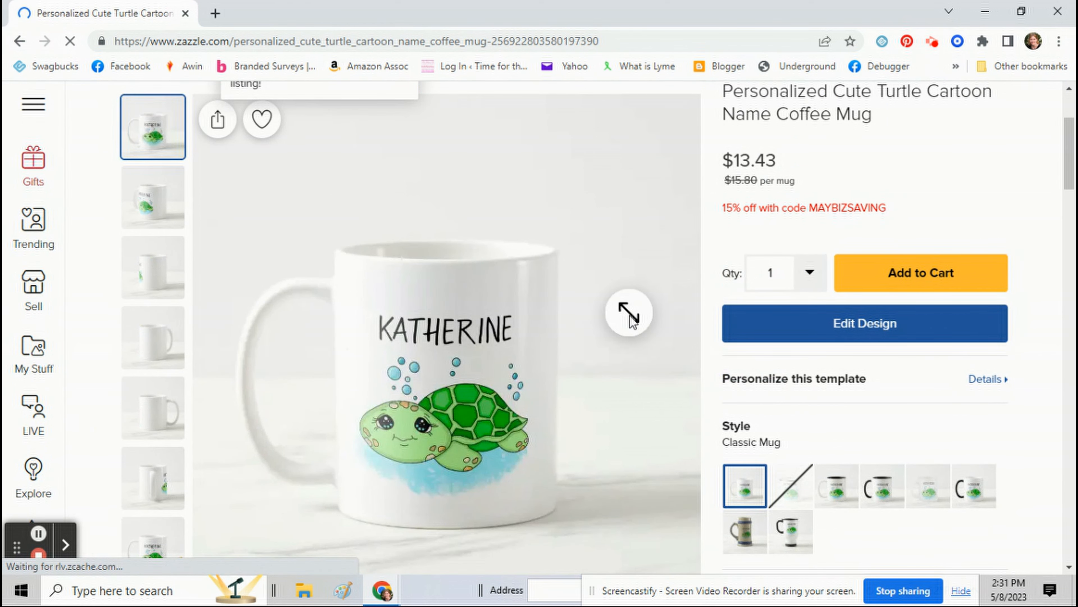
scroll(down, 3)
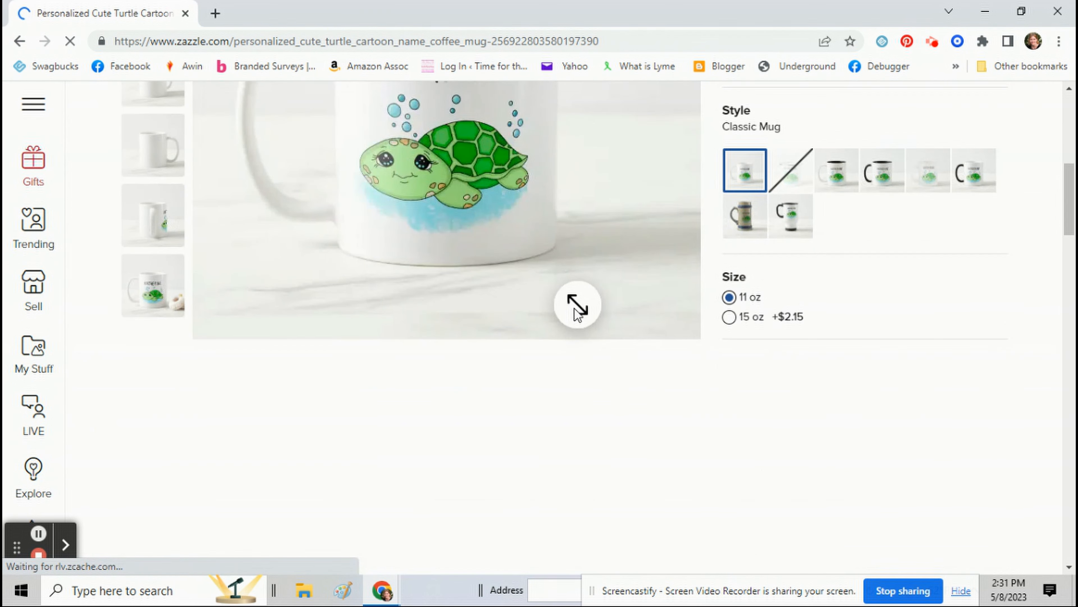
scroll(down, 3)
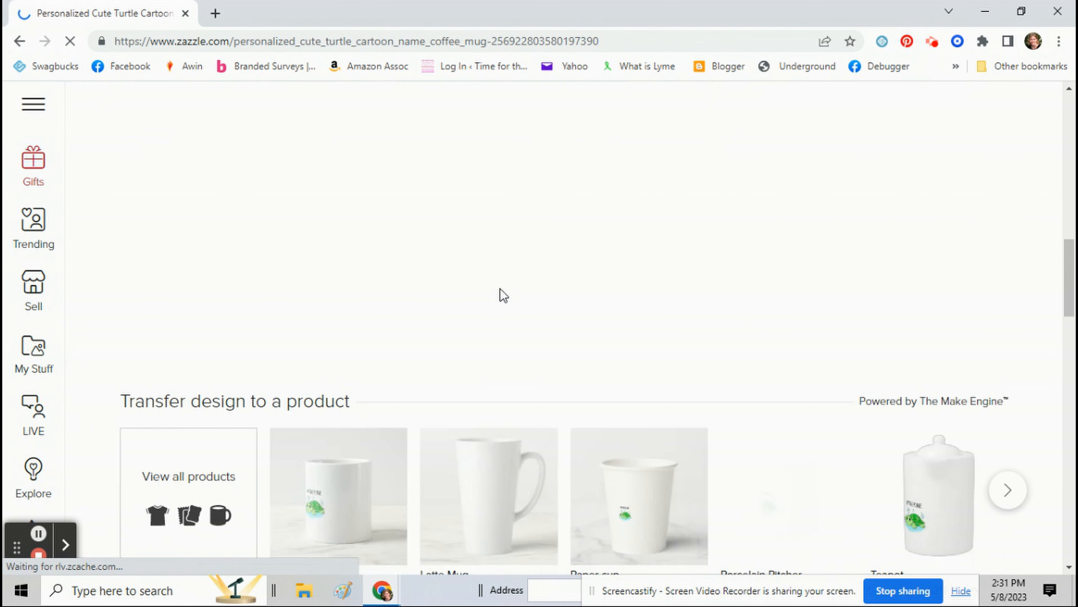
scroll(down, 3)
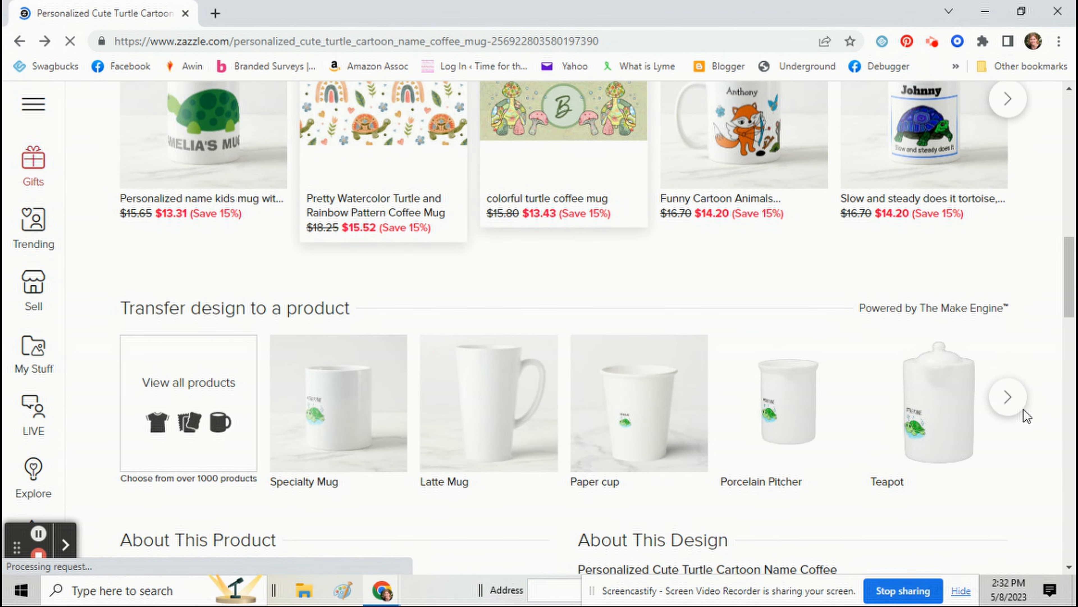
click(1007, 396)
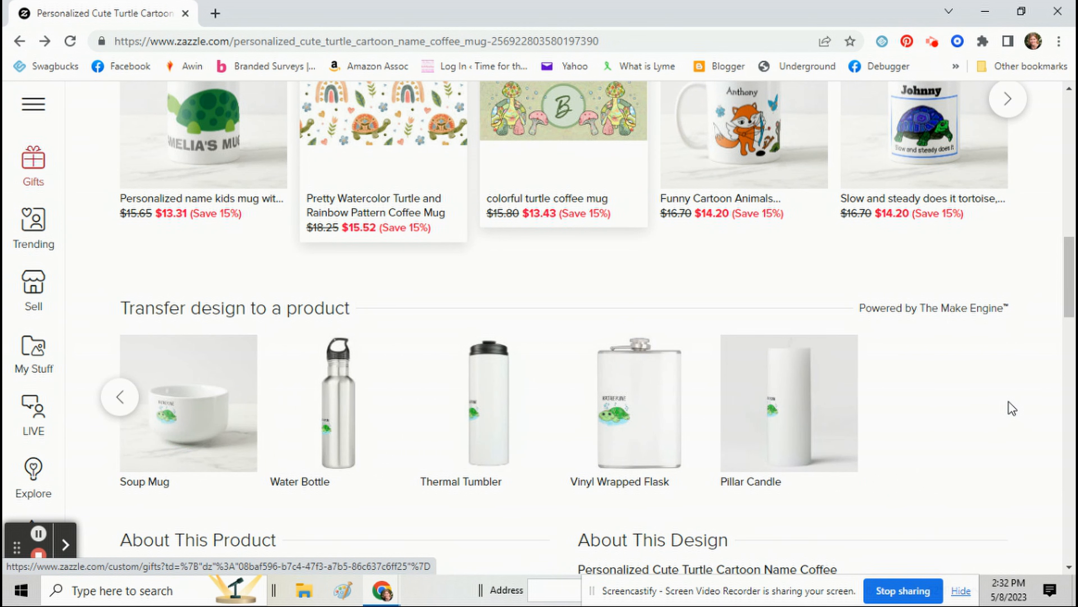
click(119, 397)
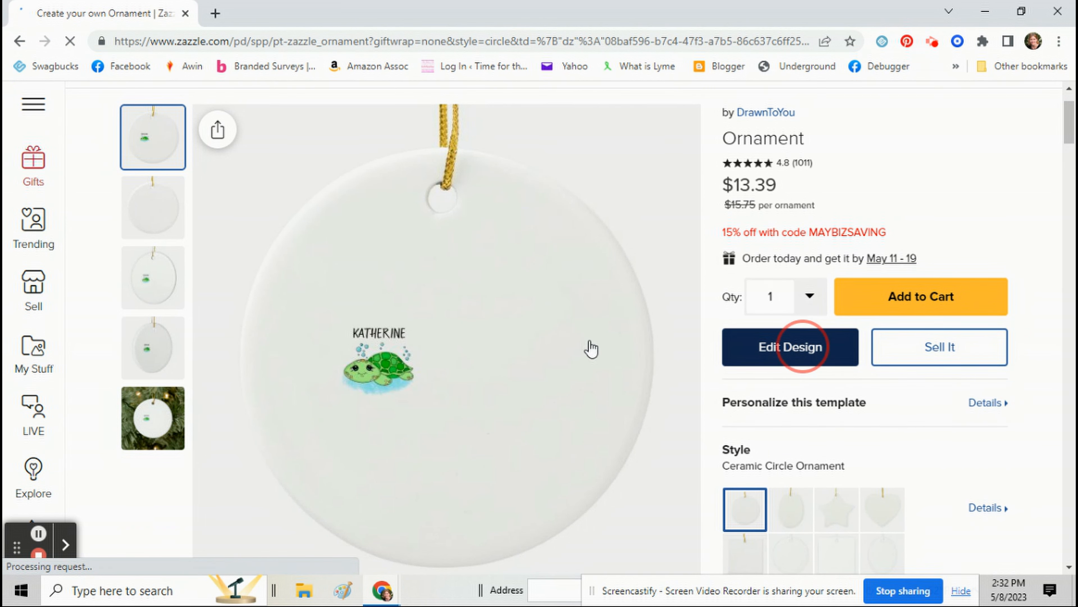
Enter Edit Design on the ornament and begin scaling up the turtle image.
click(790, 347)
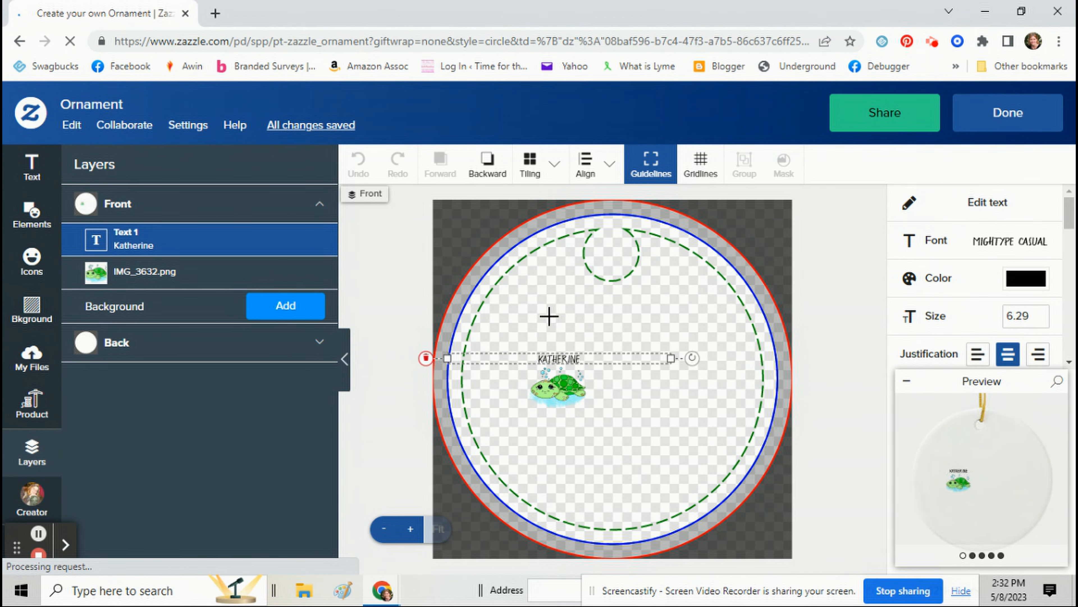
mouse_move(641, 348)
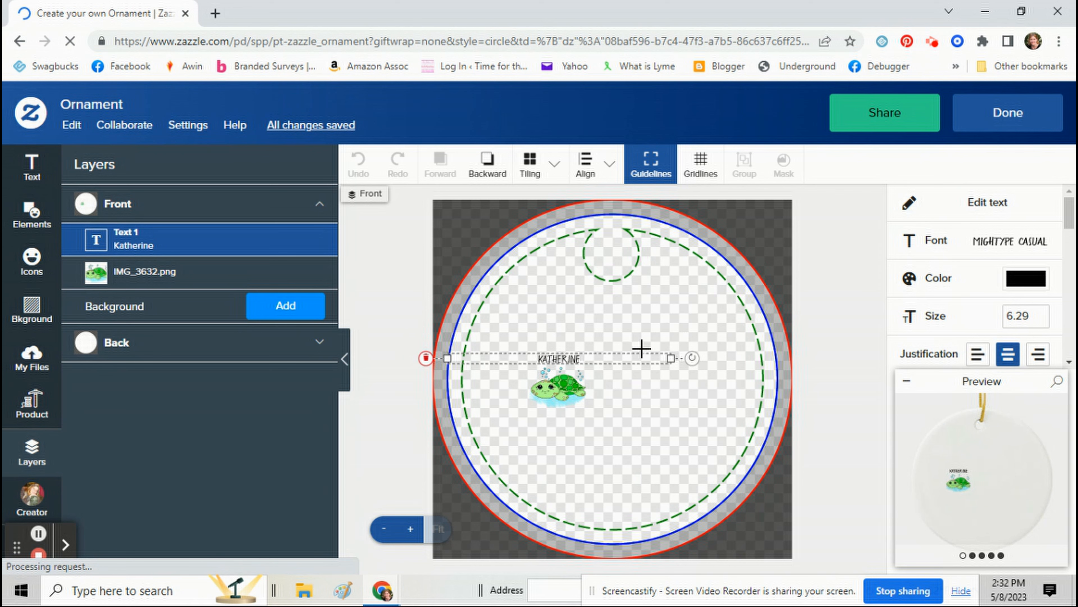
click(145, 271)
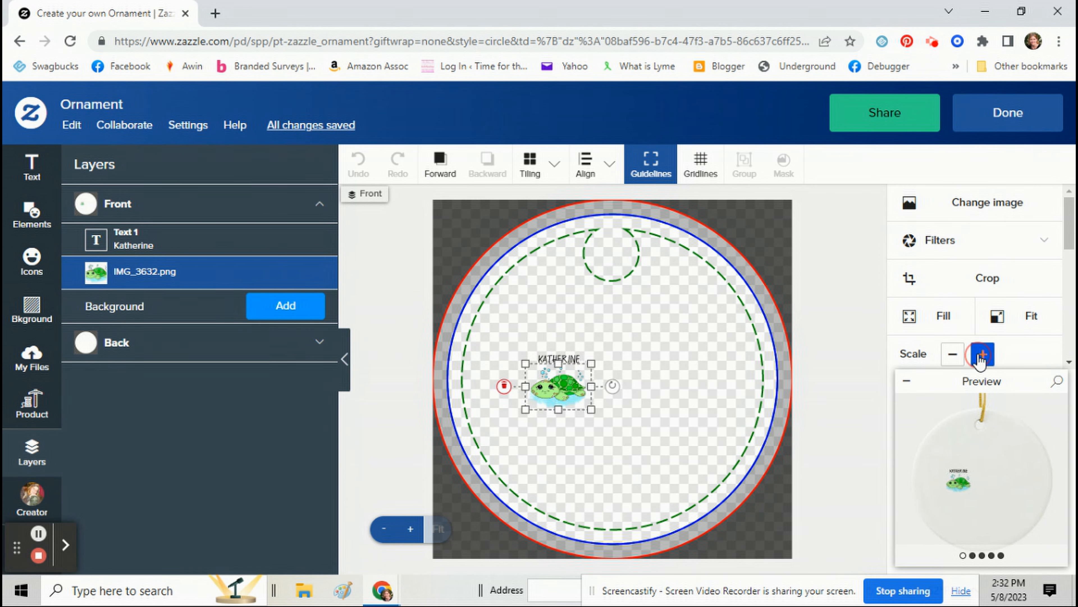
click(982, 355)
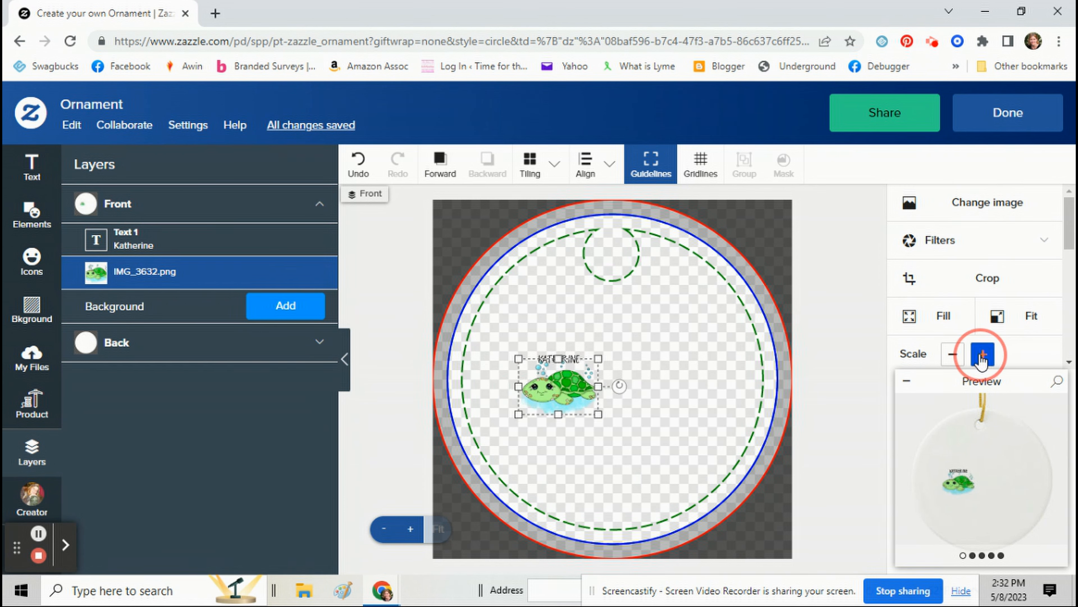
click(982, 353)
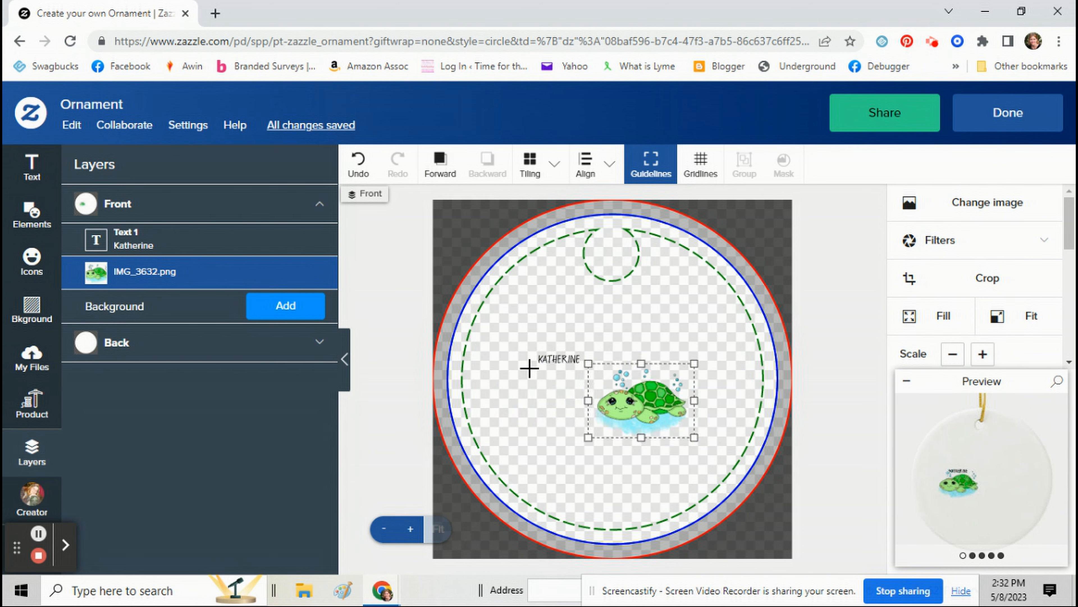
Center the KATHERINE name horizontally and enlarge it three scale steps.
click(586, 164)
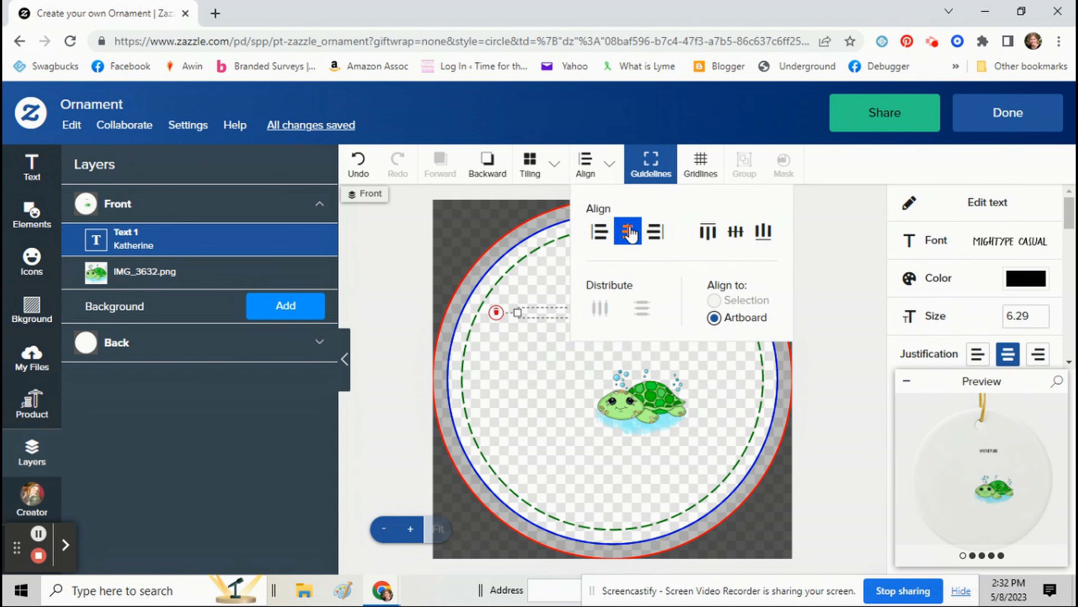
click(627, 231)
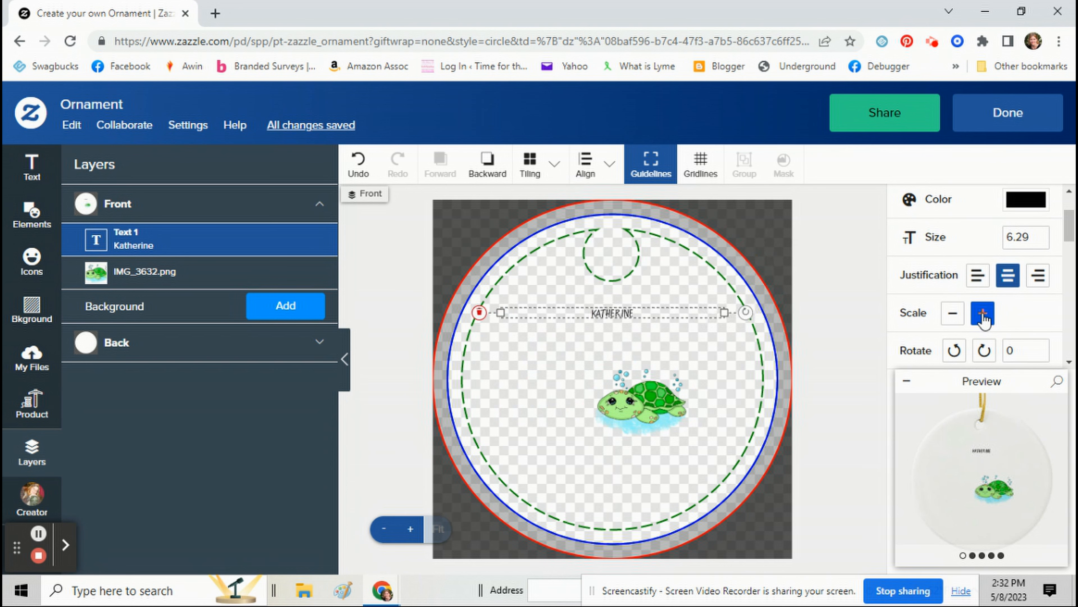
click(982, 313)
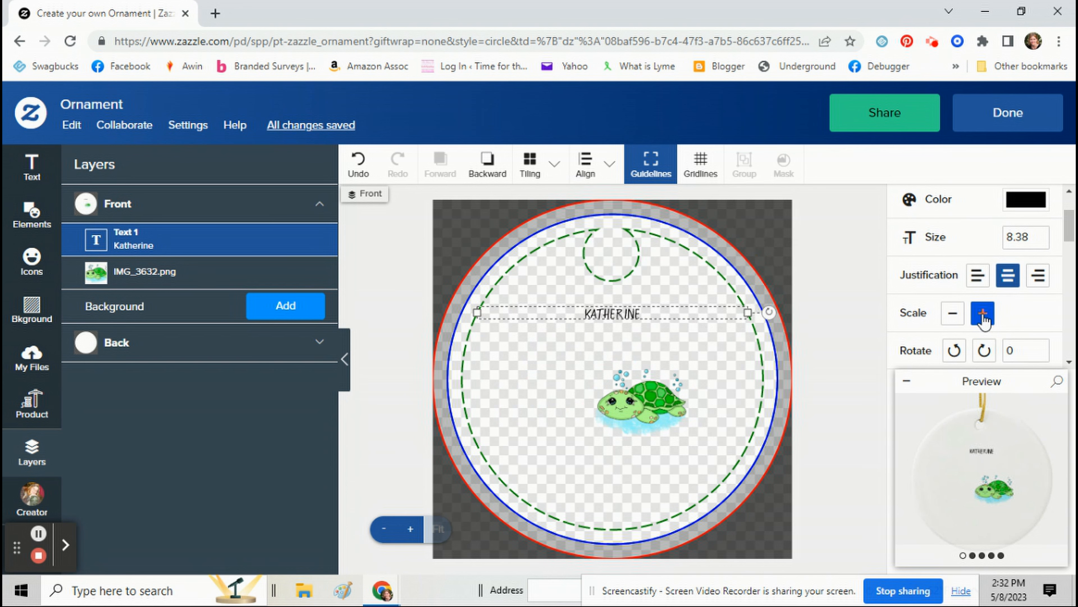
click(983, 313)
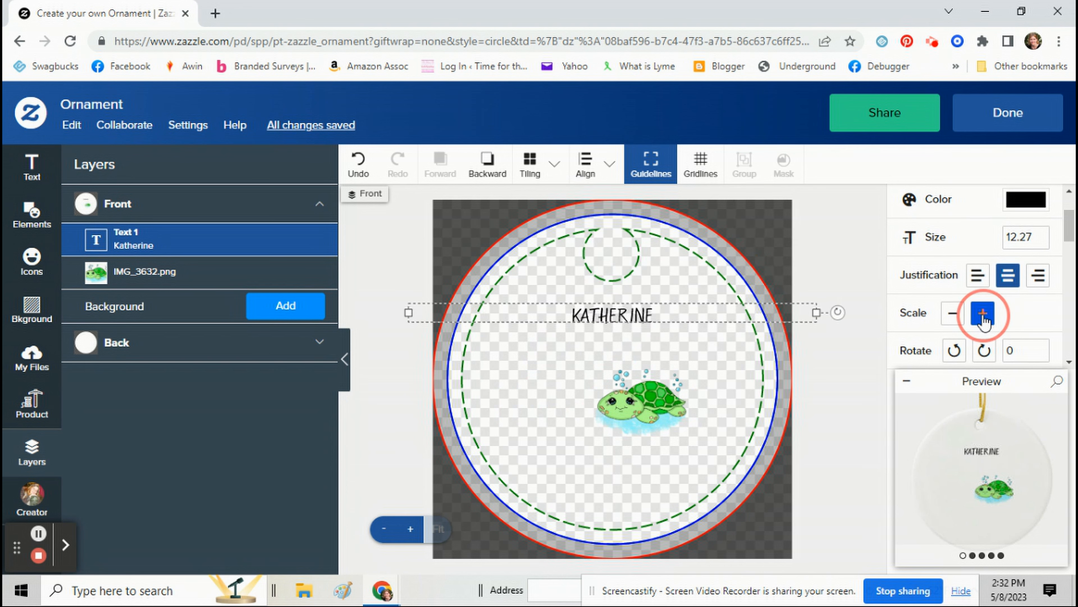
click(982, 314)
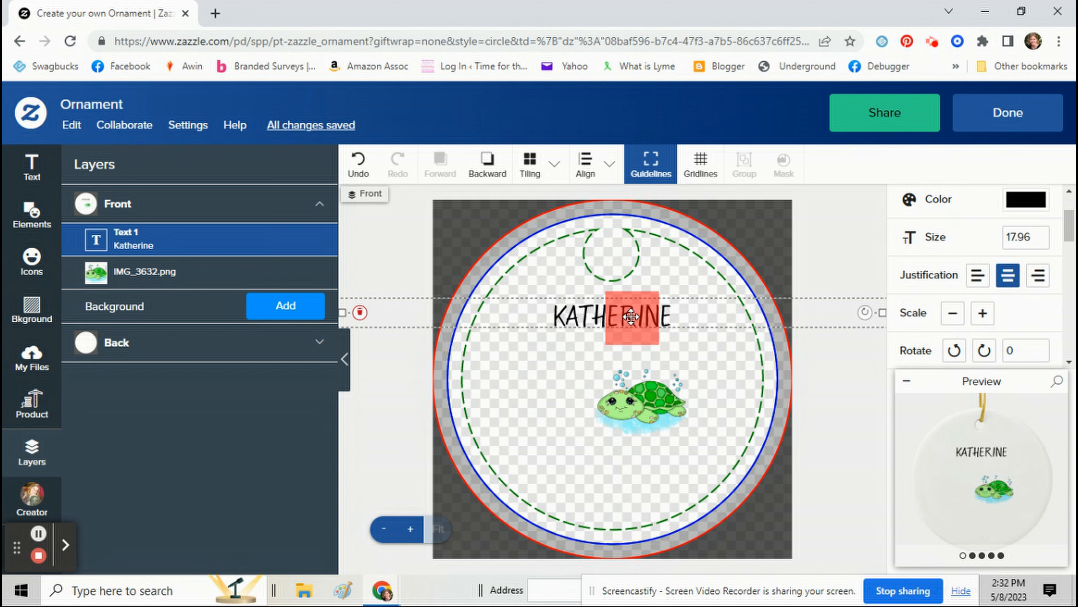
Enlarge the turtle image further until it fills most of the ornament circle.
click(144, 271)
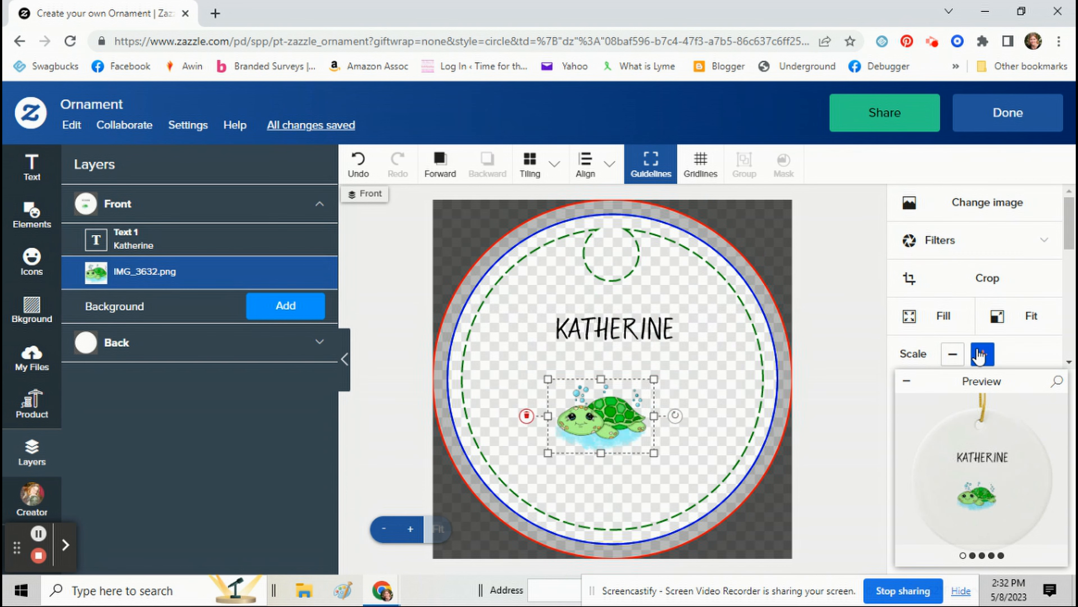
click(981, 353)
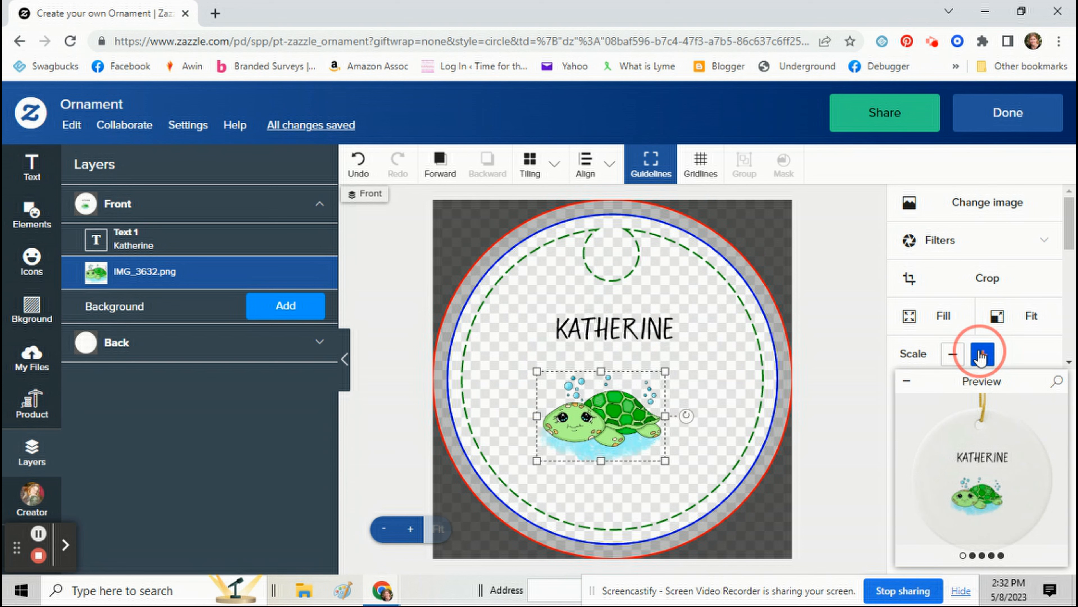
click(983, 353)
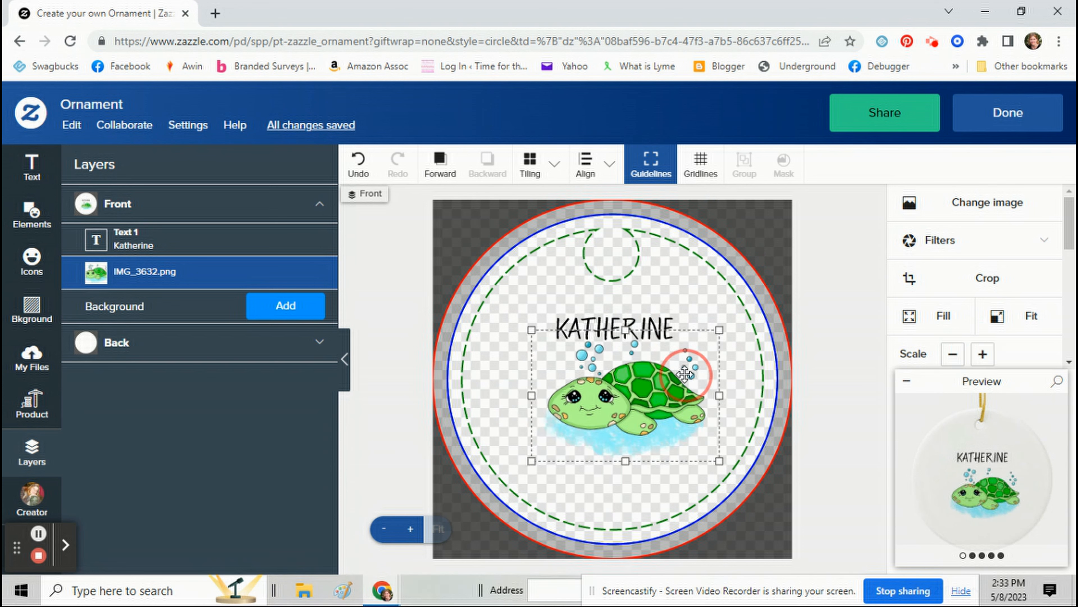
click(984, 353)
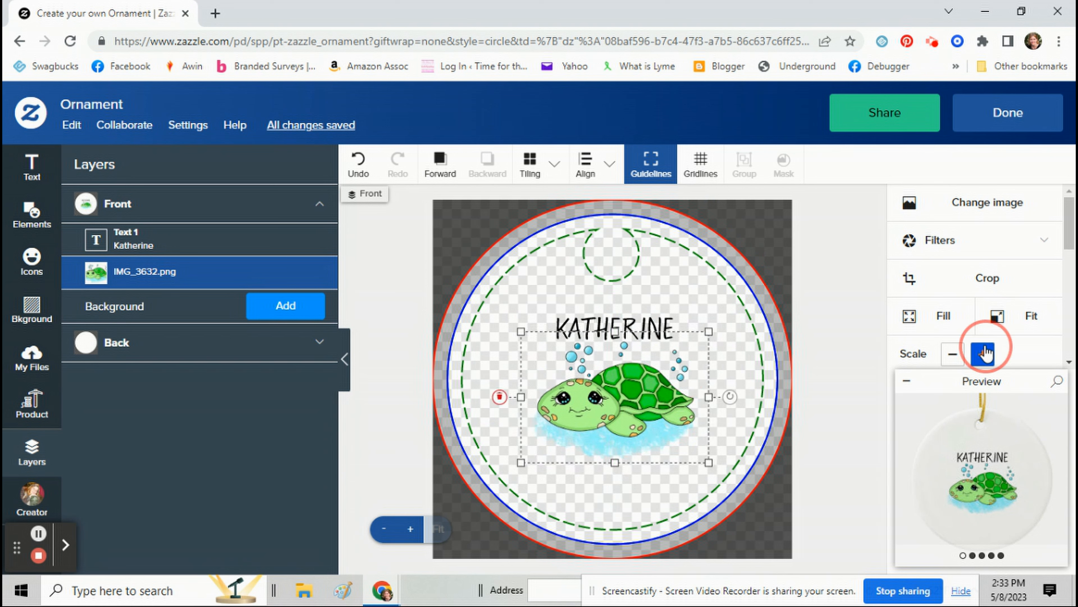
click(984, 354)
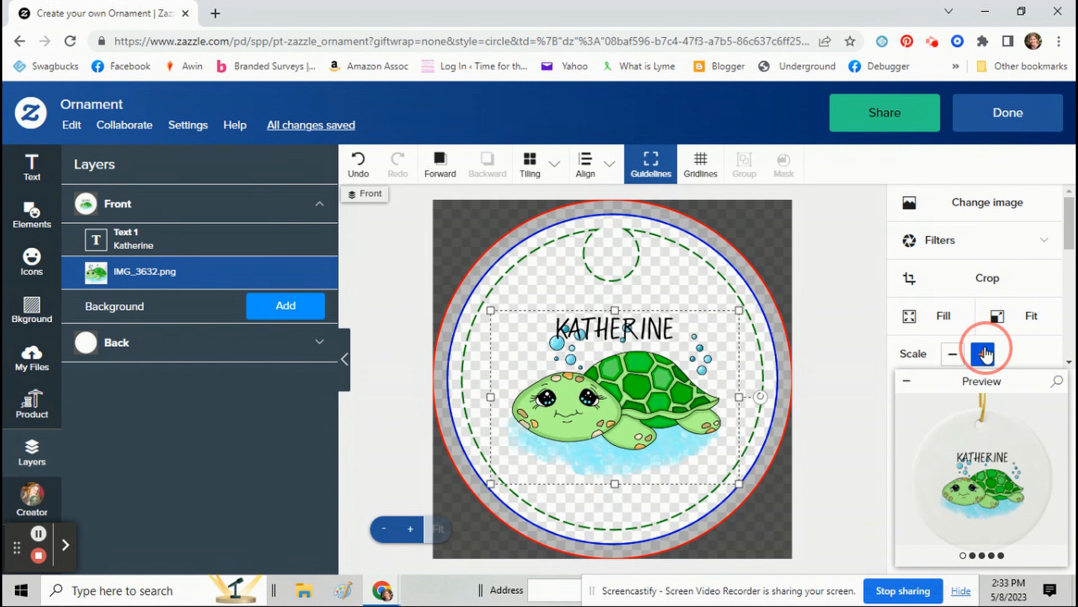
click(983, 354)
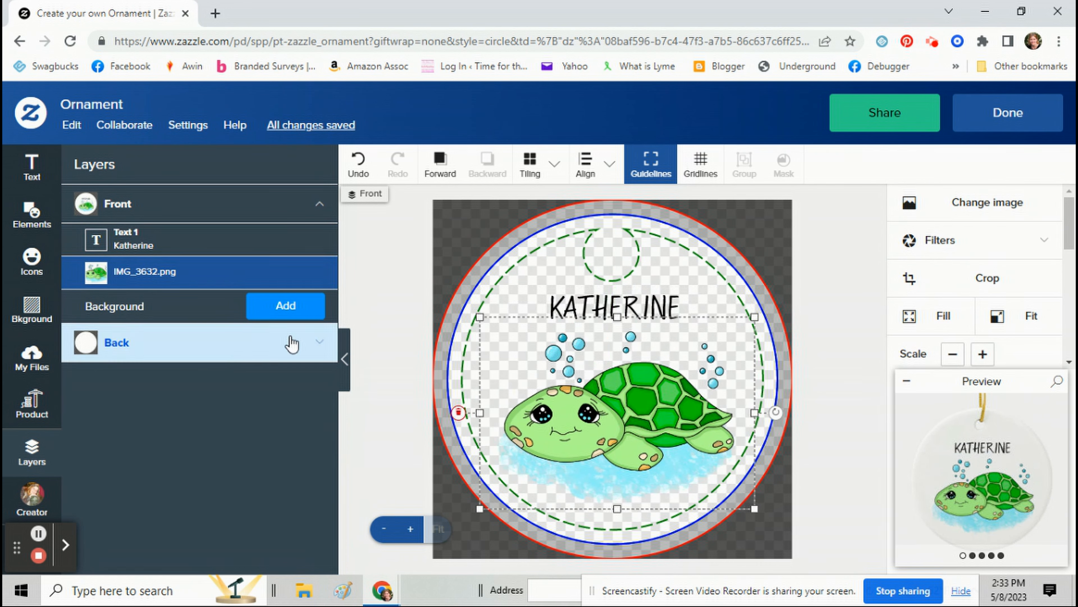
Add the back greeting text 'Merry Christmas 20XX Love, Ella' to the ornament.
text(Merry C)
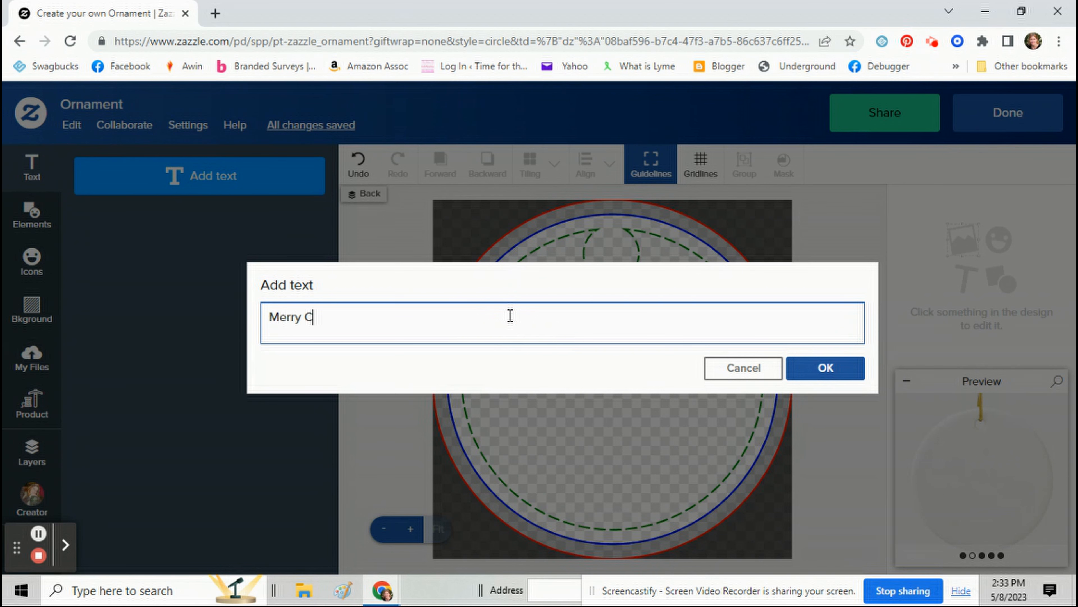
text(hristmas)
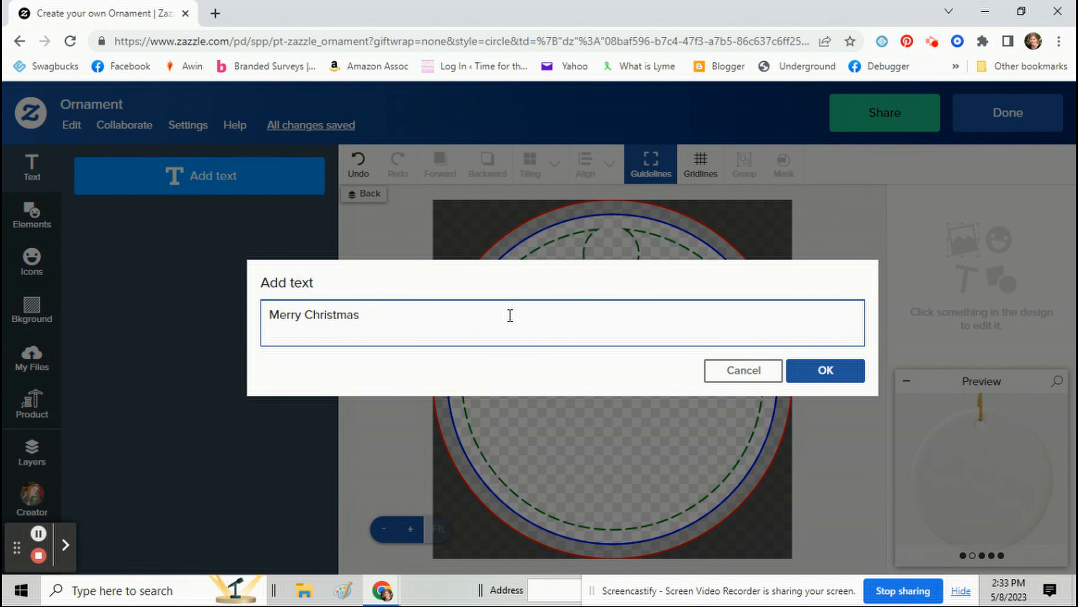
text(20XX)
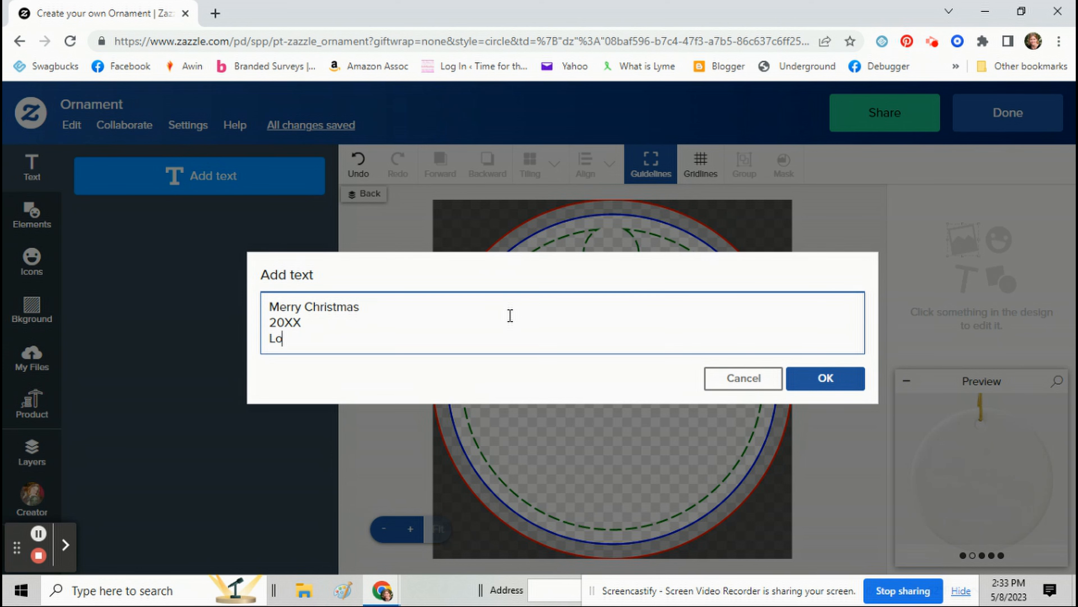
text(ve, Ella)
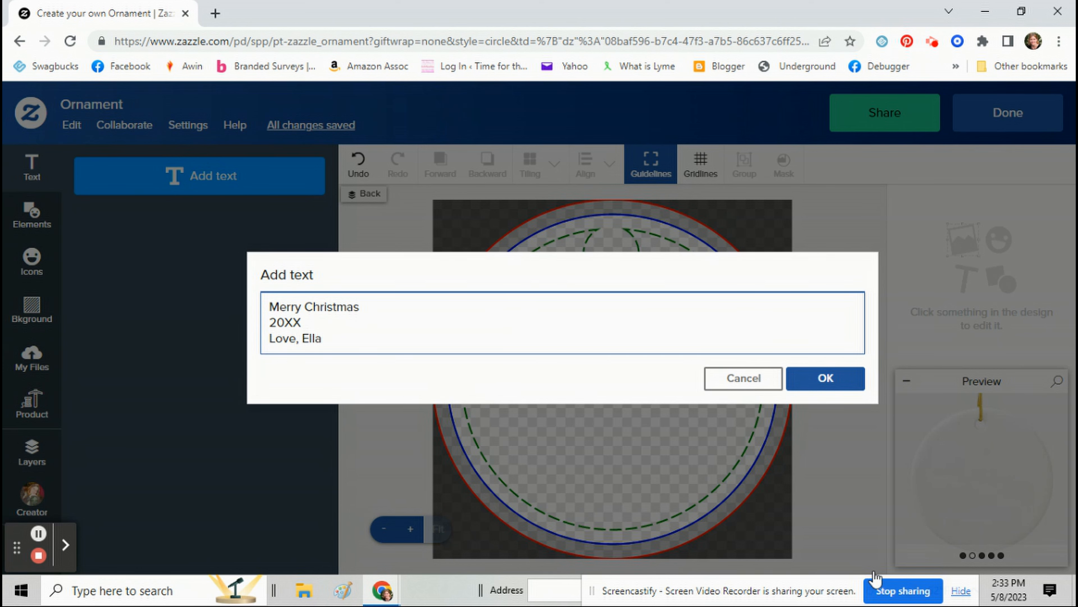
click(825, 378)
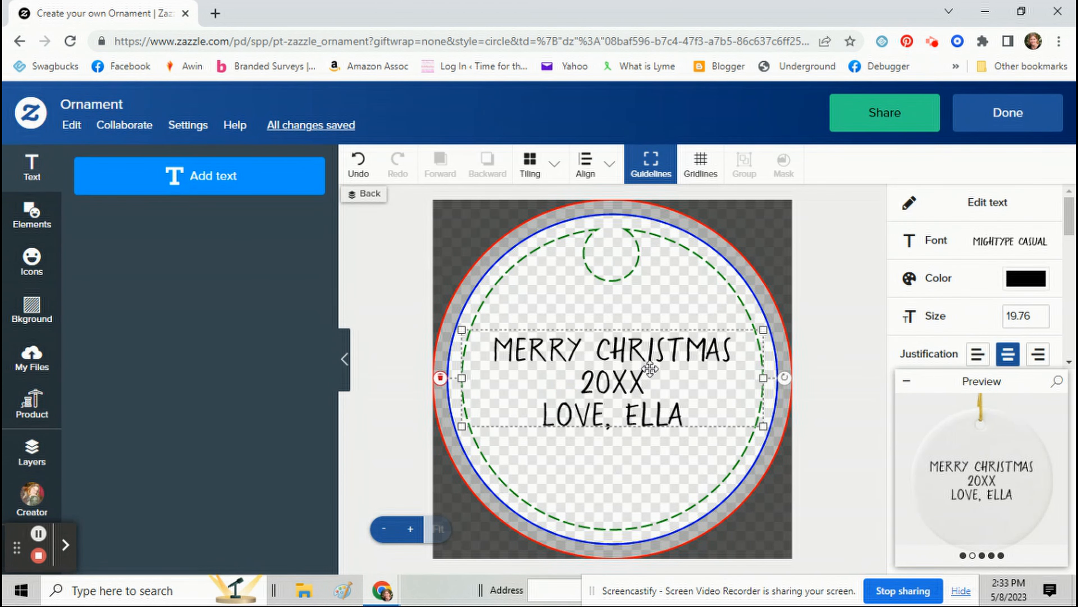
Break the greeting onto four lines with Christmas on its own line, then finish the design.
scroll(down, 3)
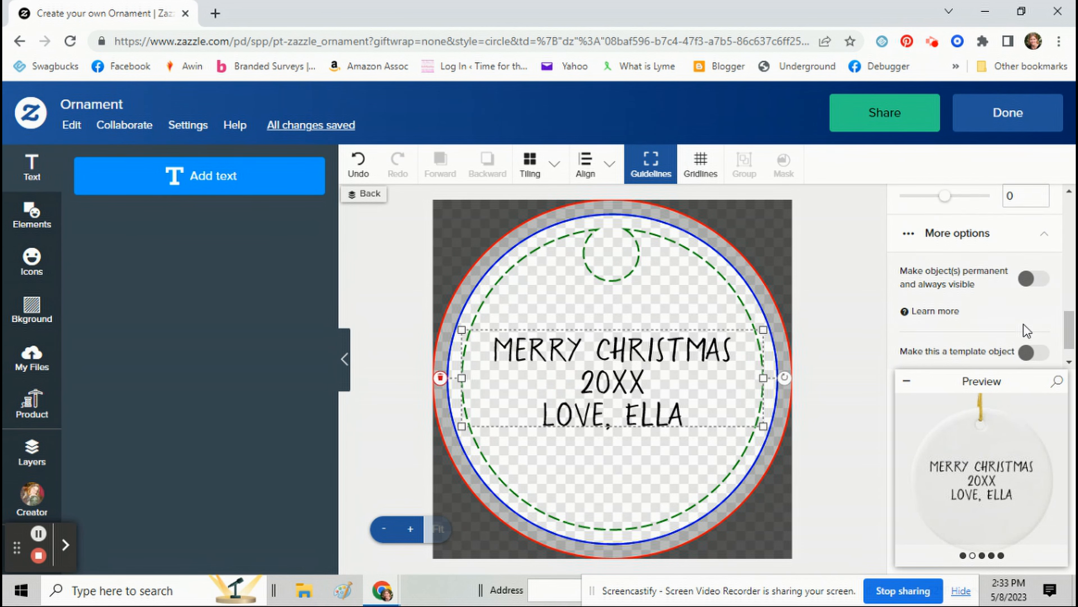
scroll(up, 3)
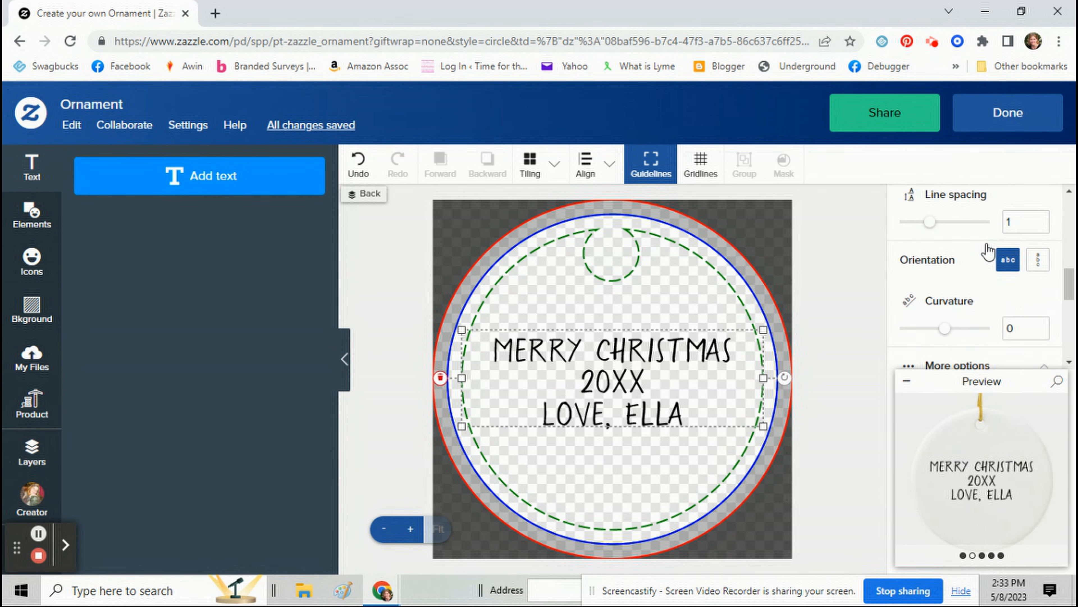
double_click(607, 383)
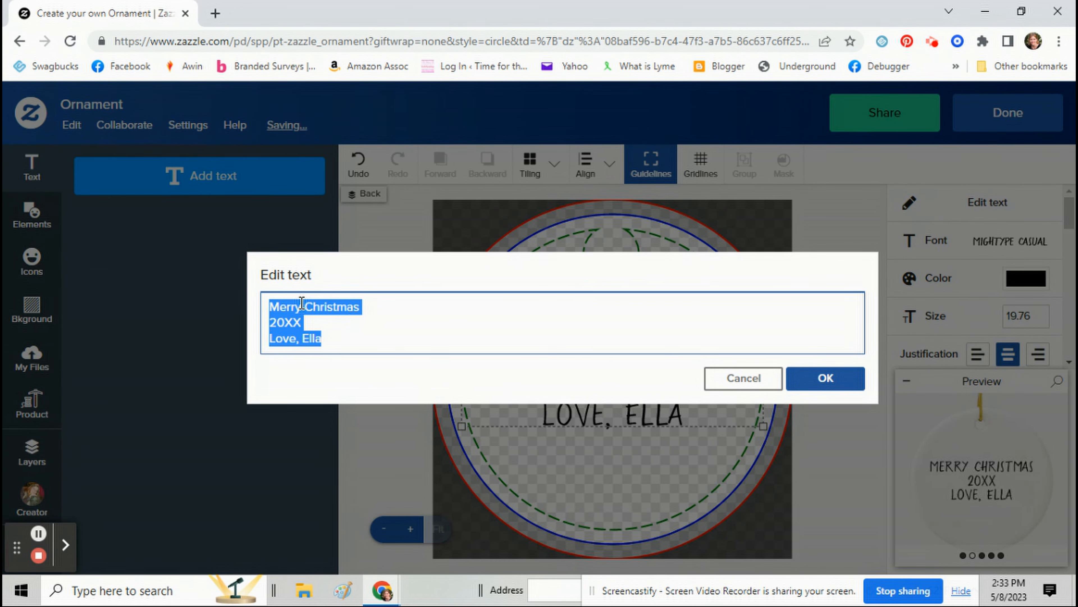
click(306, 306)
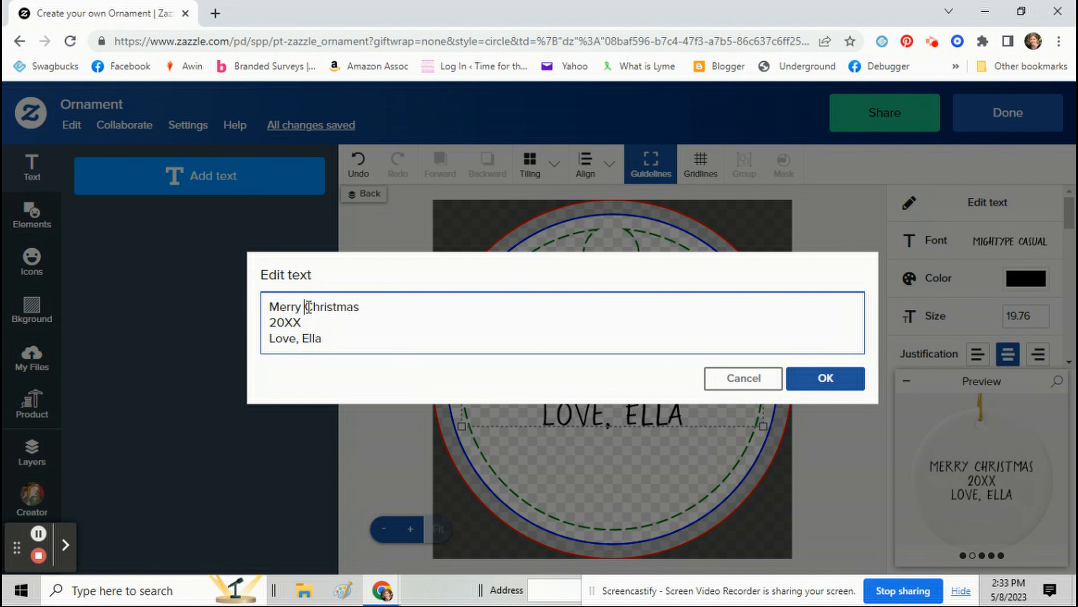
click(824, 378)
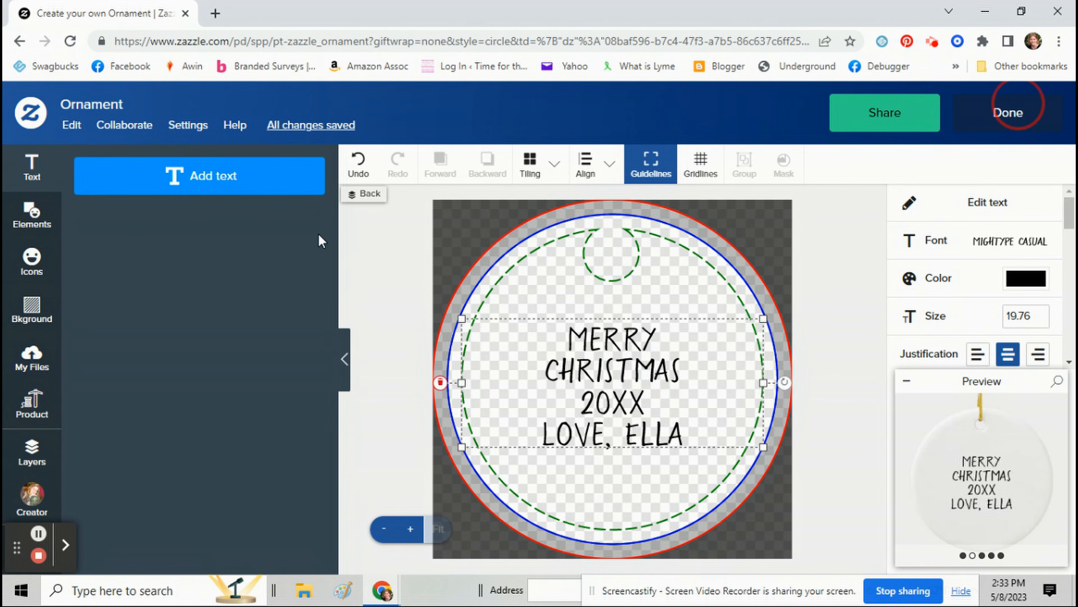
click(1008, 112)
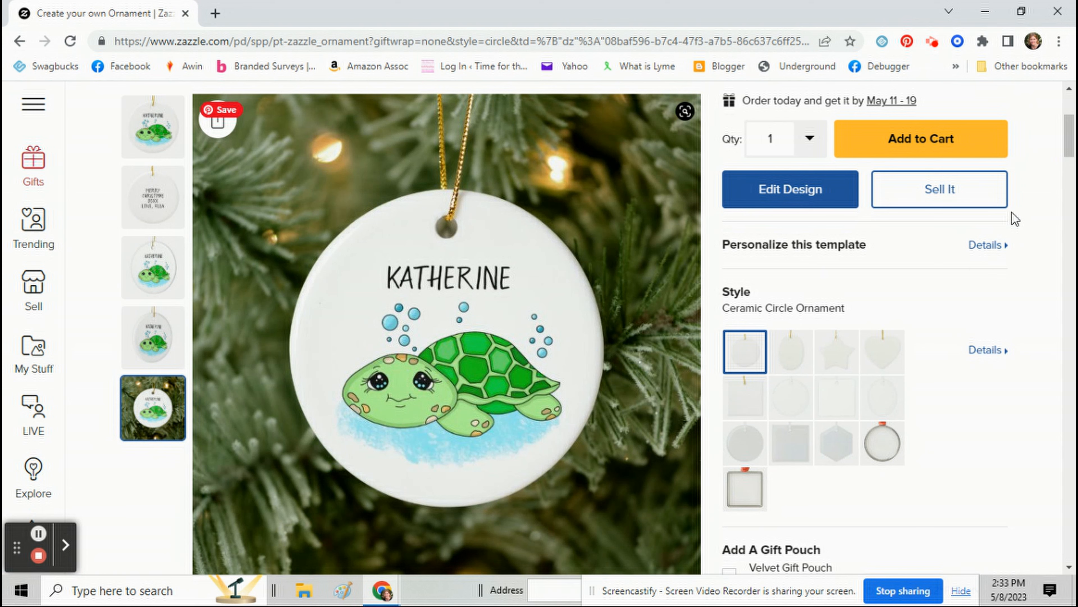
mouse_move(277, 187)
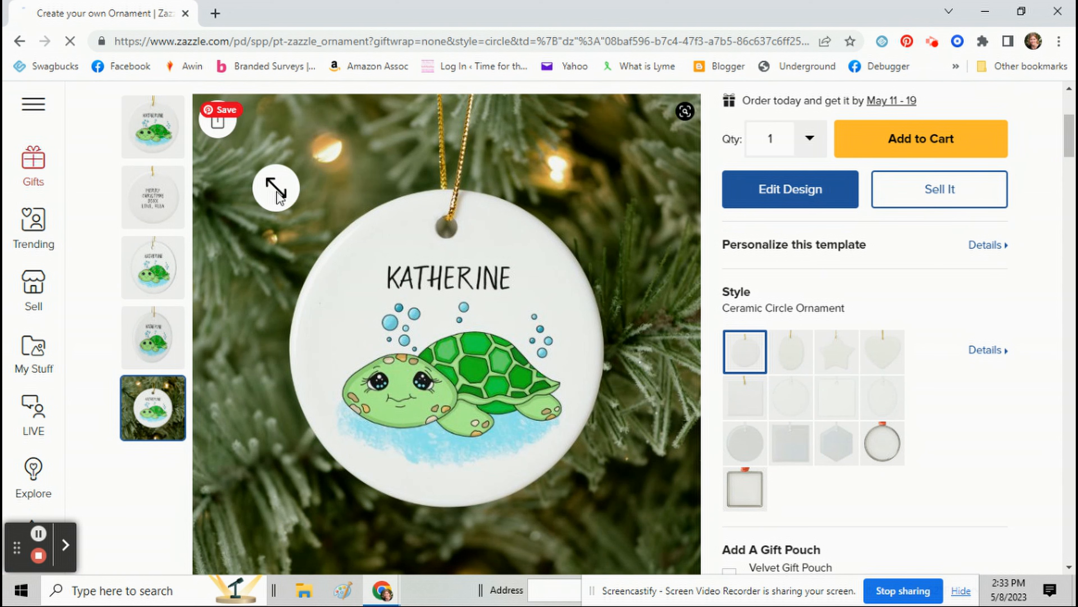
Start Sell It and prepend 'Christmas Ornament' to the listing description.
click(937, 189)
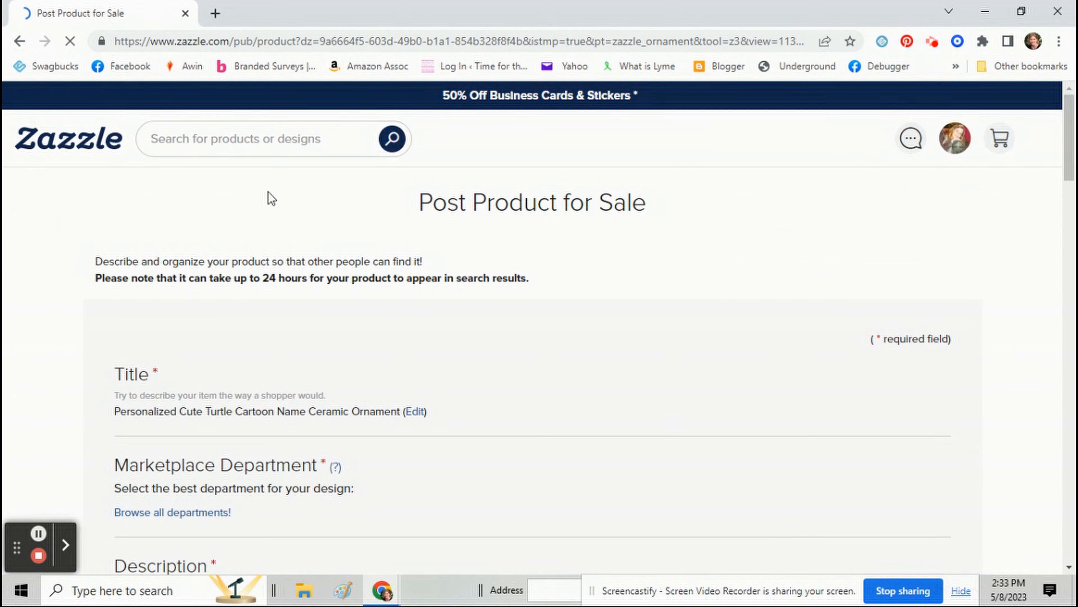
scroll(down, 3)
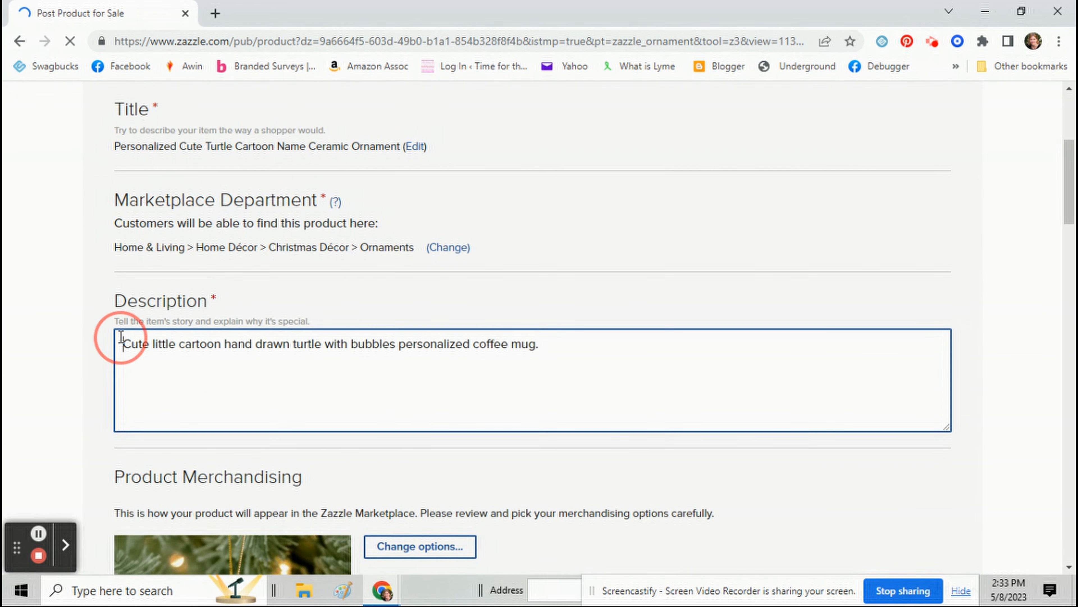
text(Christmas)
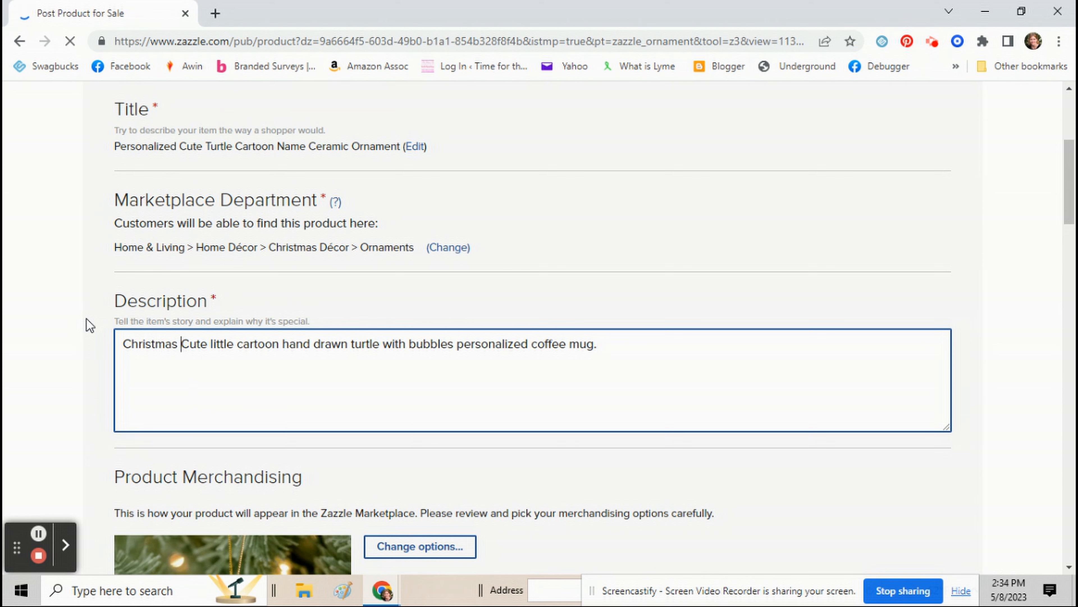
text(Ornament)
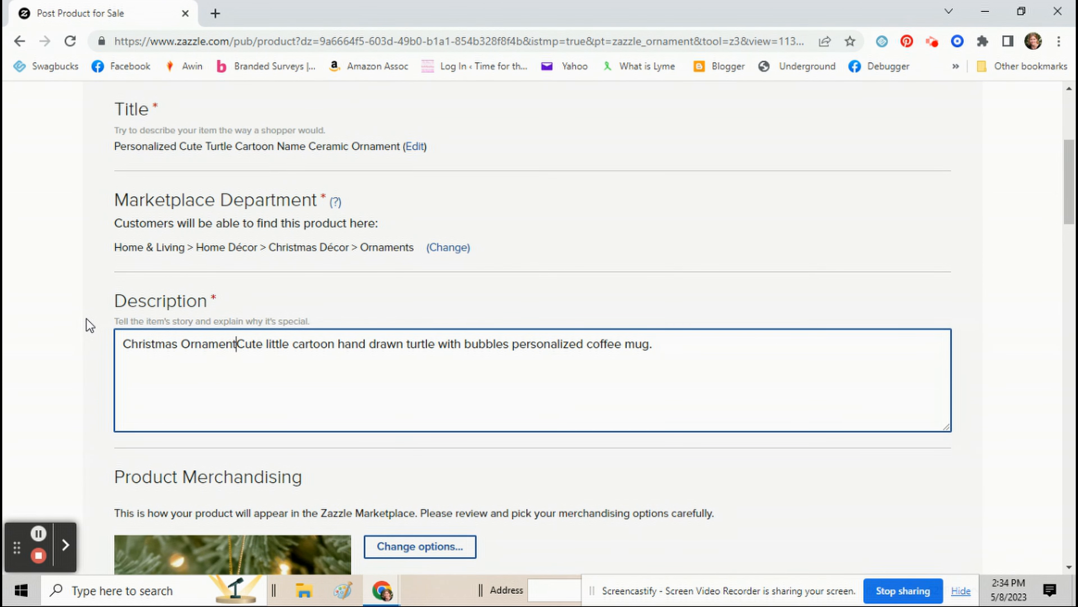
Set occasion Holidays > Christmas, add a christmas tag, accept the agreement and post the listing.
scroll(down, 3)
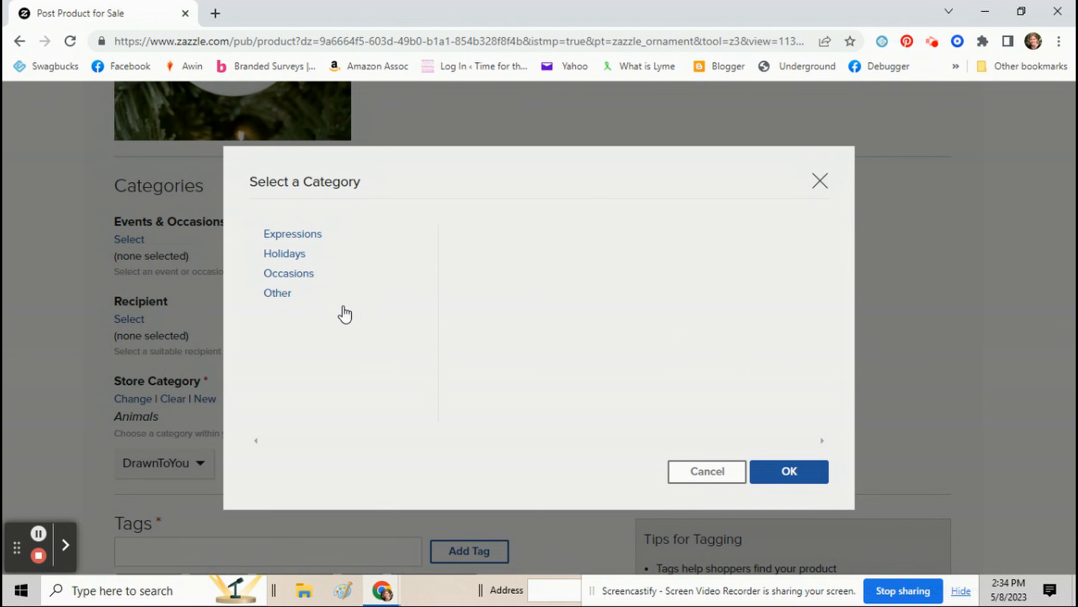
click(284, 253)
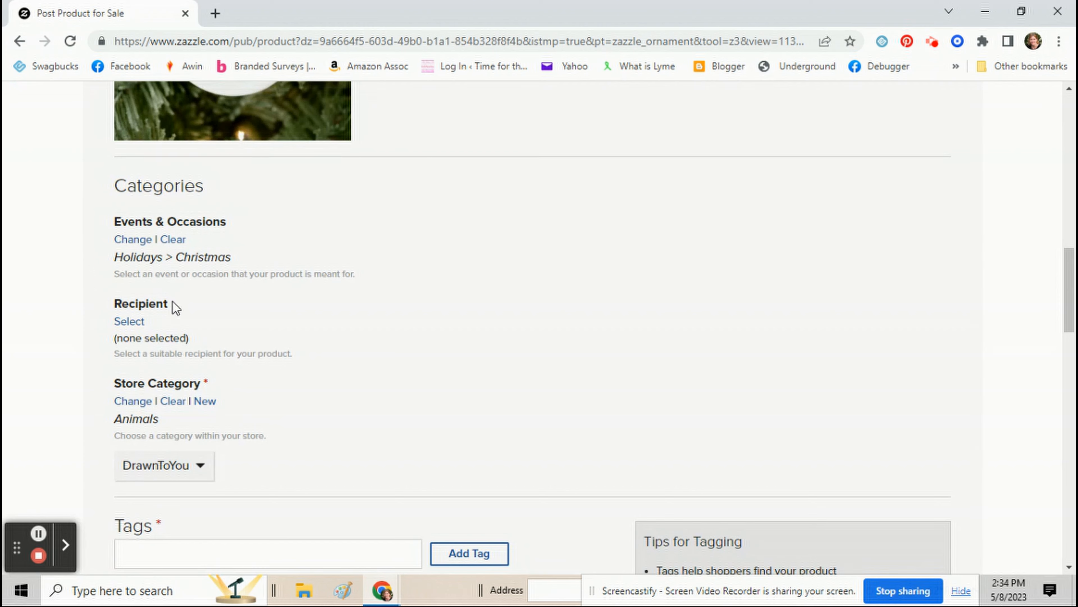
scroll(down, 3)
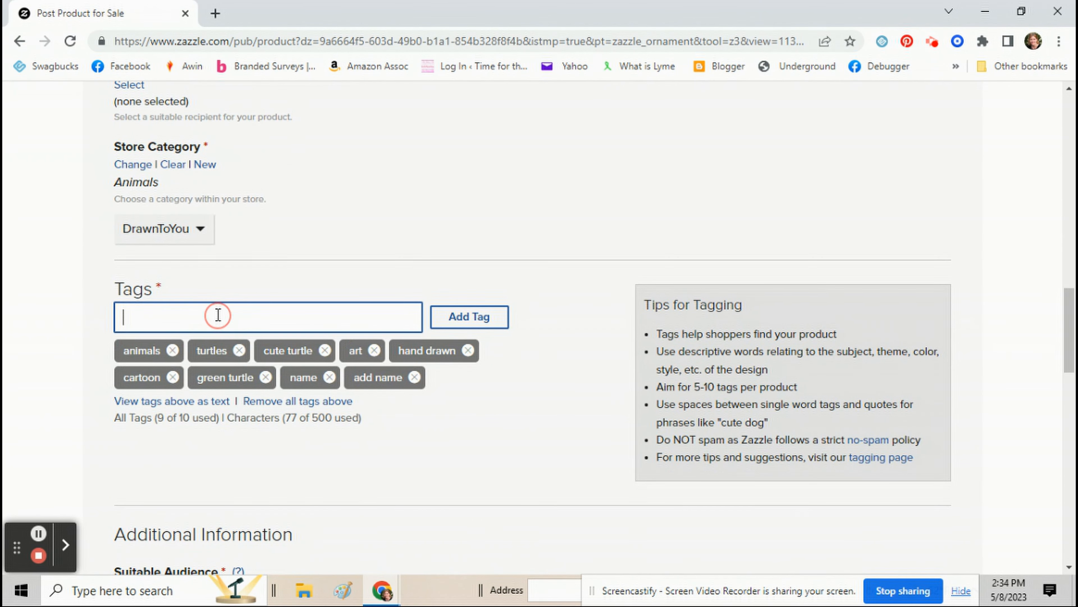
click(468, 317)
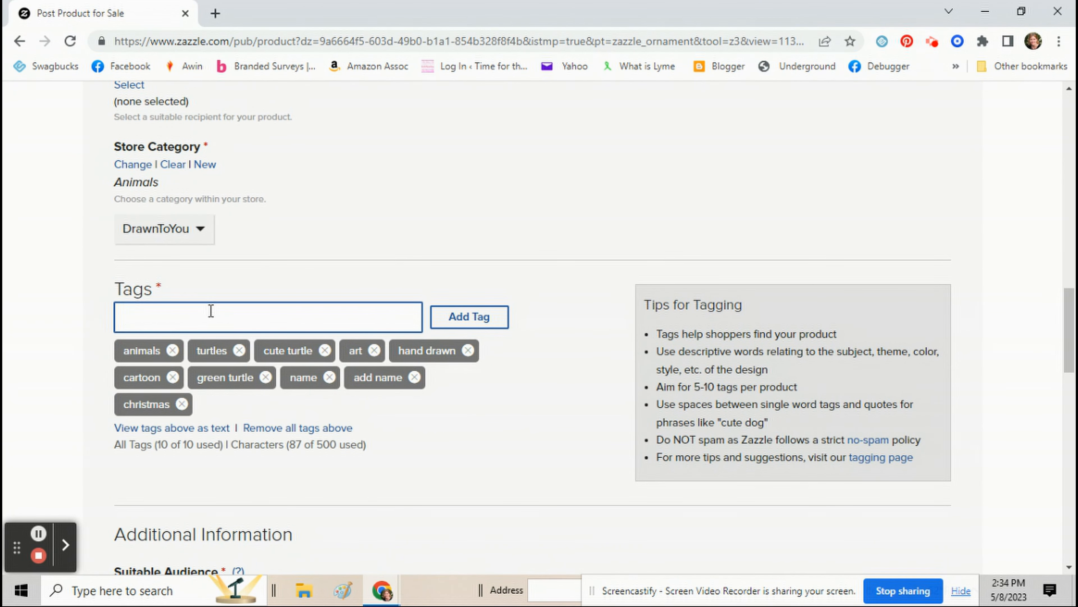
scroll(down, 3)
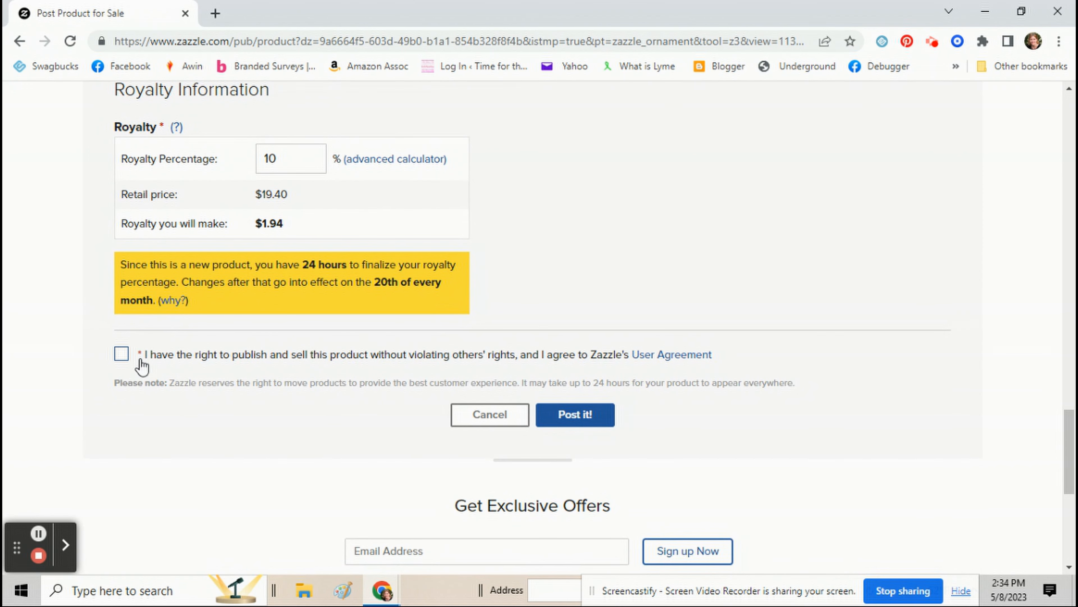
click(121, 353)
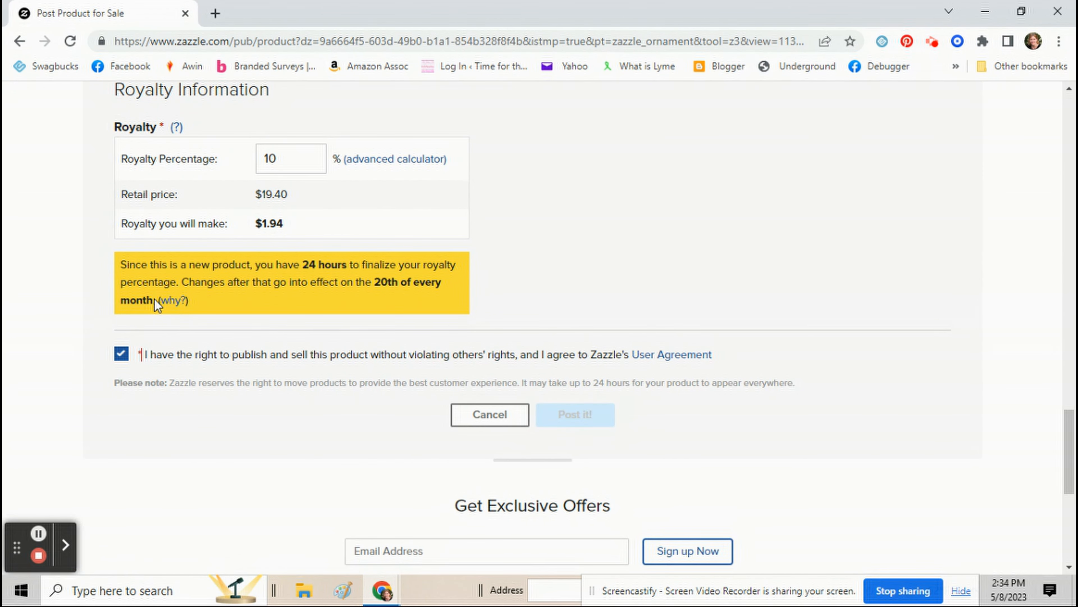
click(575, 414)
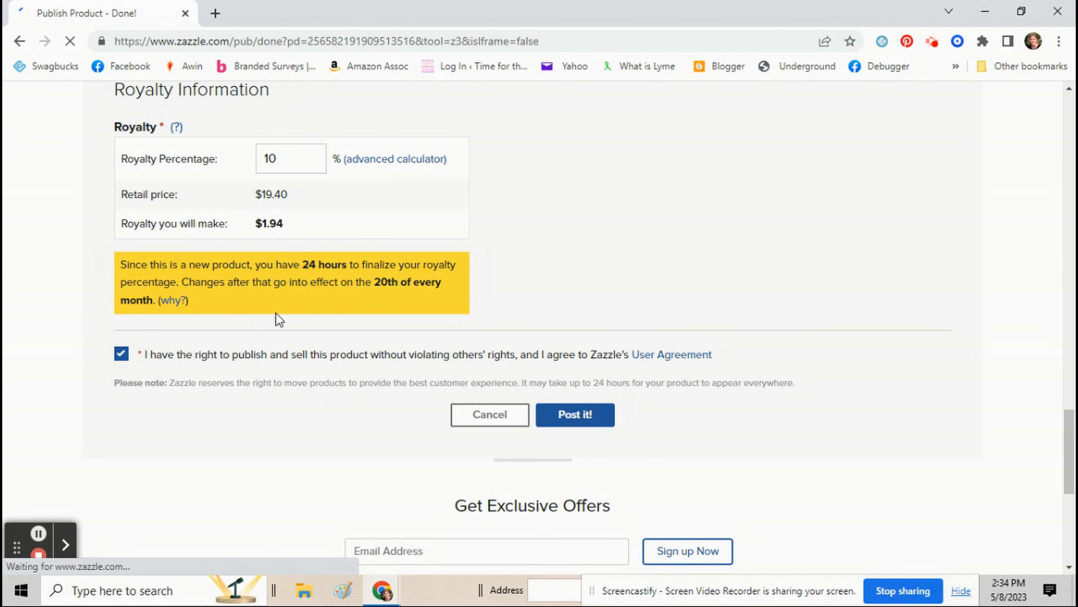
Go to the posted ornament's live page and browse the design-transfer product carousel.
click(574, 414)
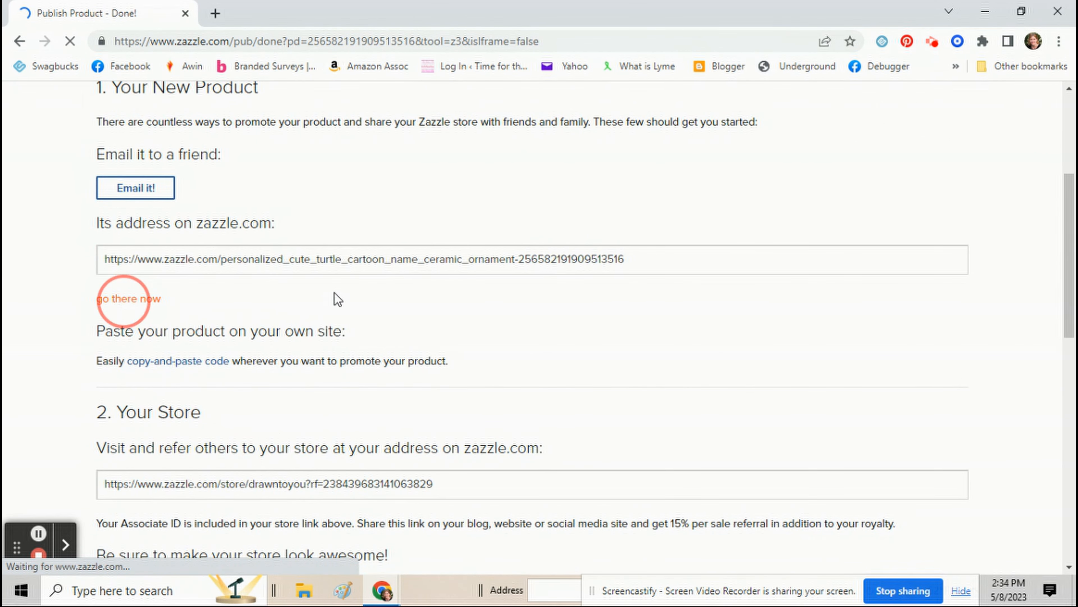
click(128, 298)
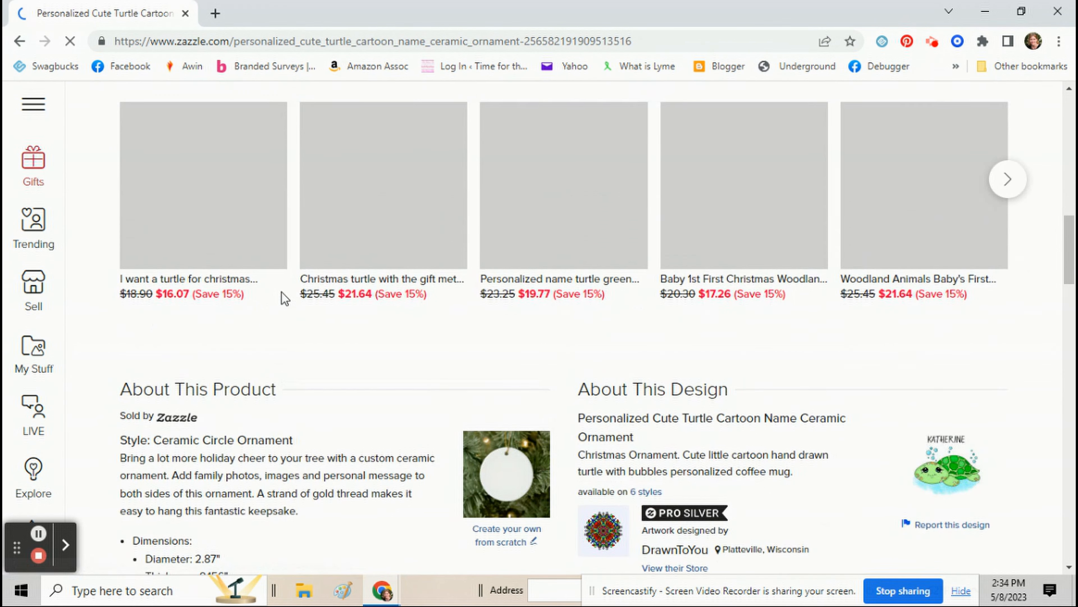
scroll(down, 3)
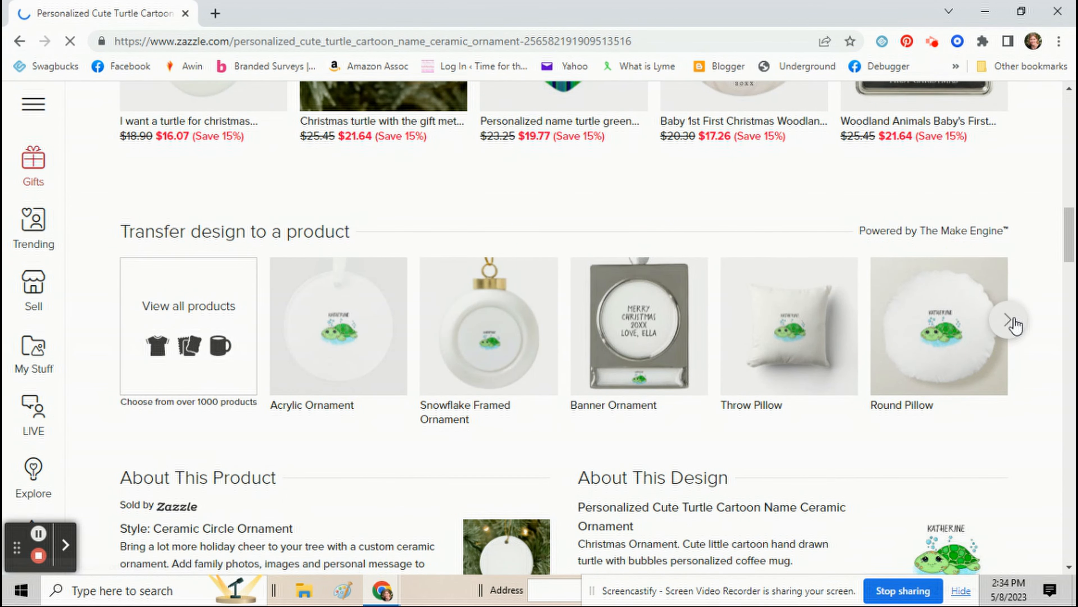
click(1014, 324)
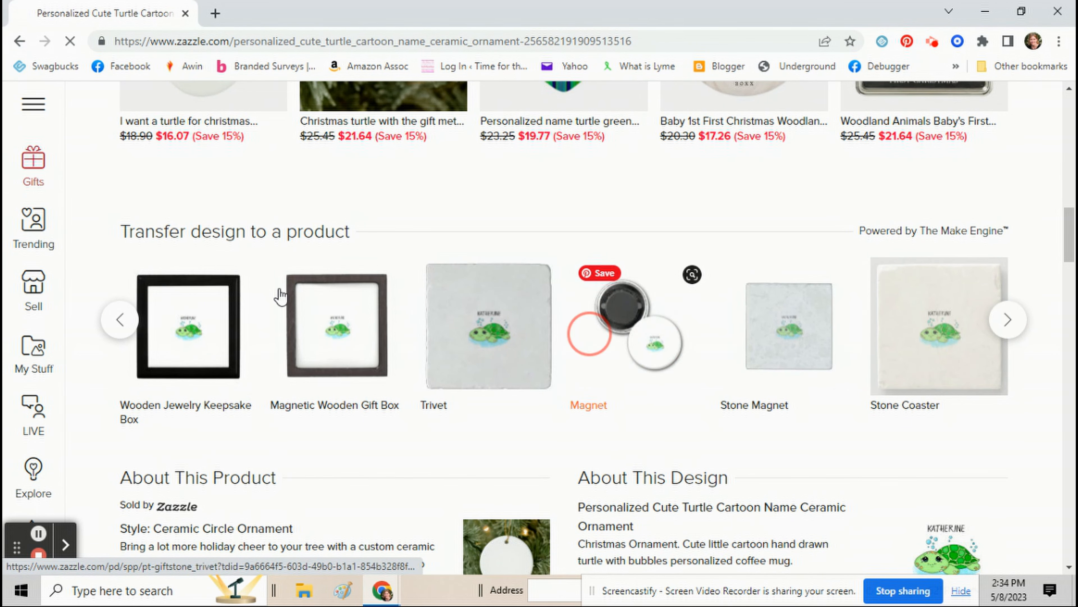
Put the turtle design on a Standard 2¼ Inch circle magnet and enter its design editor.
click(625, 325)
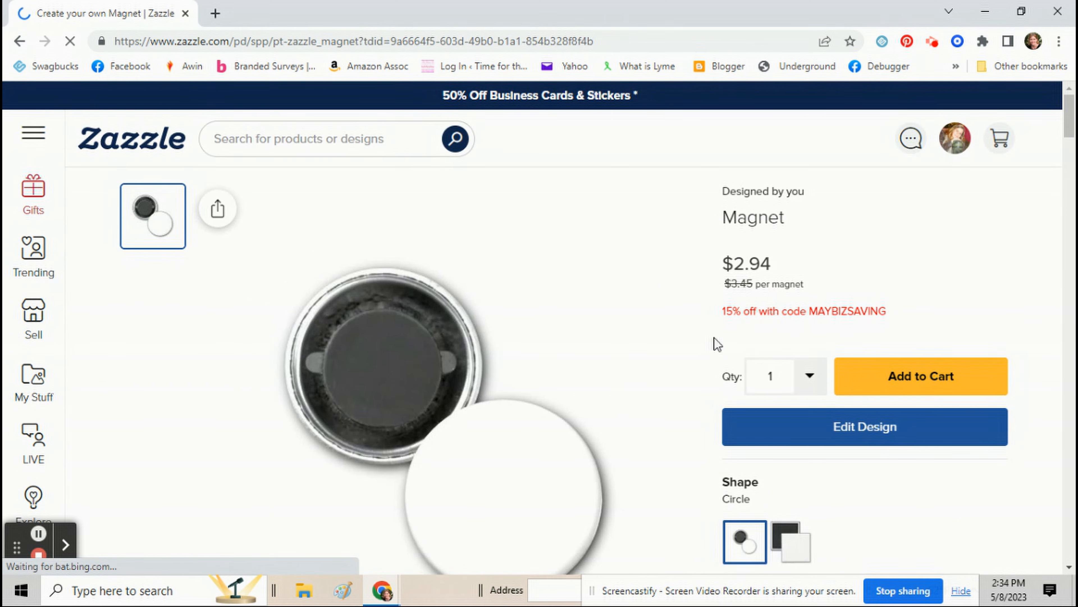
scroll(down, 3)
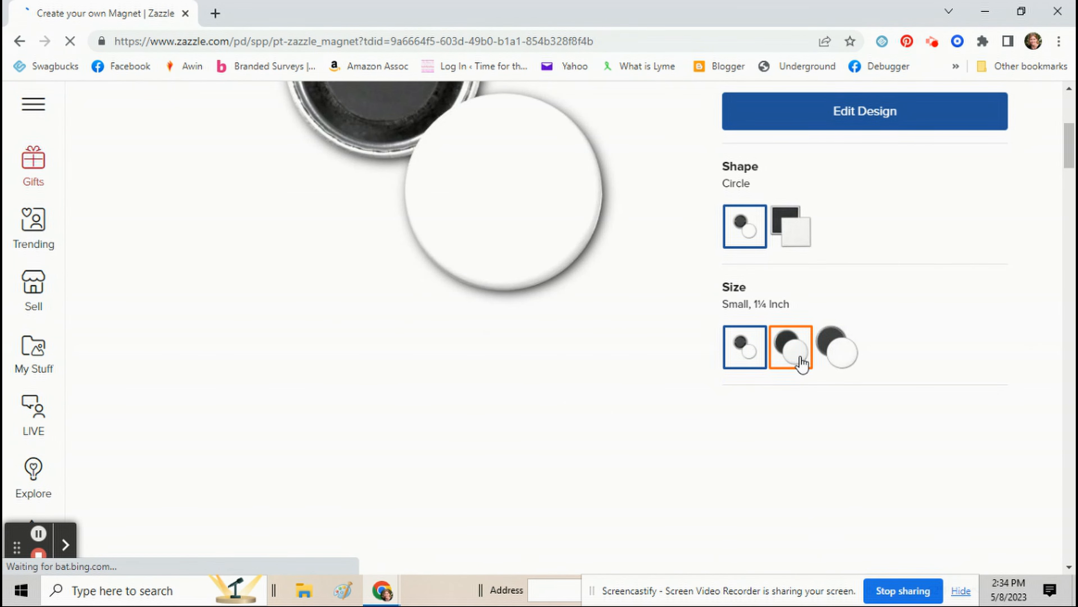
click(789, 348)
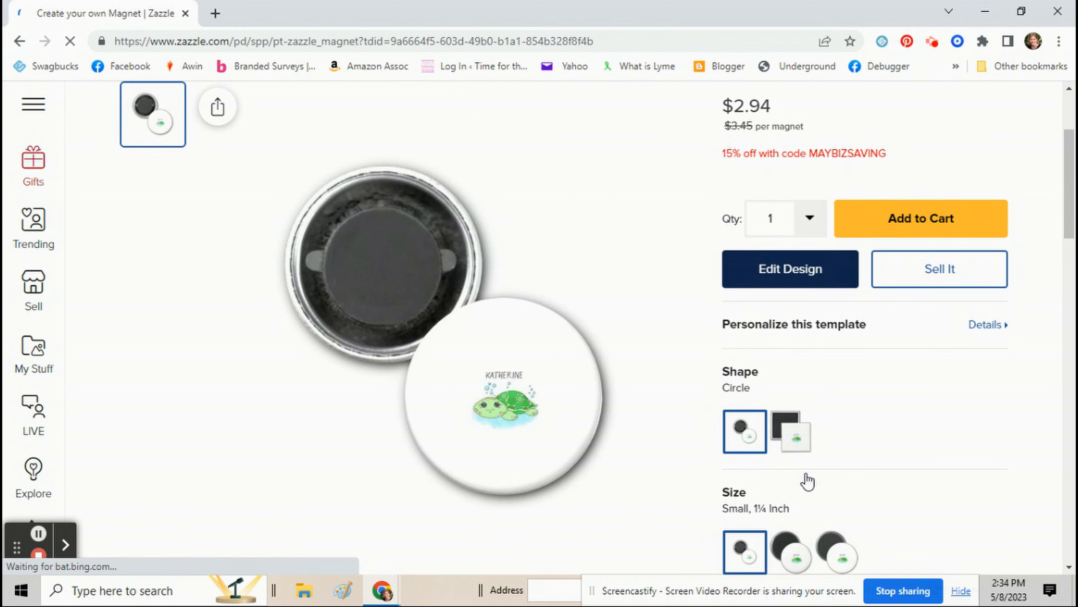
click(790, 550)
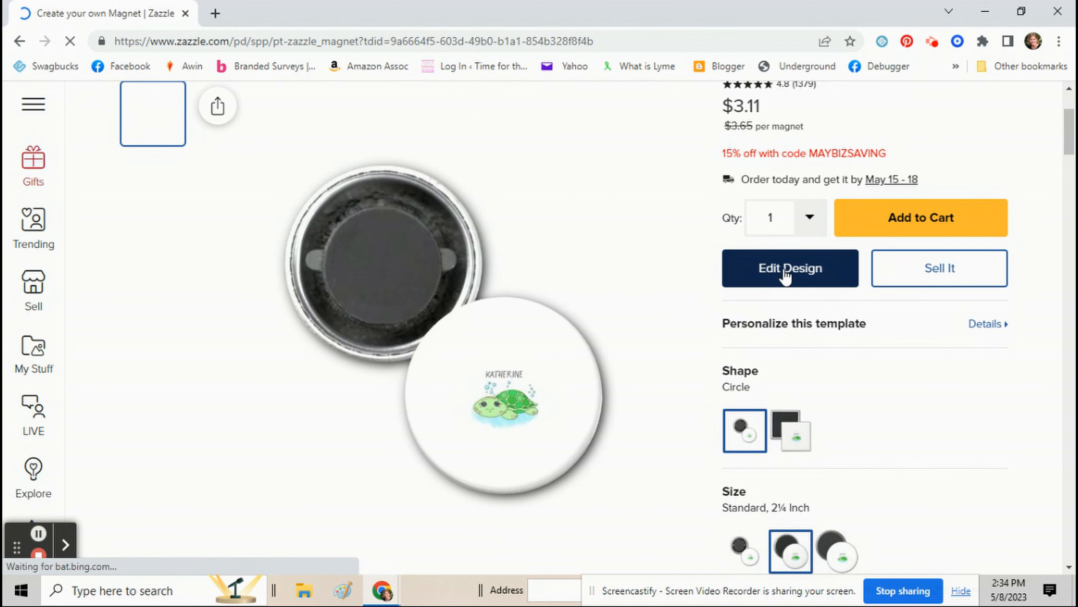
click(790, 268)
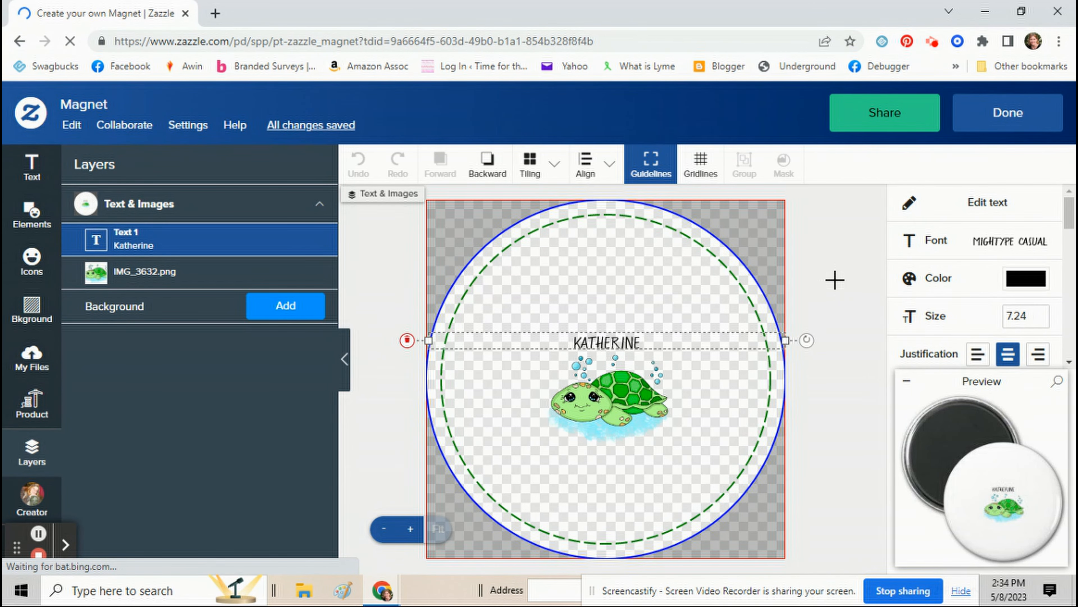
Enlarge the KATHERINE name and turtle artwork together to fill the magnet circle.
click(145, 270)
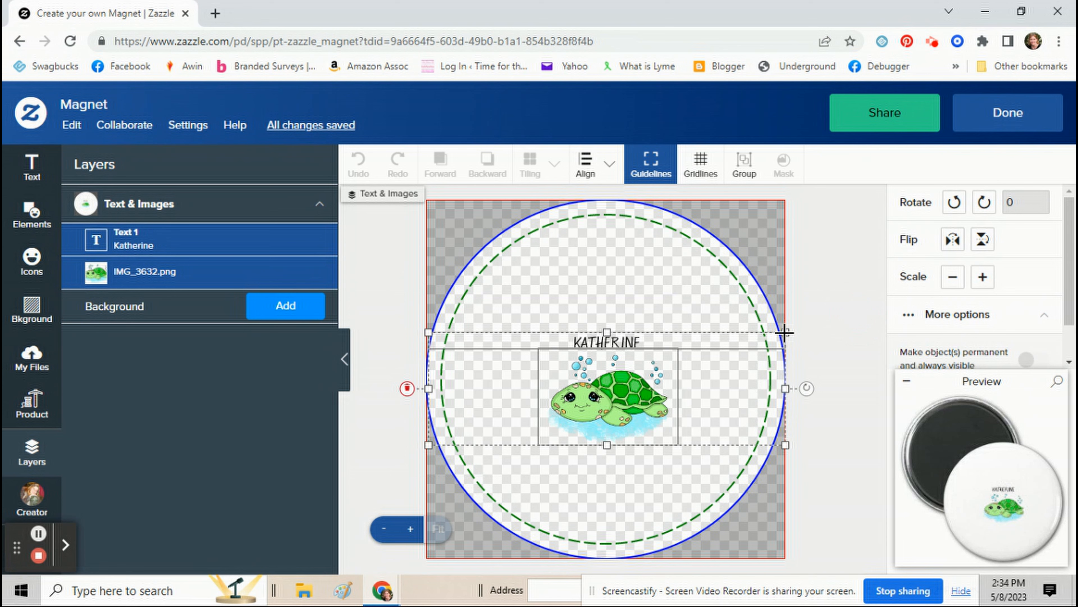
click(983, 277)
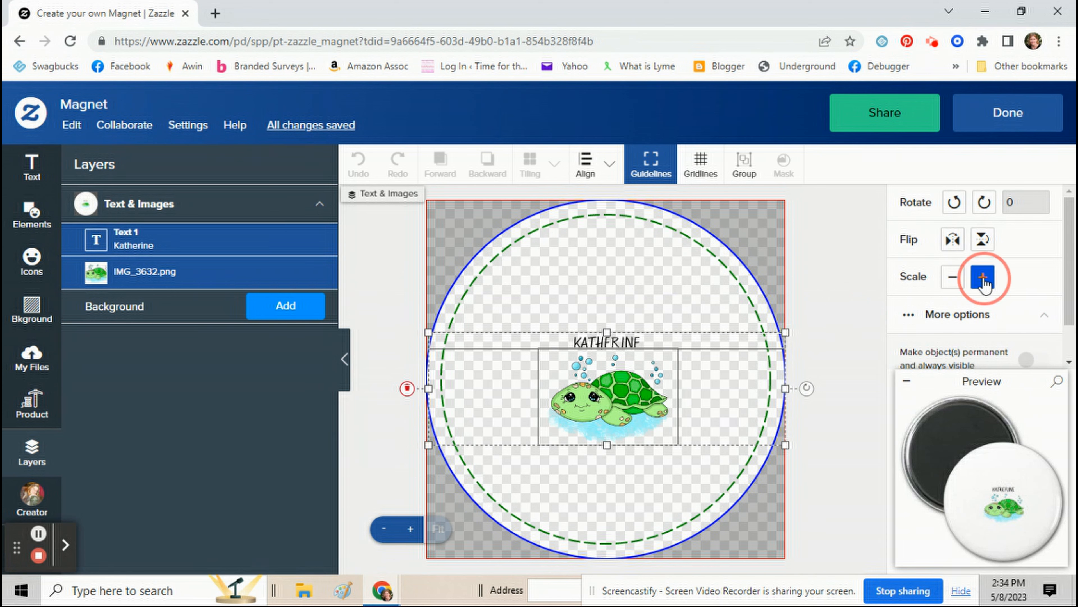
click(985, 278)
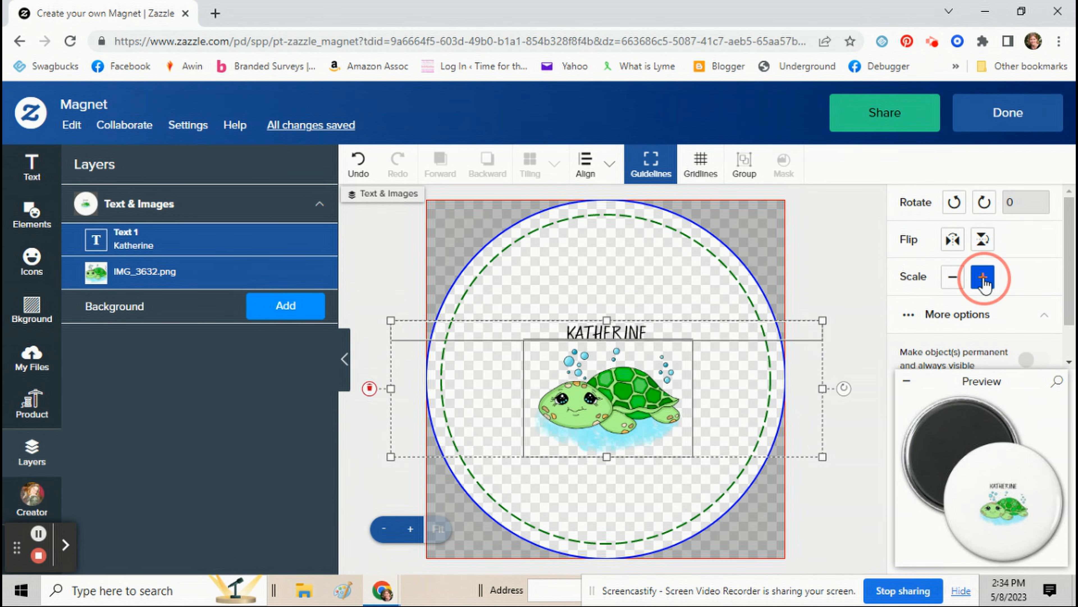
click(984, 278)
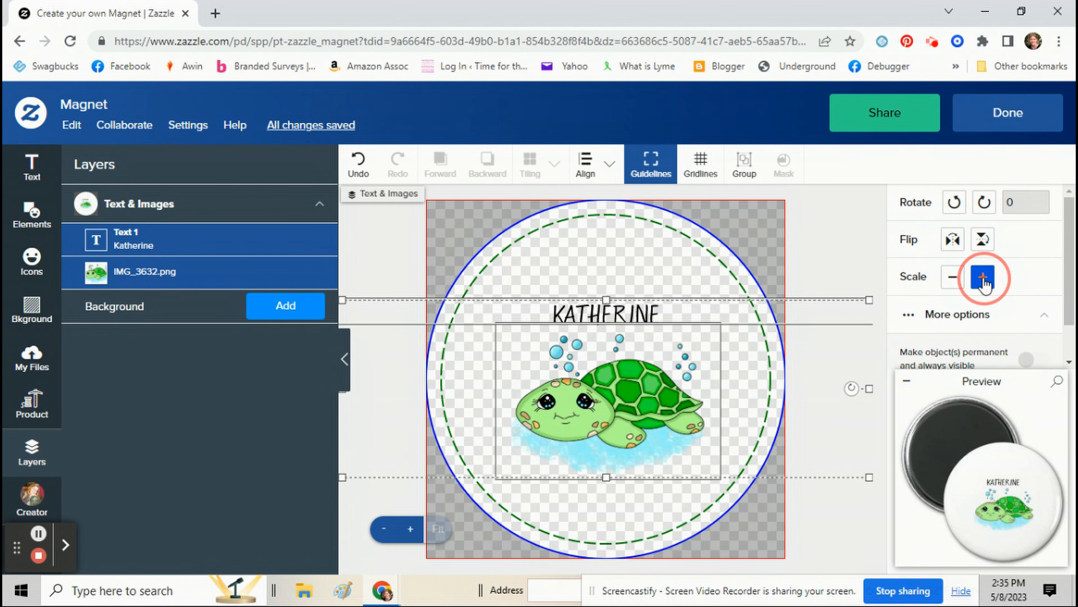
click(983, 277)
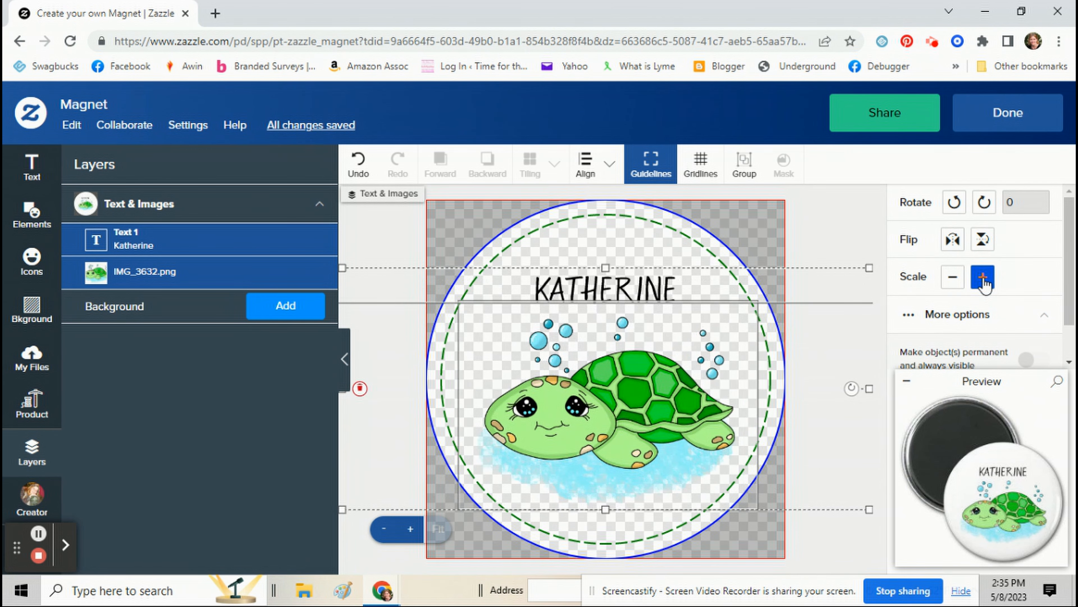
click(983, 277)
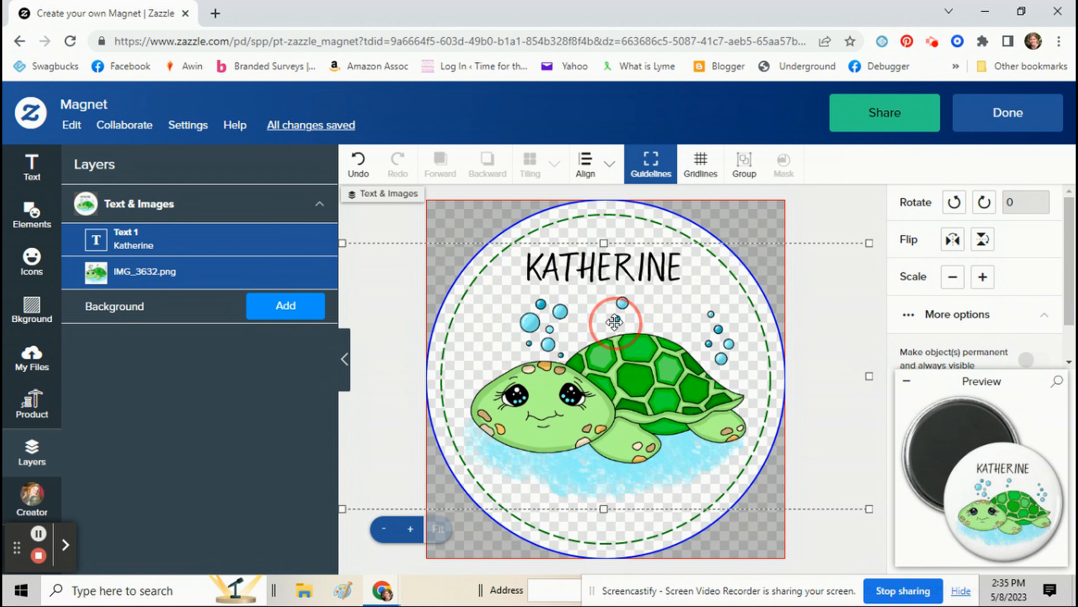
Keep the KATHERINE name as a template object and finish back to the magnet product page.
click(616, 323)
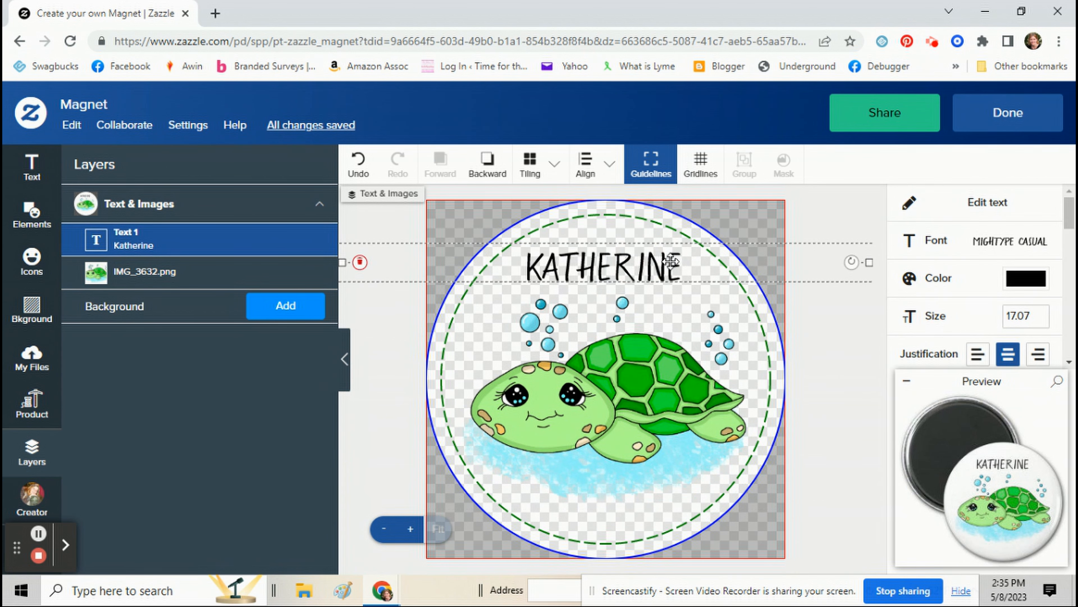
scroll(down, 3)
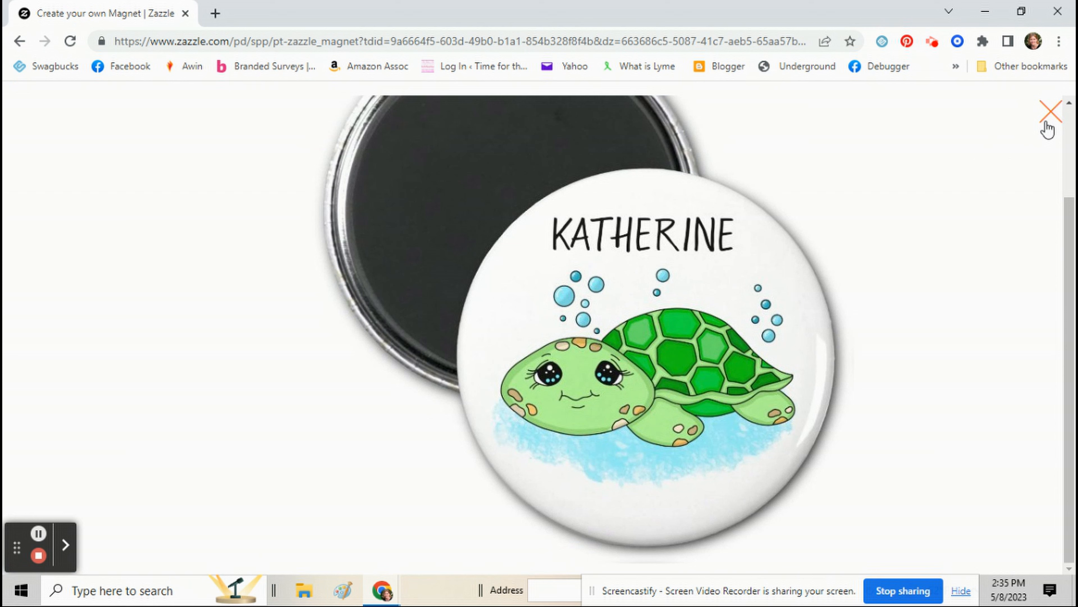
click(1050, 111)
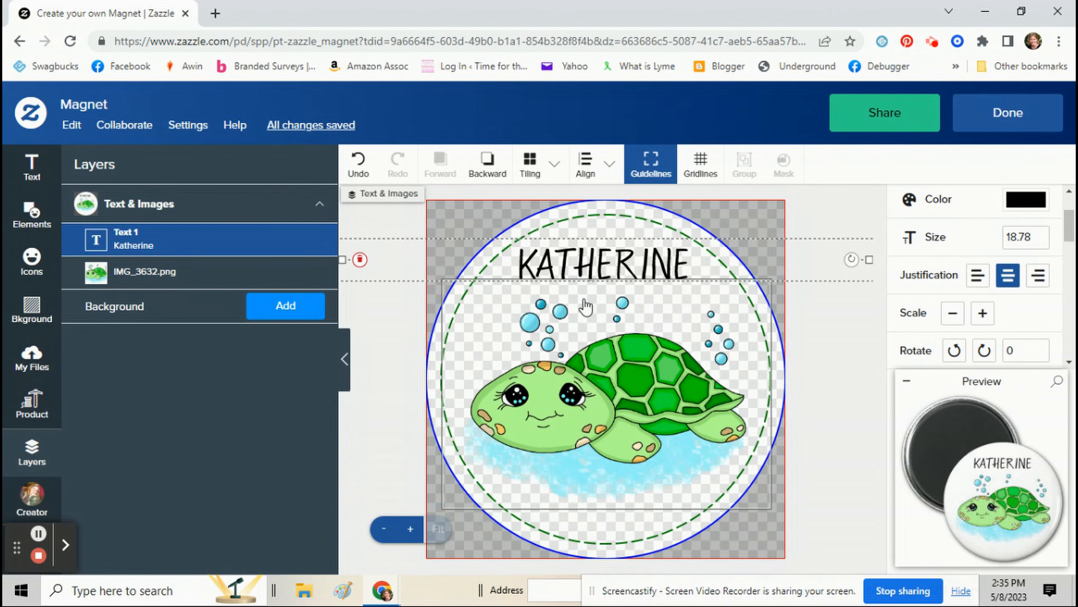
scroll(down, 3)
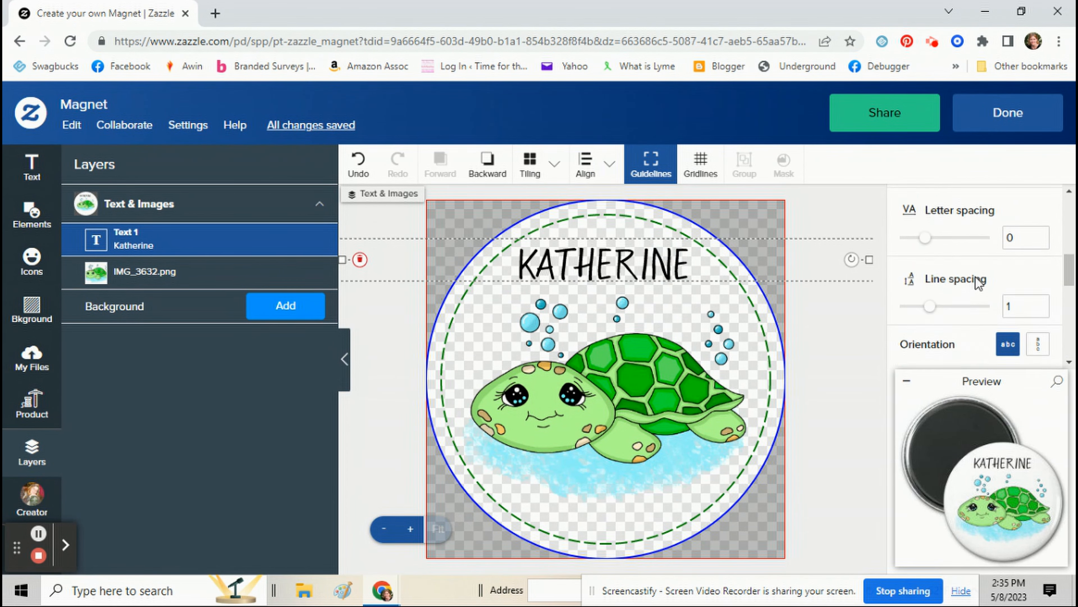
scroll(down, 3)
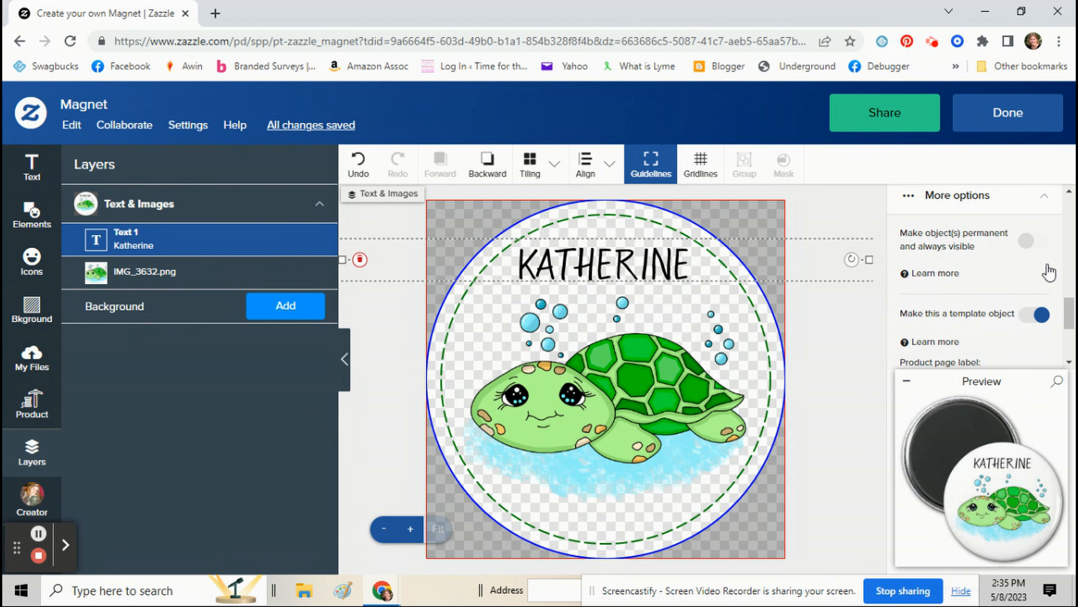
click(1007, 112)
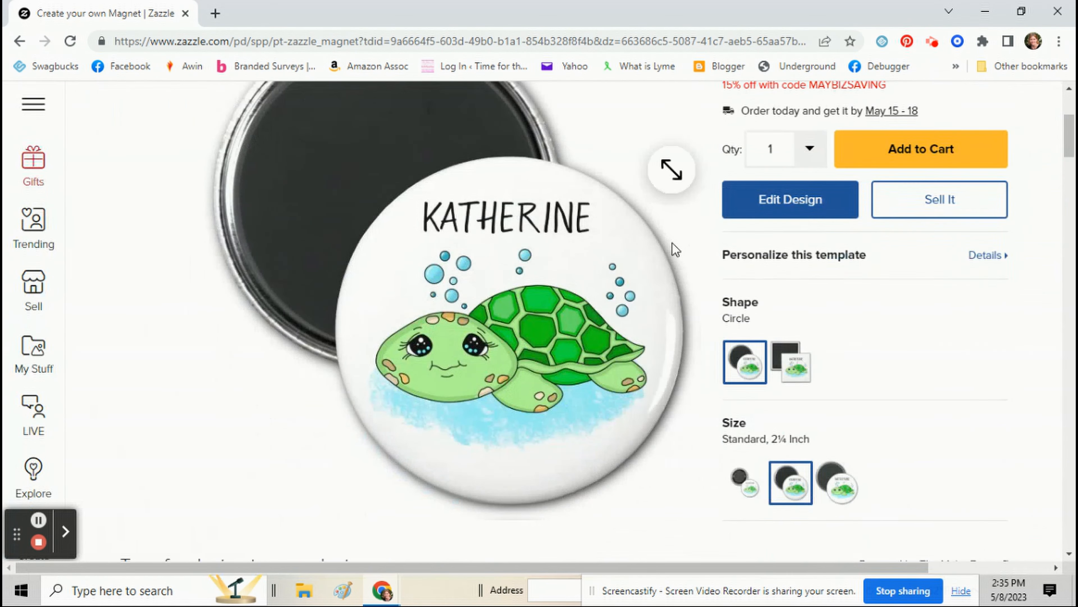
scroll(down, 3)
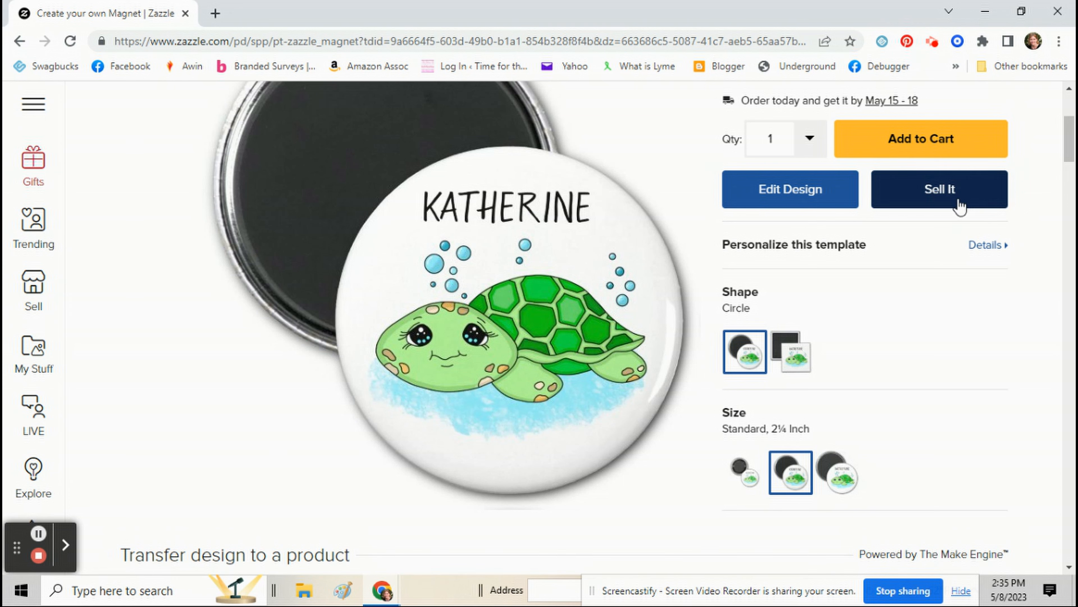
Start Sell It and add 'Turtle magnet' at the start of the description.
click(938, 189)
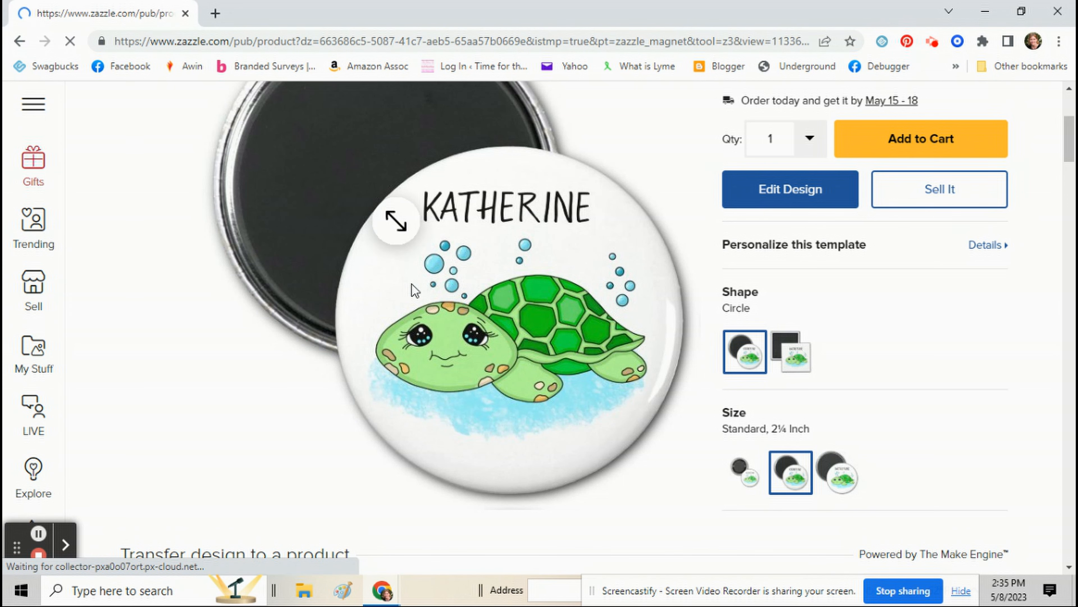
click(938, 189)
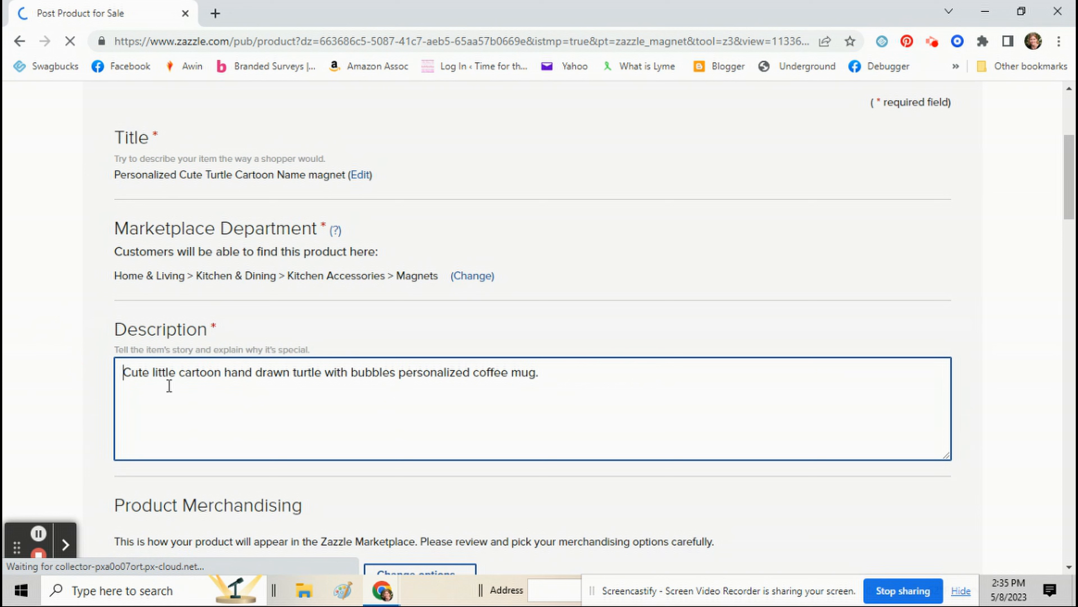
text(Turtle ma)
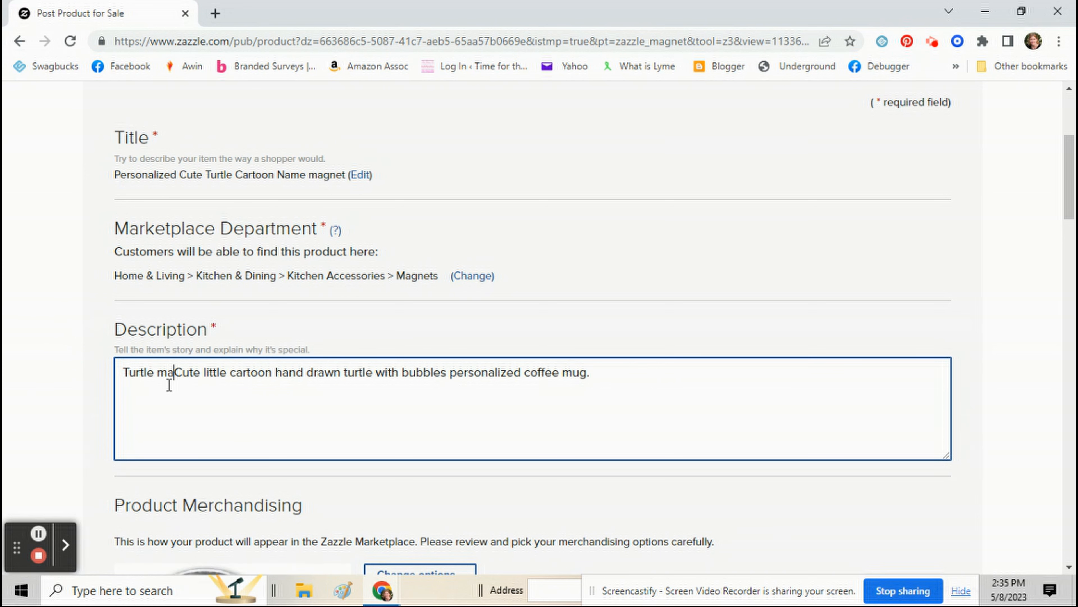
text(gnet)
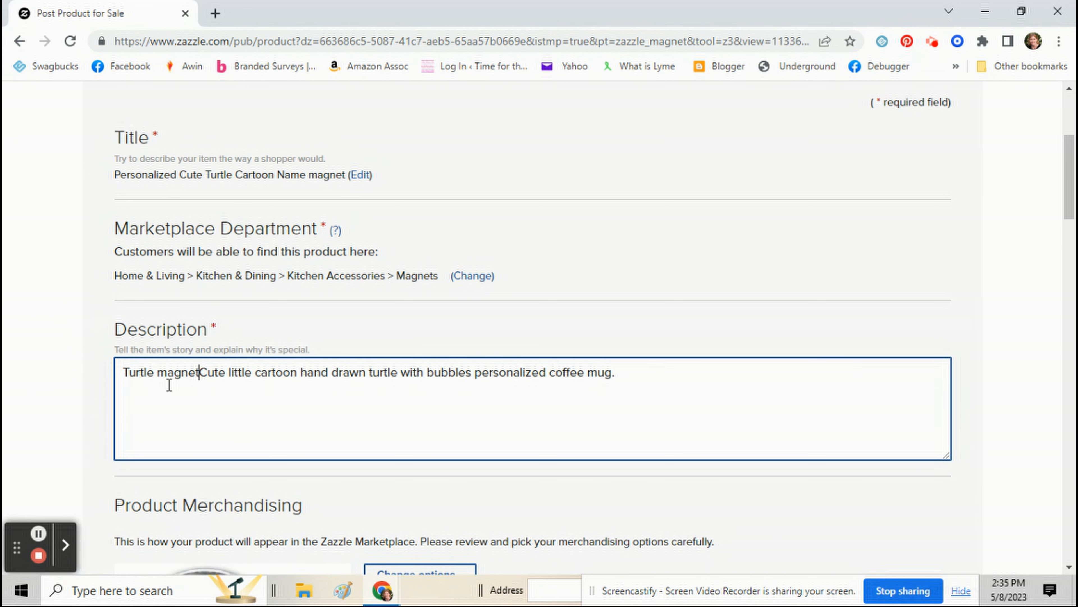
Post the turtle magnet listing to the marketplace.
scroll(down, 3)
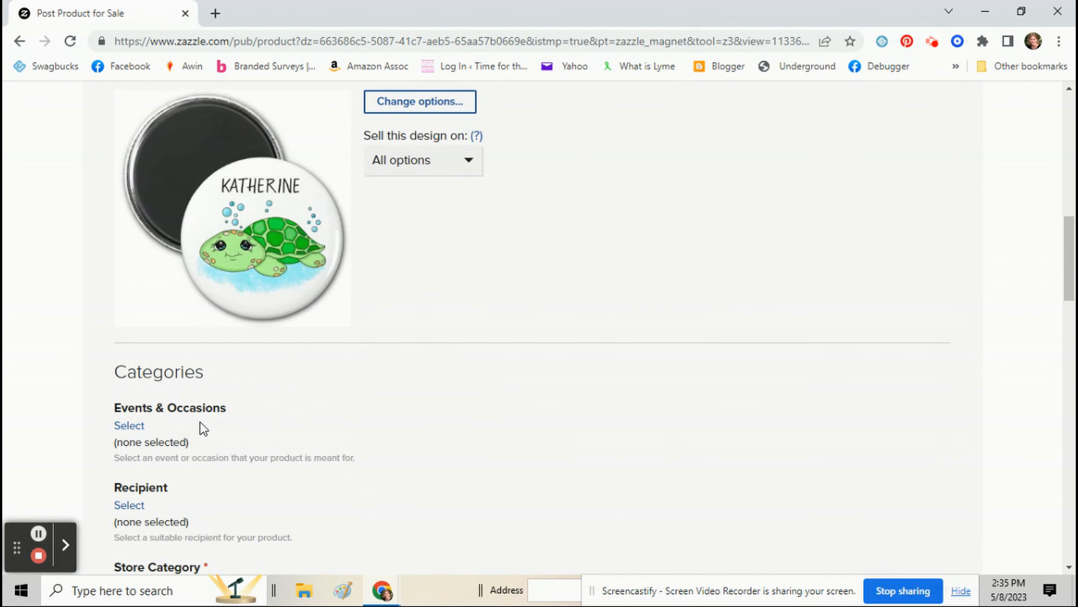
scroll(down, 3)
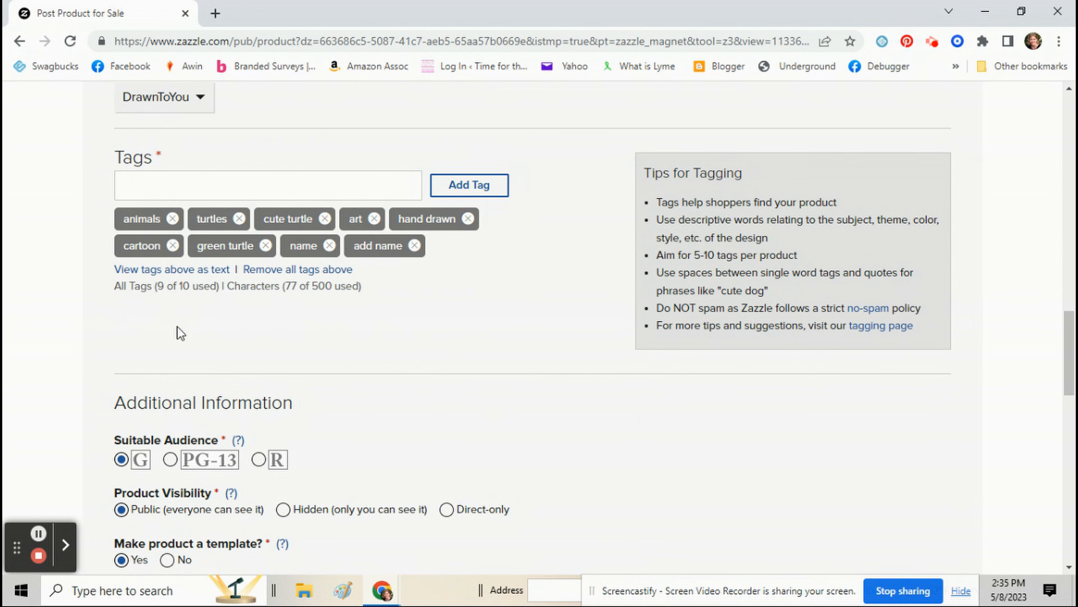
scroll(down, 3)
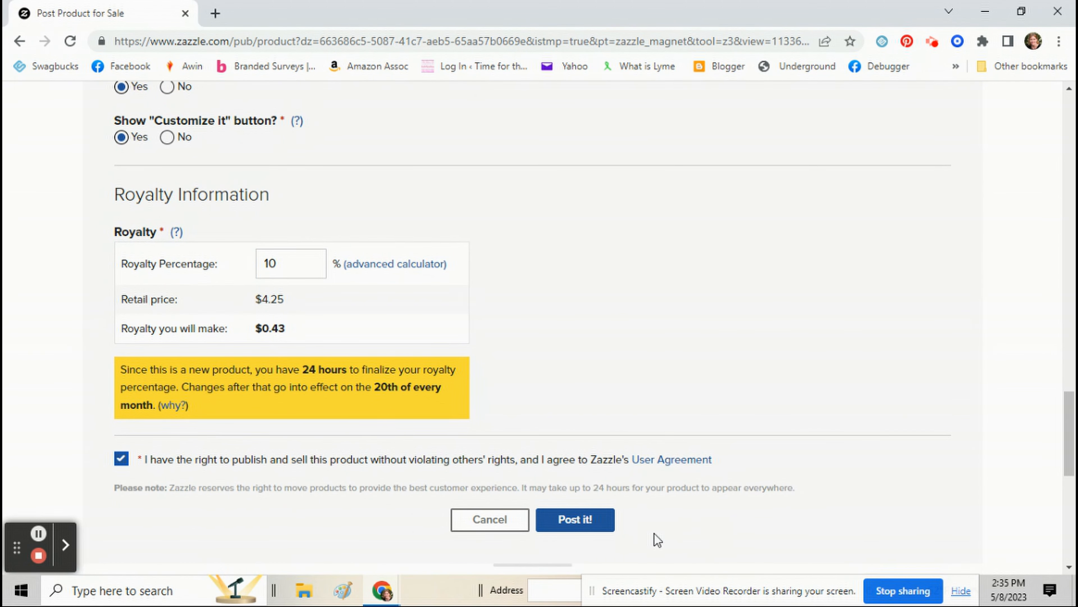
click(575, 519)
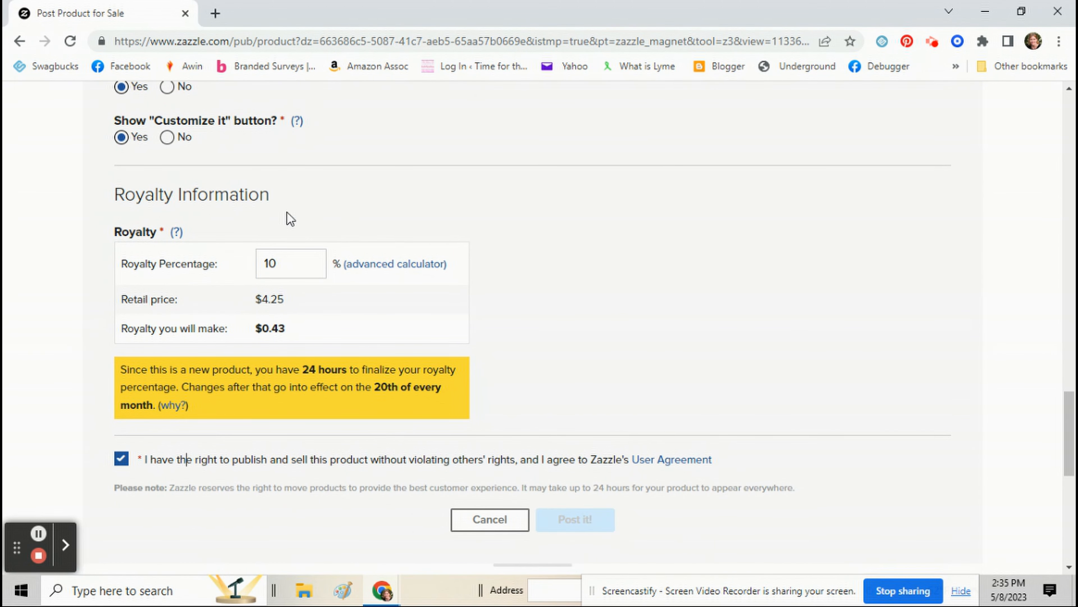
click(575, 519)
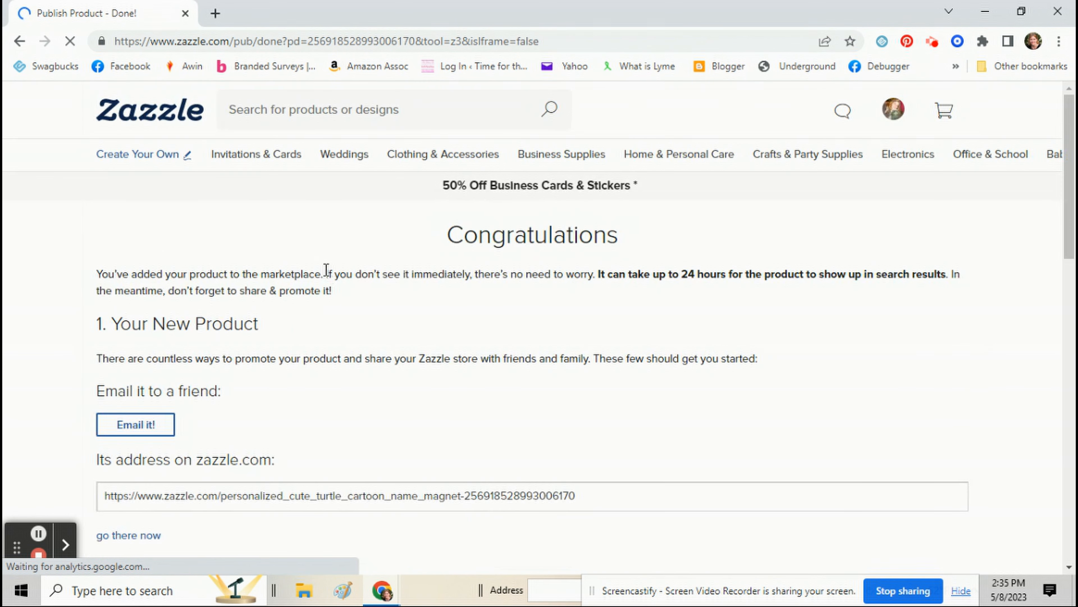
Go to the live Personalized Cute Turtle Cartoon Name Magnet product page.
scroll(down, 3)
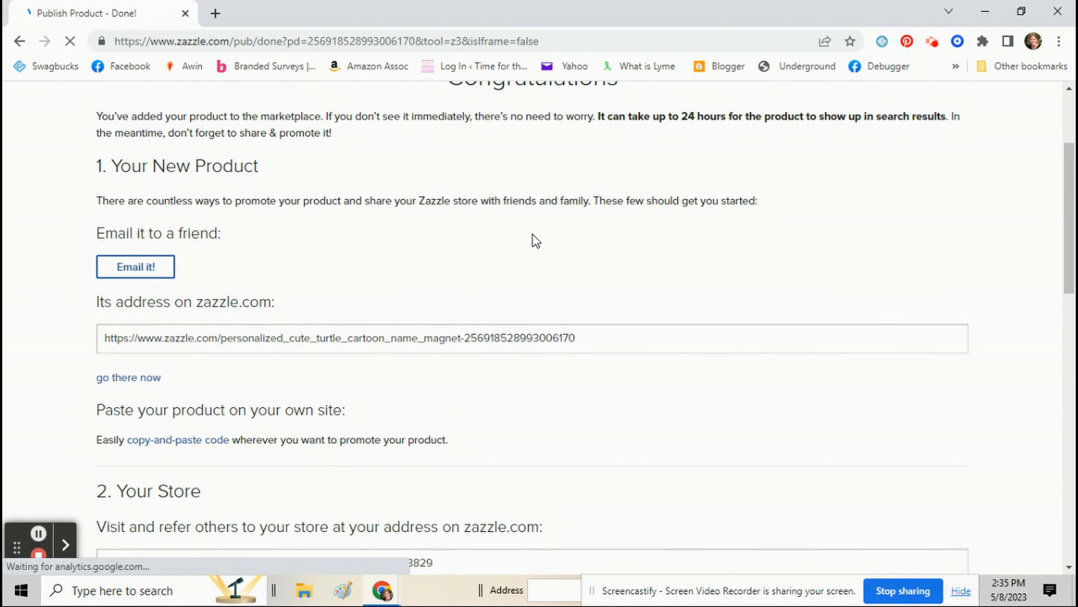
click(128, 377)
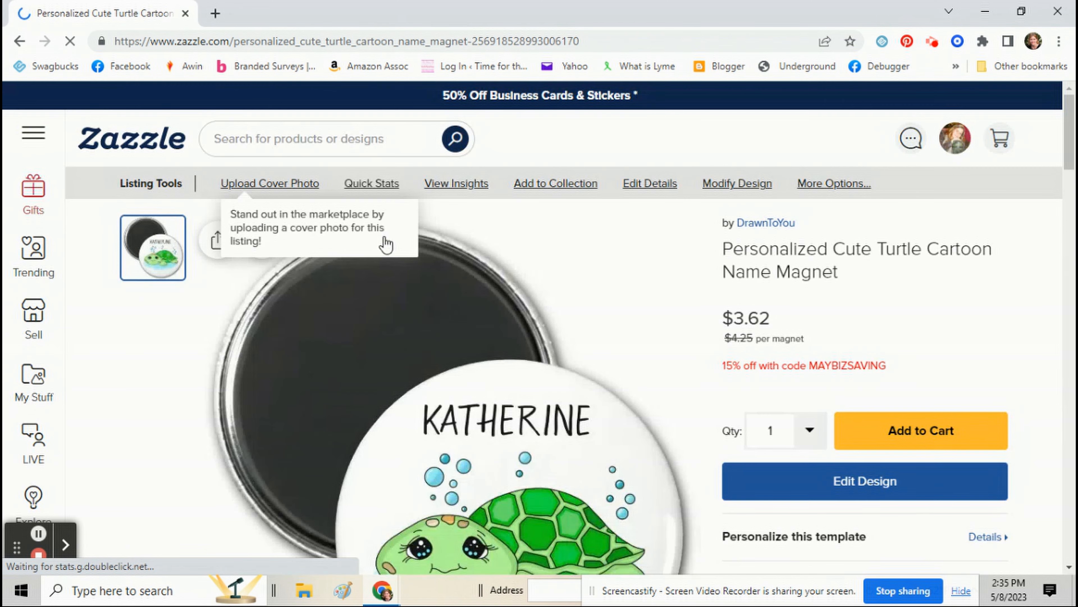
scroll(down, 3)
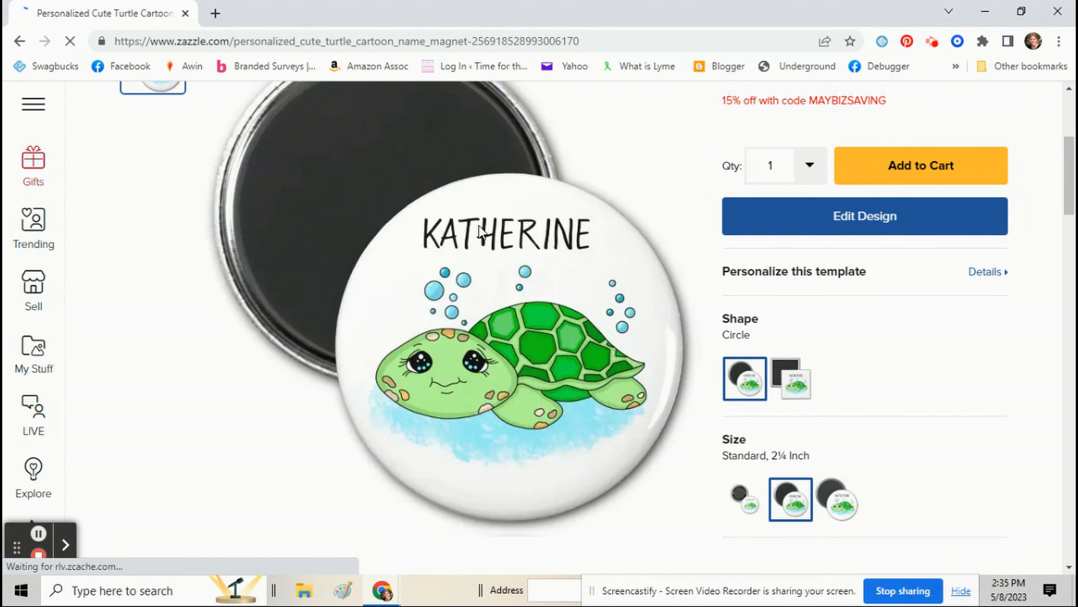
mouse_move(501, 315)
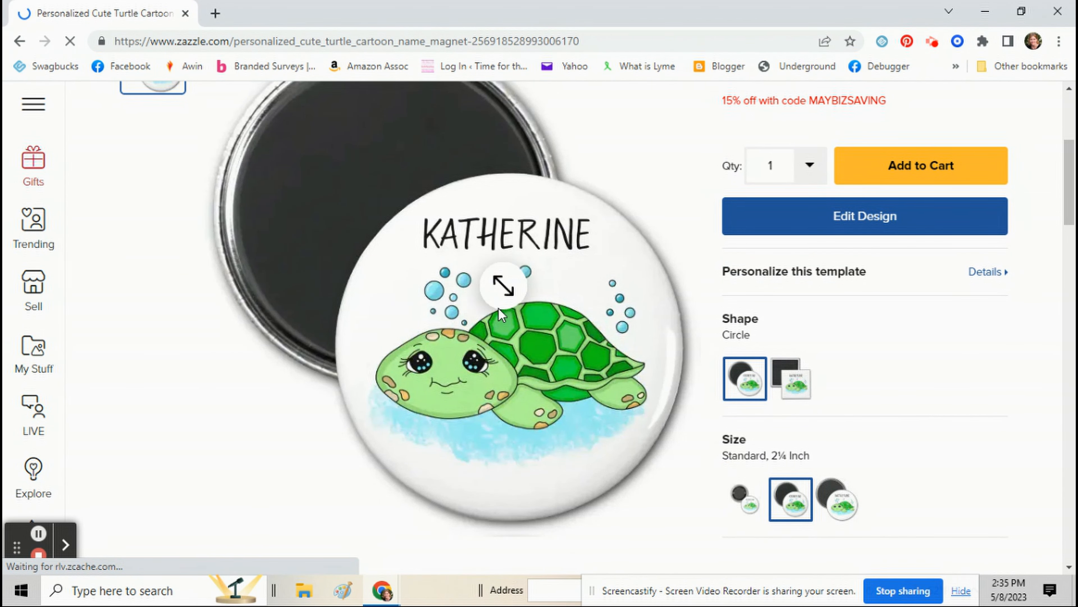
click(503, 285)
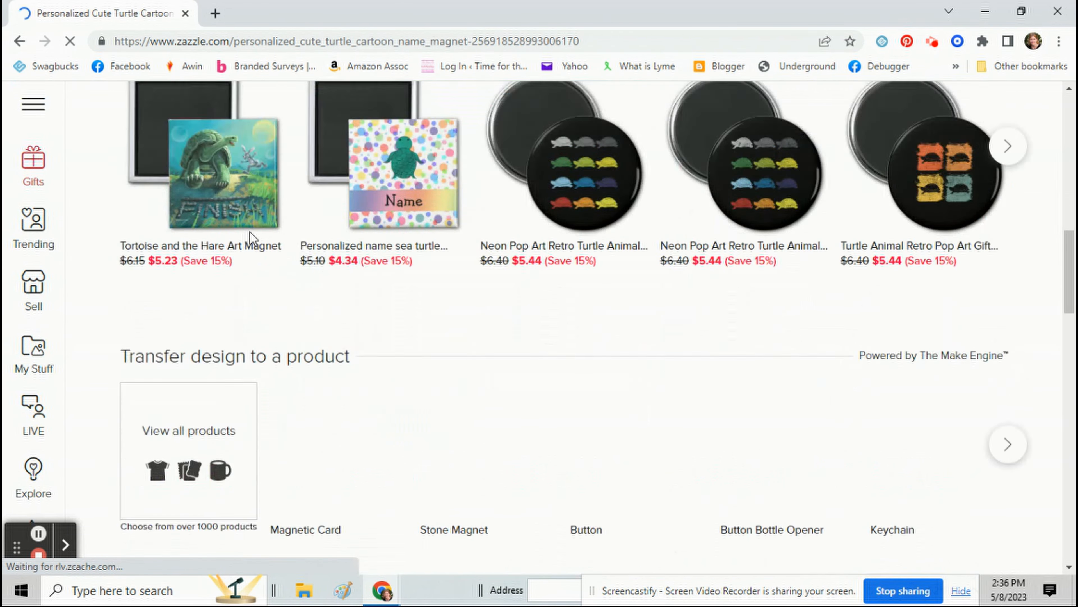
Search the transfer product chooser for 'tumbler' and pick the Thermal Tumbler.
scroll(down, 3)
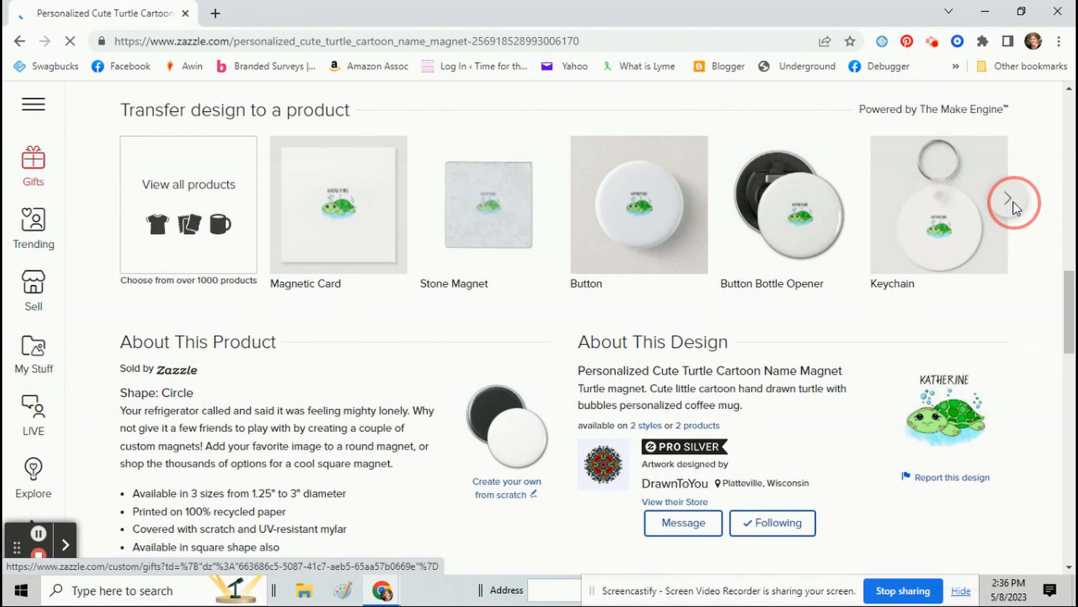
click(1014, 199)
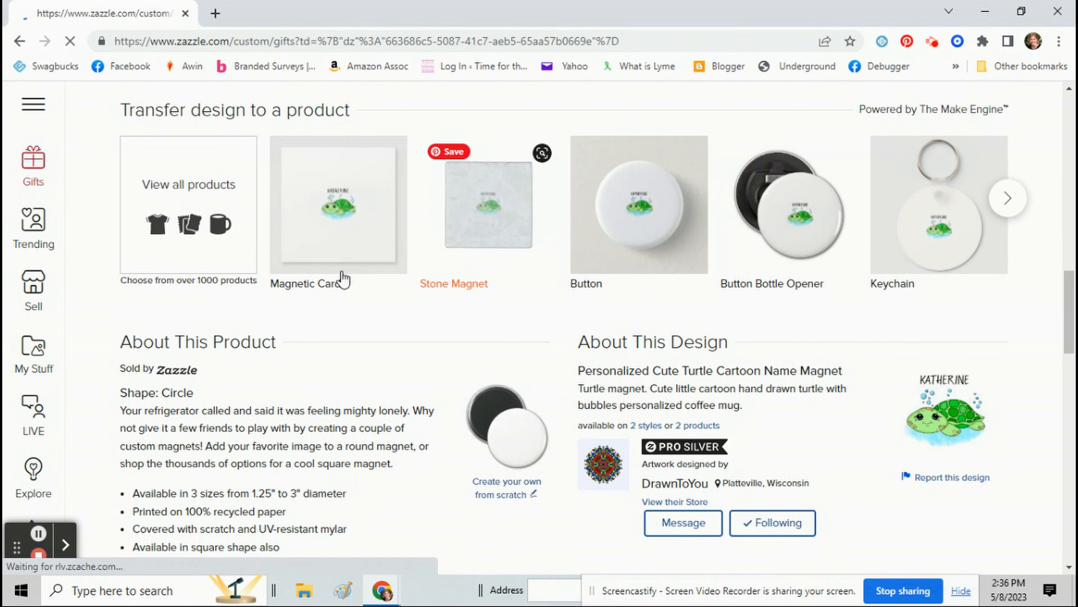
click(189, 205)
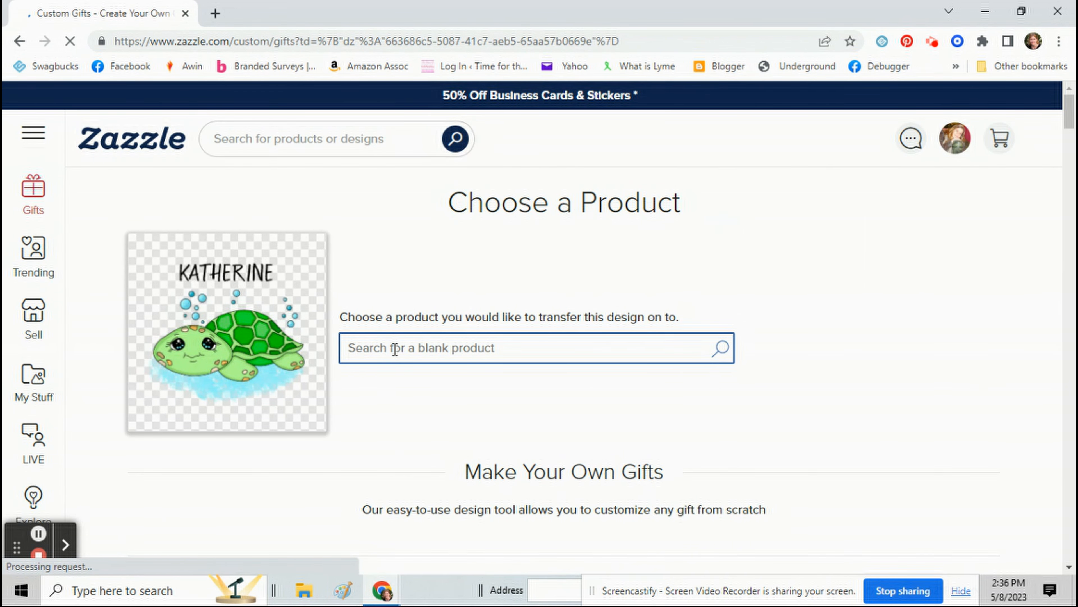
text(tumbler)
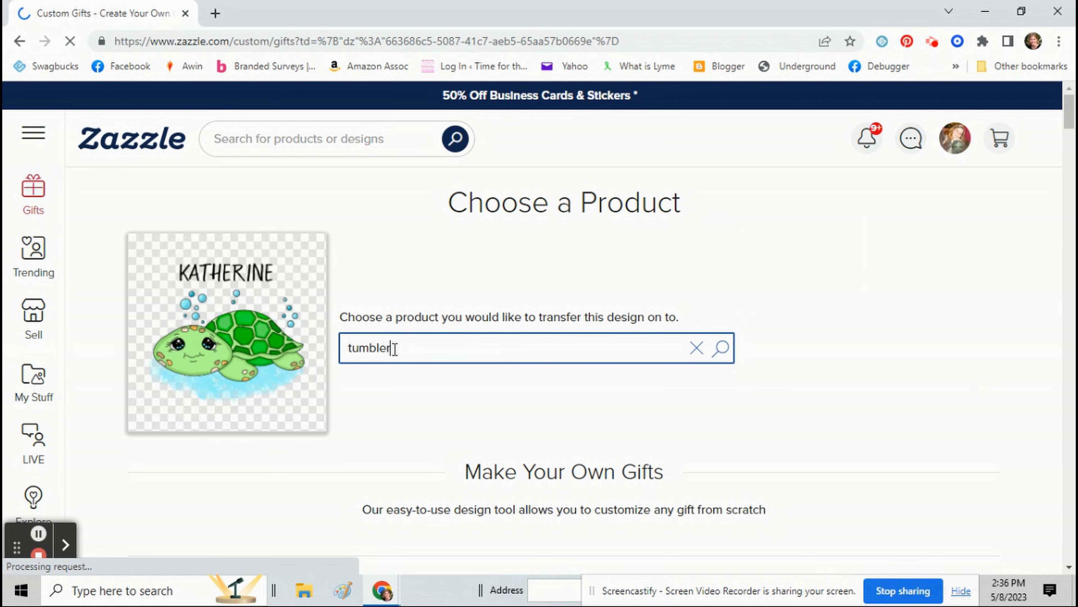
click(721, 348)
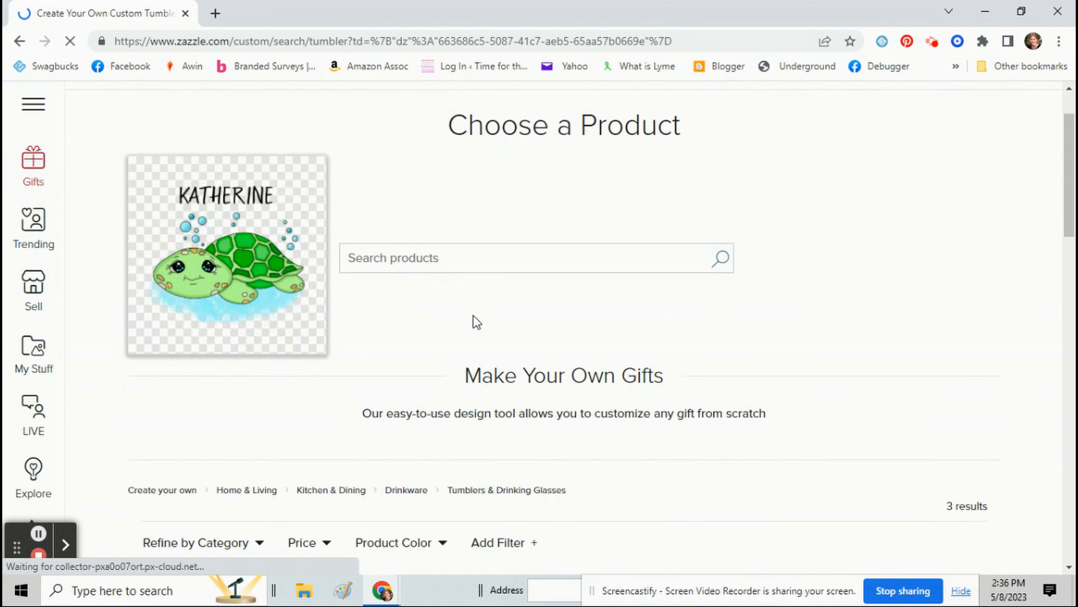
scroll(down, 3)
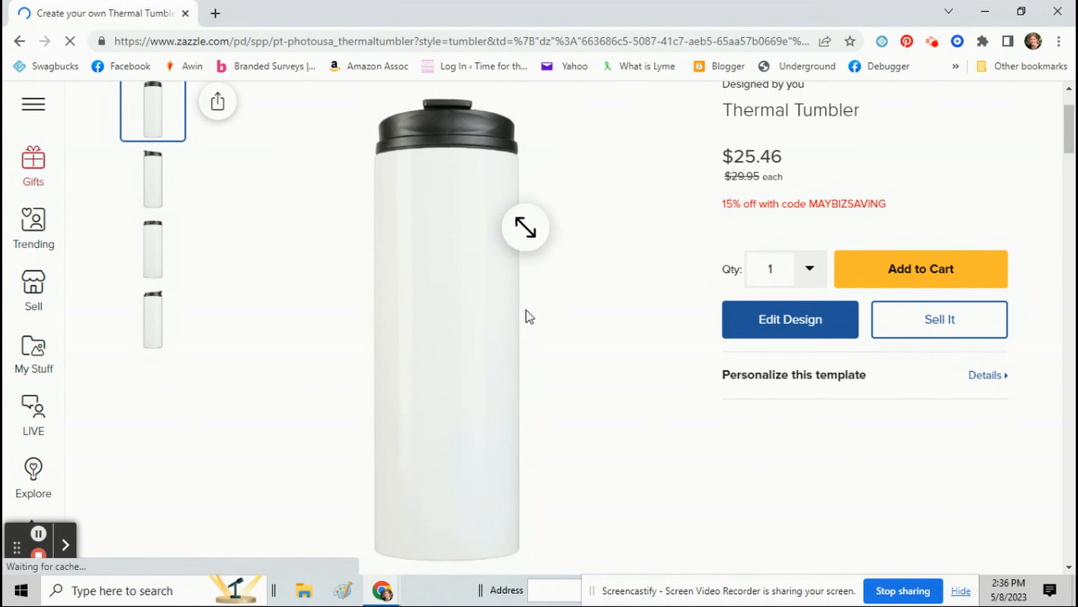
Reopen the tumbler design and remove the Katherine name text.
click(789, 319)
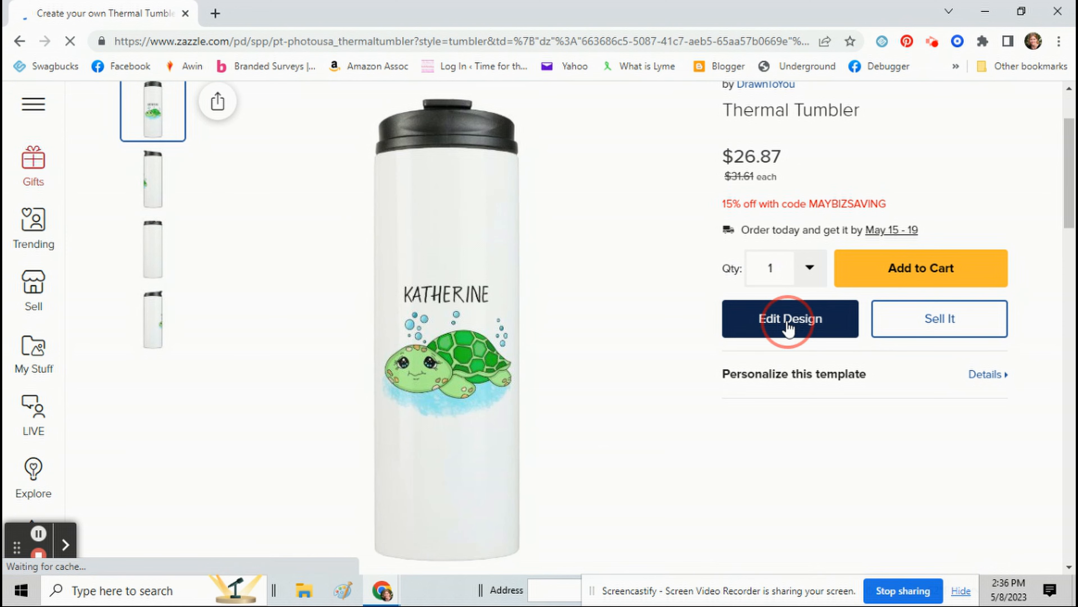
click(790, 319)
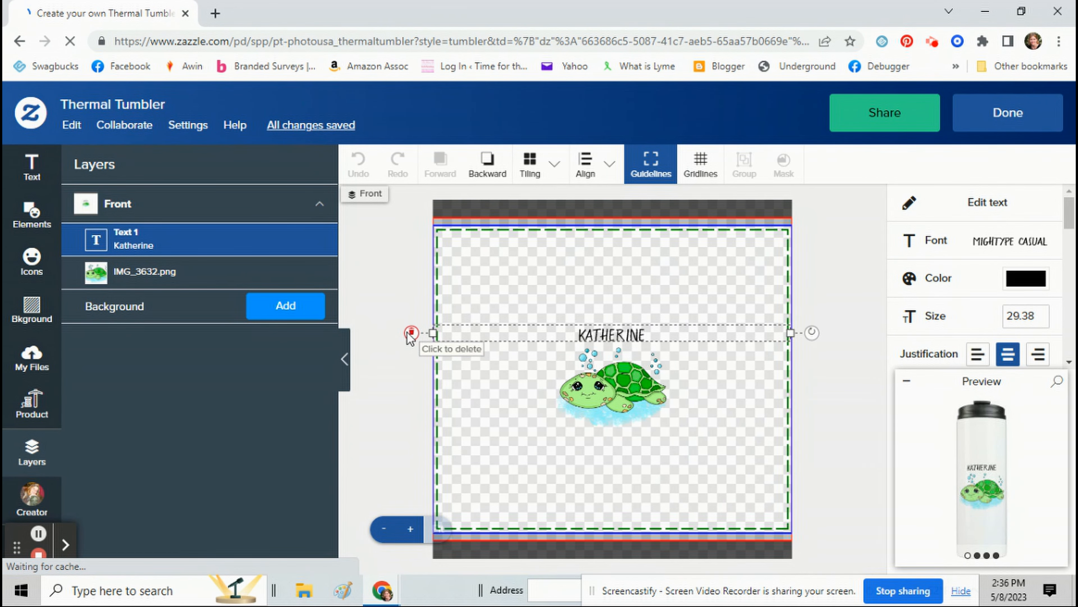
click(411, 333)
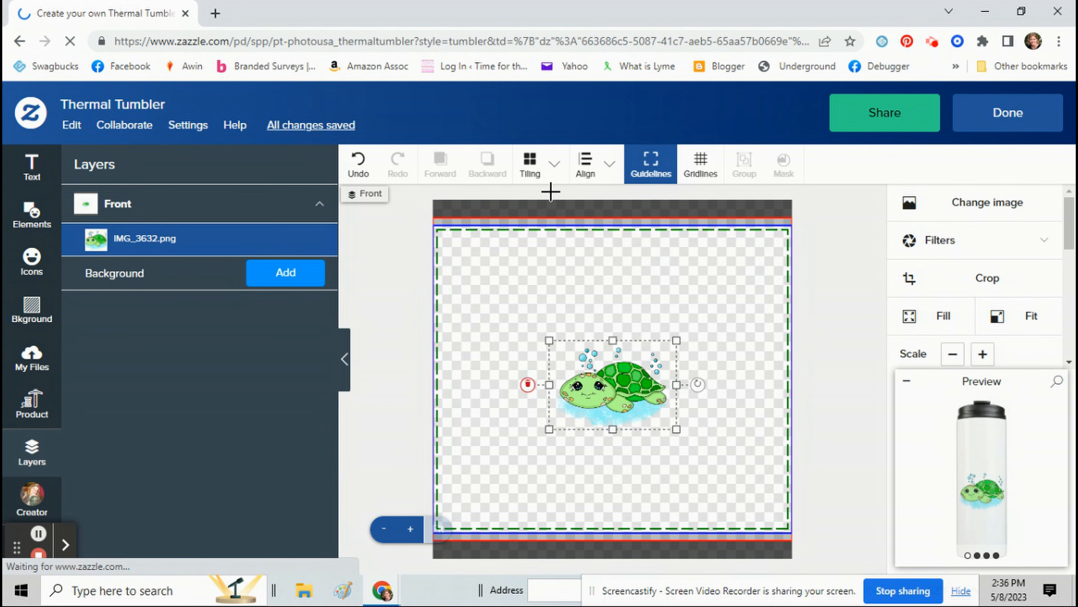
Tile the turtle image in a half-drop repeat and shrink it to a smaller pattern.
click(530, 164)
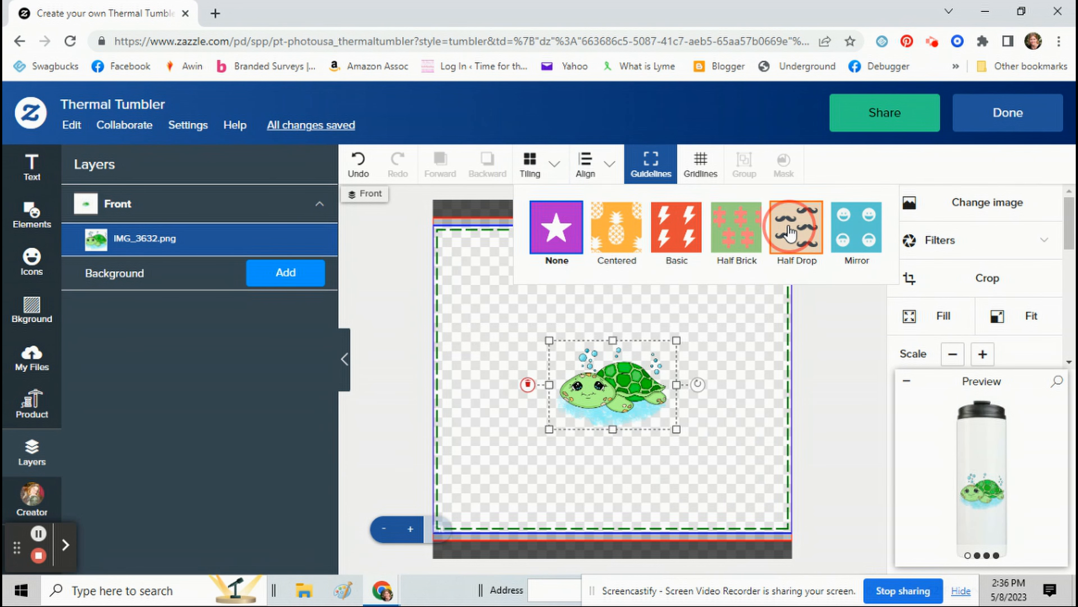
click(795, 226)
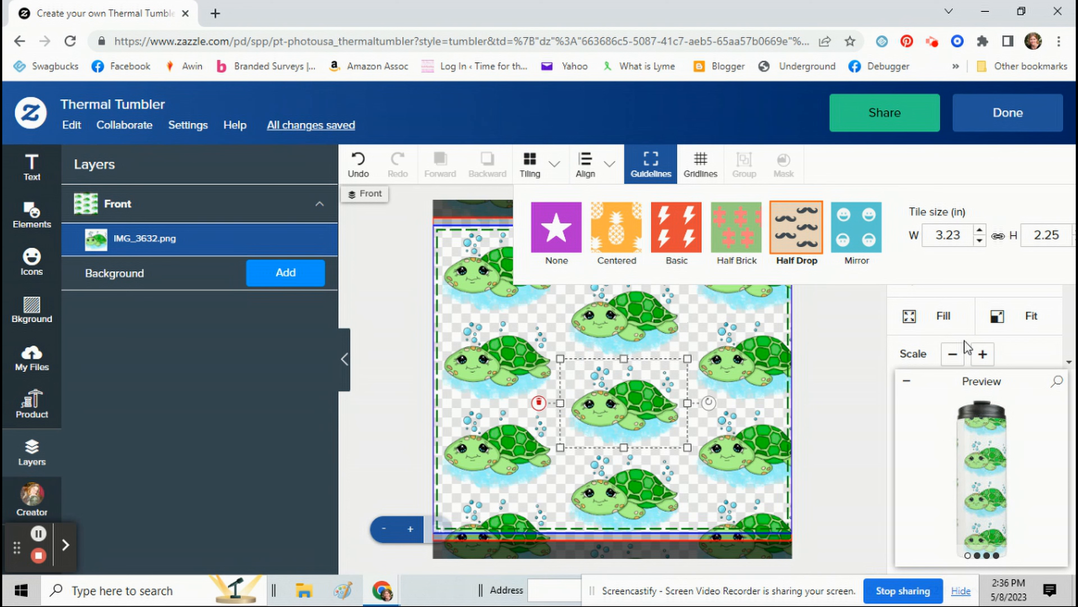
click(952, 353)
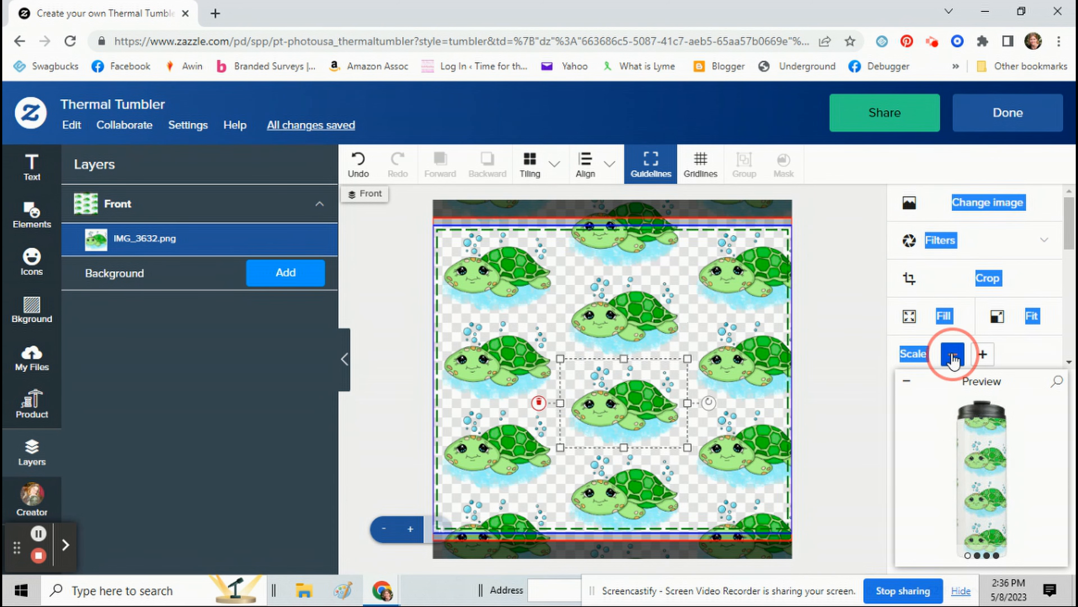
click(953, 353)
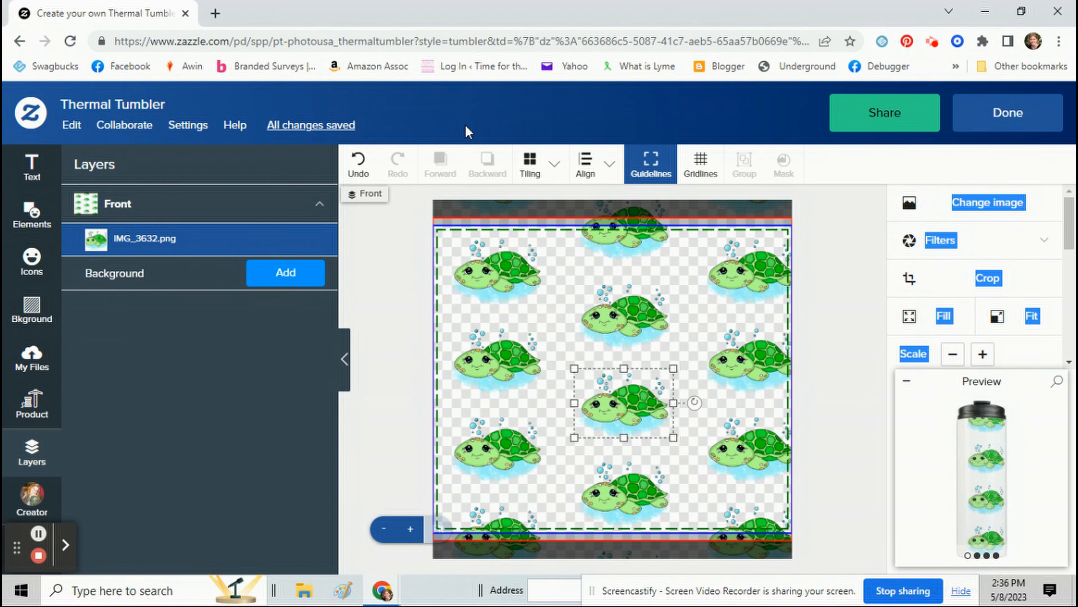
Switch the turtle tiling to a basic grid then half-brick offset and finish editing.
click(555, 163)
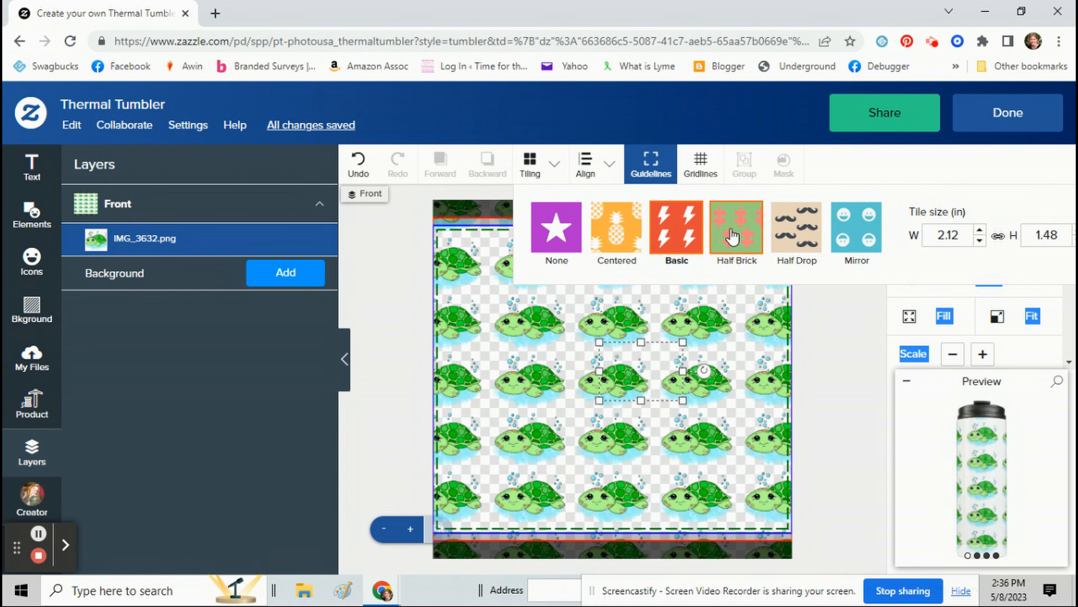
click(796, 230)
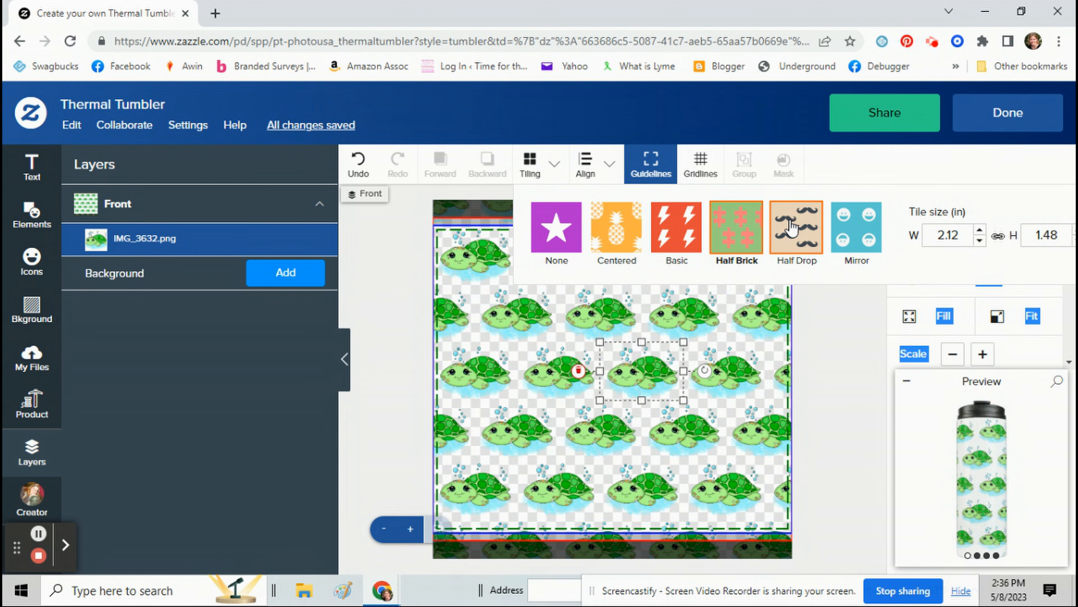
mouse_move(652, 386)
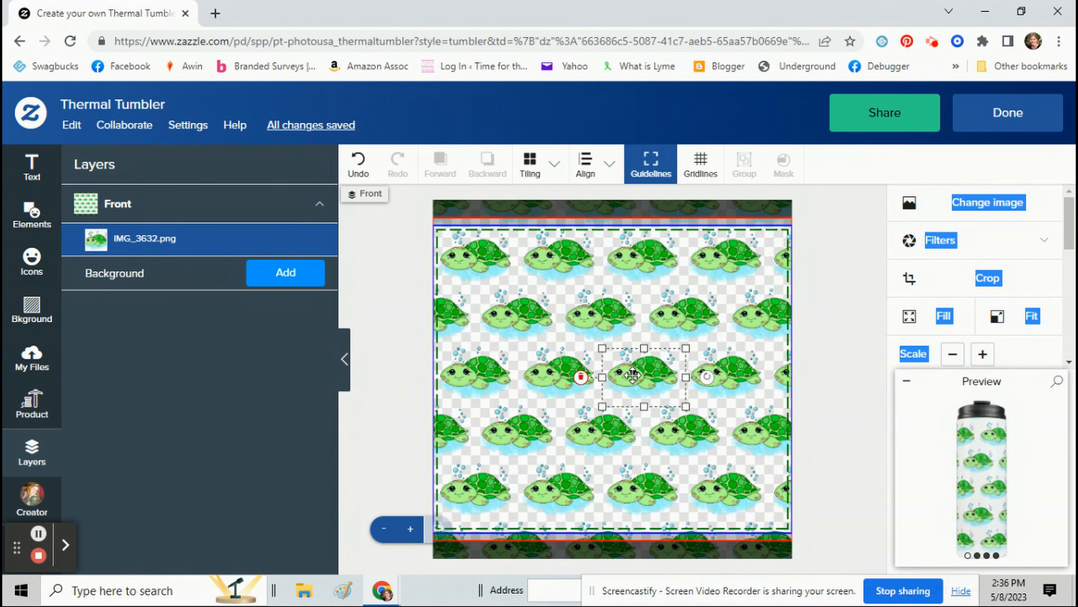
click(1007, 113)
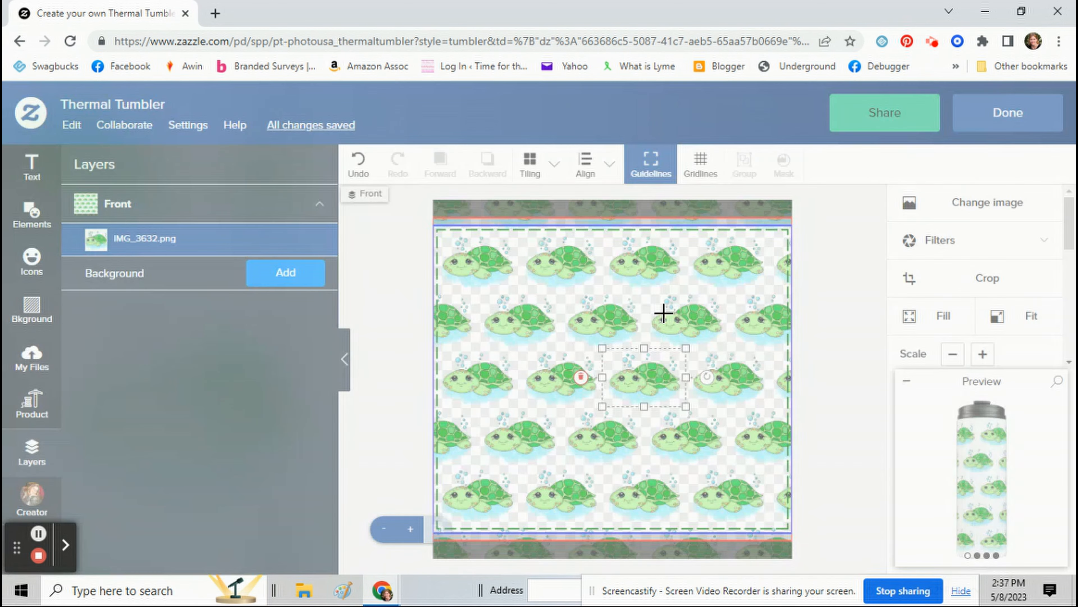
Add a rectangle across the middle of the turtle pattern with black border and black fill.
click(31, 215)
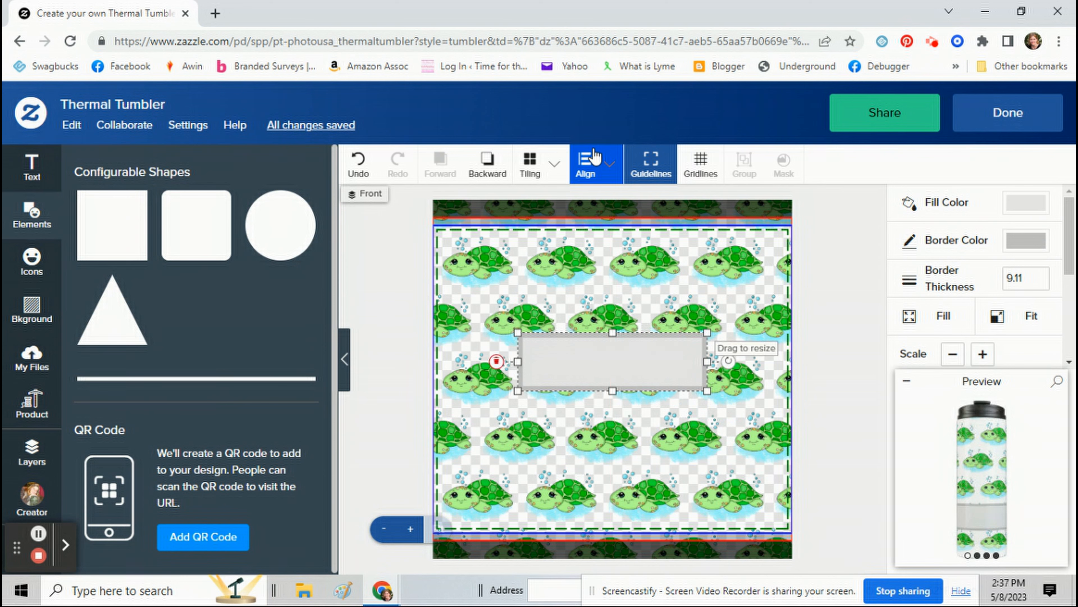
click(585, 163)
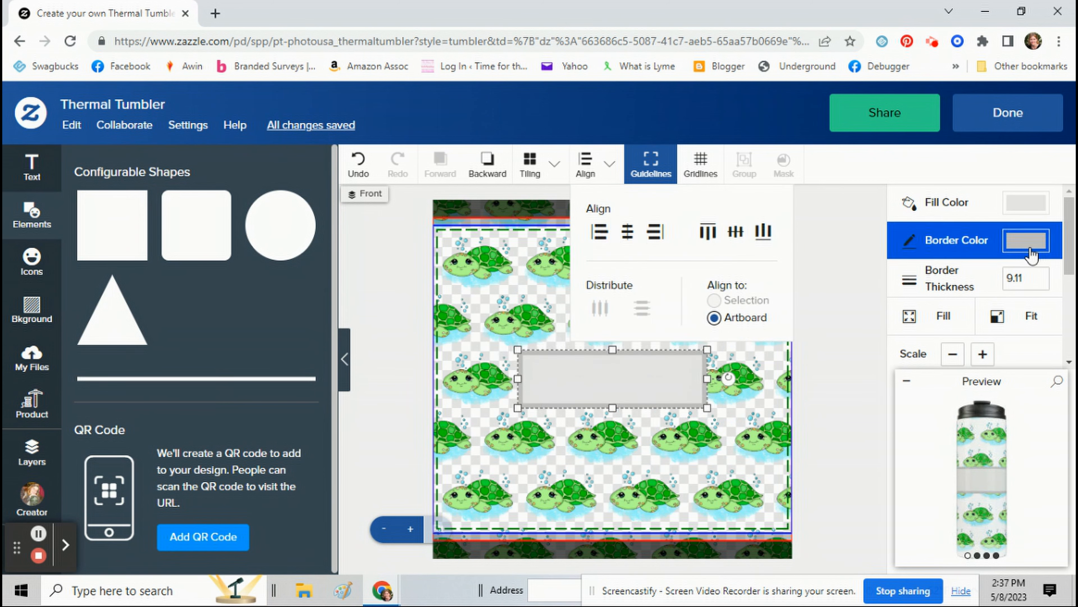
click(1026, 239)
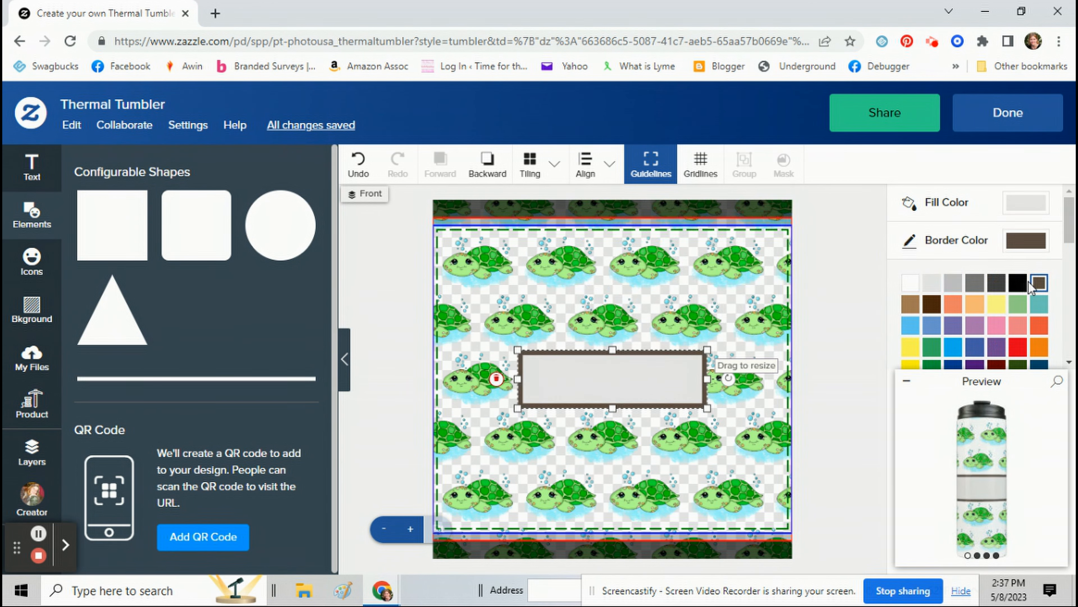
click(1038, 282)
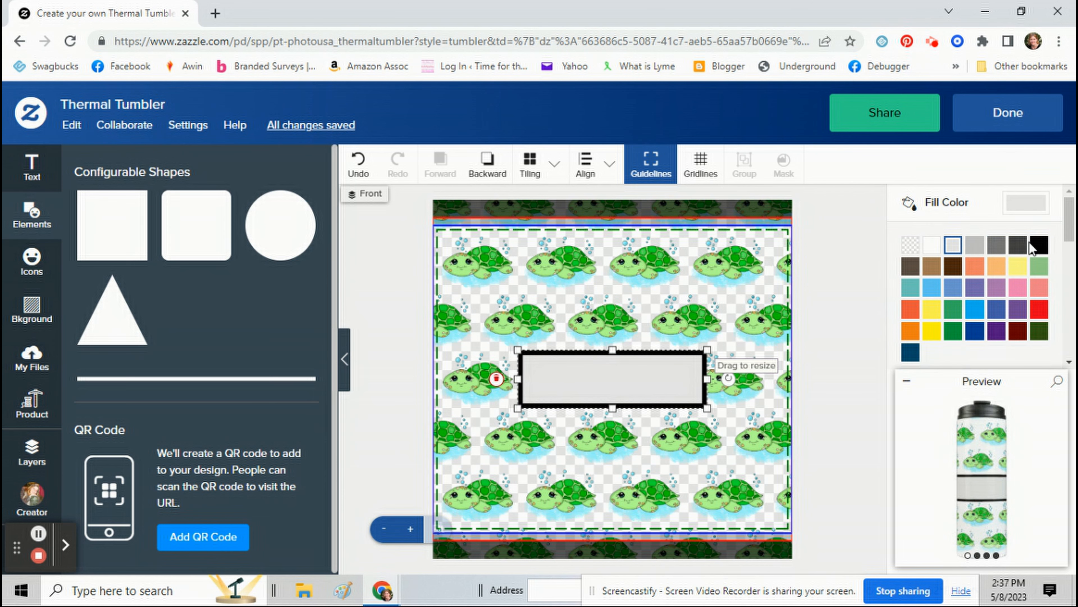
click(931, 245)
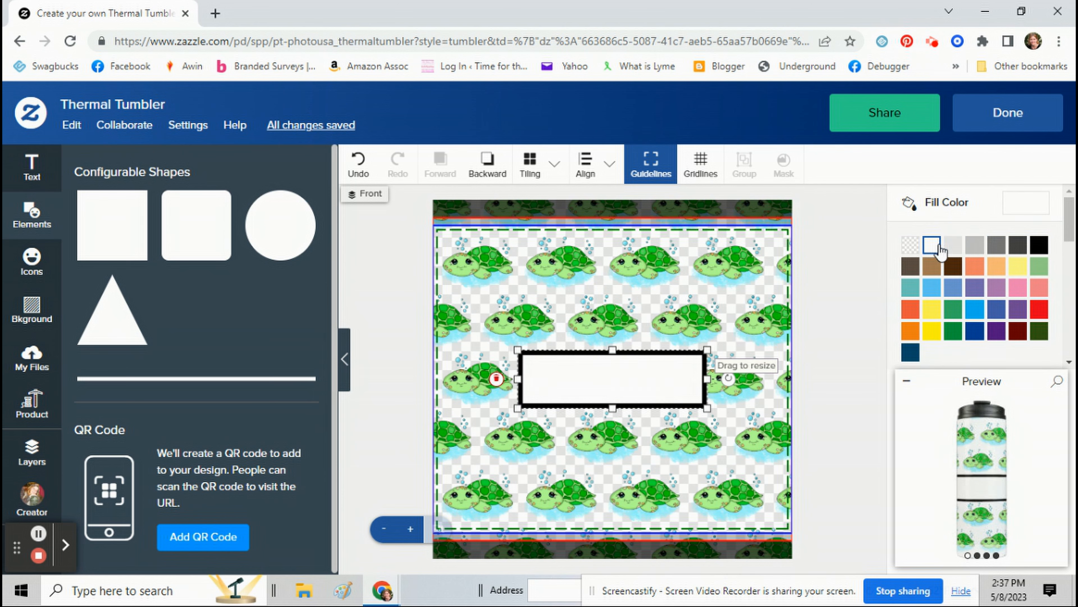
click(1039, 244)
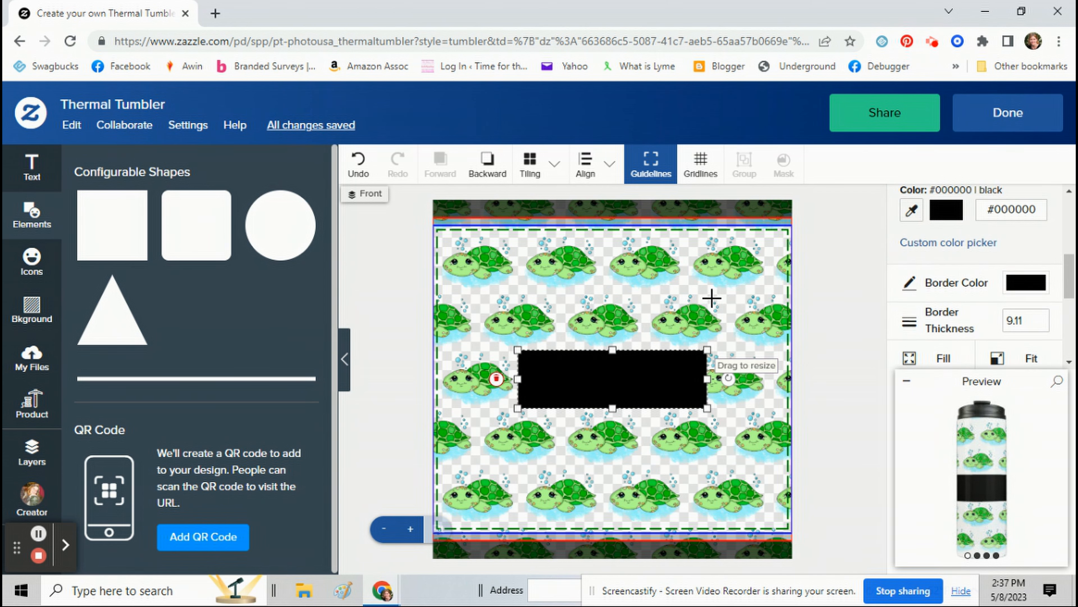
mouse_move(633, 388)
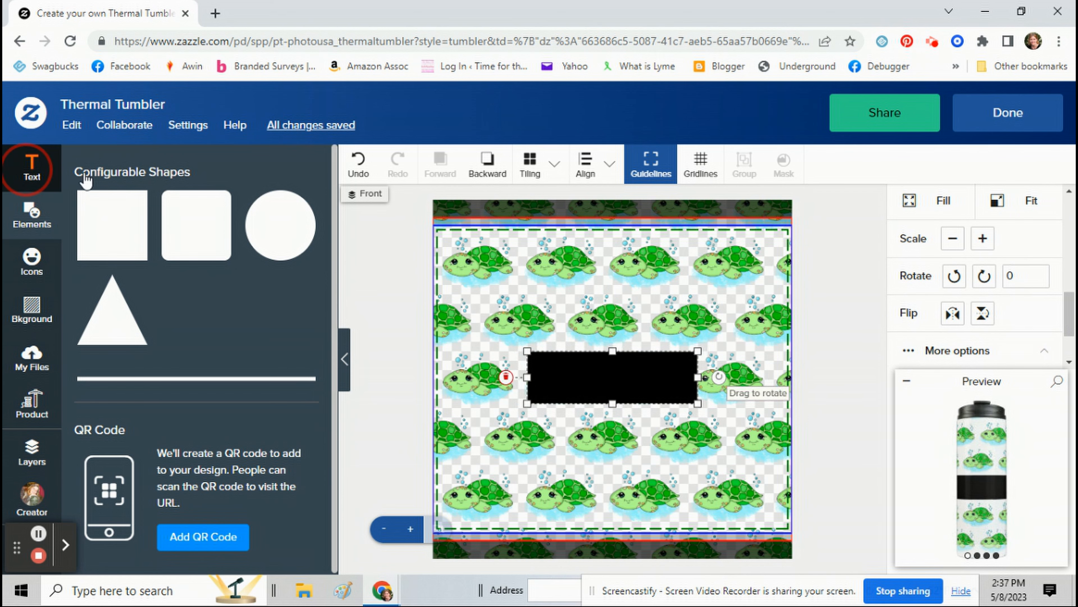
Add the name text 'Ella Mae' on the black band and scale it up once.
click(31, 169)
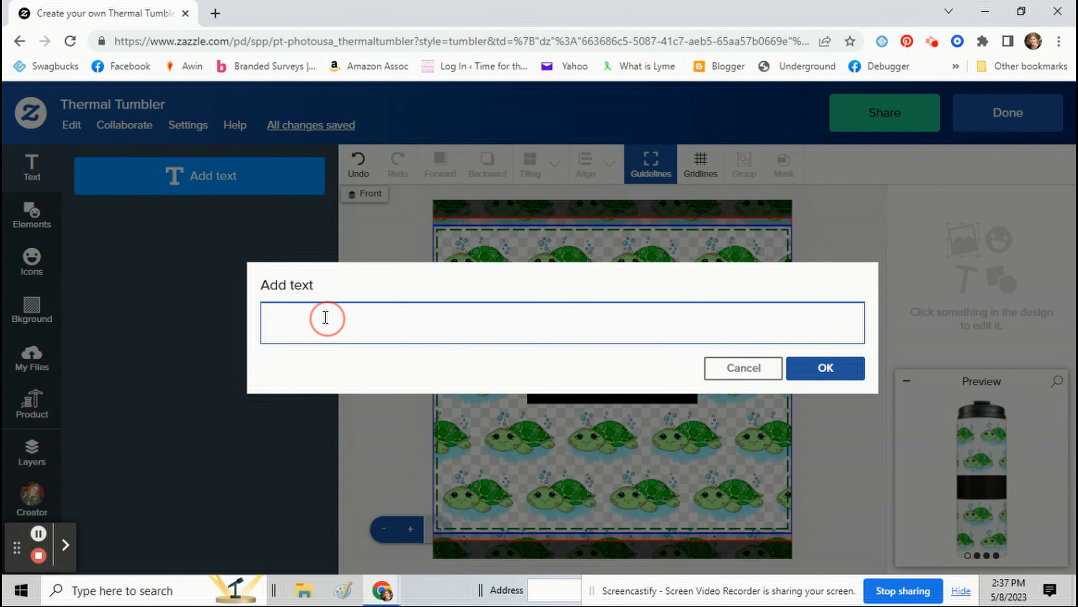
text(Ella Mae)
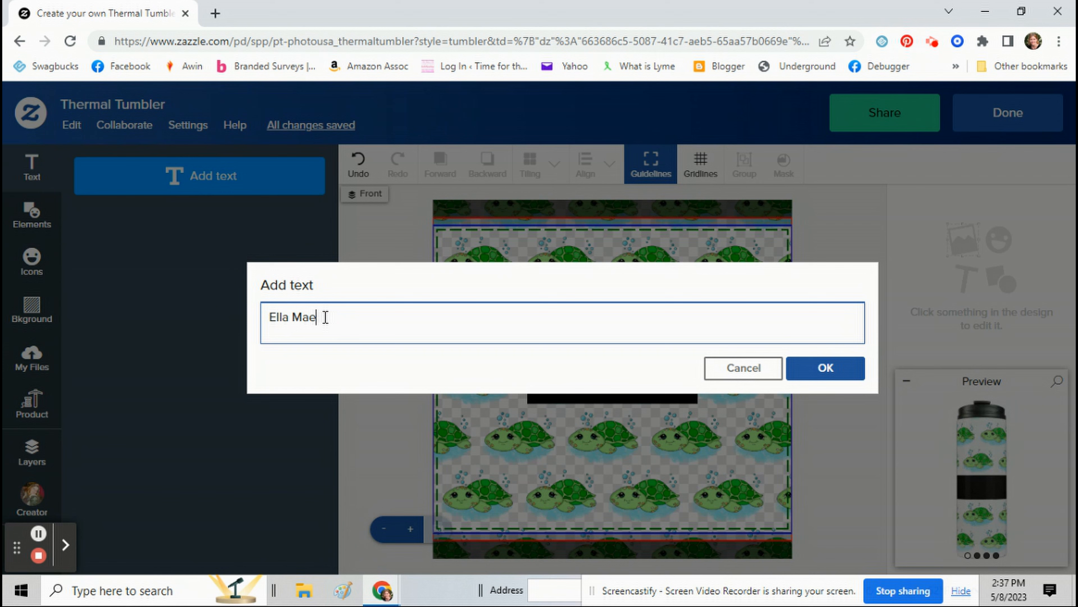
click(825, 367)
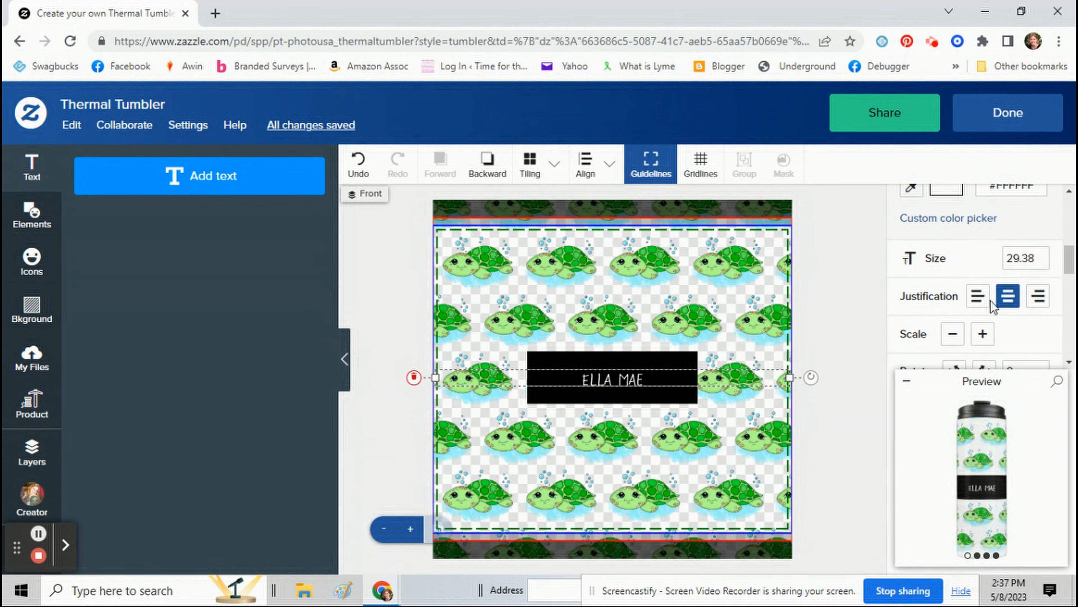
click(983, 334)
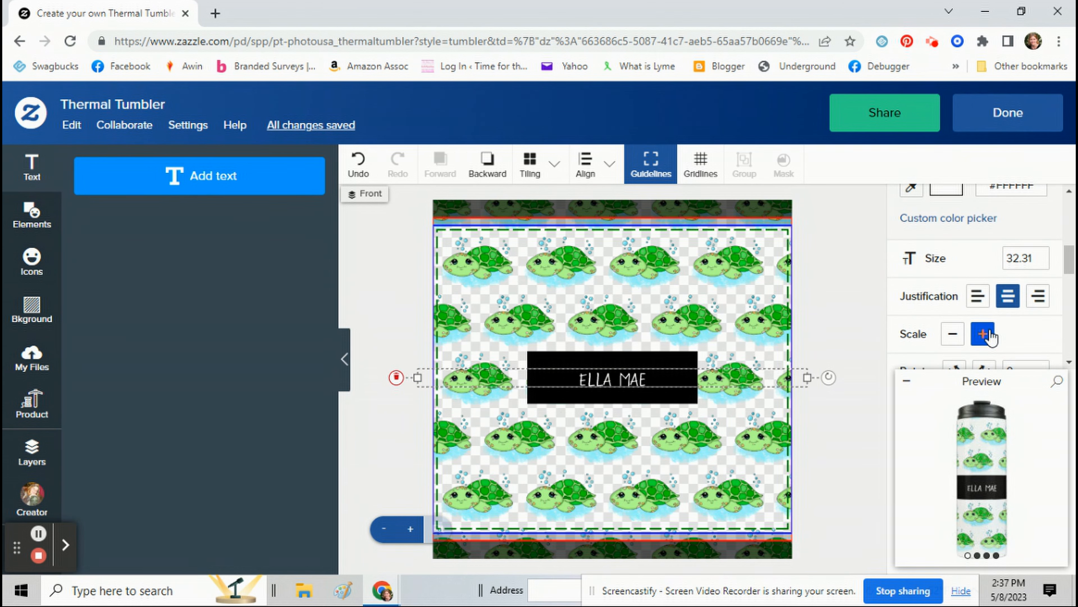
Bring up the enlarged preview of the tumbler.
scroll(down, 3)
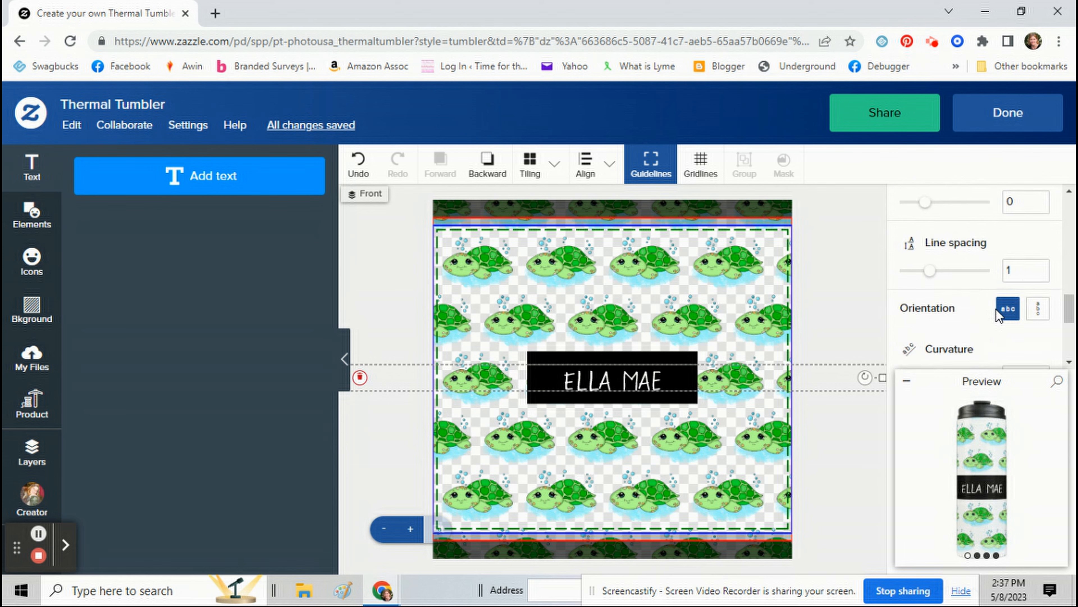
scroll(down, 3)
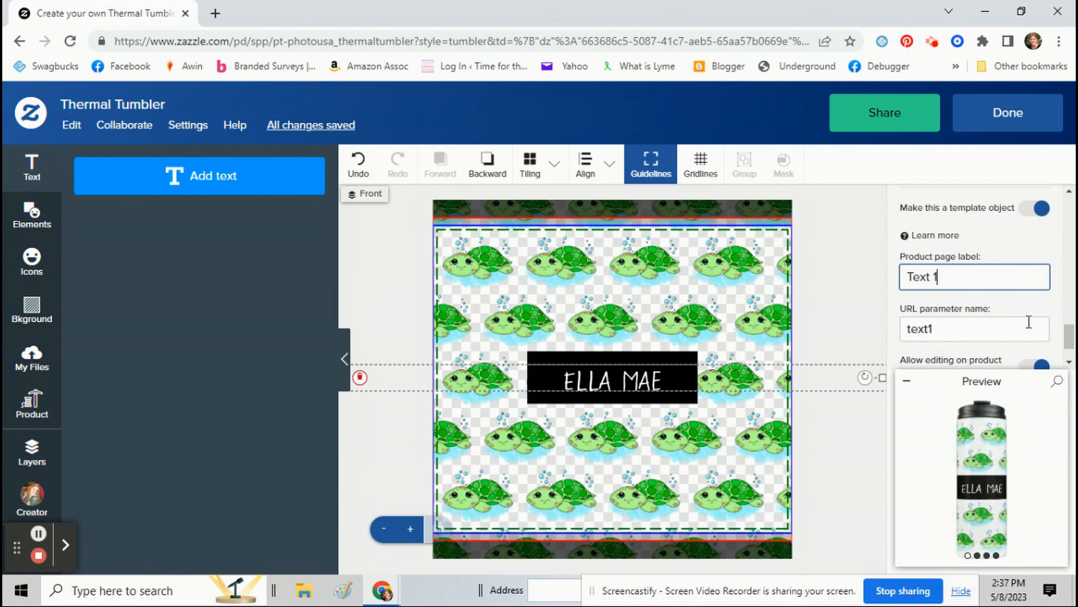
click(1006, 112)
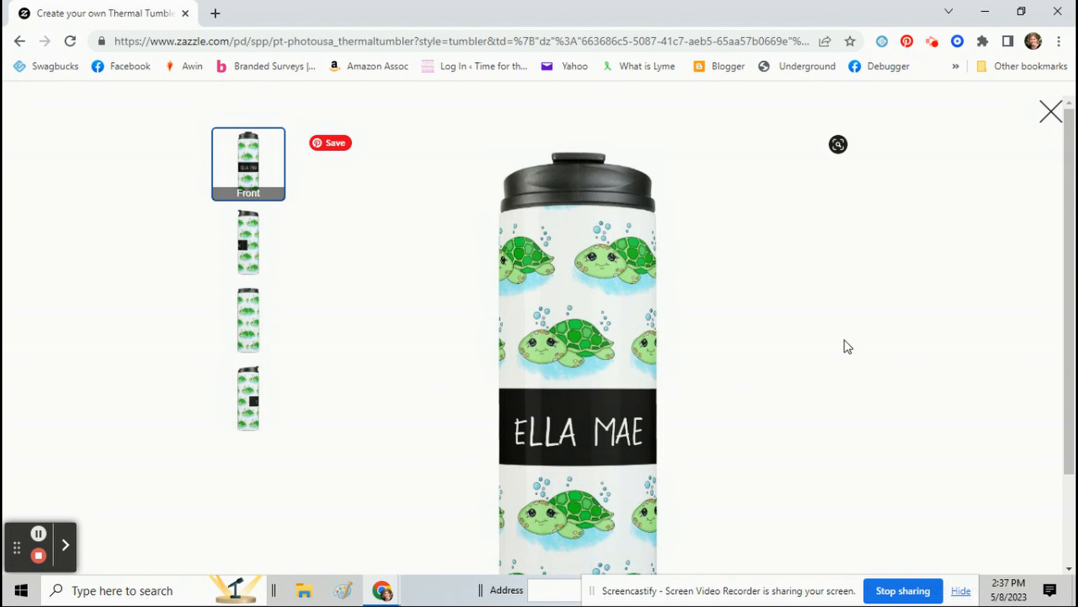
scroll(down, 3)
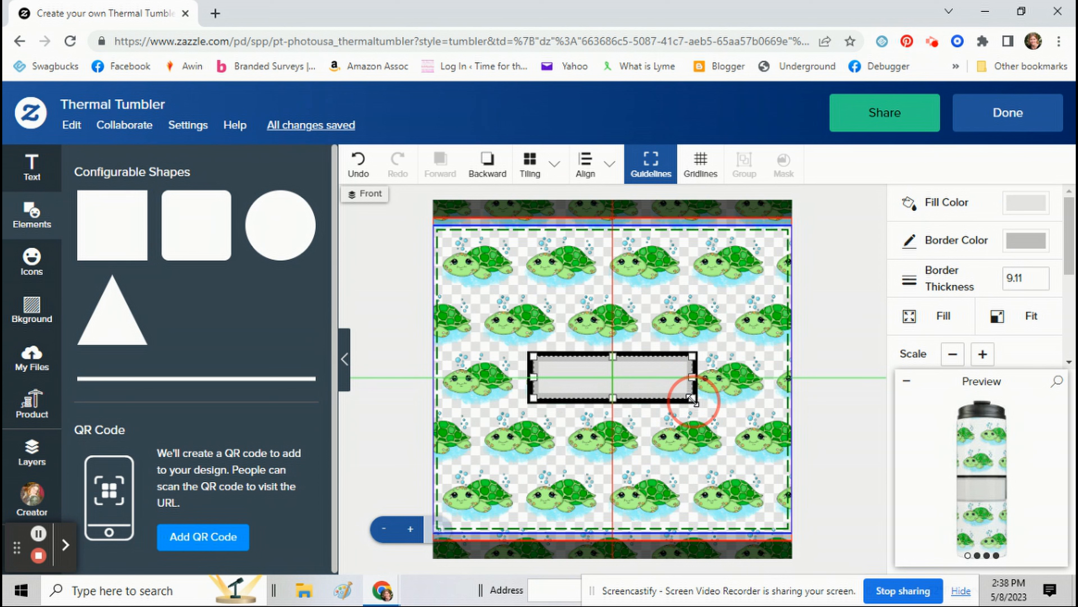
Add a second rectangle centred on the black band with a transparent fill.
click(586, 163)
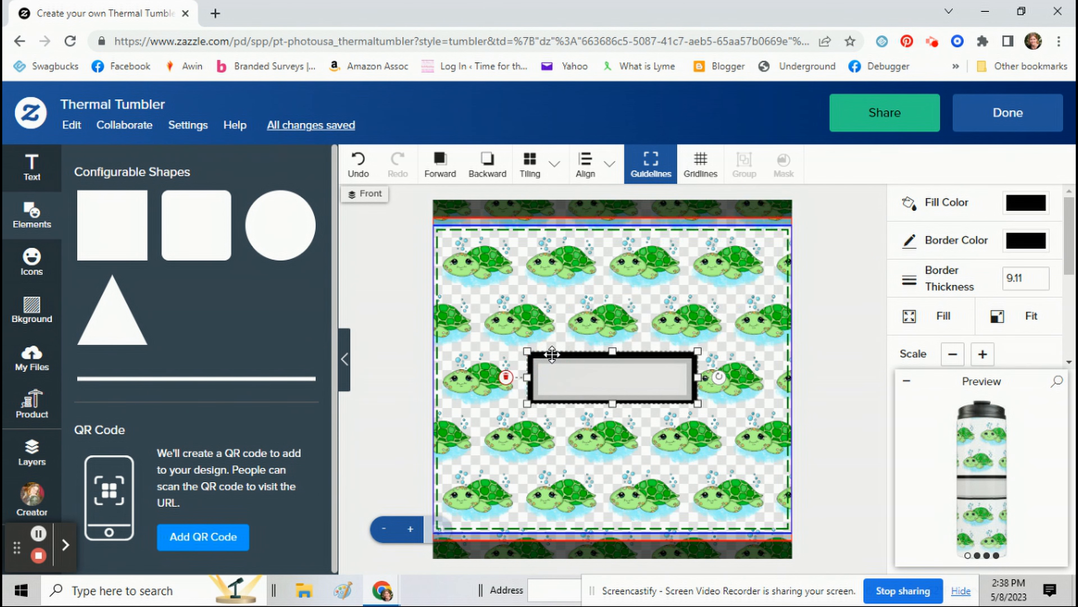
click(585, 164)
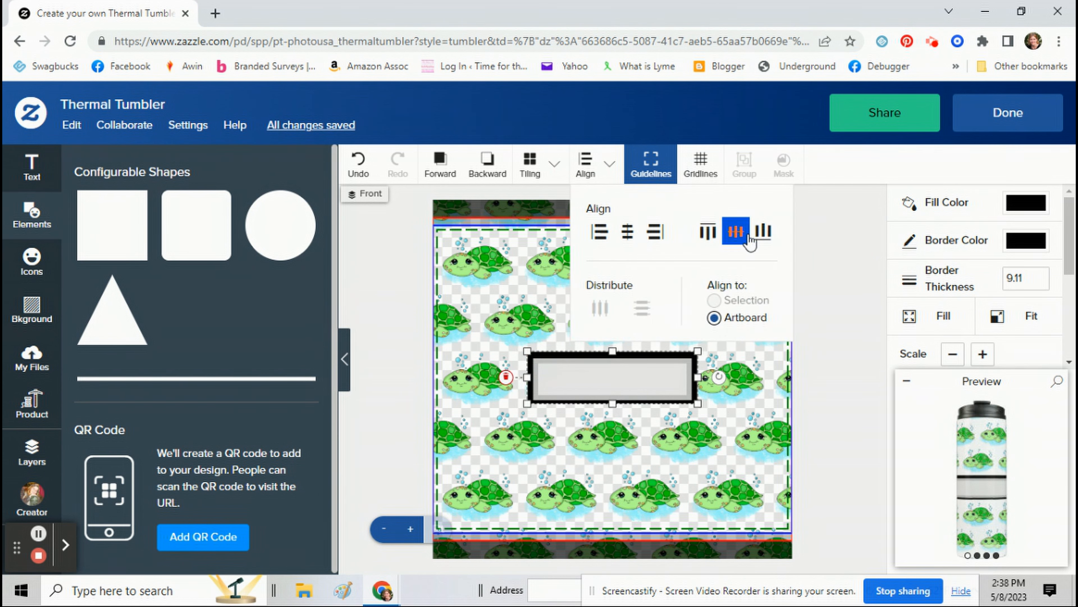
click(735, 231)
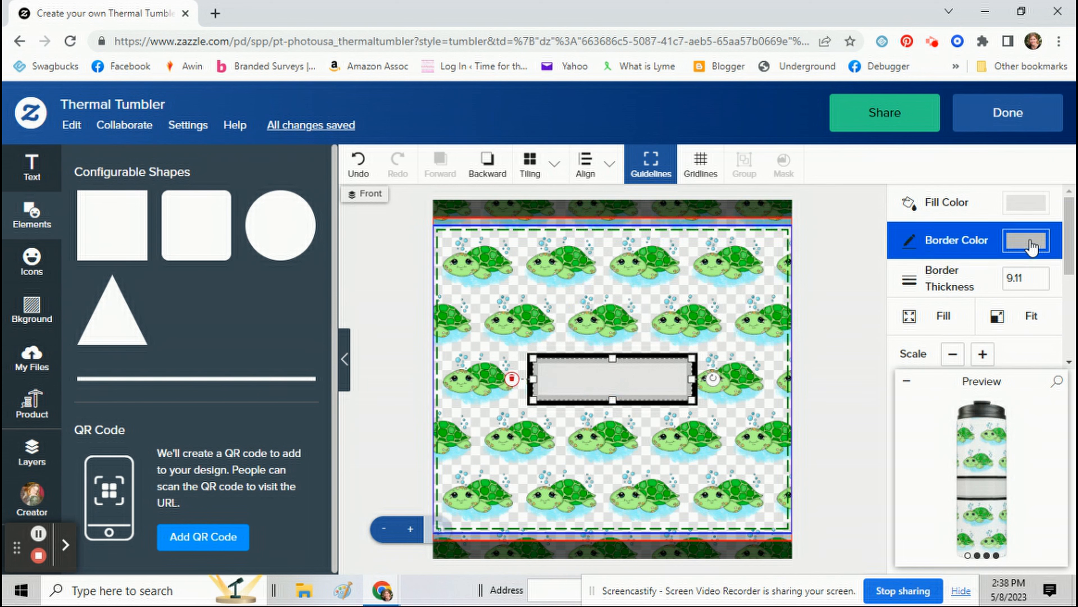
click(1025, 241)
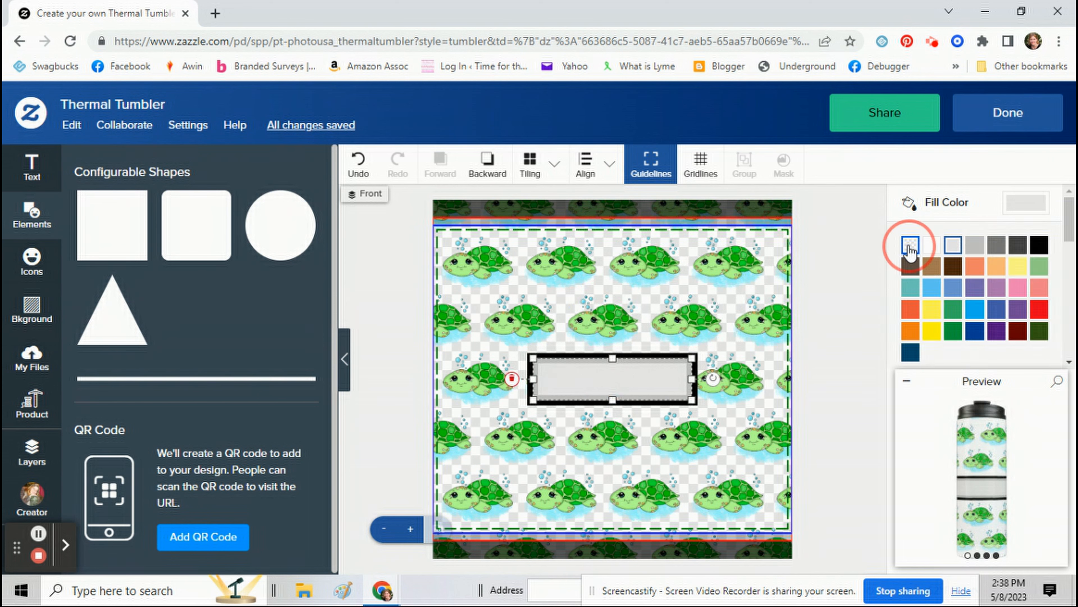
click(910, 244)
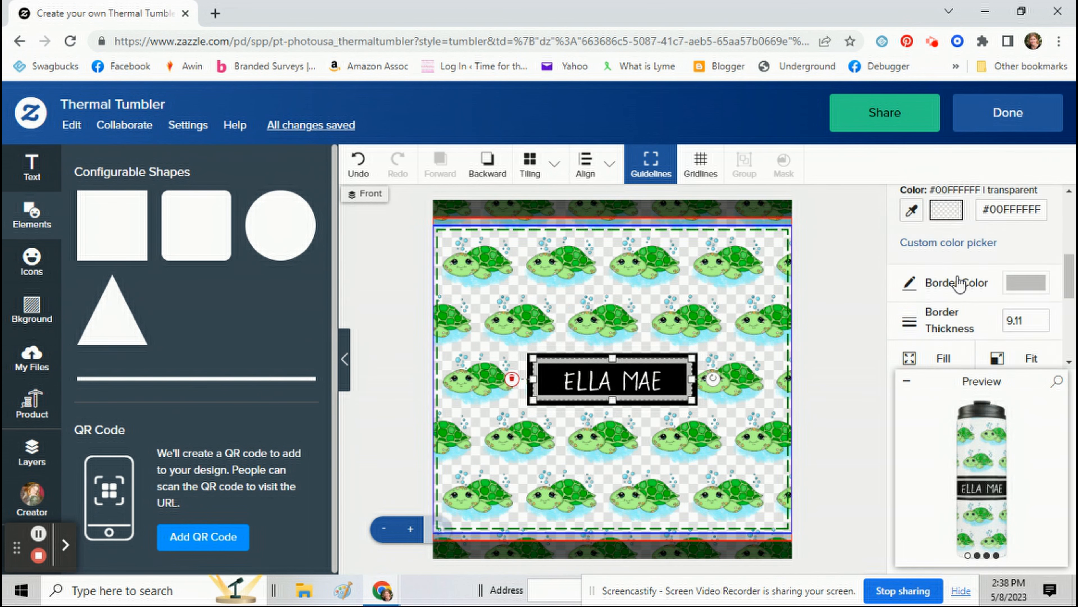
Thin the frame's border down to a 3.11 outline around the name.
scroll(down, 3)
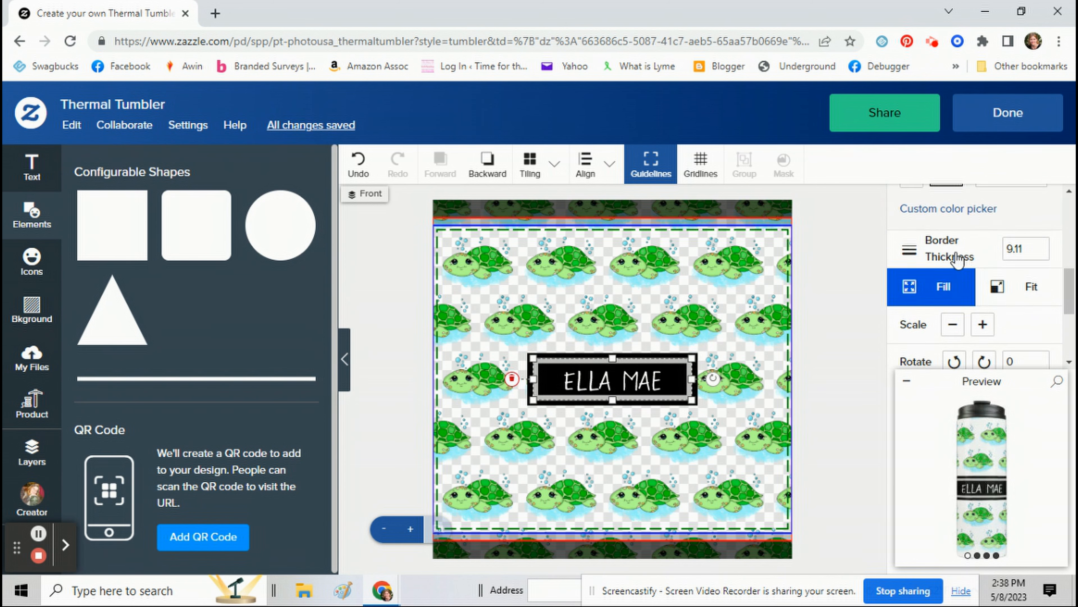
scroll(up, 3)
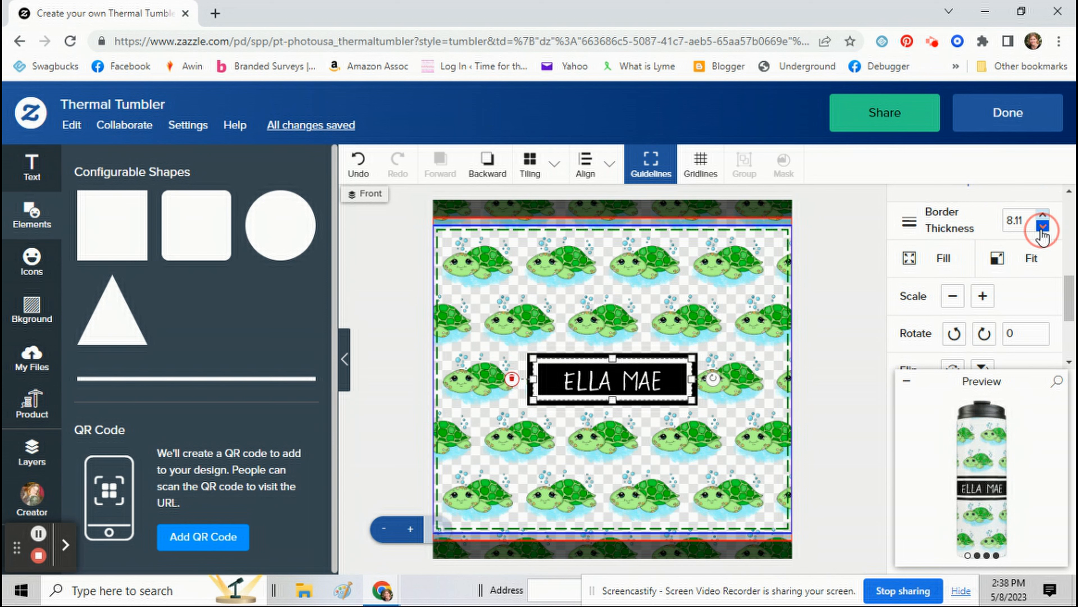
click(1042, 233)
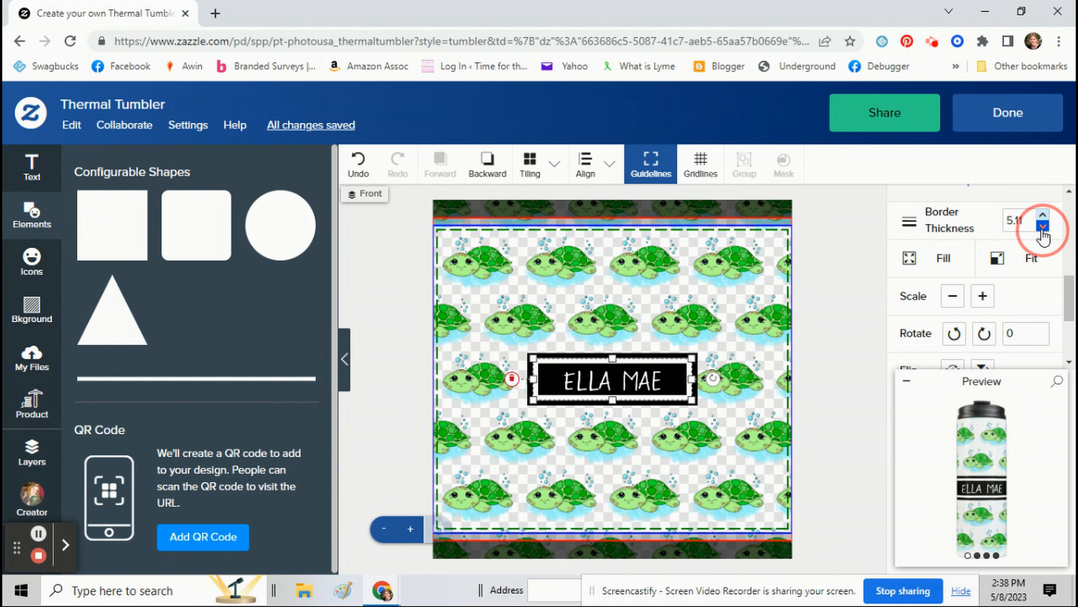
click(1043, 227)
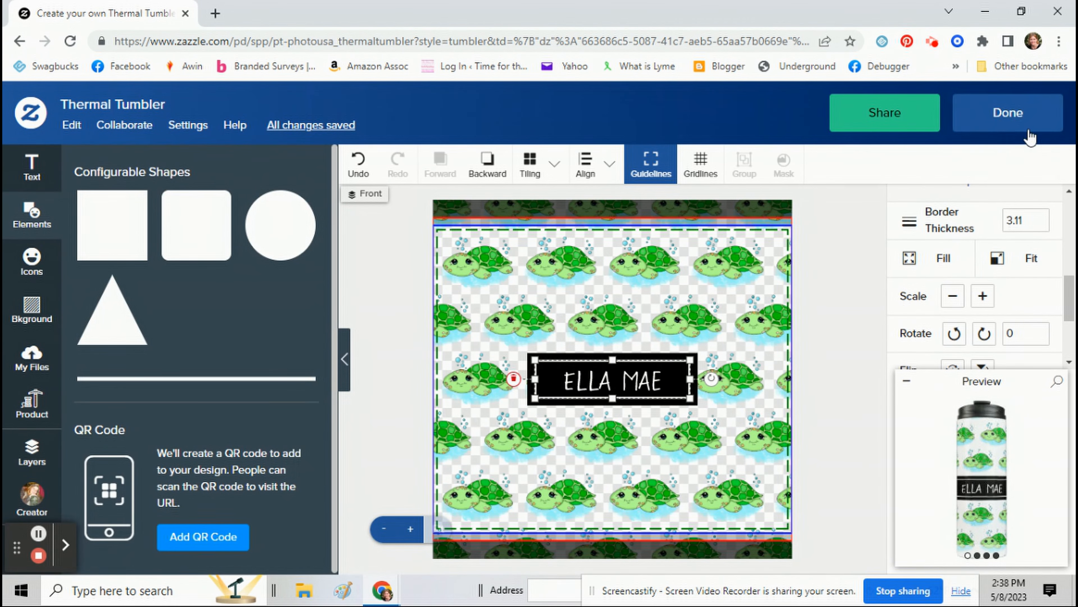
Start the Post for Sale form and replace 'coffee mug' in the description with 'tumbler'.
click(1007, 113)
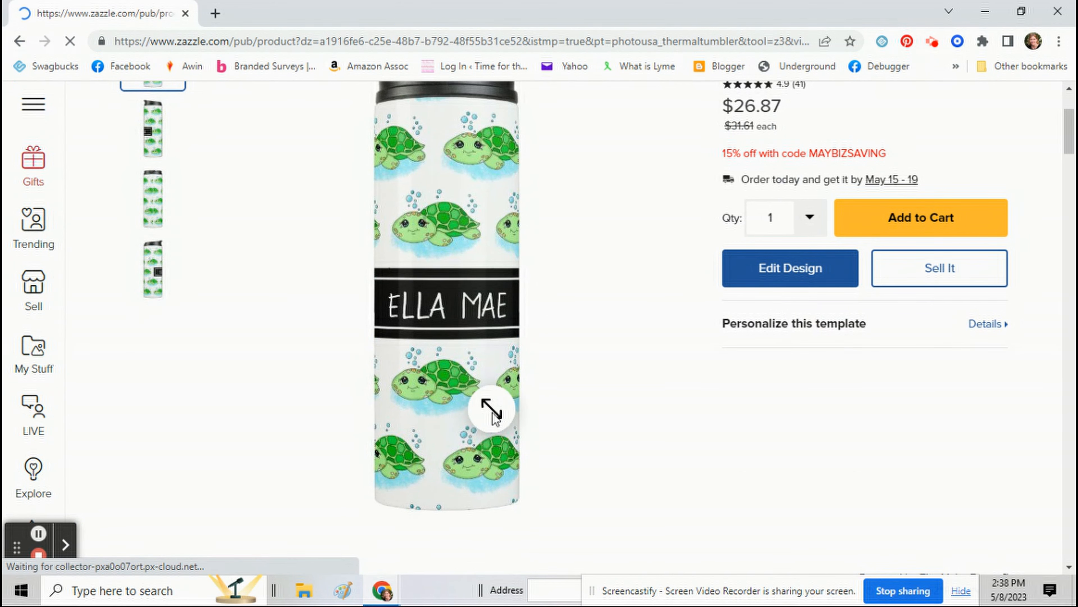
click(938, 267)
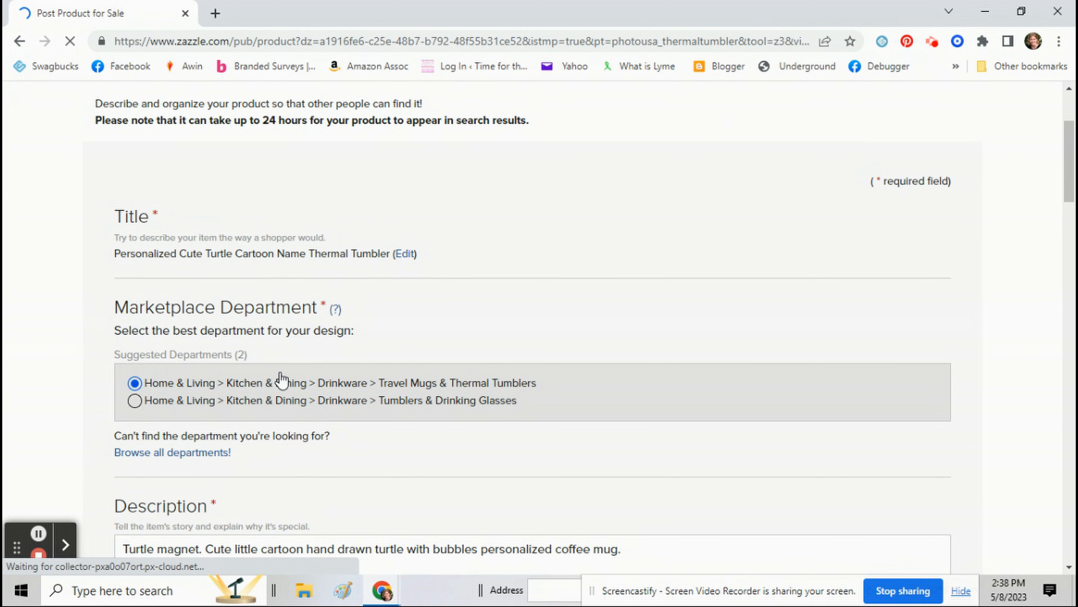
scroll(down, 3)
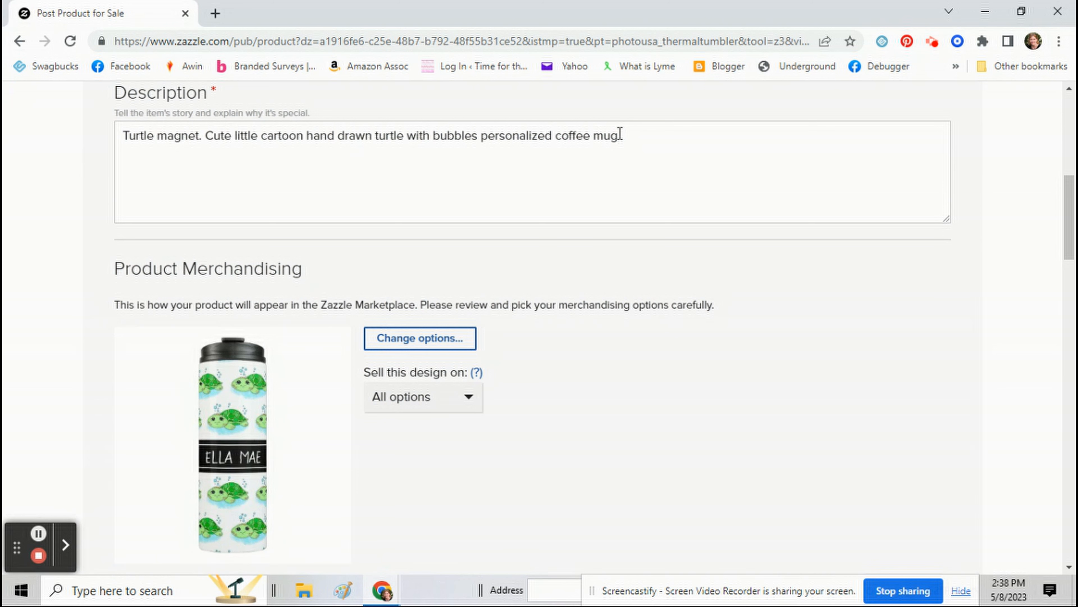
double_click(587, 135)
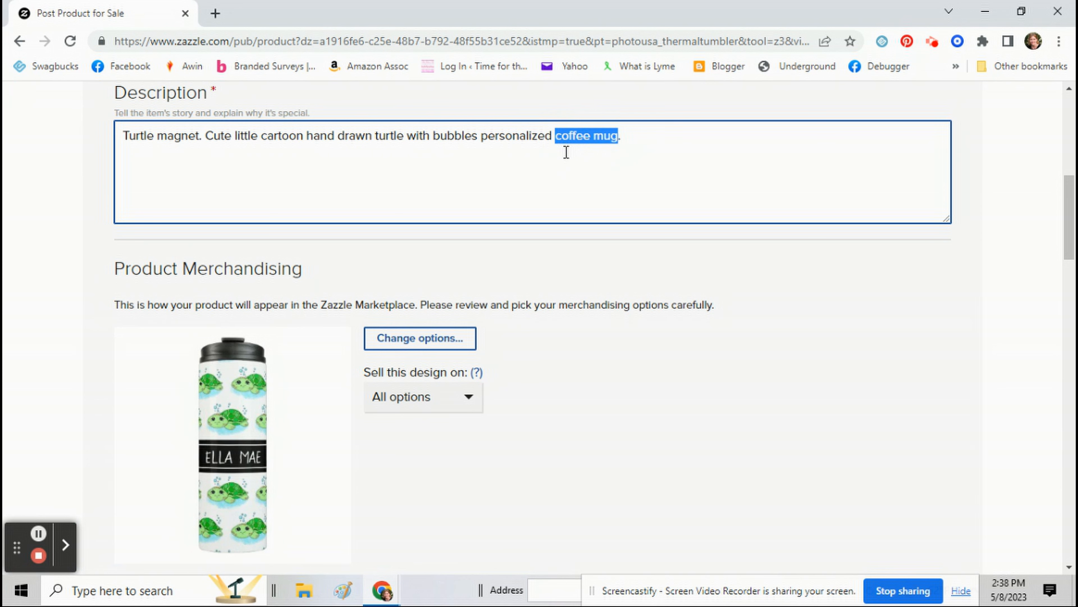
mouse_move(559, 174)
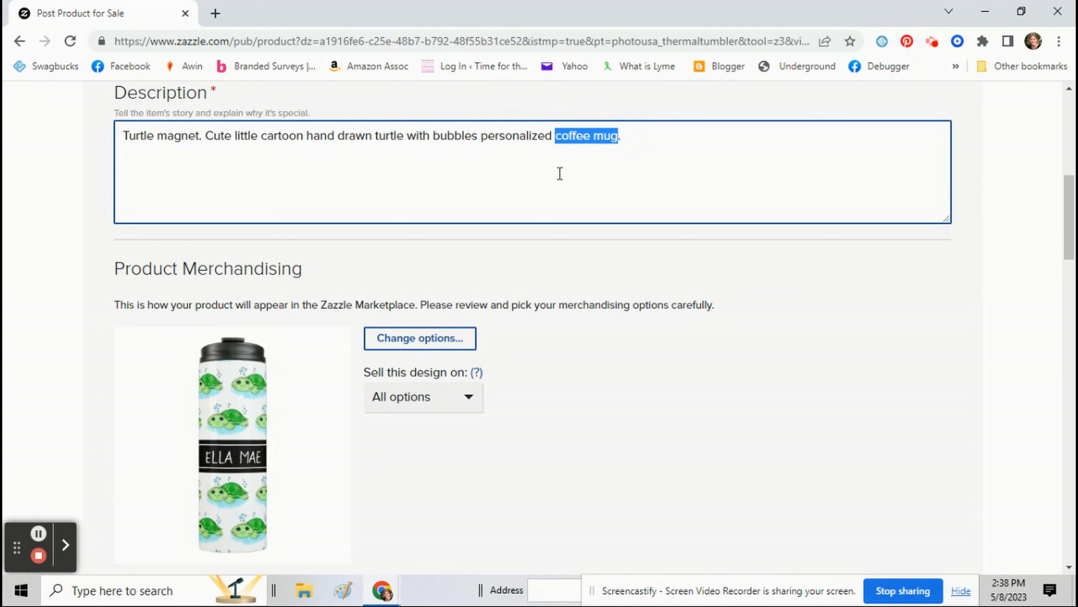
text(tumbler)
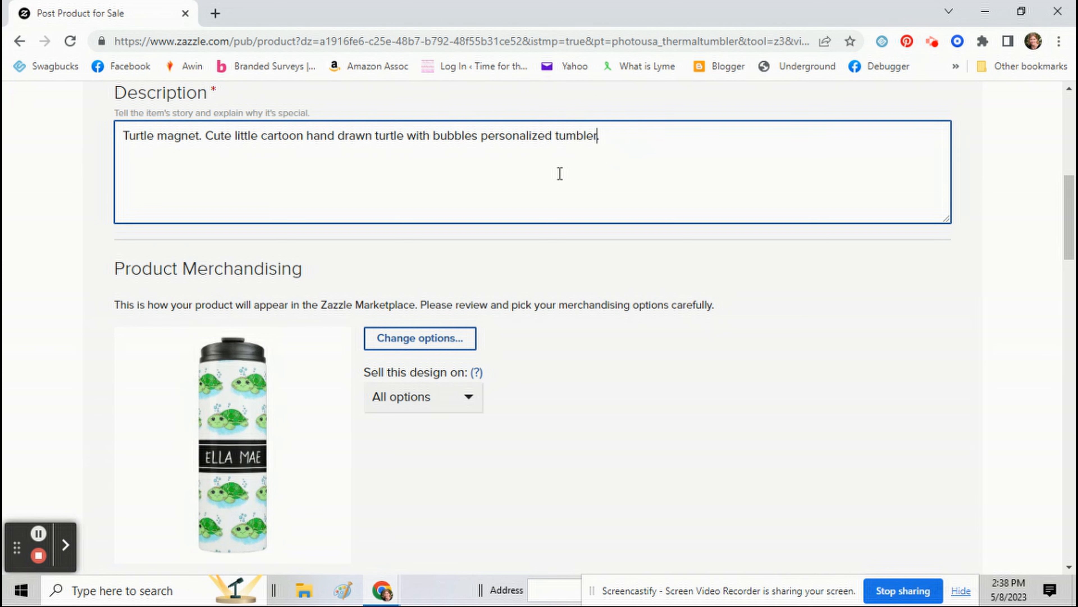
Agree to the publishing rights statement and post the turtle tumbler for sale.
scroll(down, 3)
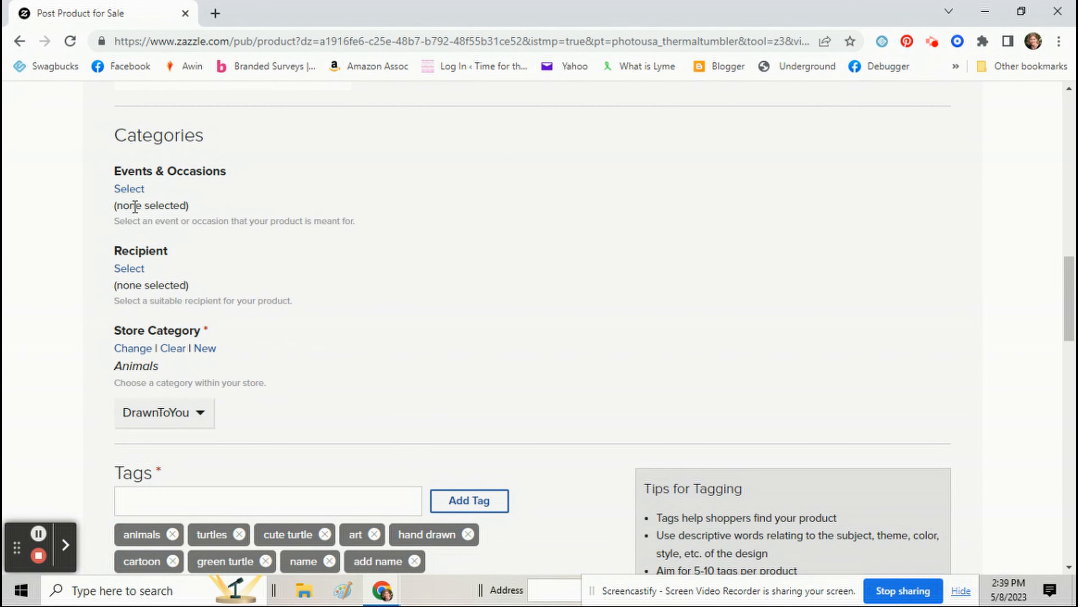
scroll(down, 3)
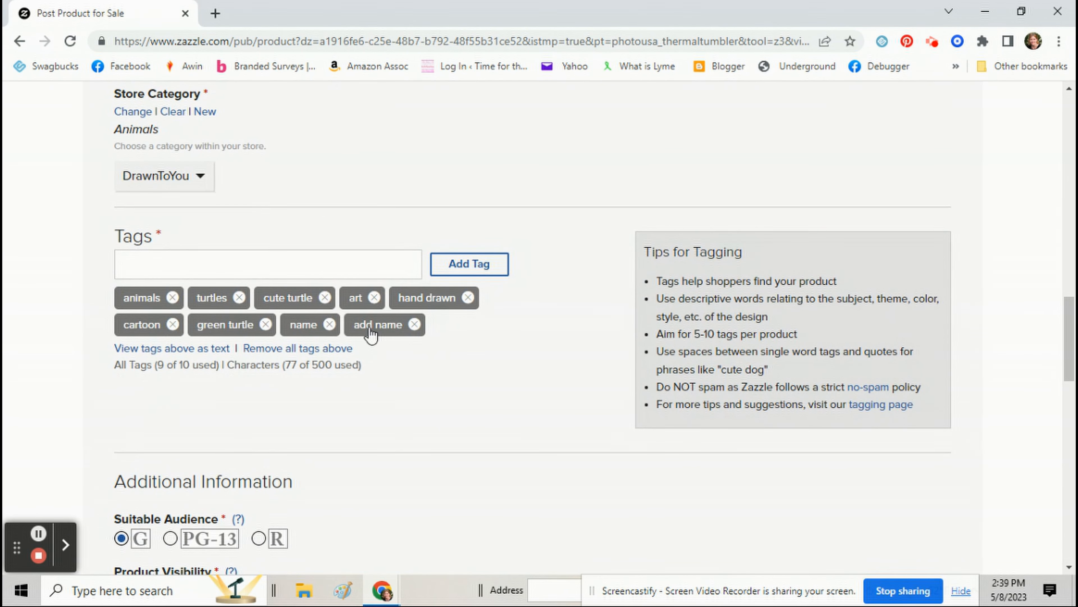
scroll(down, 3)
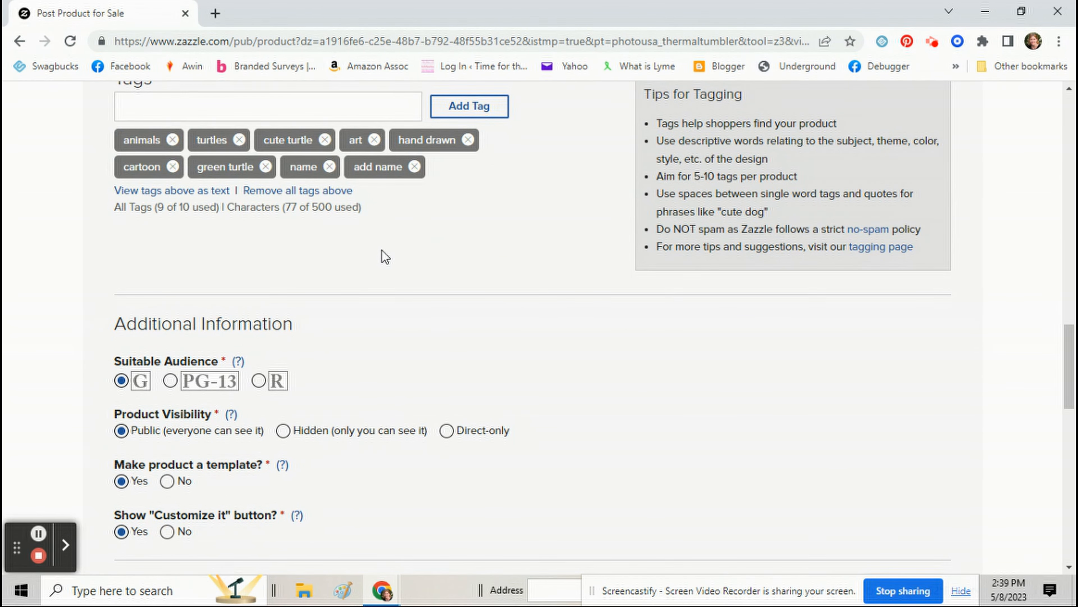
scroll(down, 3)
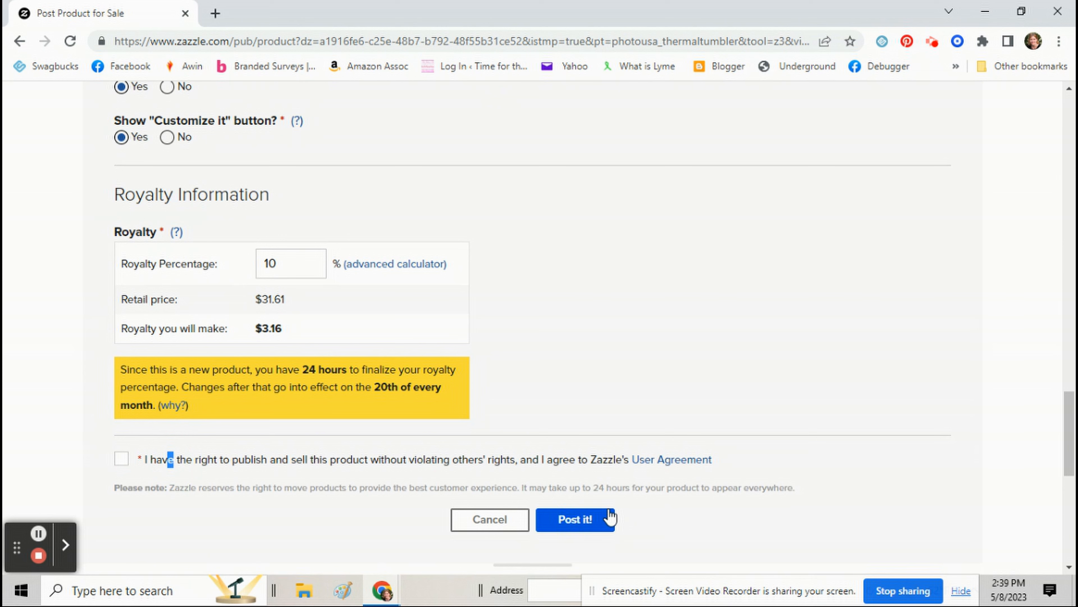
click(121, 459)
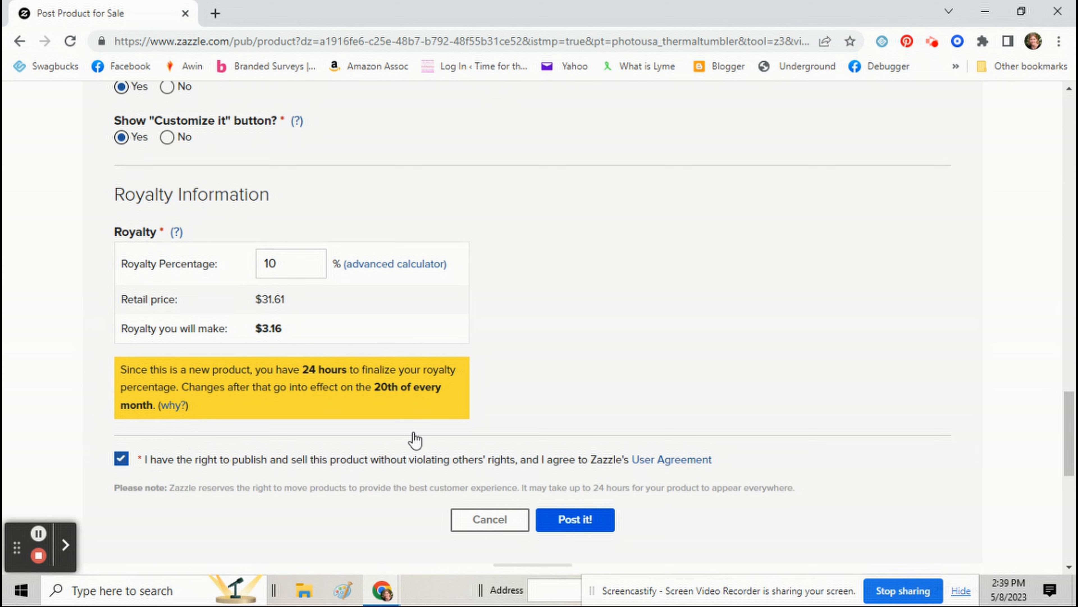
click(574, 519)
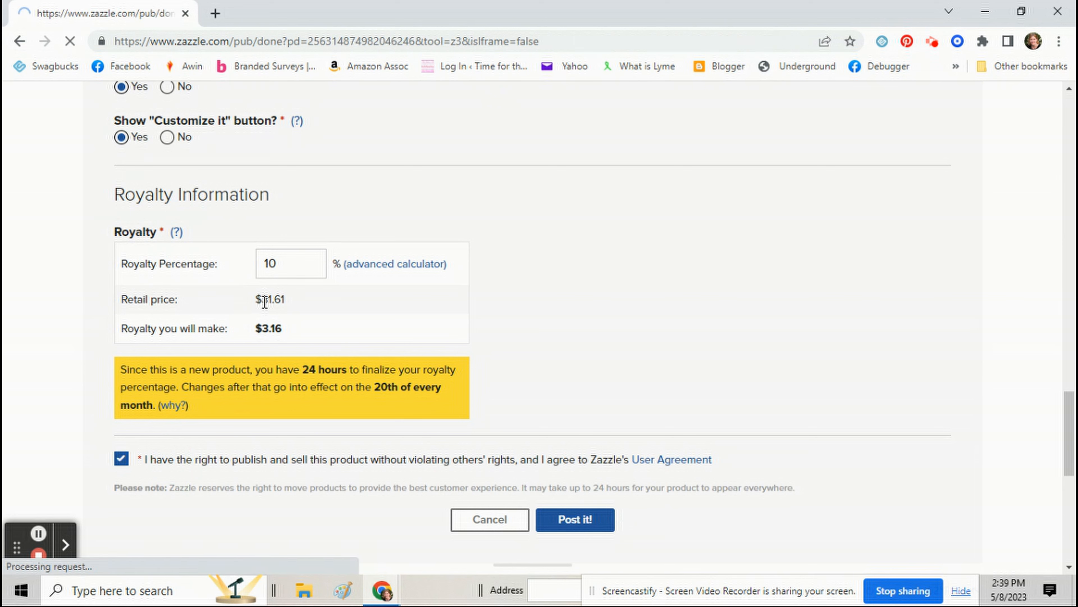
click(574, 519)
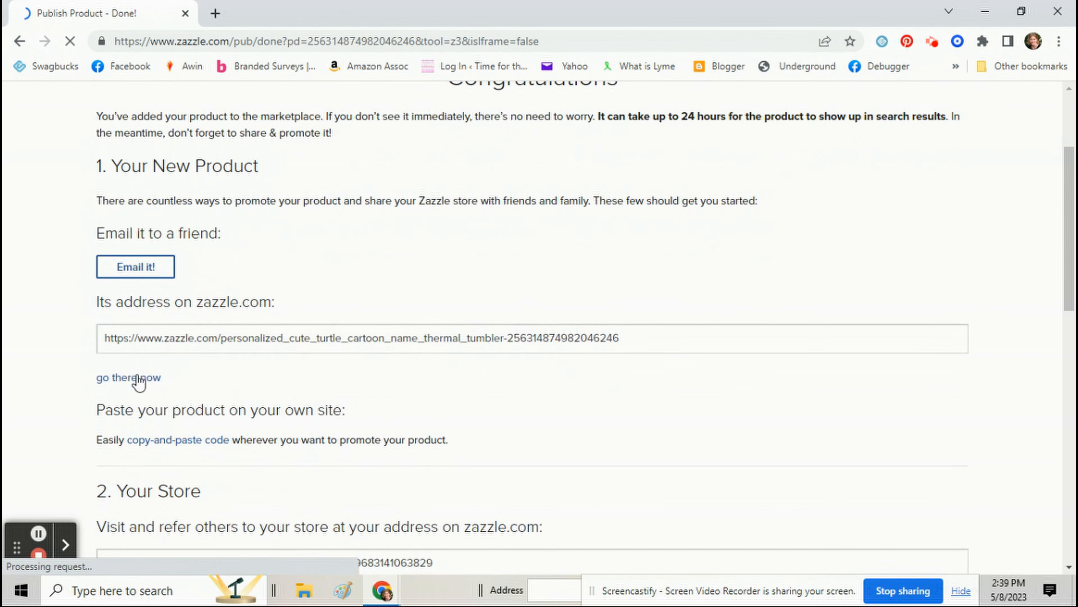
Give the posted turtle tumbler design a solid black background and return to its product page.
click(128, 377)
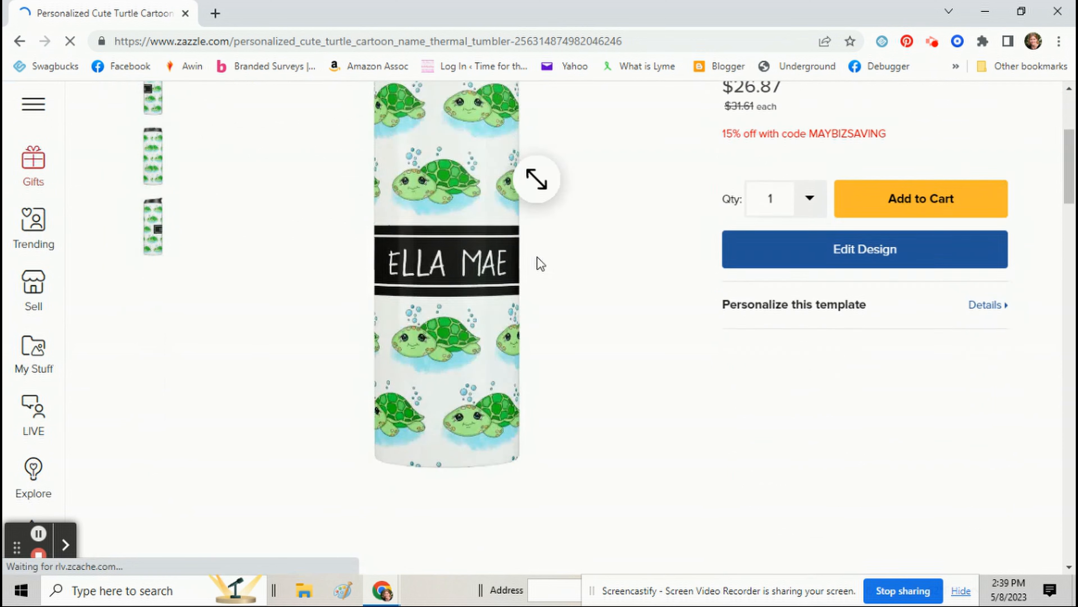
click(864, 249)
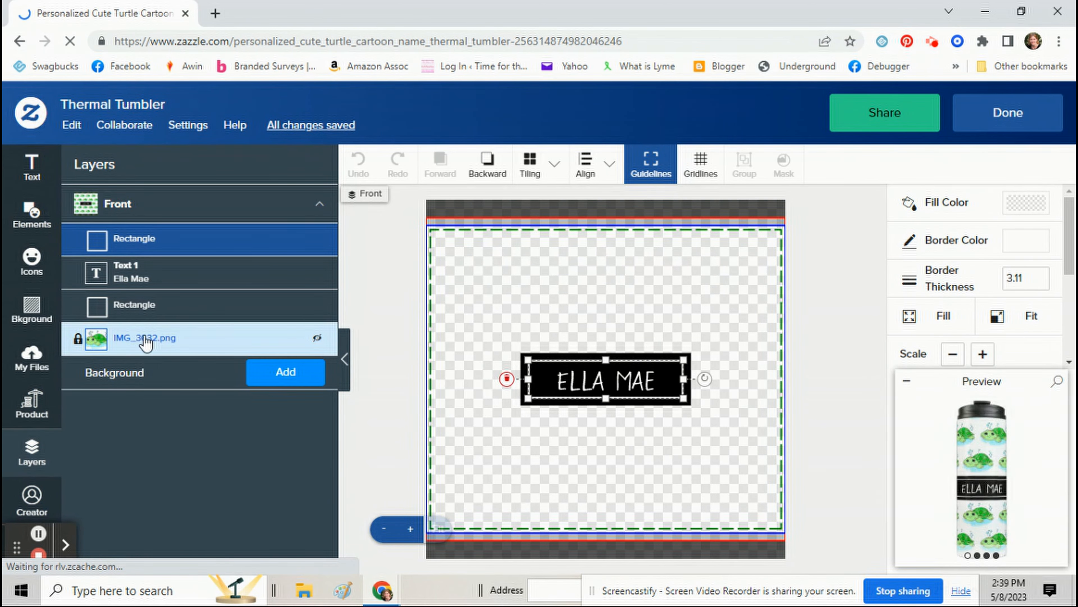
click(31, 309)
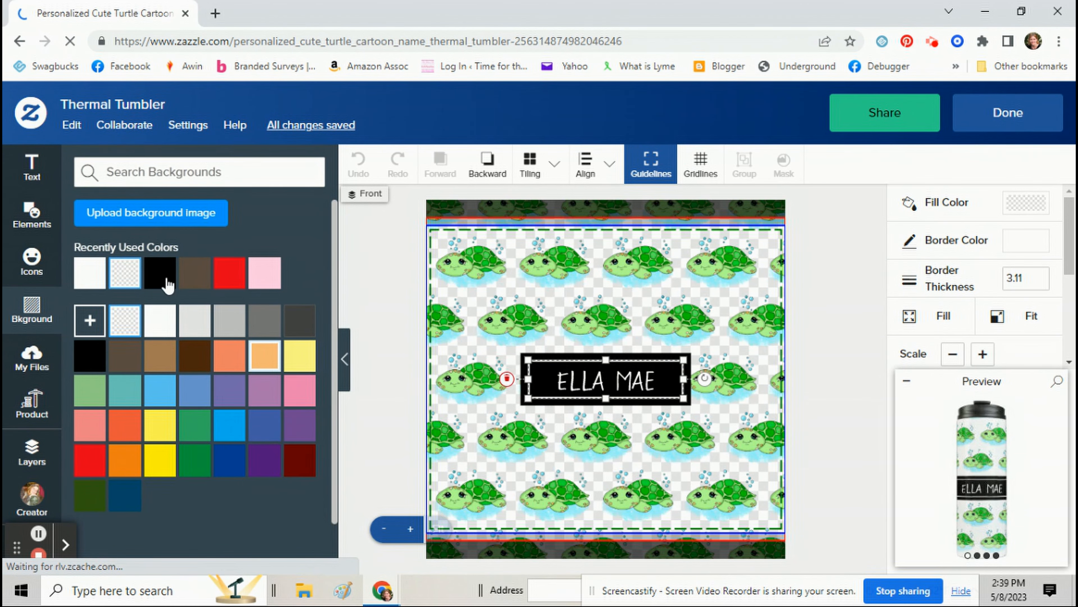
click(159, 272)
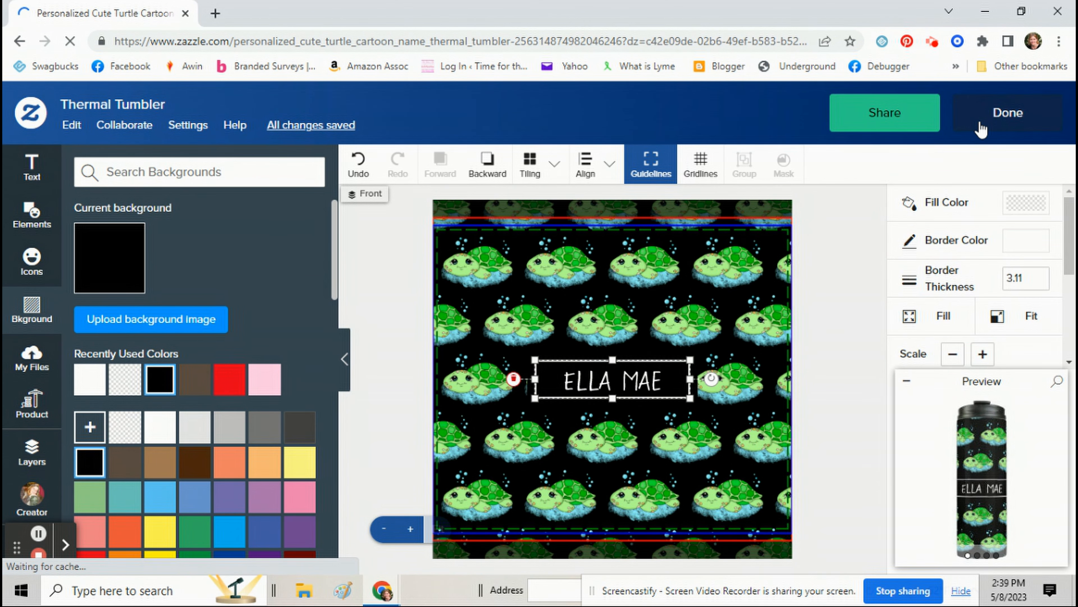
click(1008, 112)
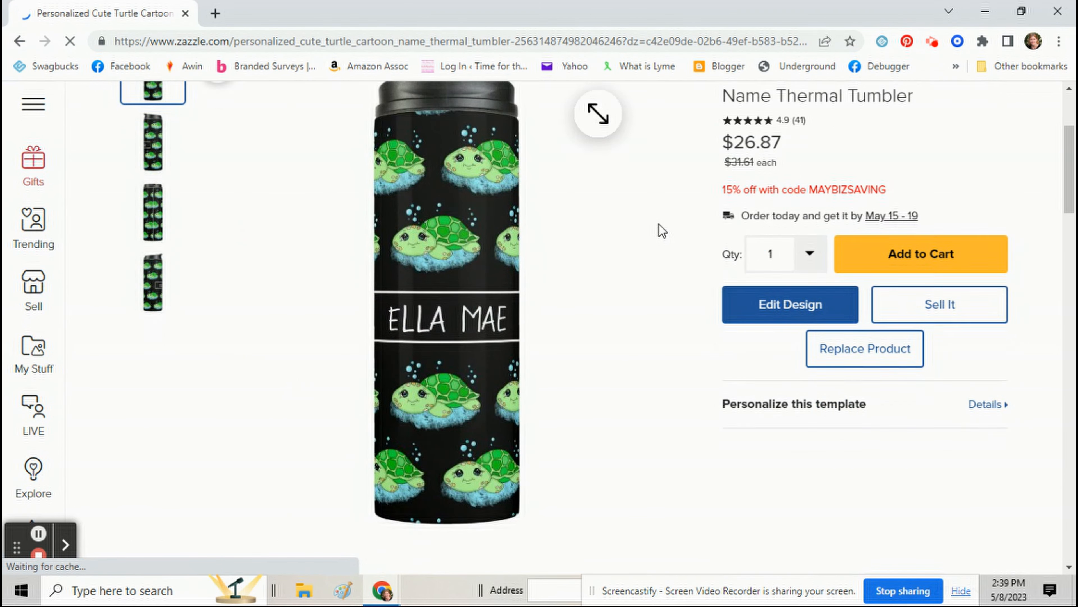
scroll(down, 3)
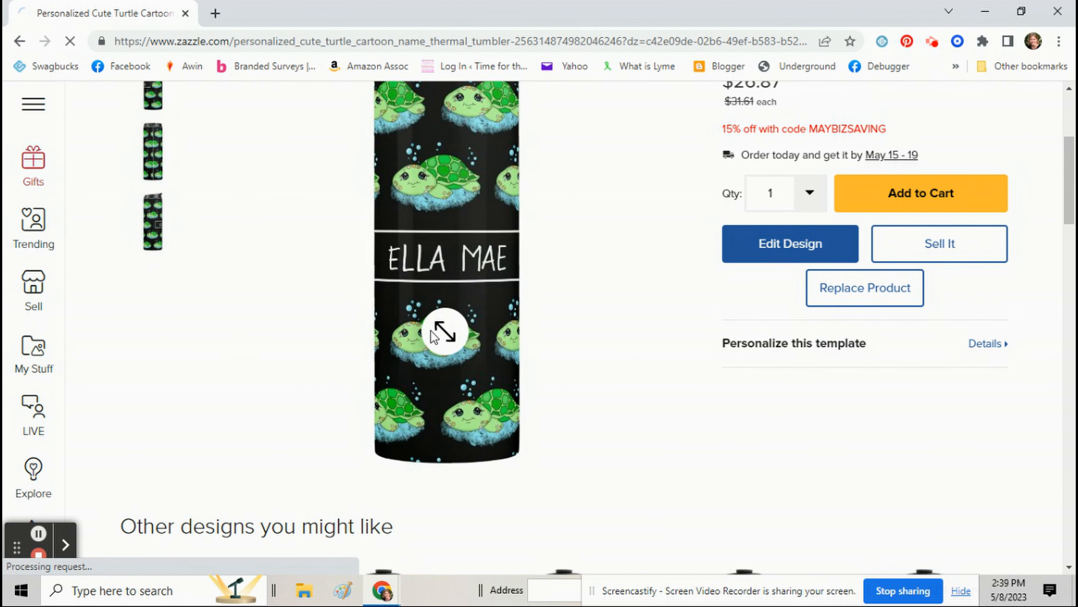
Post the black-background tumbler for sale with rights agreed and go to its new product page.
click(938, 243)
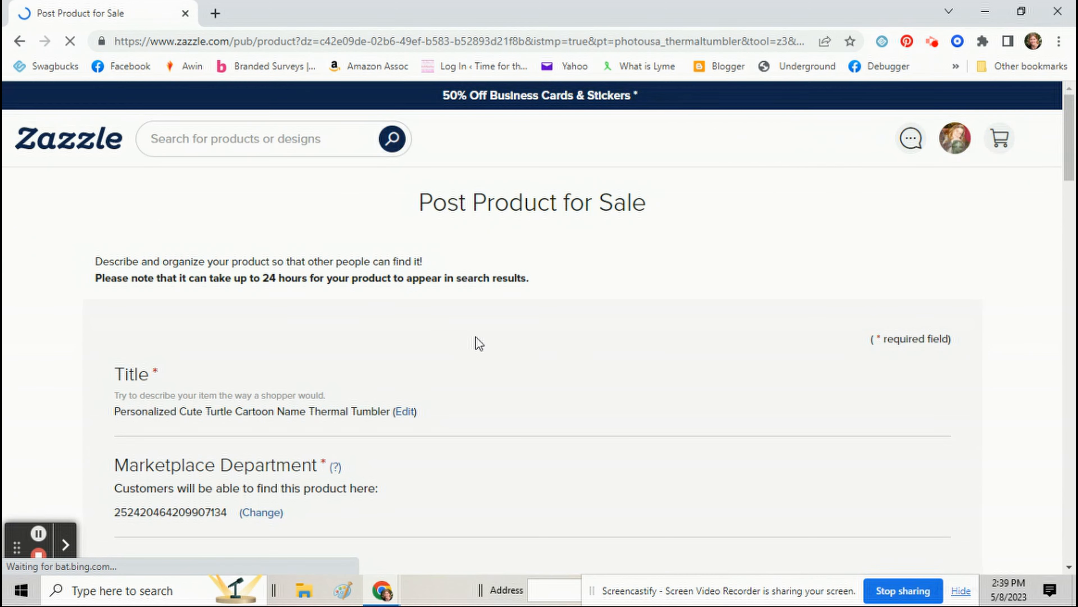
scroll(down, 3)
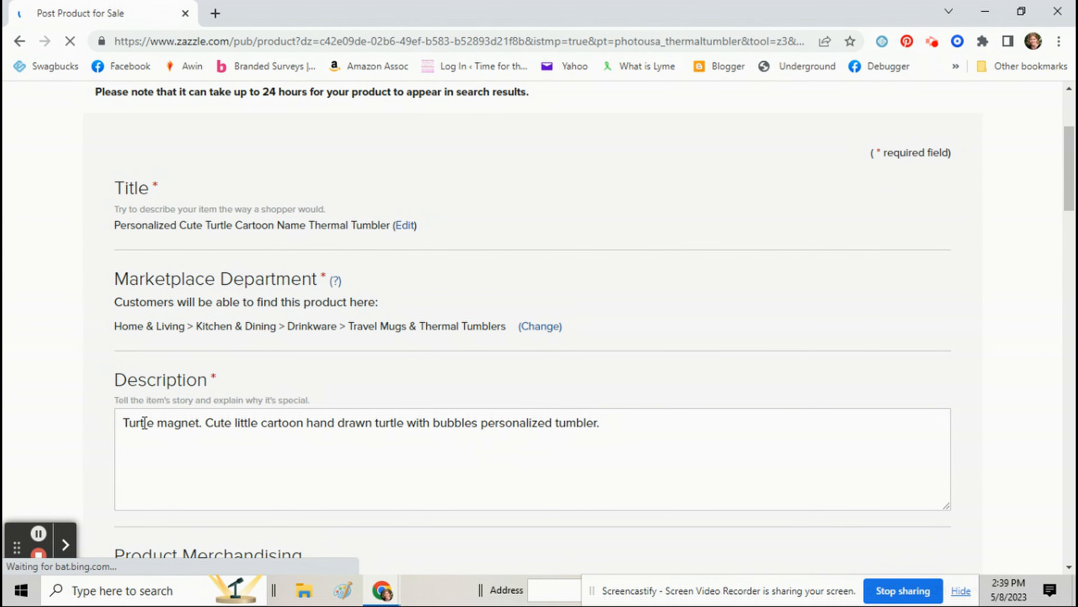
scroll(down, 3)
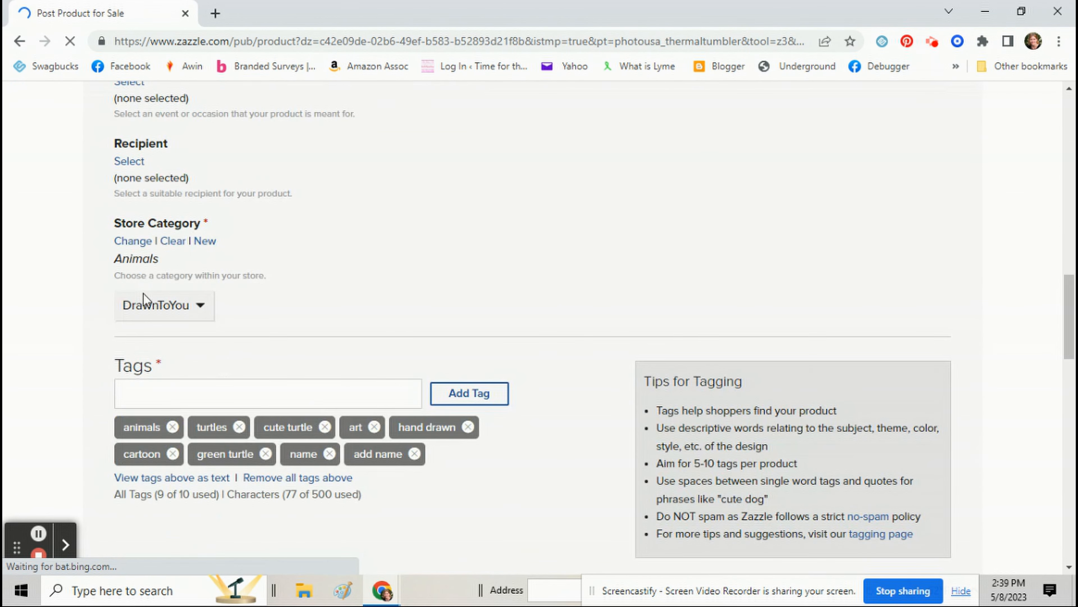
scroll(down, 3)
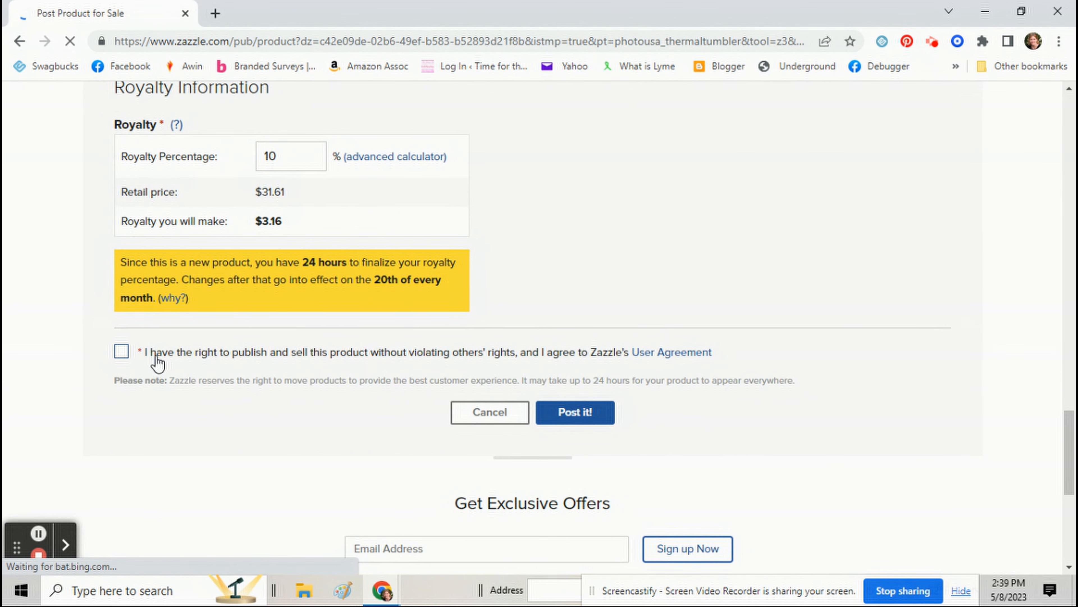
click(121, 350)
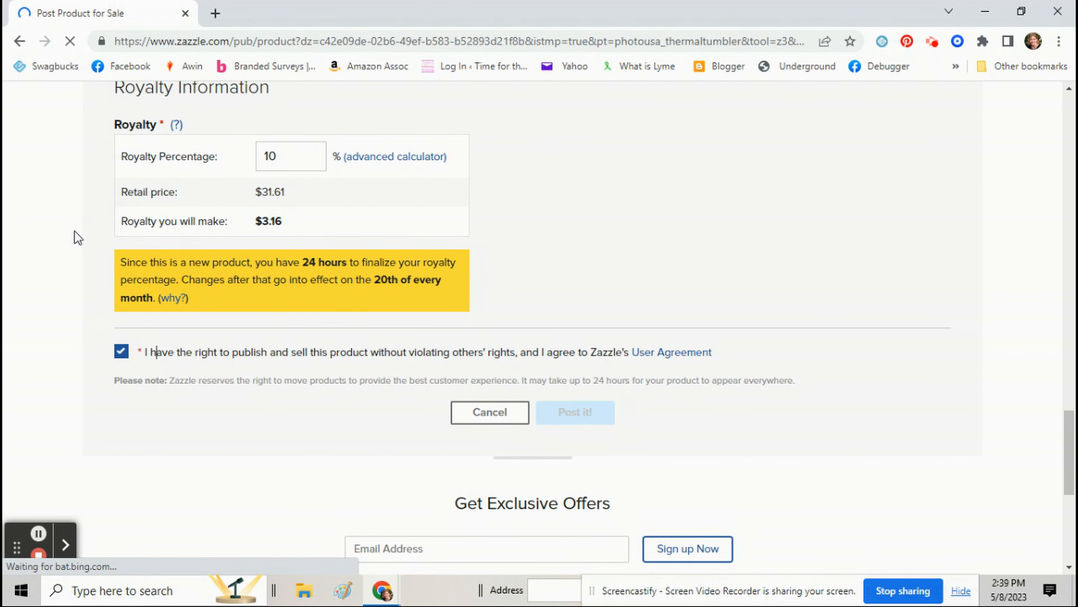
click(576, 412)
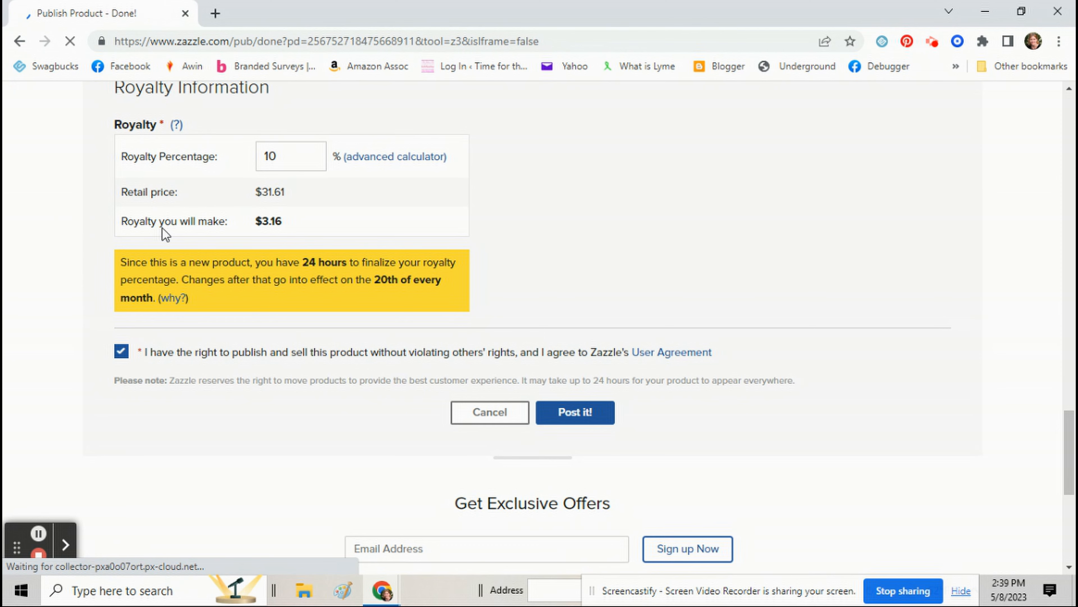
click(574, 411)
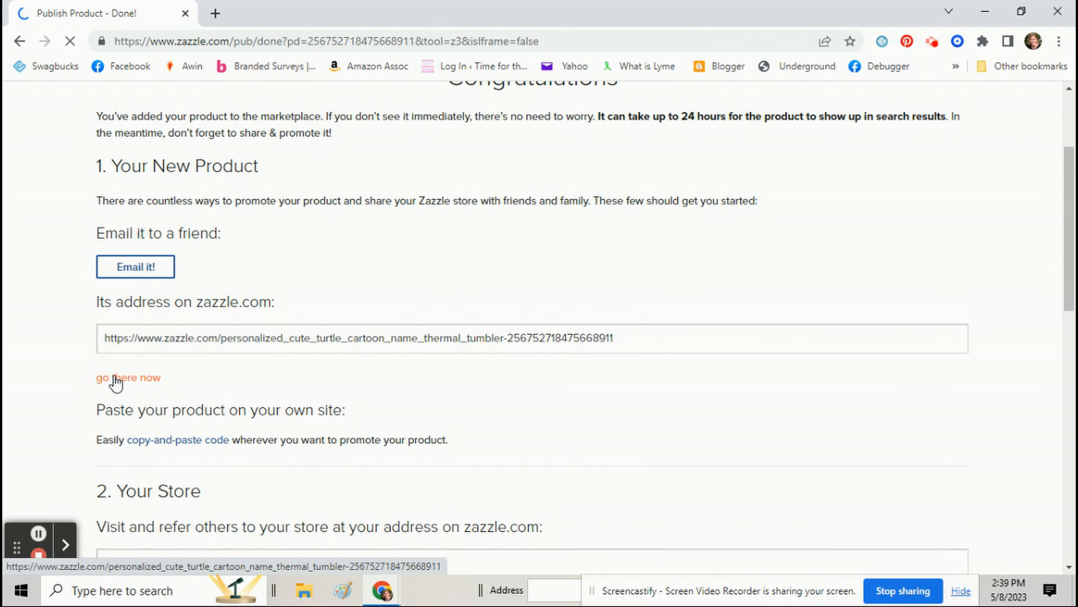
click(128, 377)
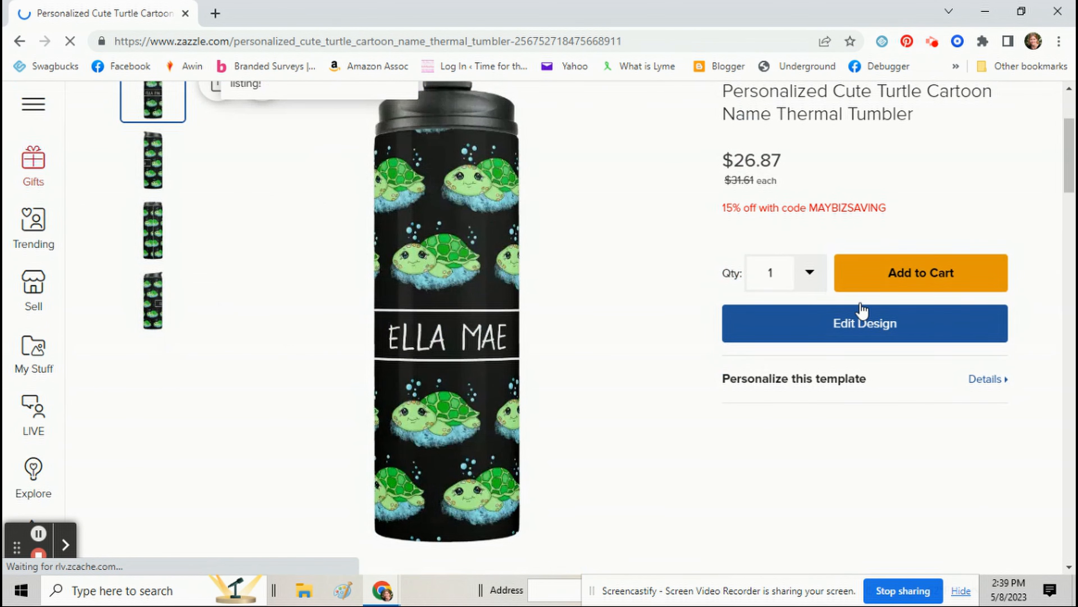
Change the tumbler background to blue and post that variant for sale with rights agreed.
click(864, 324)
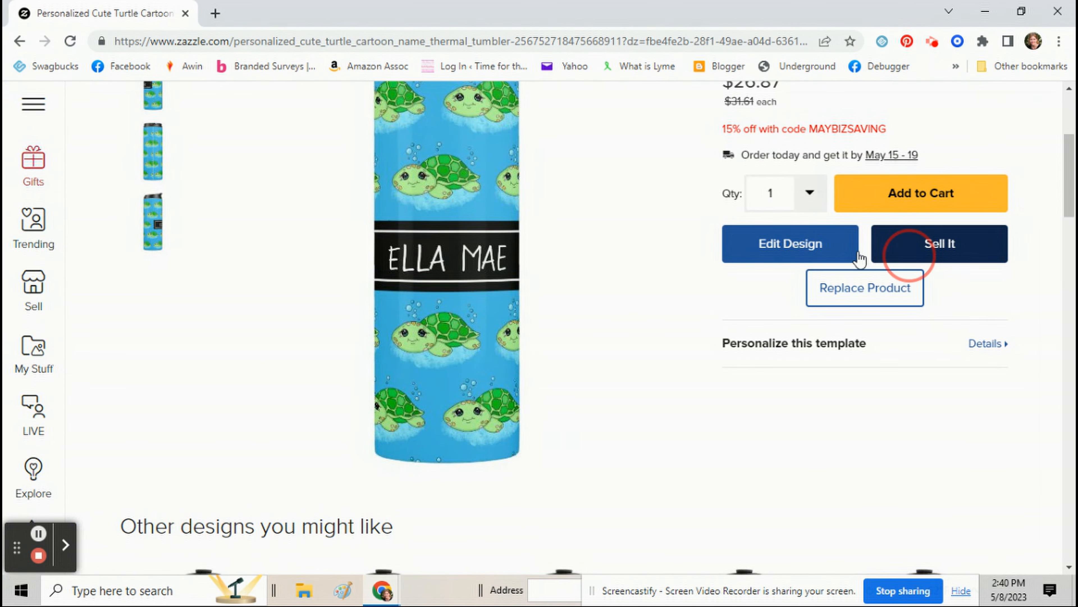
click(939, 243)
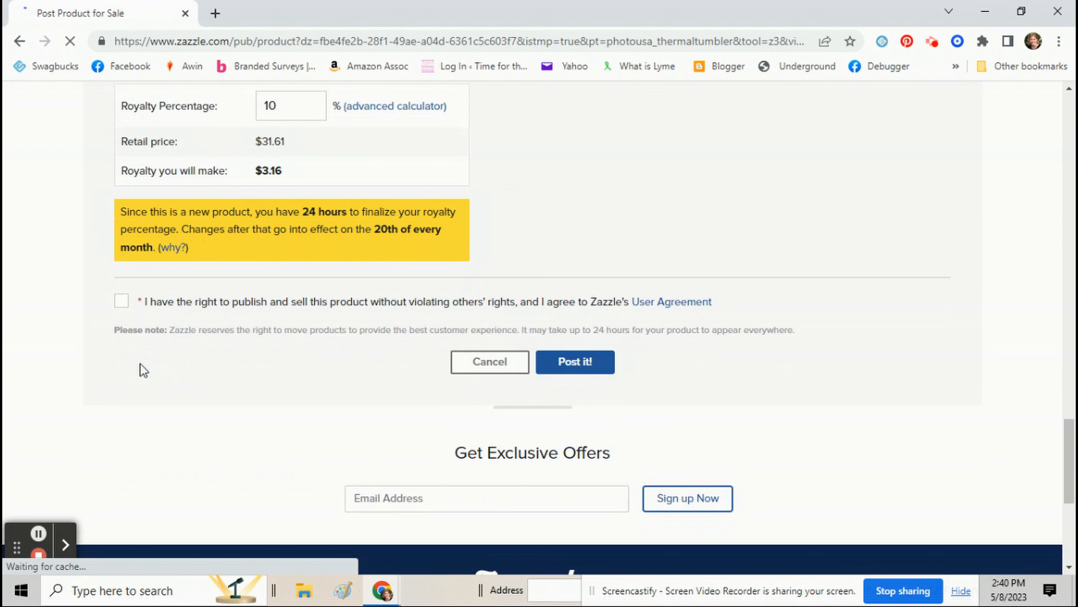
click(122, 300)
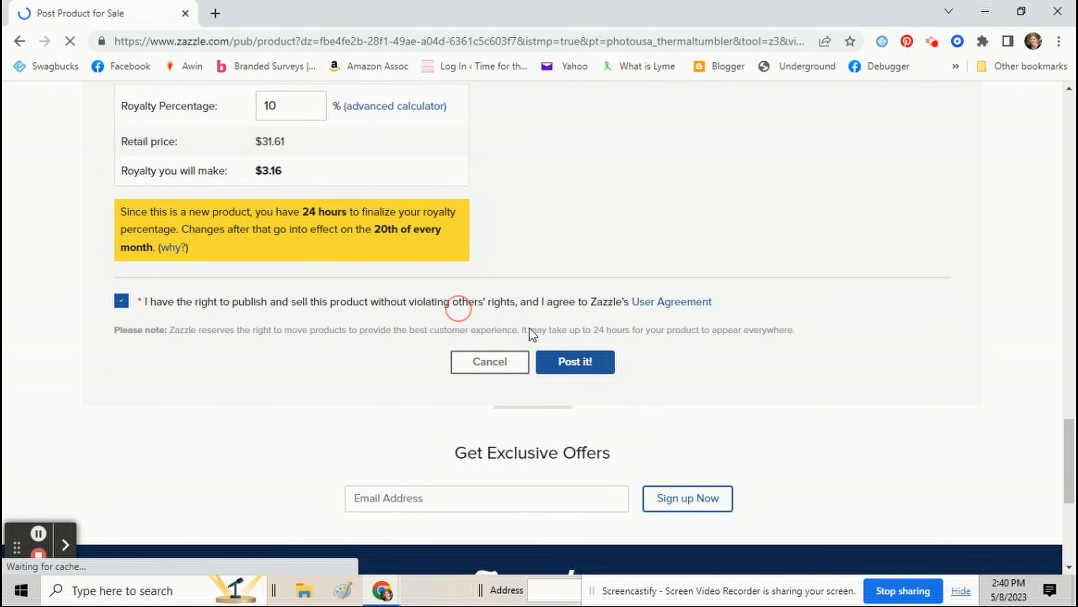
click(575, 362)
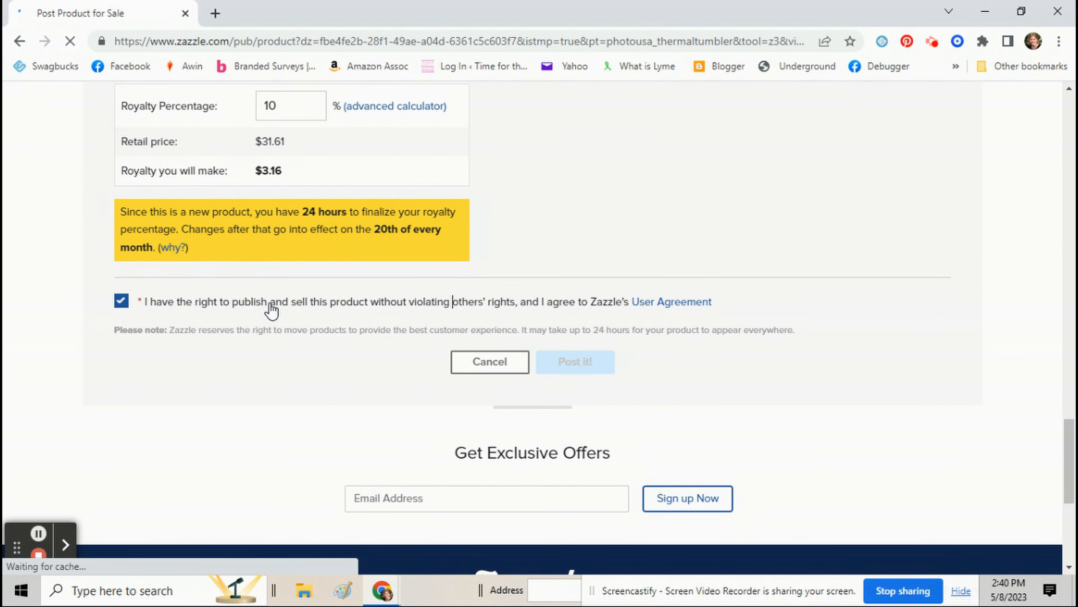
click(574, 362)
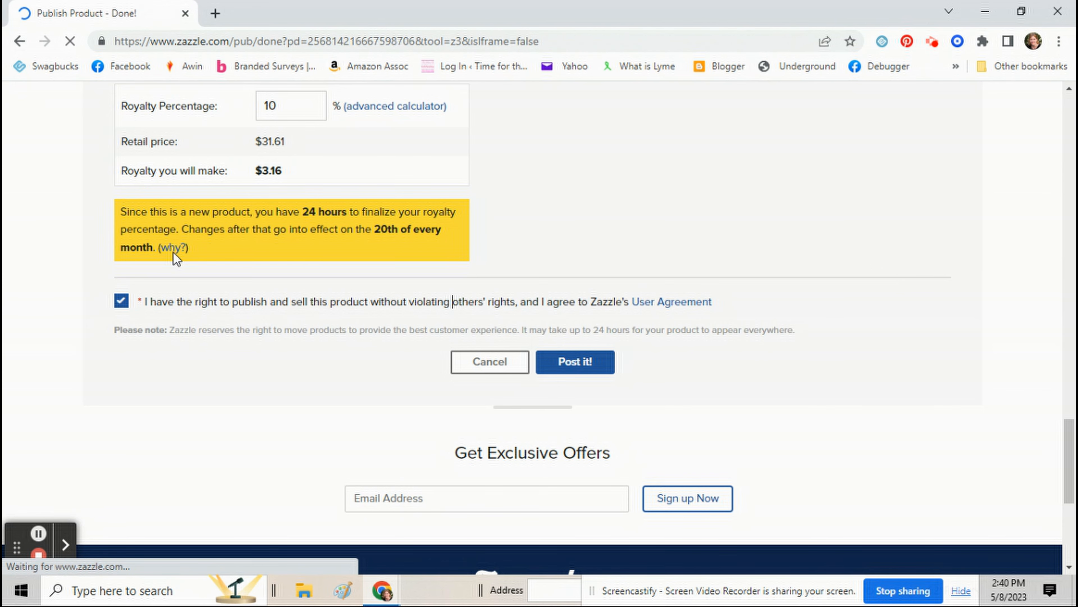
click(574, 361)
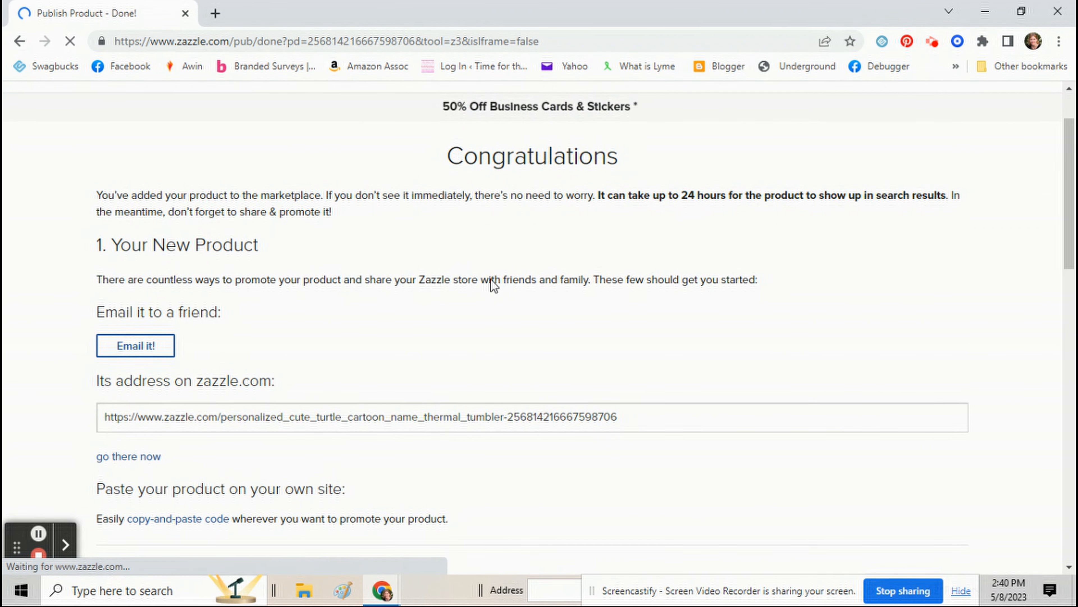
Go to the blue tumbler's live product page and look it over.
click(128, 456)
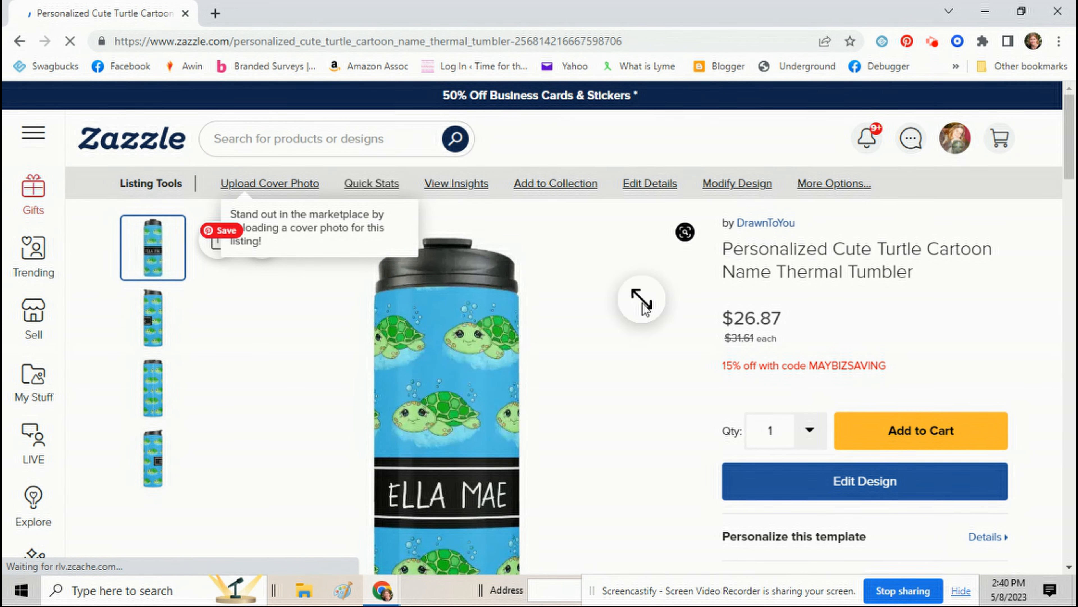
scroll(down, 3)
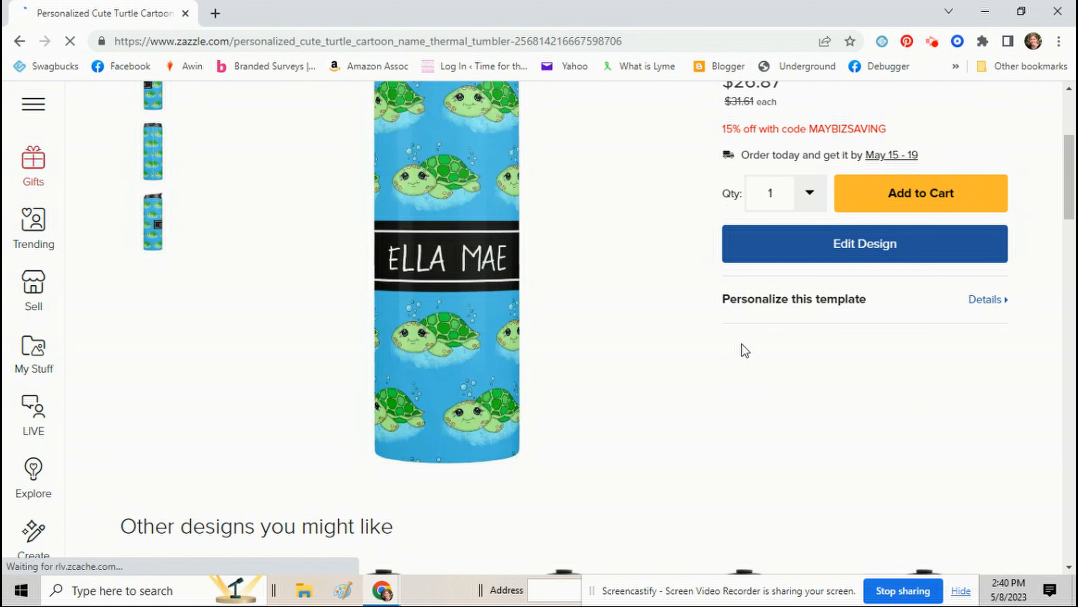
mouse_move(855, 355)
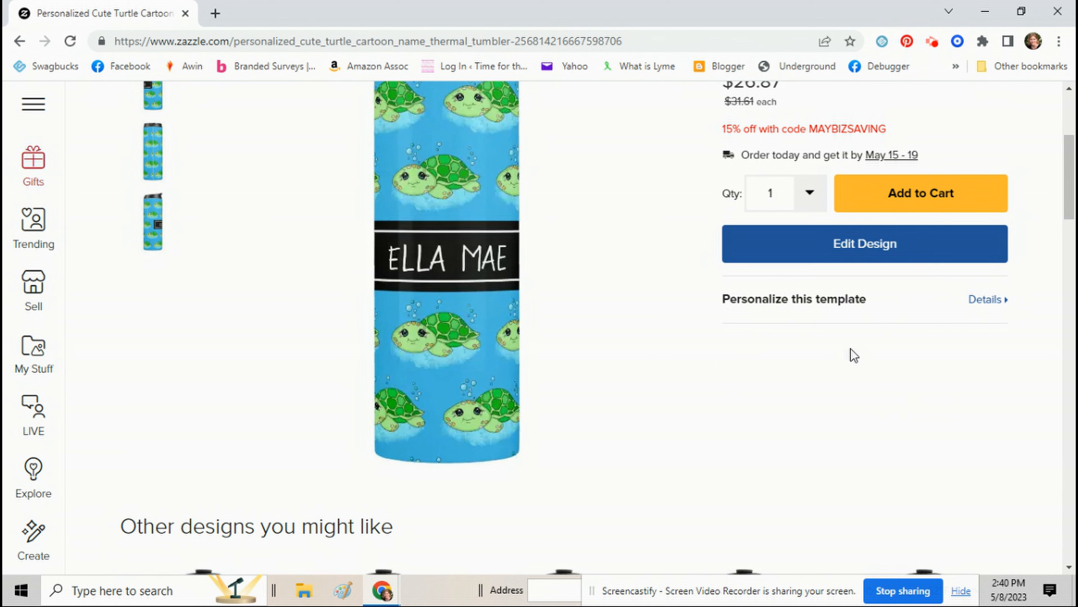
scroll(up, 3)
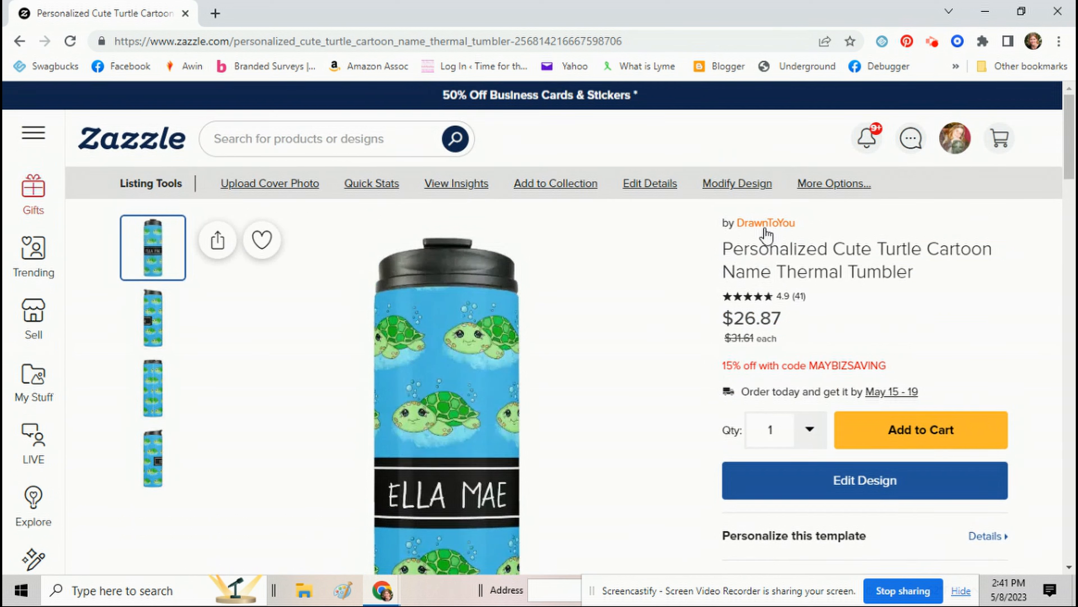
mouse_move(756, 229)
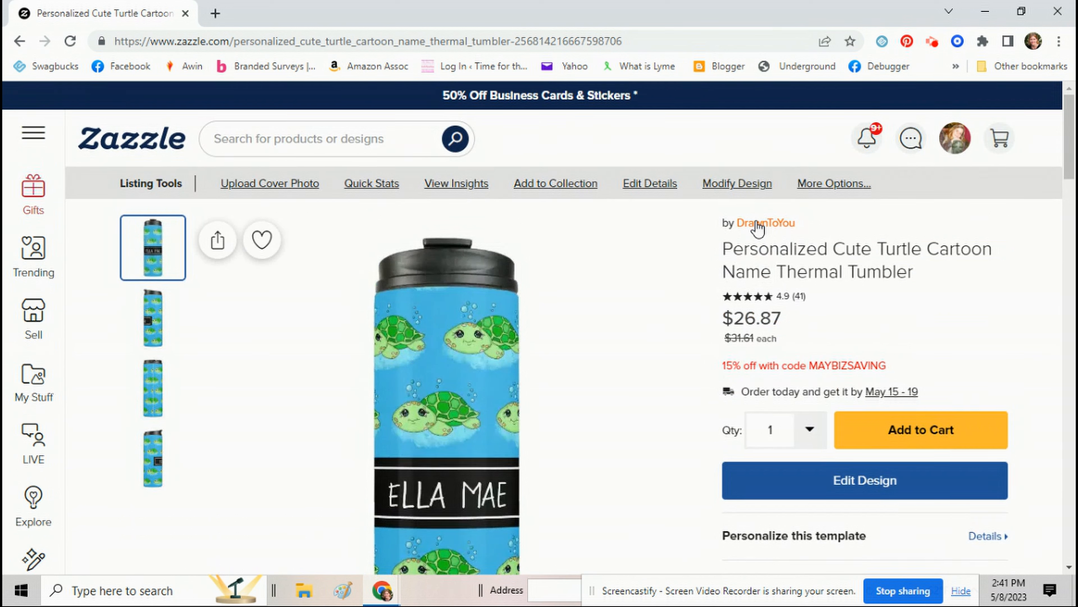
From the DrawnToYou store page, search Zazzle for 'calendar magnets' and browse the results.
click(765, 223)
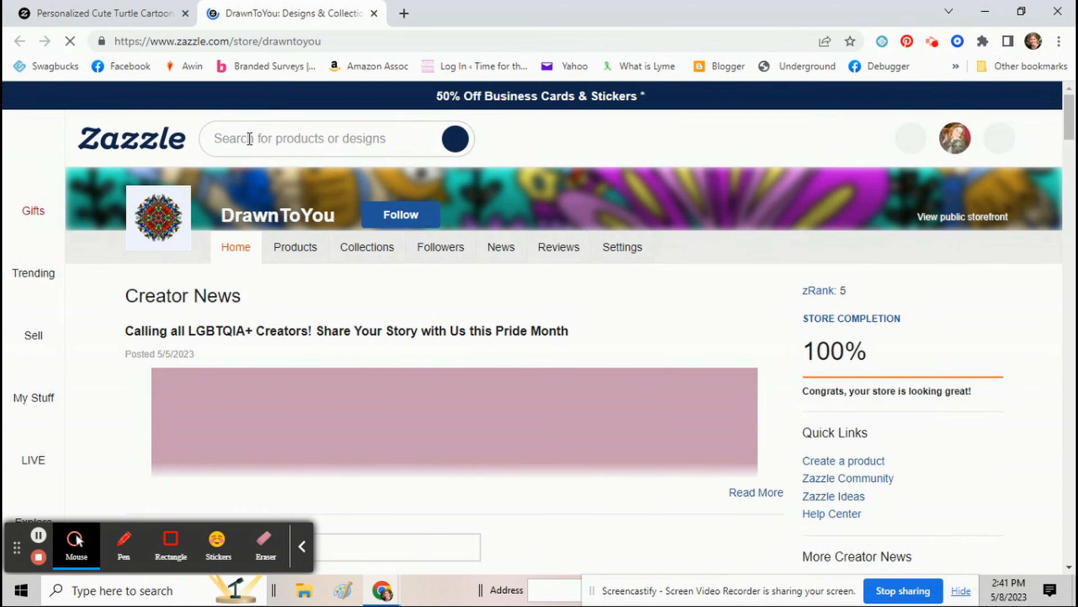
text(calendar magn)
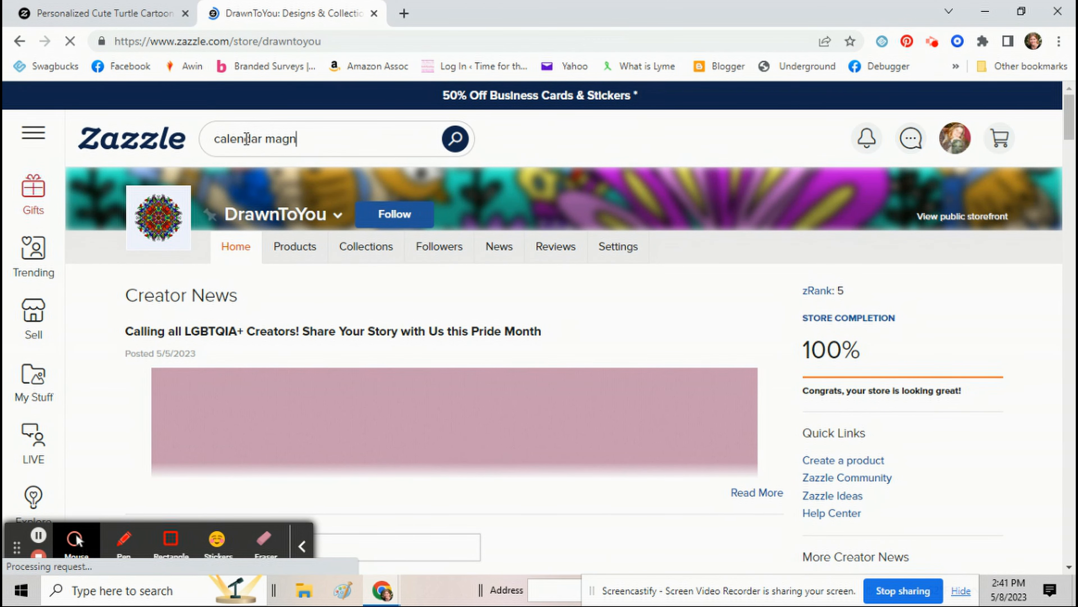
text(ets)
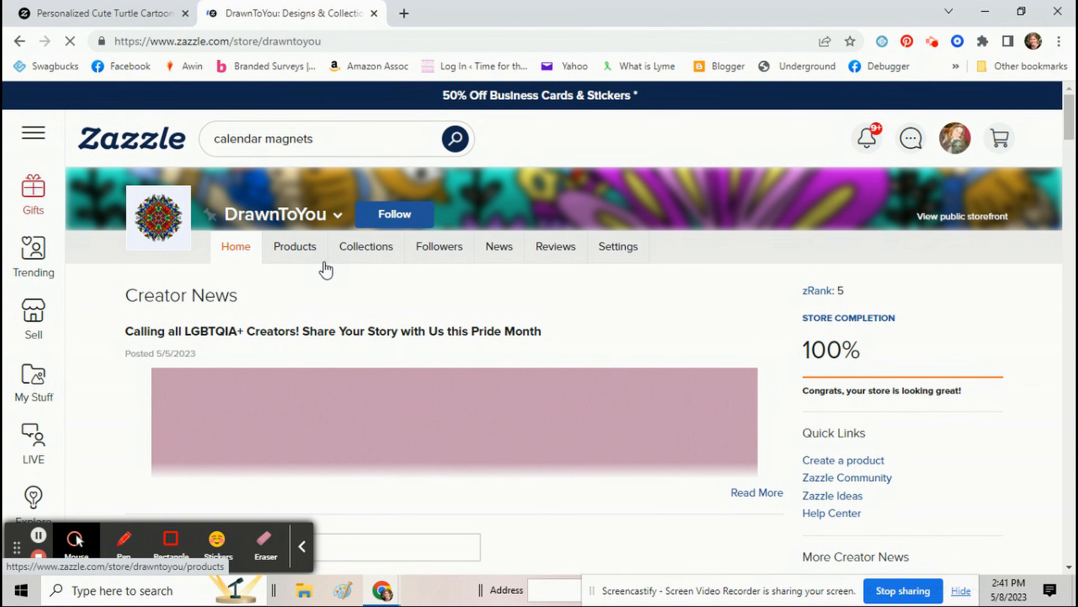
click(453, 138)
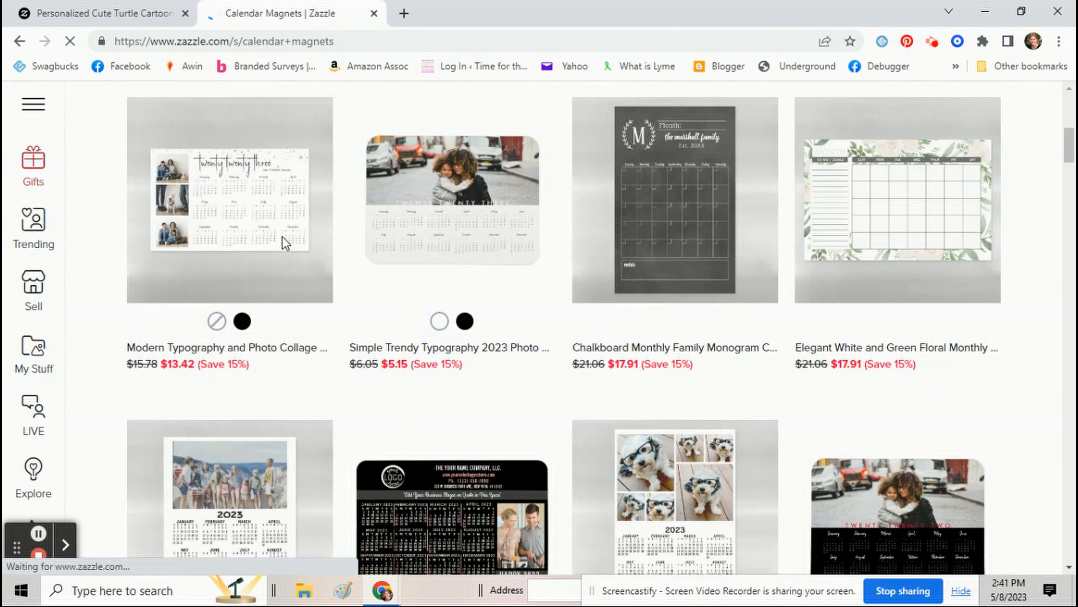
scroll(down, 3)
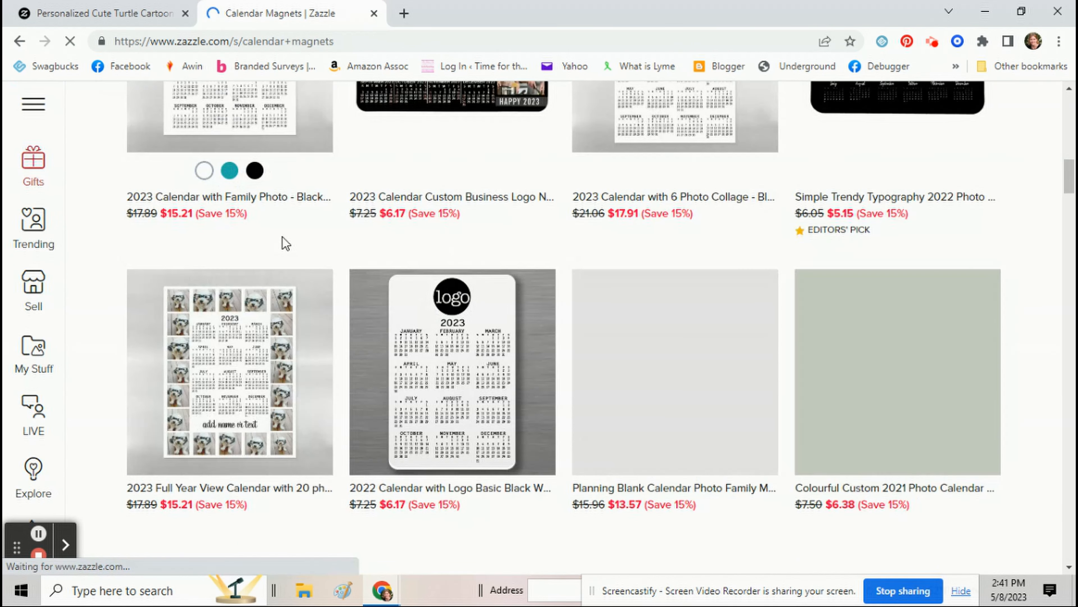
click(230, 120)
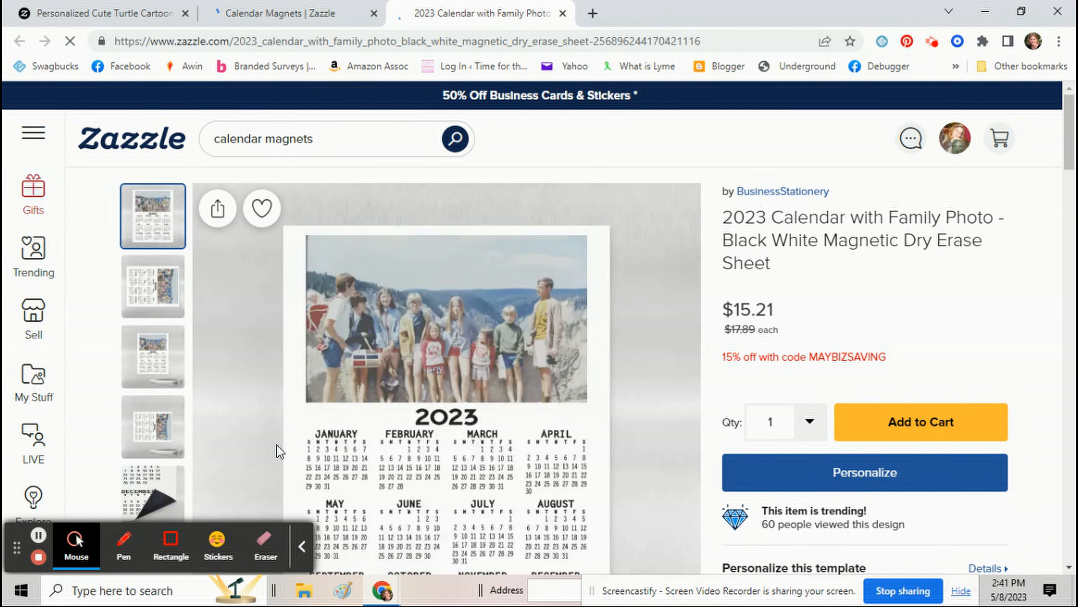
scroll(down, 3)
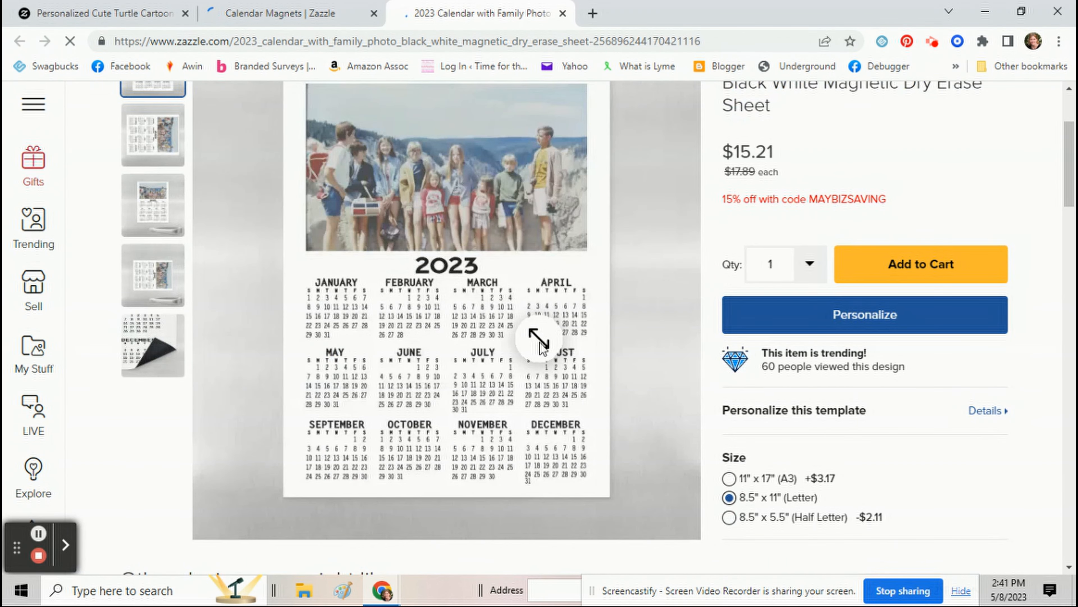
scroll(up, 3)
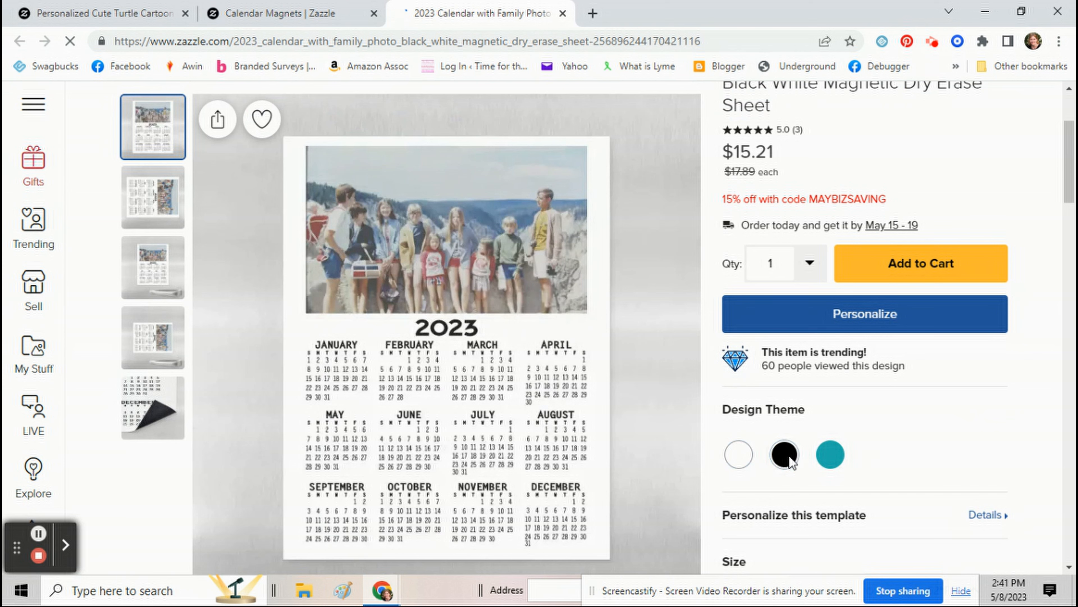
click(829, 453)
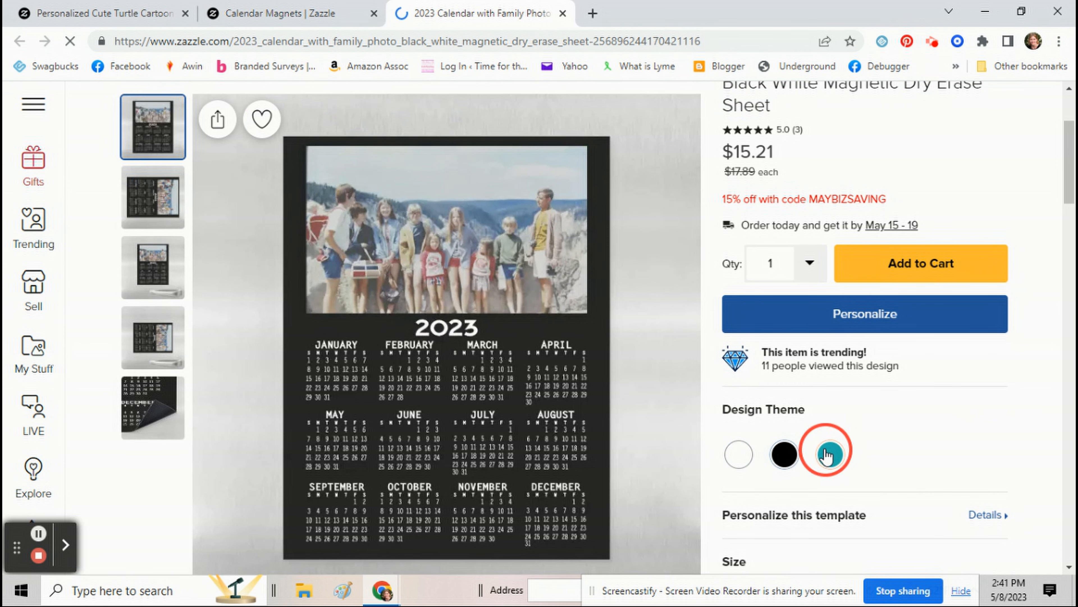
click(825, 454)
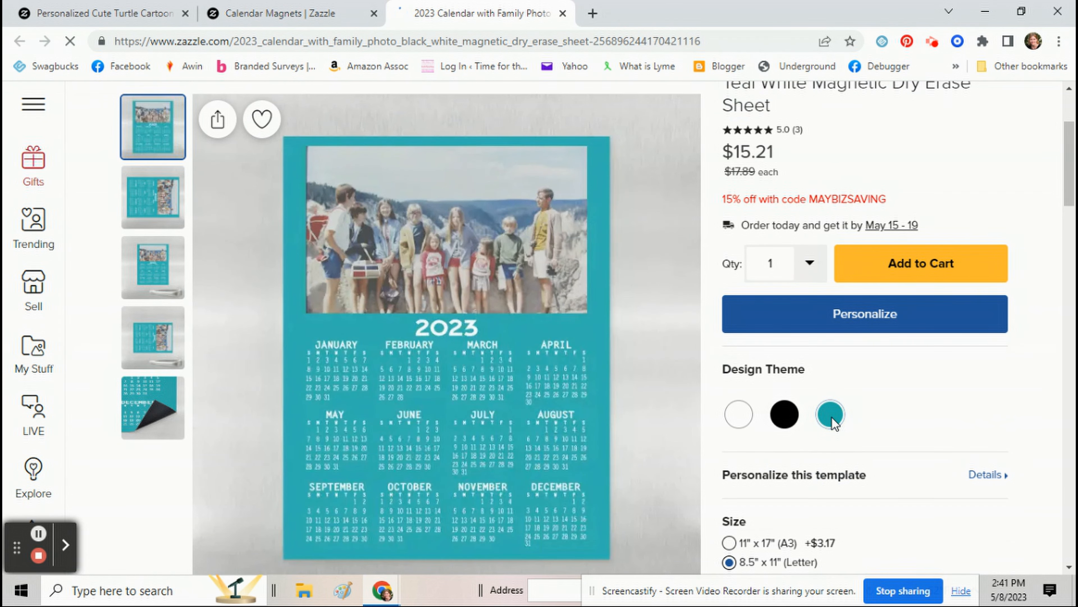
click(783, 414)
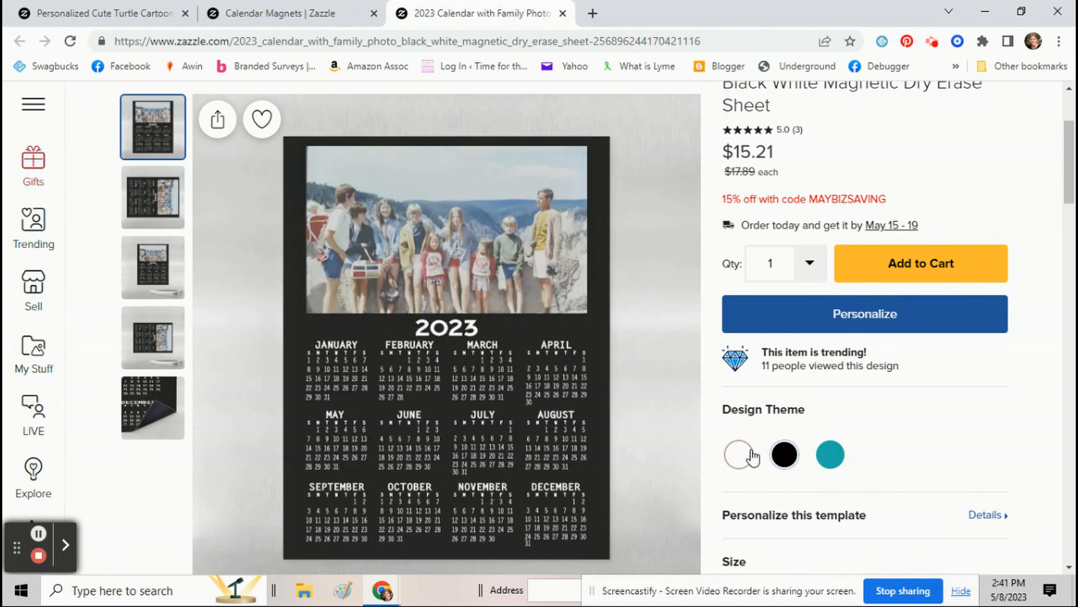
click(821, 454)
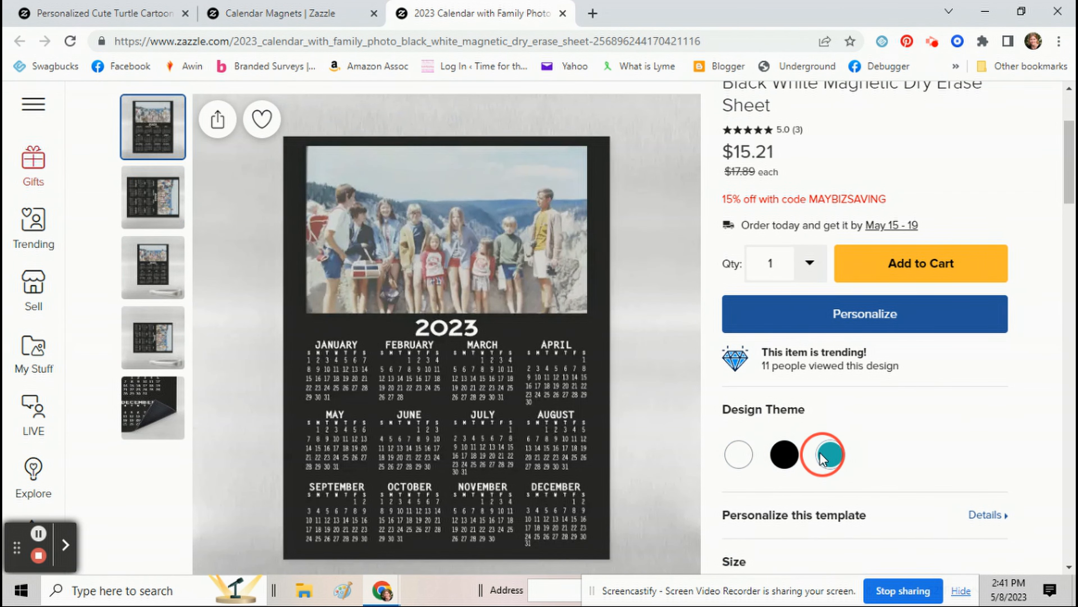
click(823, 454)
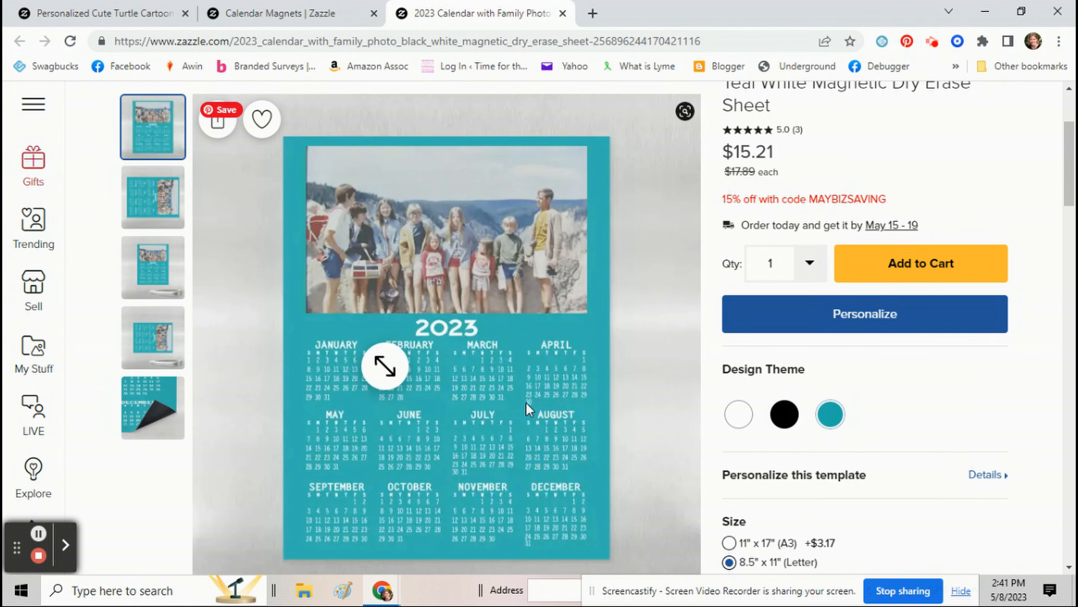
mouse_move(770, 408)
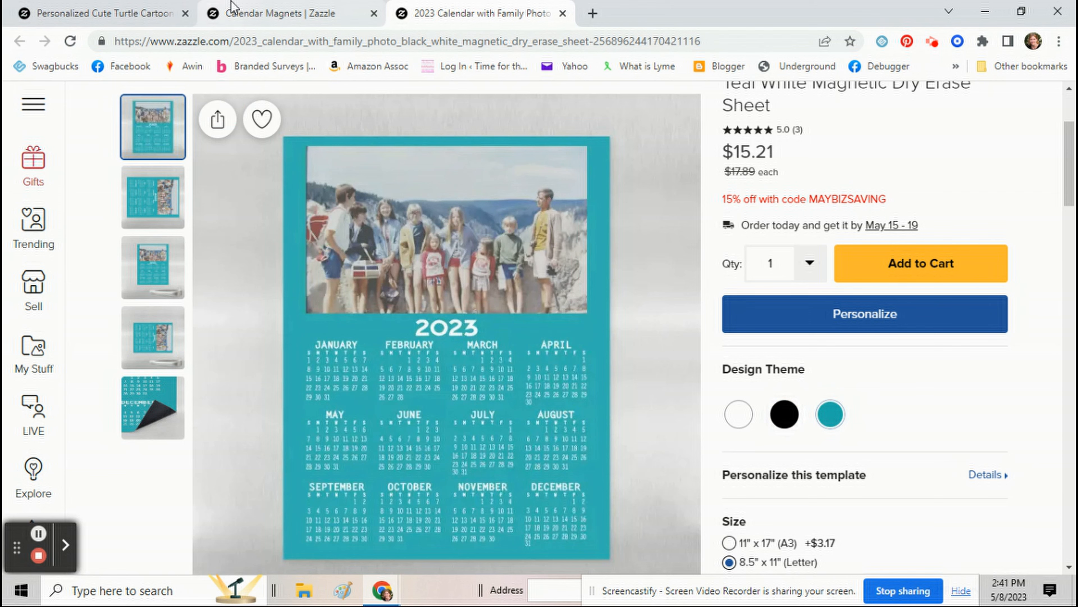
click(563, 13)
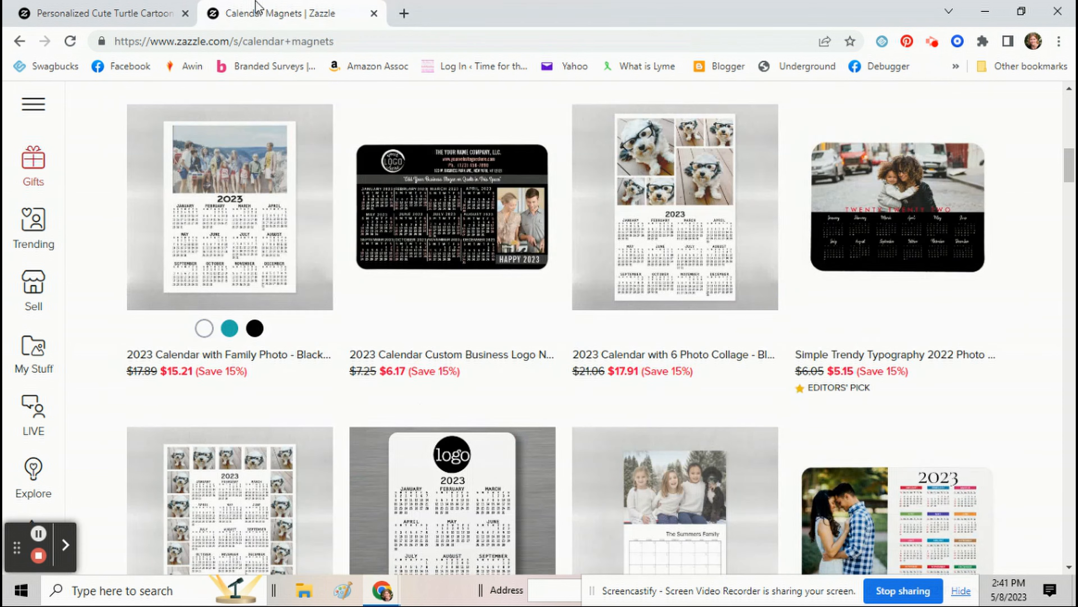
scroll(up, 3)
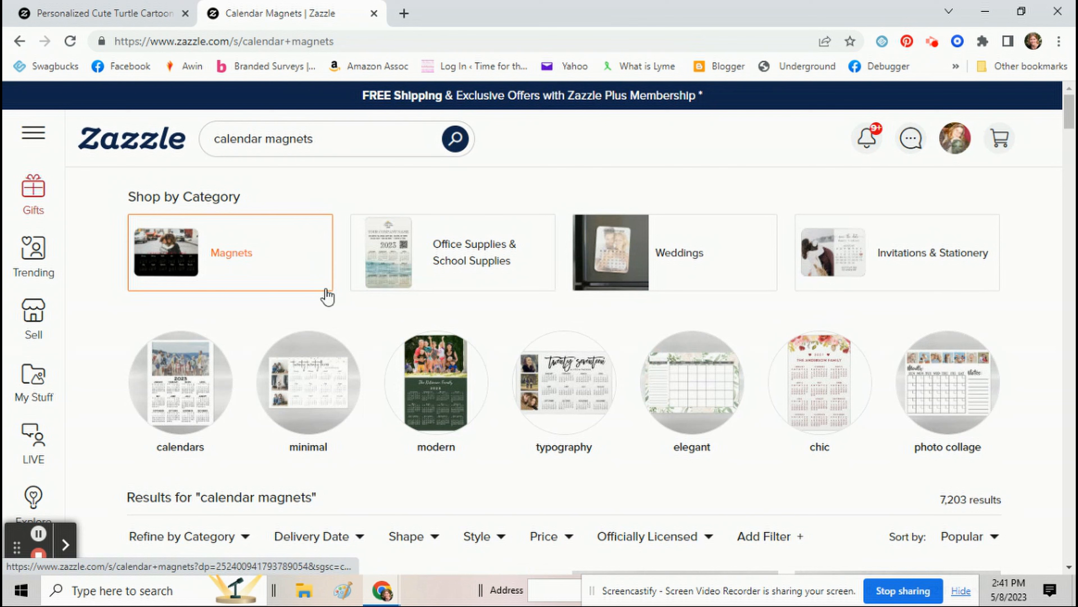
click(954, 138)
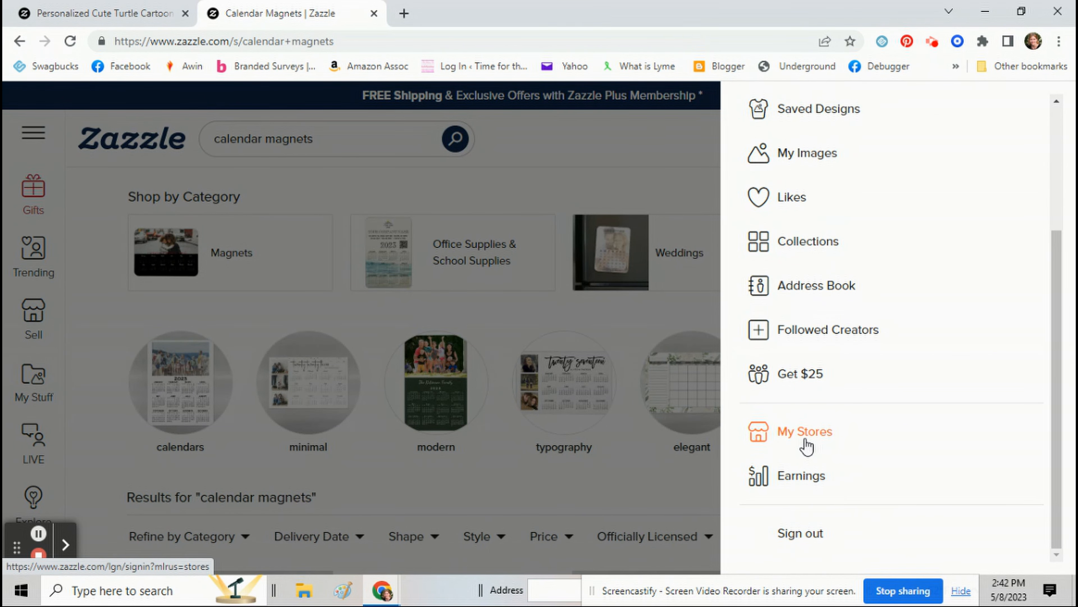
From My Stores, enter the DrawnToYou store and go to its Products listing.
click(806, 432)
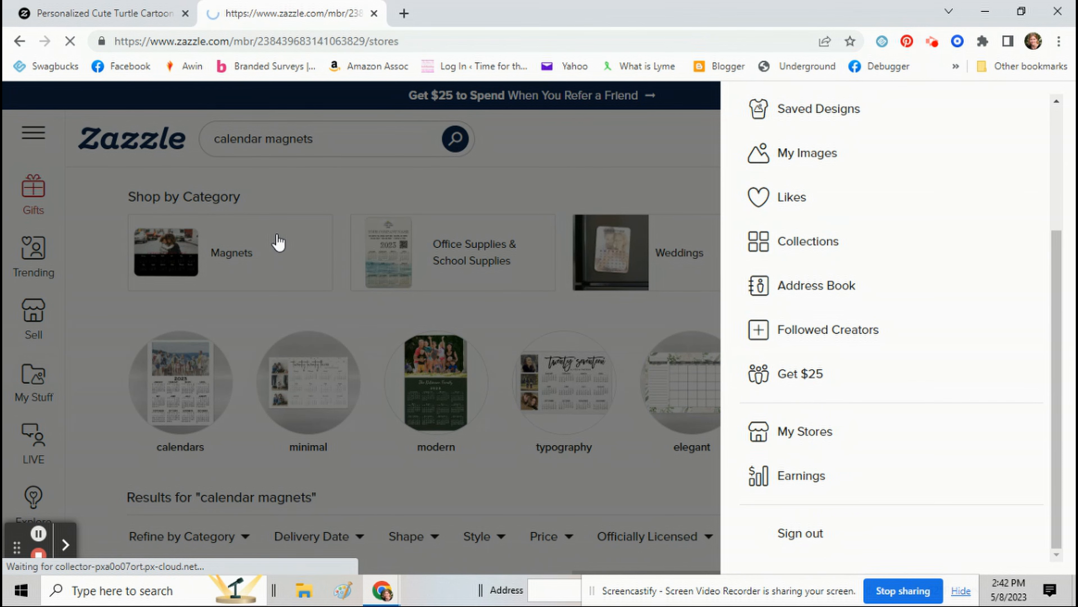
click(808, 431)
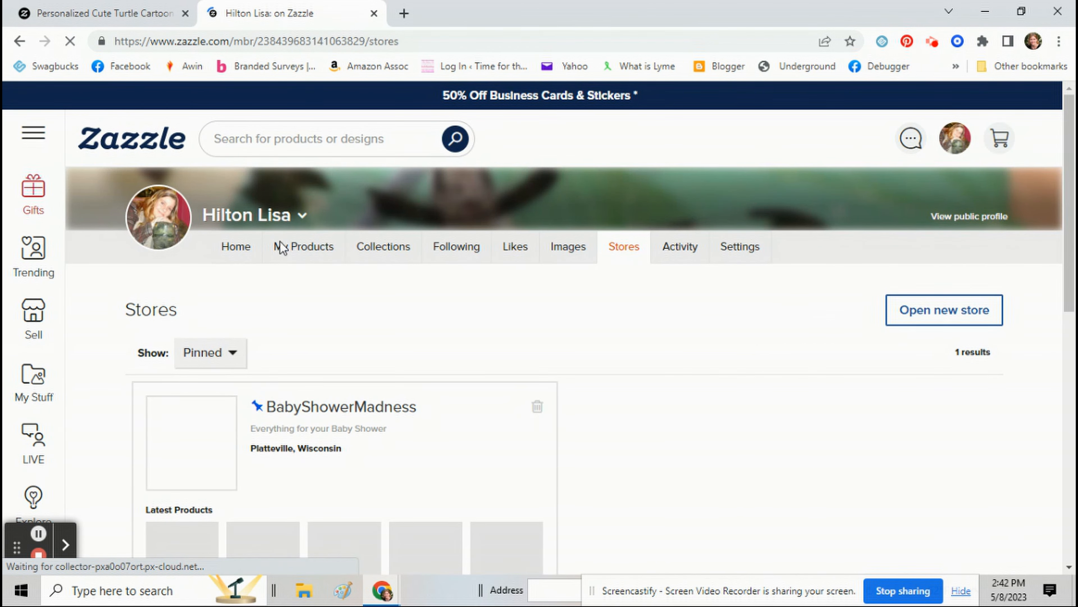
click(245, 215)
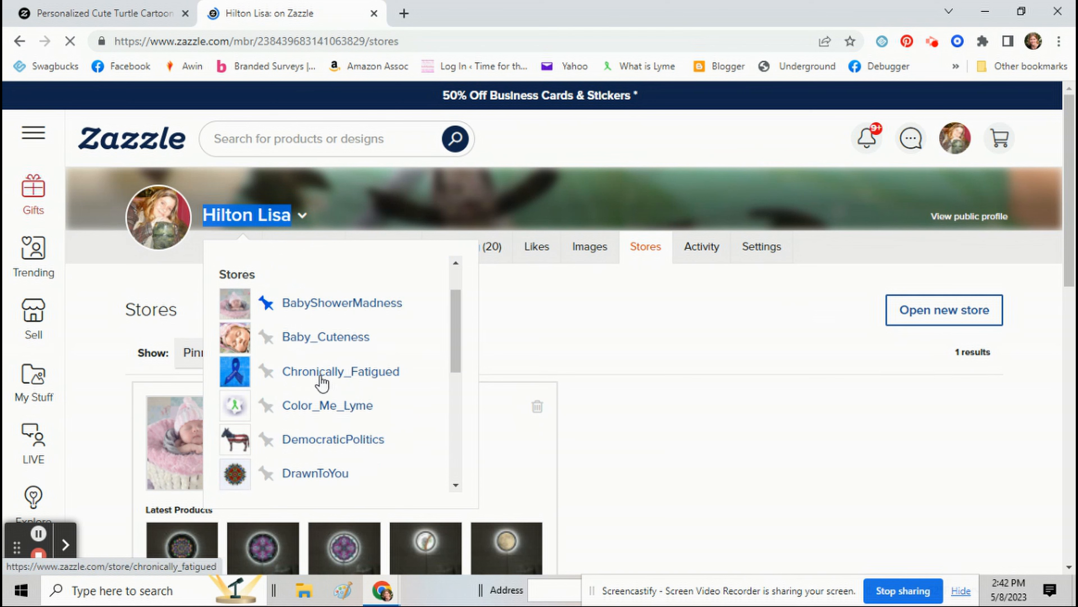
scroll(down, 3)
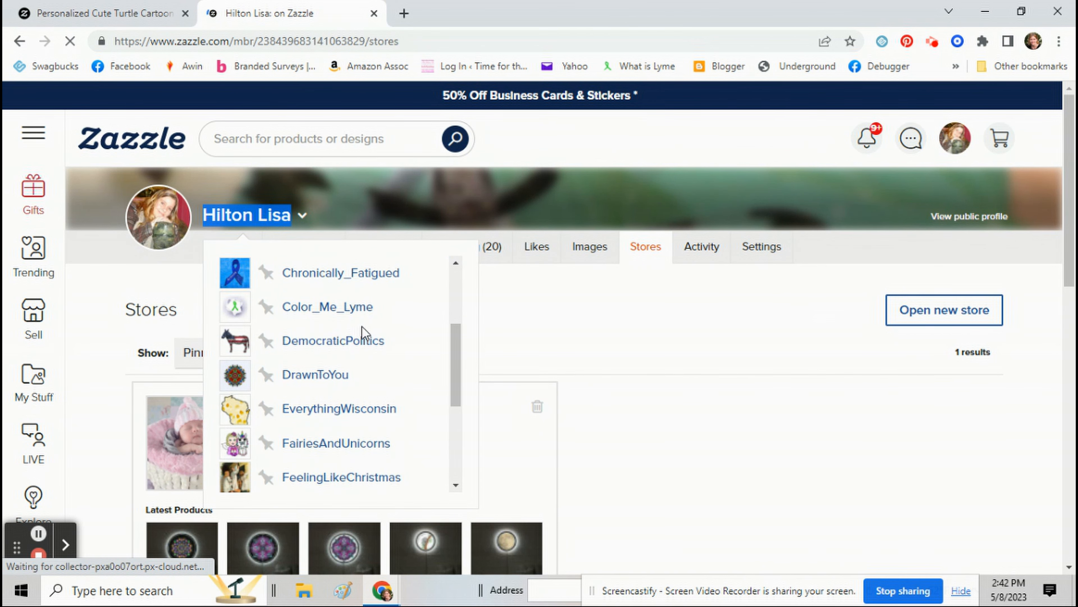
click(315, 374)
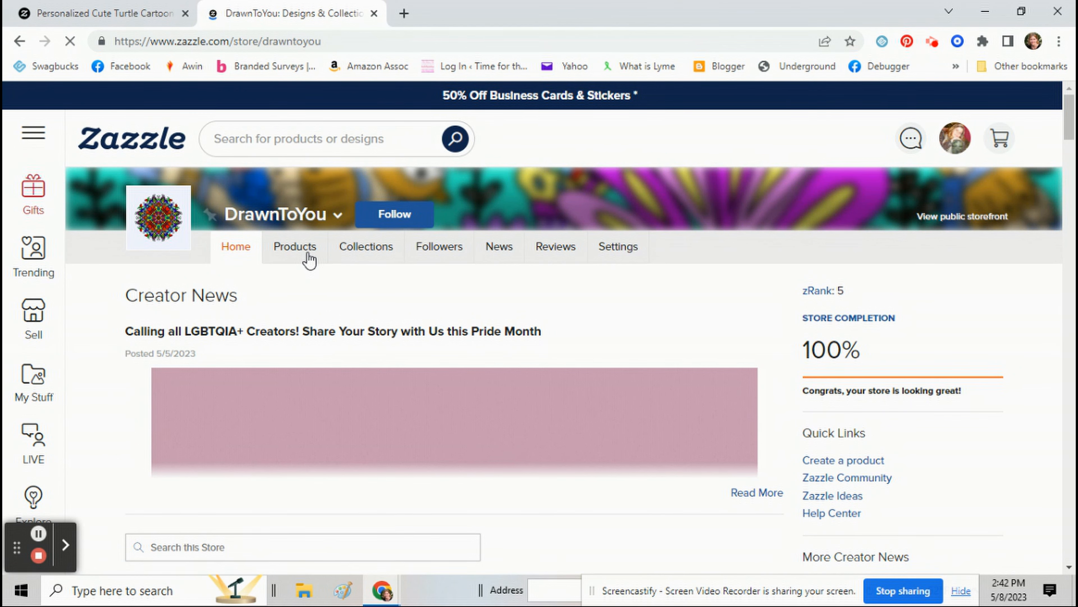
click(294, 246)
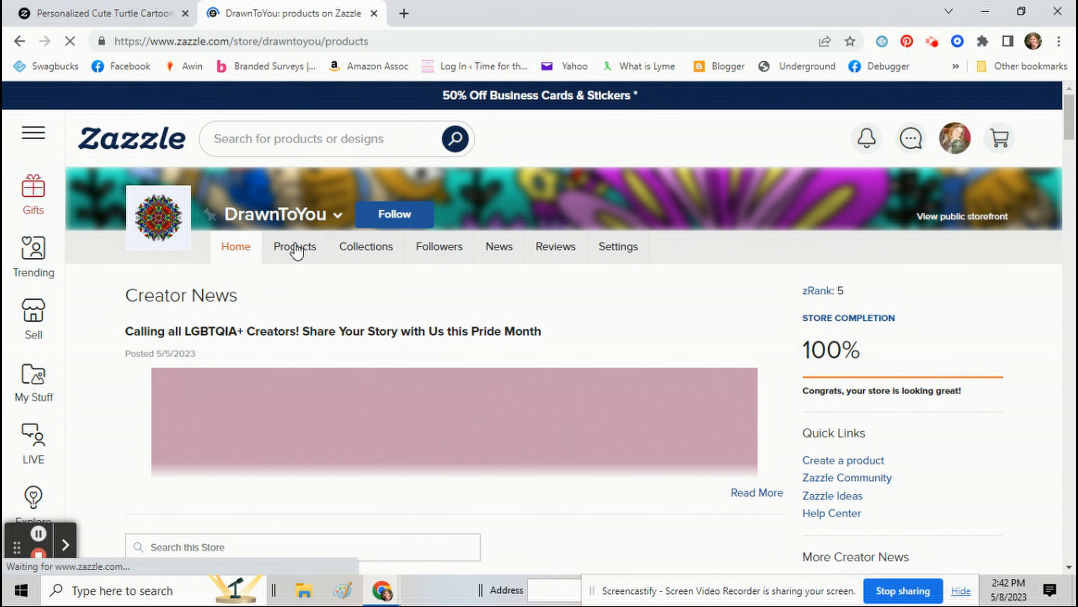
Attempt grouping from the blue turtle tumbler alone and dismiss the single-item warning.
click(294, 246)
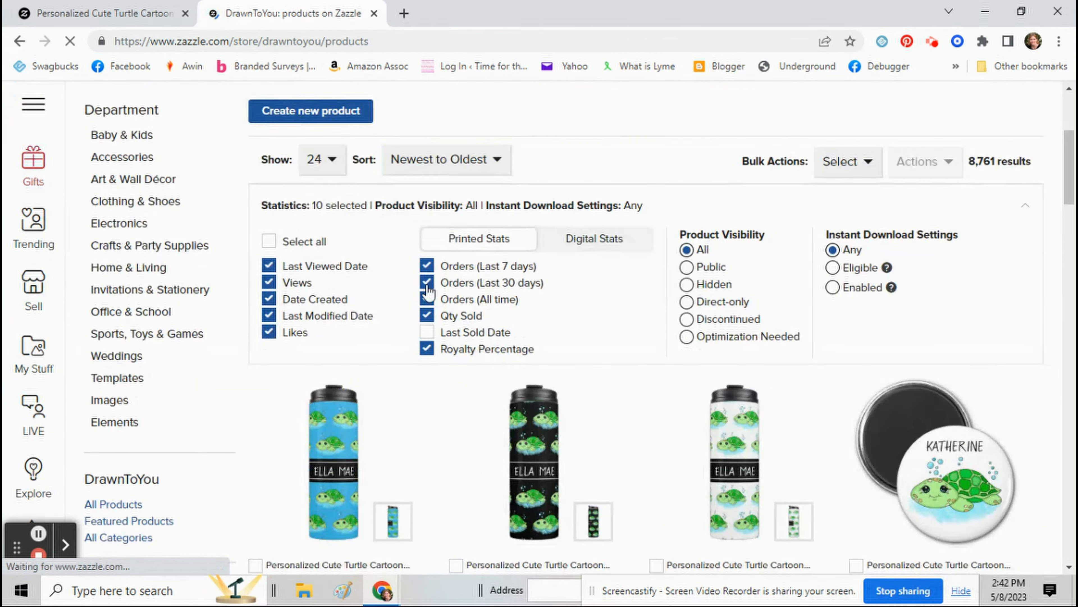
scroll(down, 3)
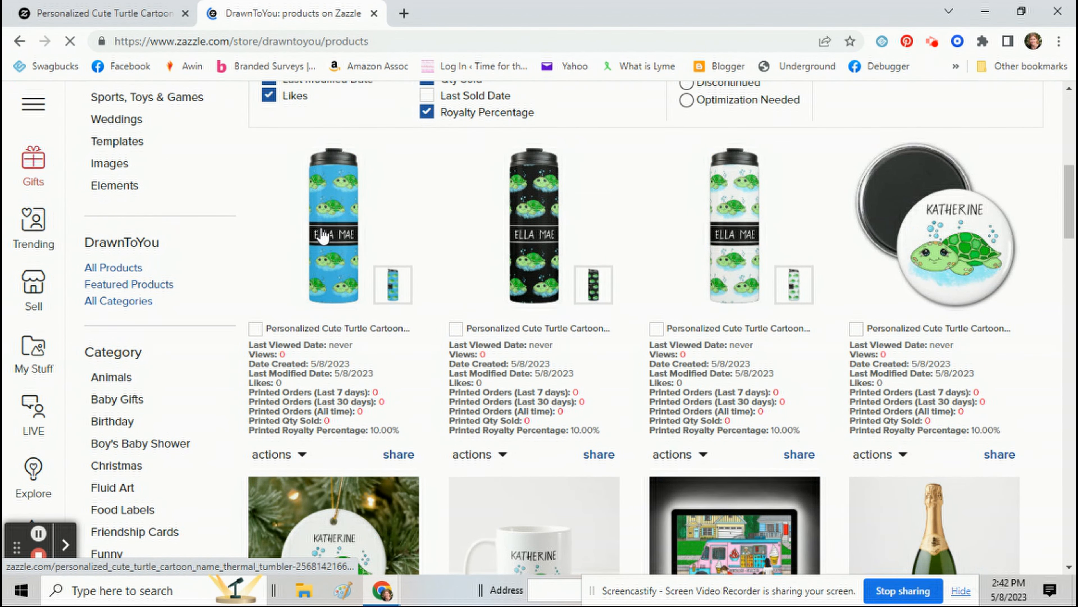
mouse_move(368, 248)
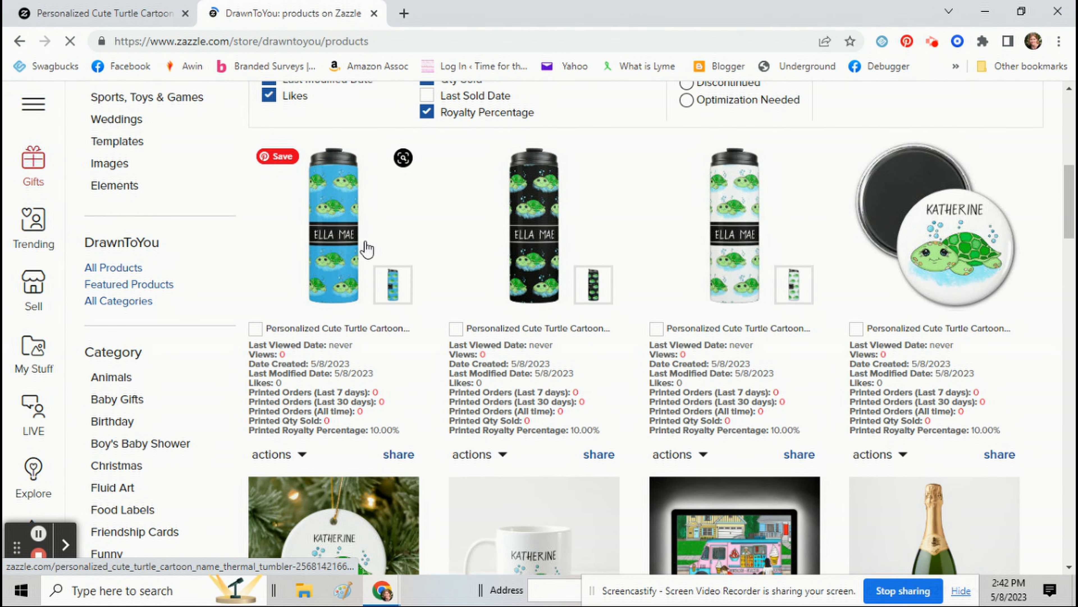
click(392, 284)
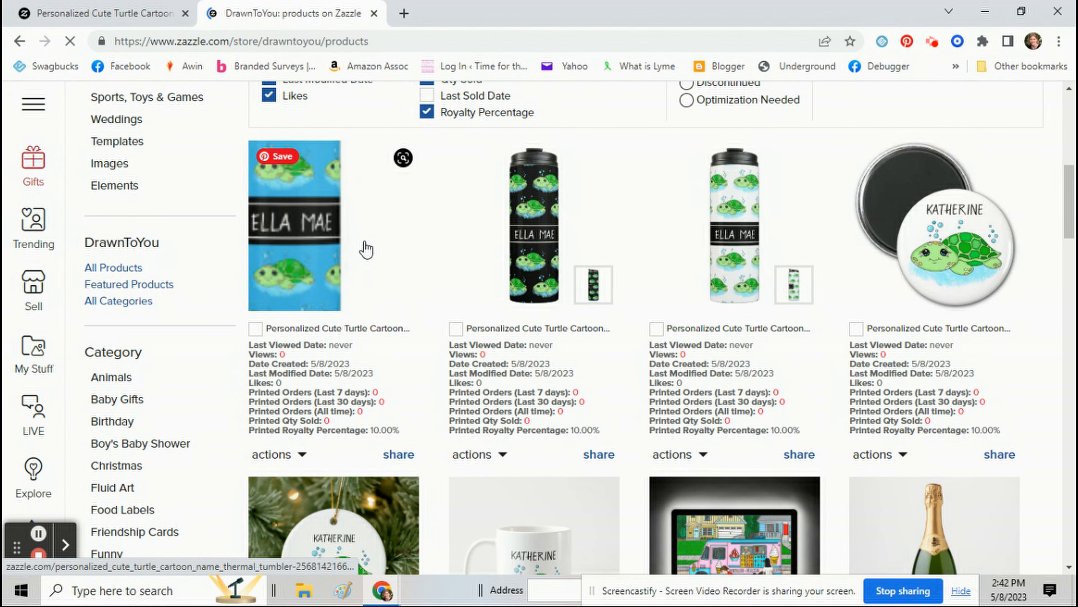
click(275, 454)
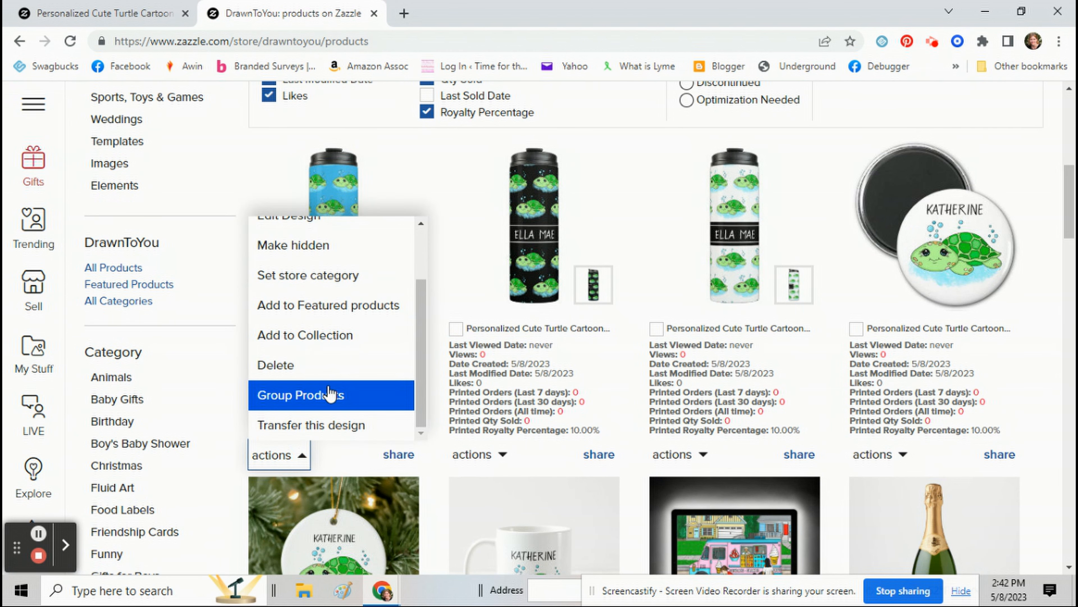
click(316, 395)
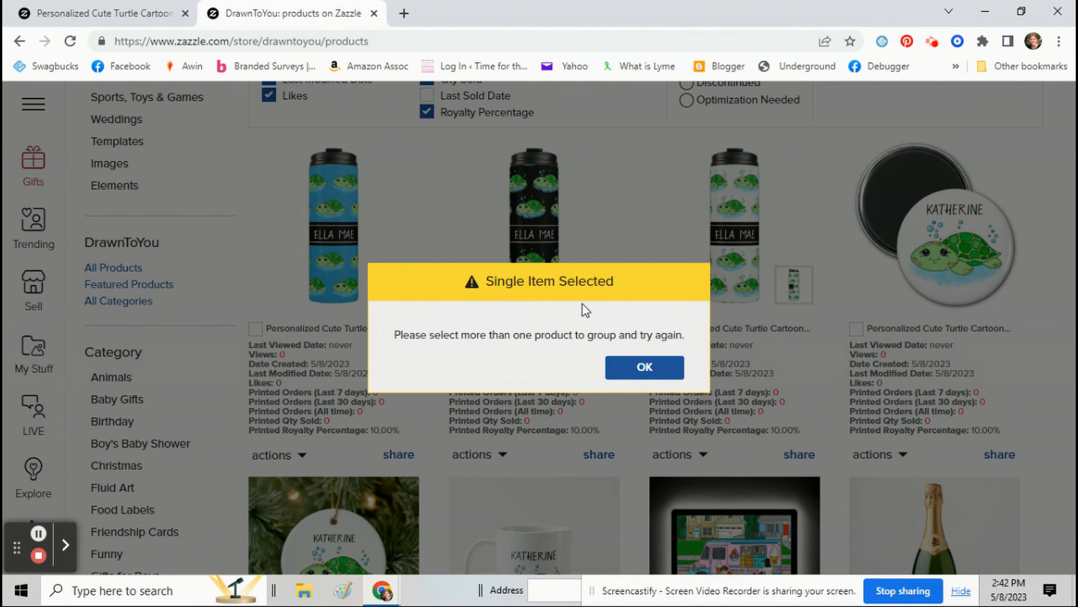
click(643, 367)
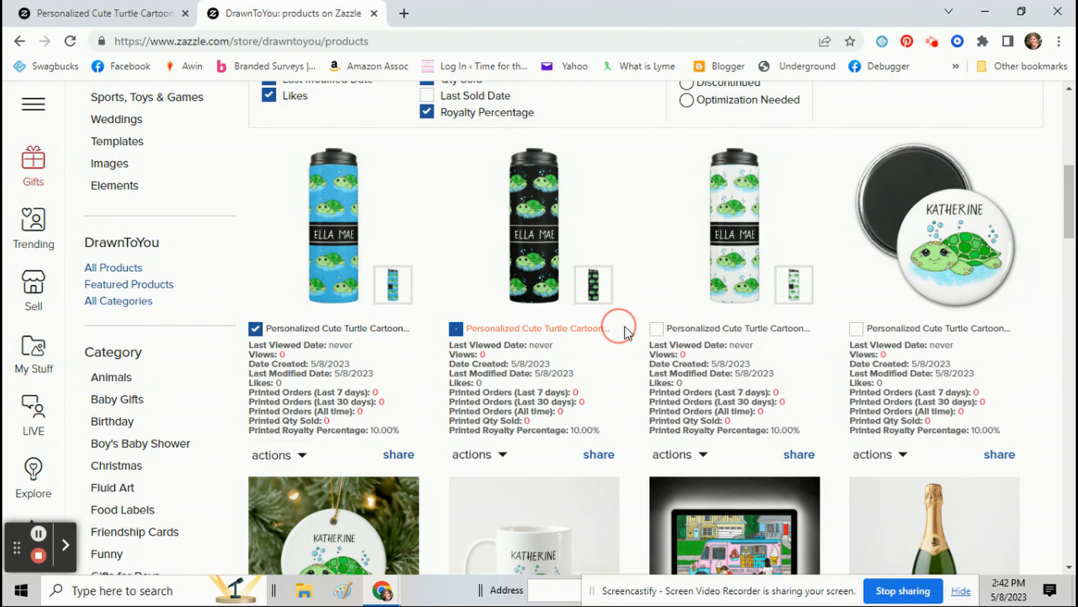
Select the white tumbler too, submit the three turtle tumblers for theme grouping, and acknowledge the confirmation.
click(656, 329)
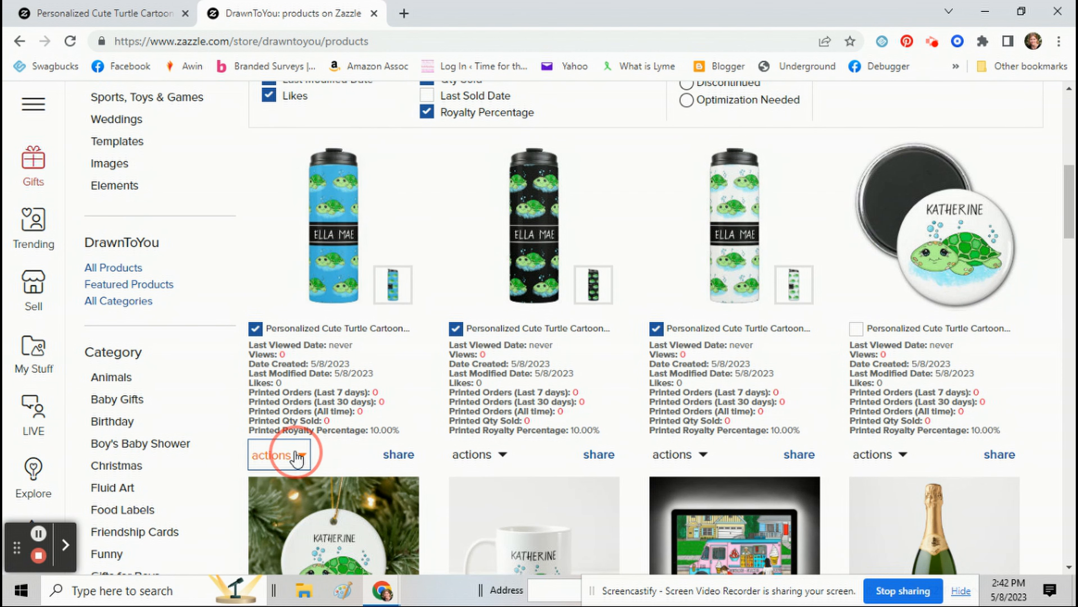
click(282, 454)
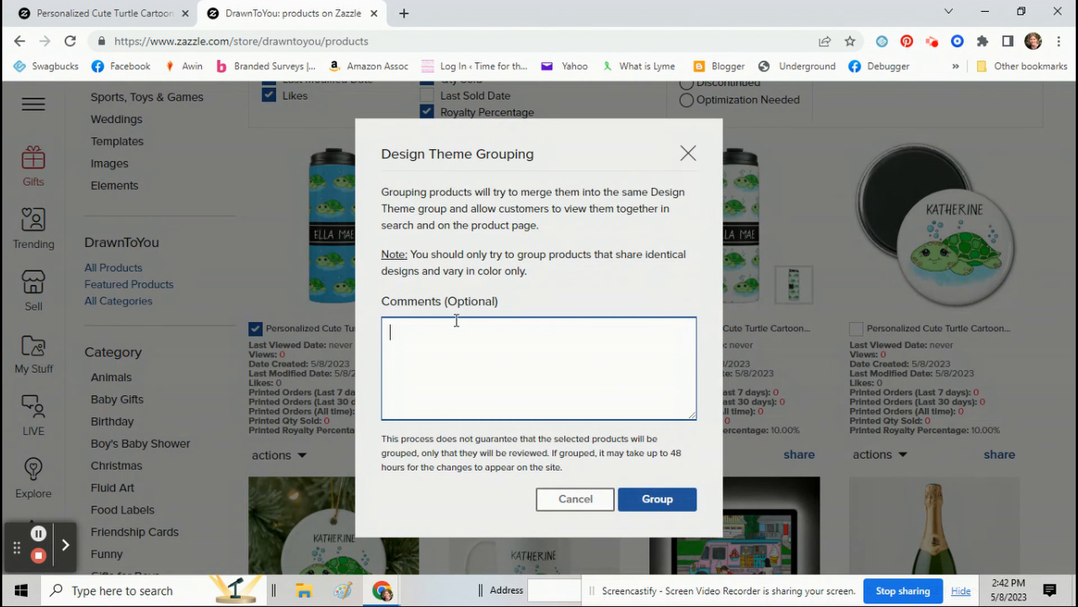
mouse_move(515, 361)
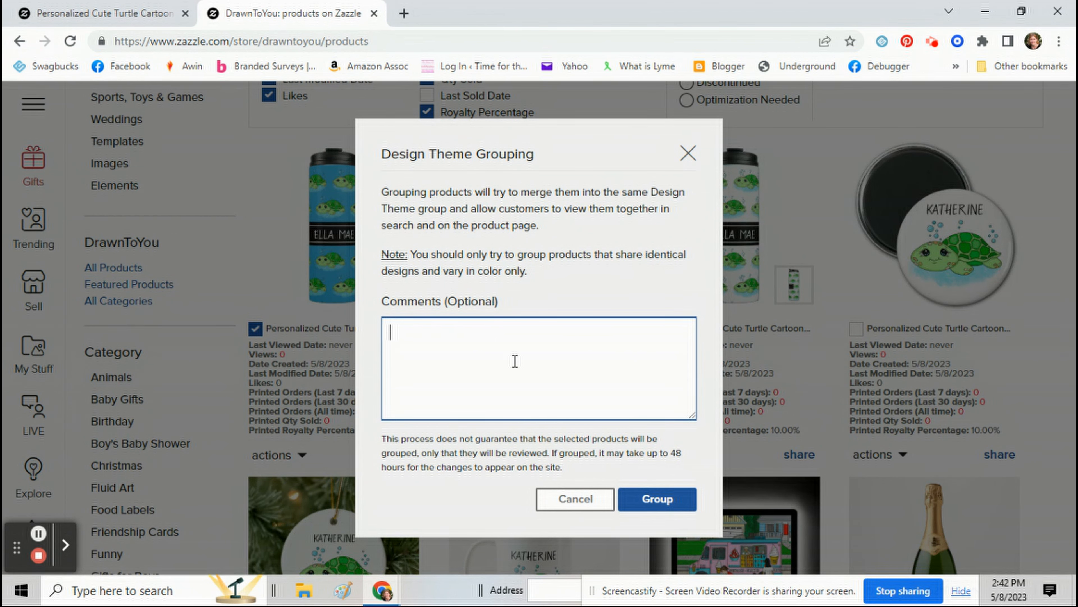
mouse_move(656, 499)
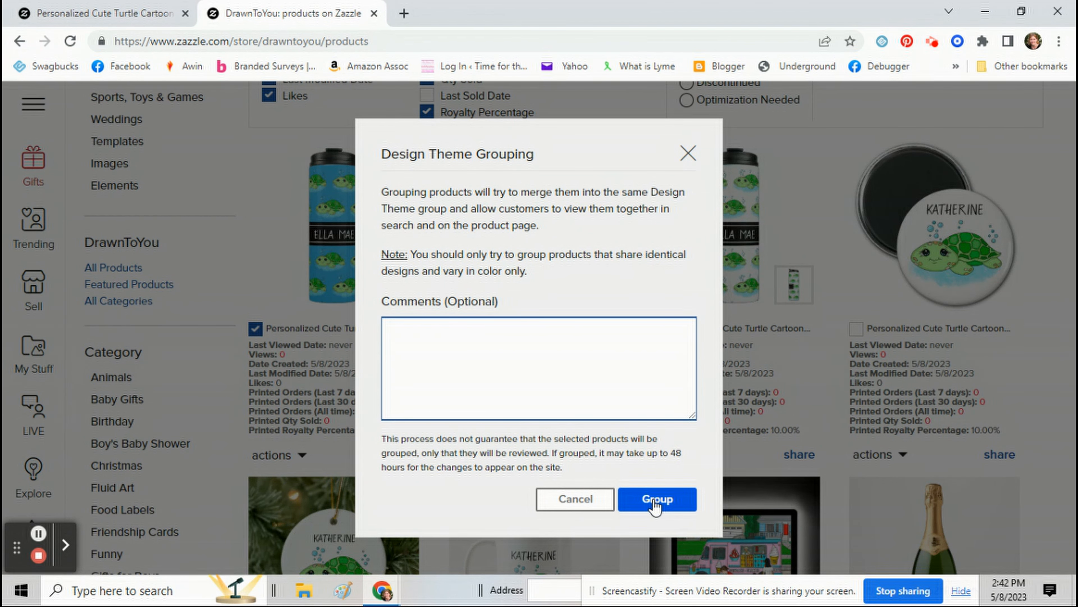
click(655, 499)
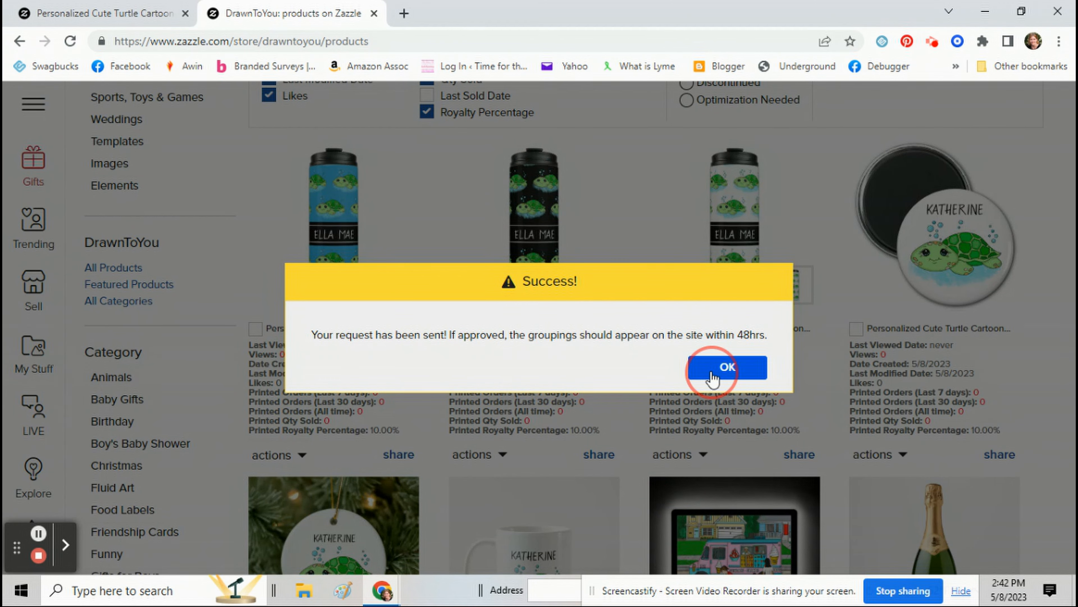
click(726, 367)
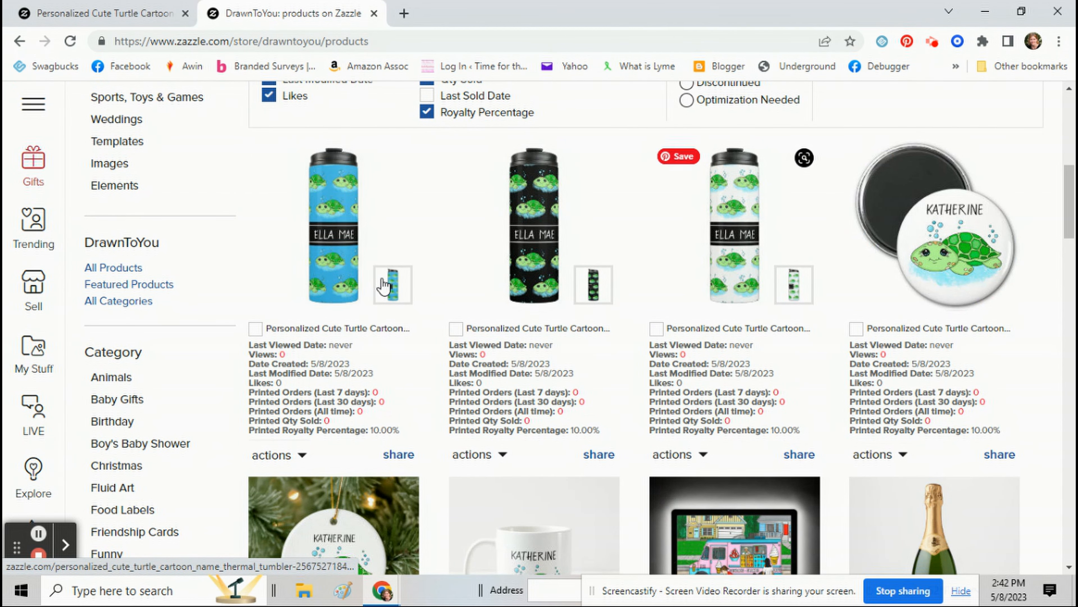
mouse_move(583, 248)
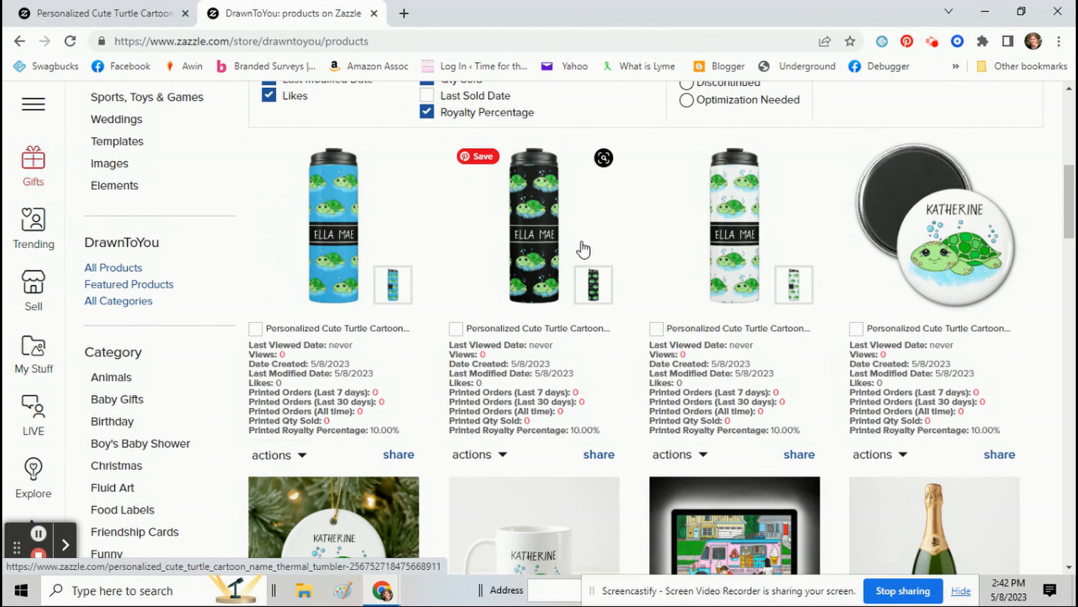
mouse_move(667, 249)
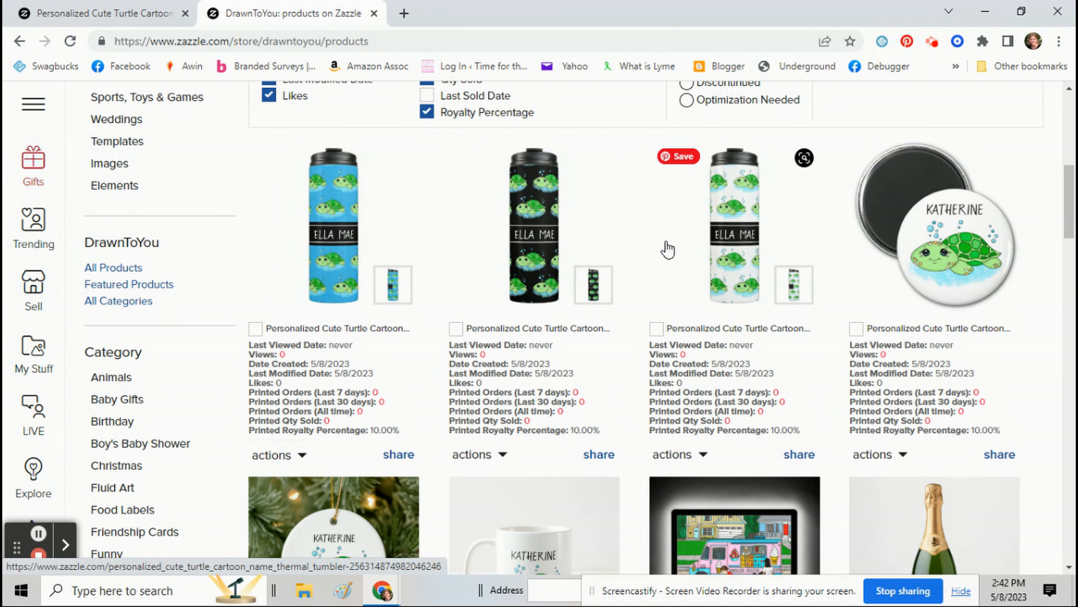
mouse_move(526, 253)
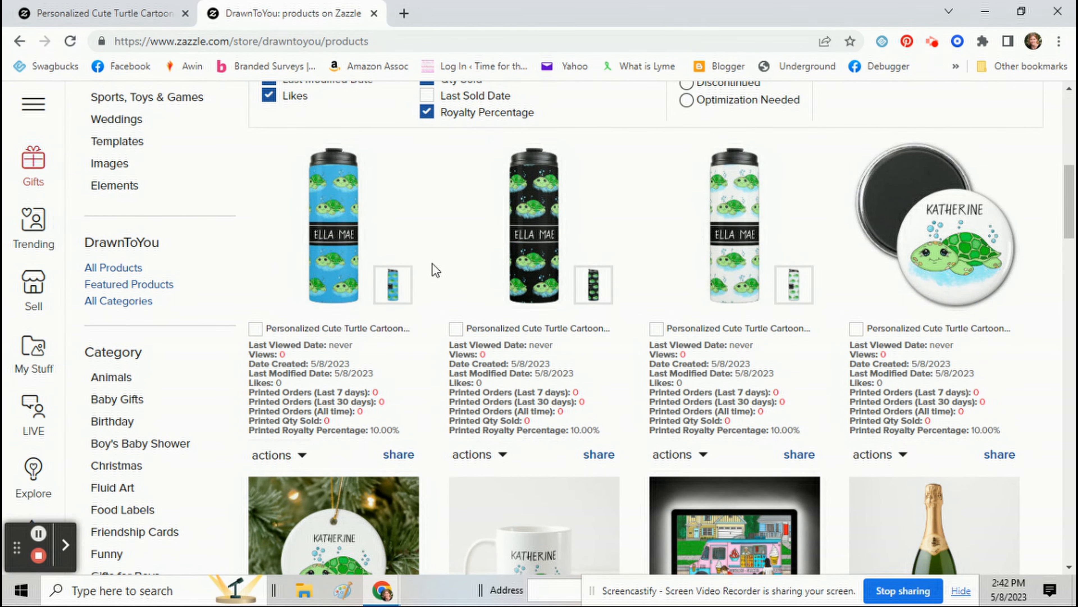
scroll(down, 3)
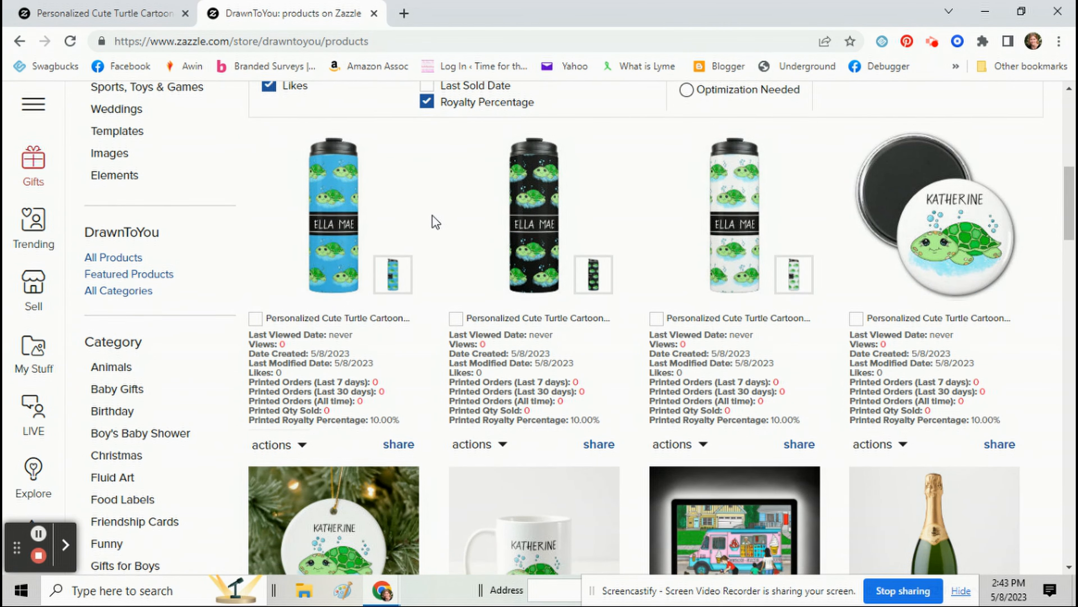
scroll(down, 3)
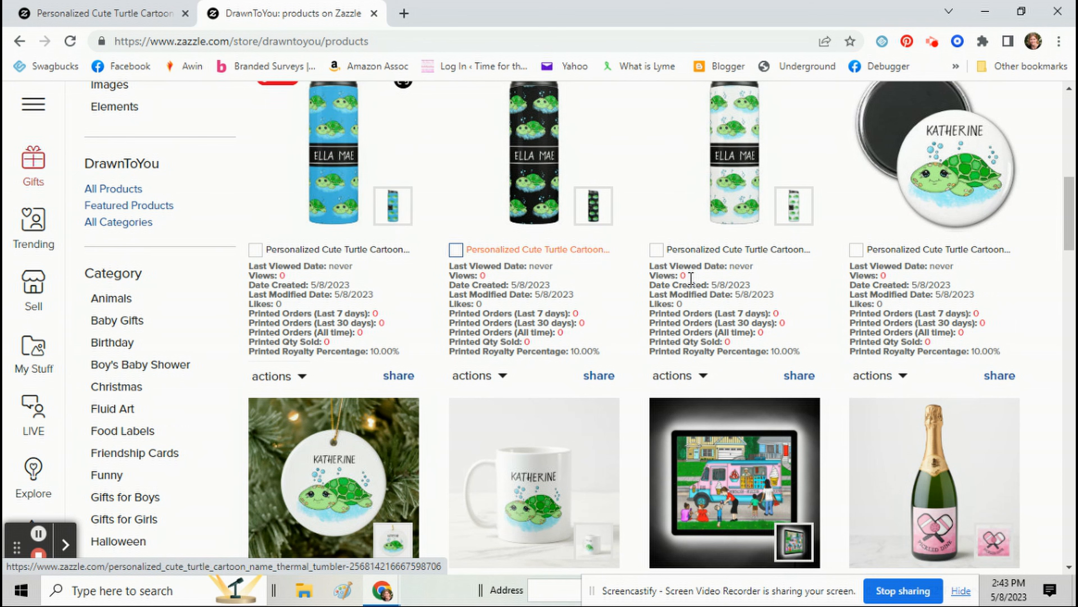
scroll(down, 3)
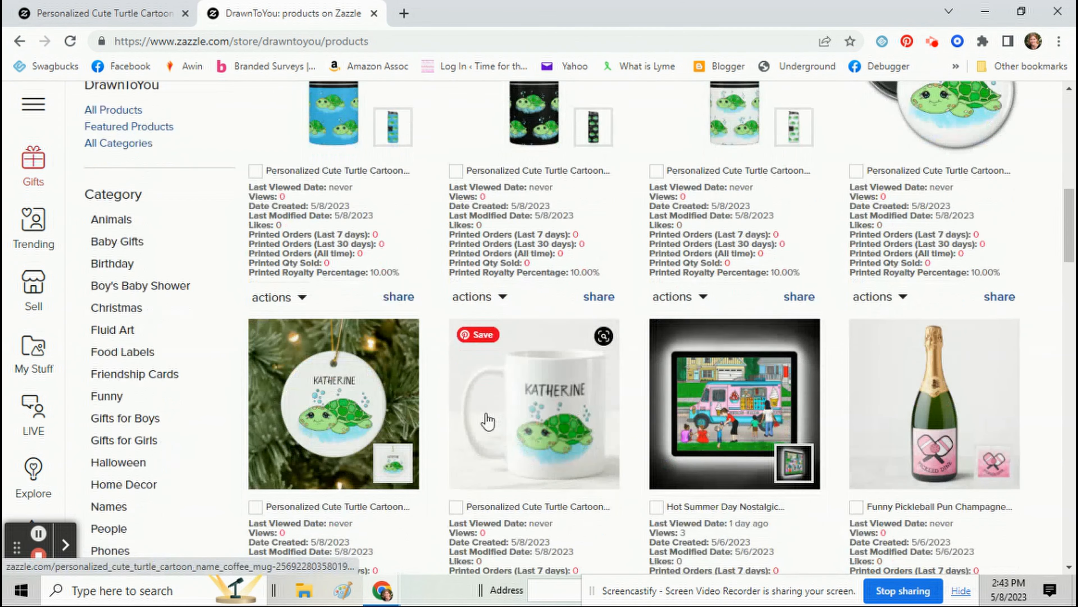
click(334, 403)
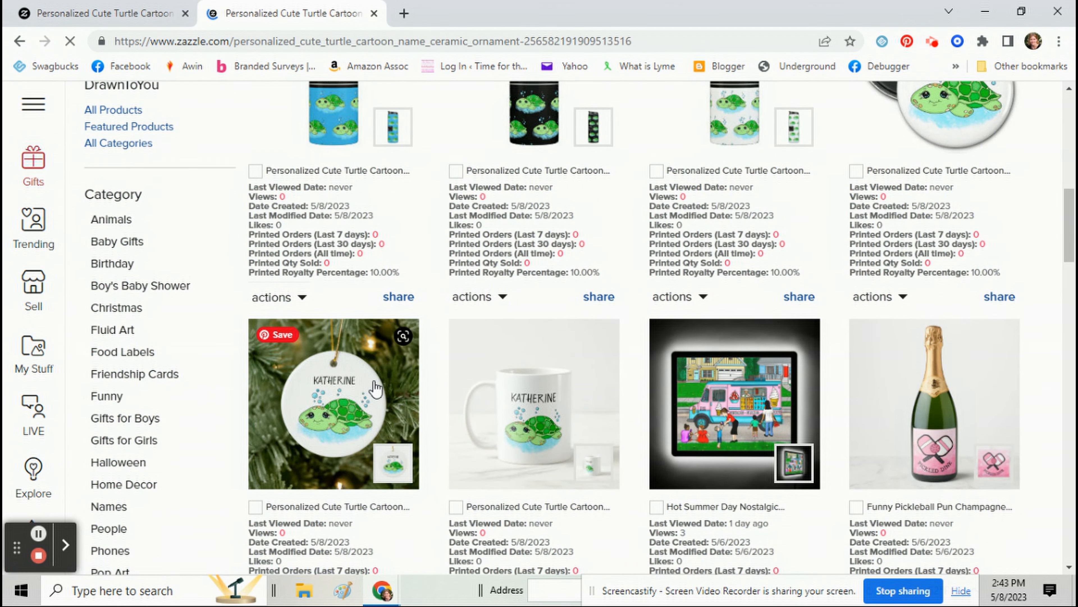
click(333, 404)
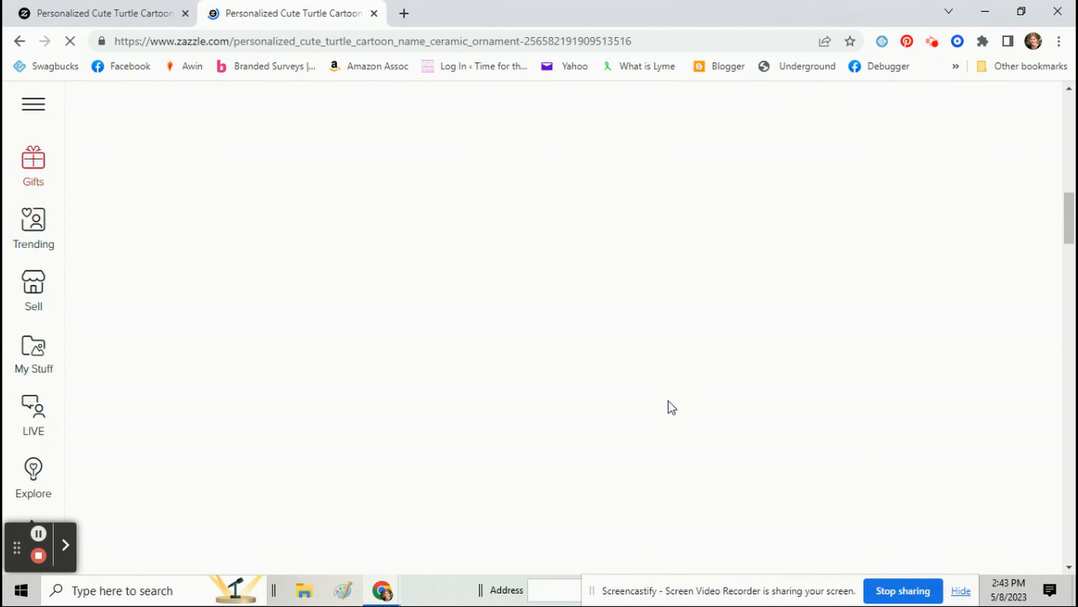
scroll(down, 3)
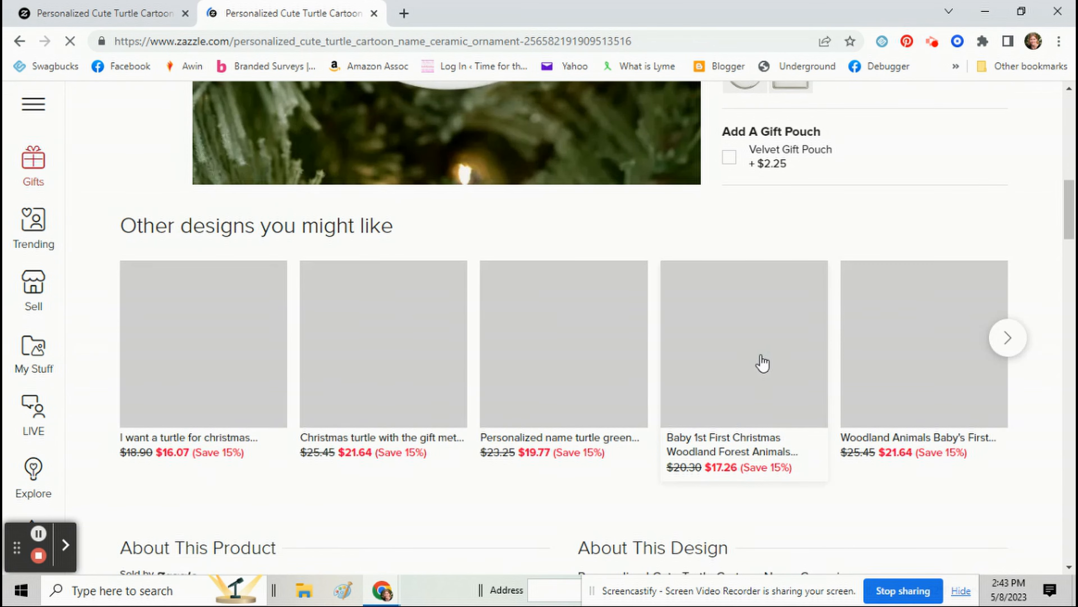
scroll(down, 3)
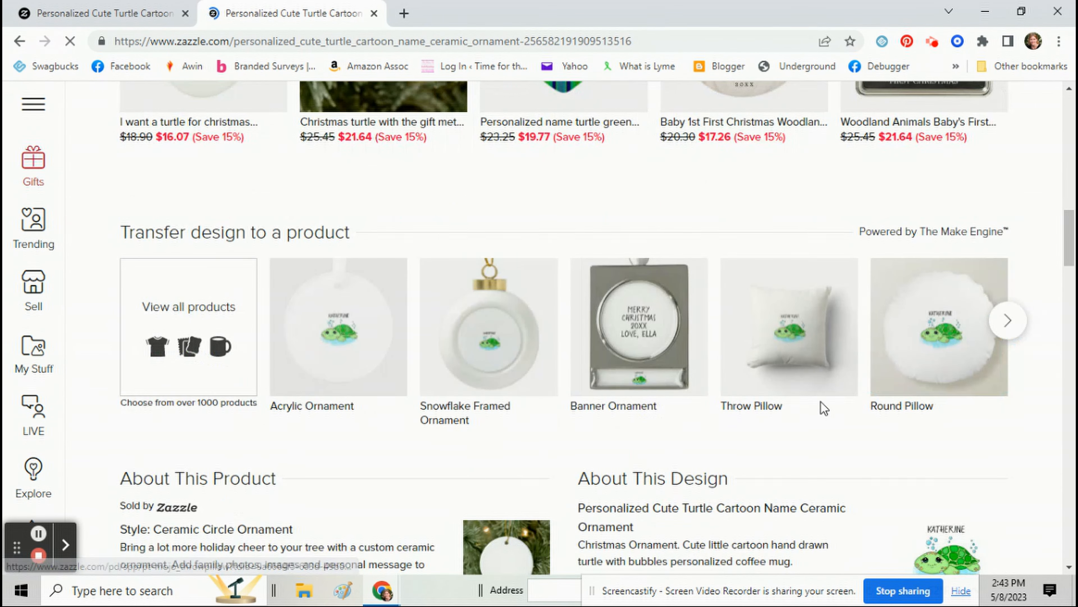
scroll(down, 3)
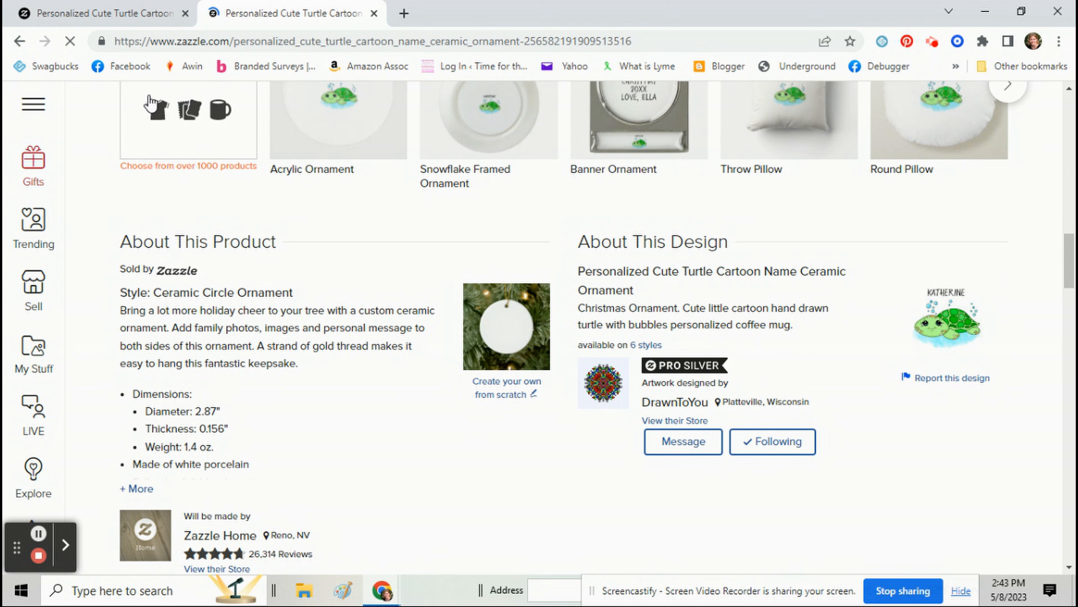
click(674, 420)
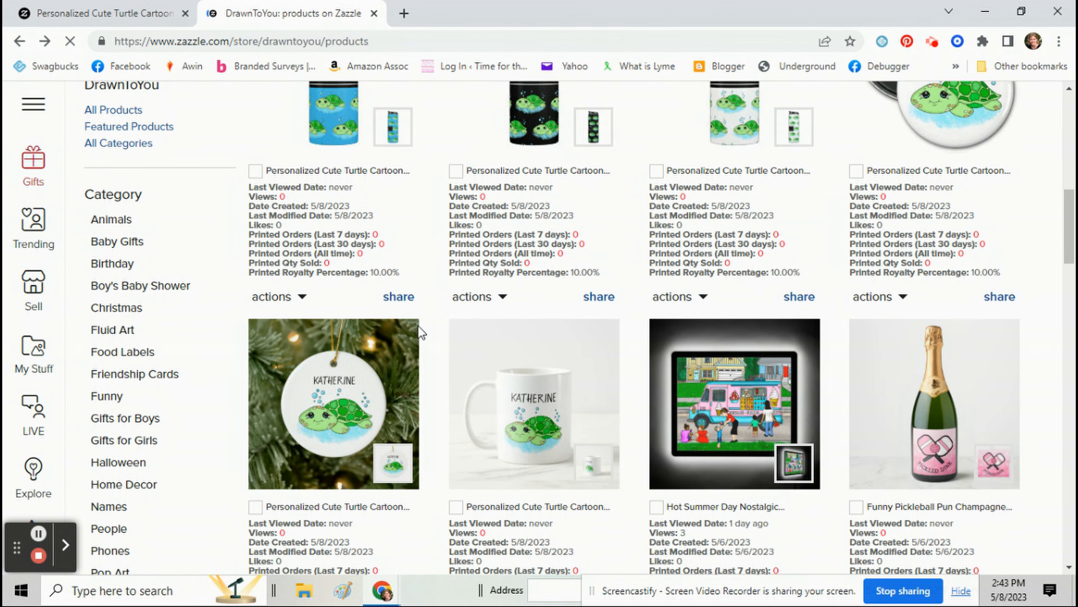
scroll(down, 3)
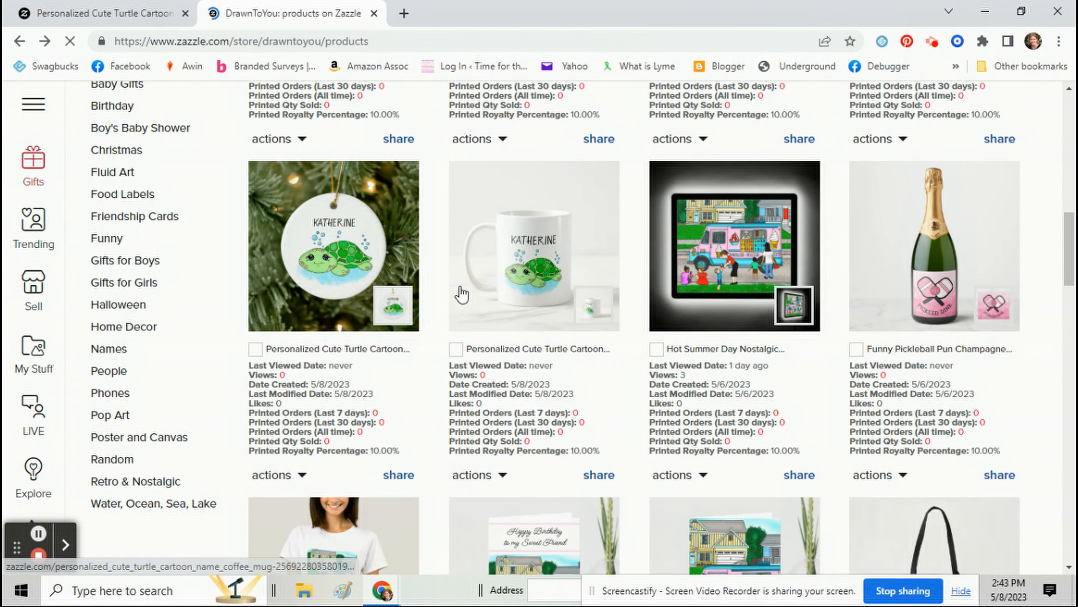
In the ornament's product details, replace 'coffee mug.' with 'ornament.' in the description.
click(275, 475)
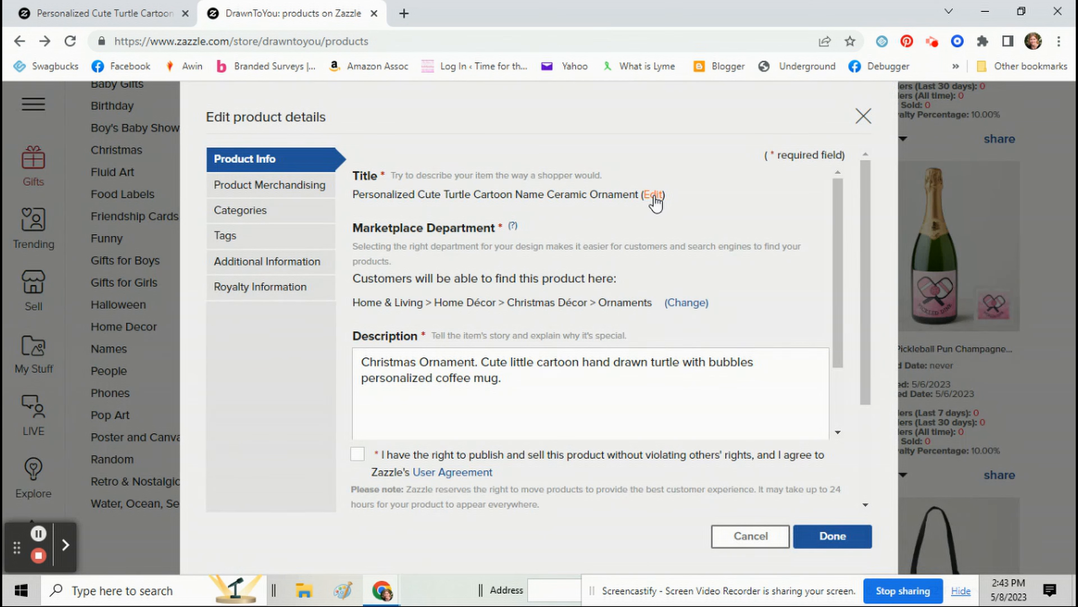
click(652, 194)
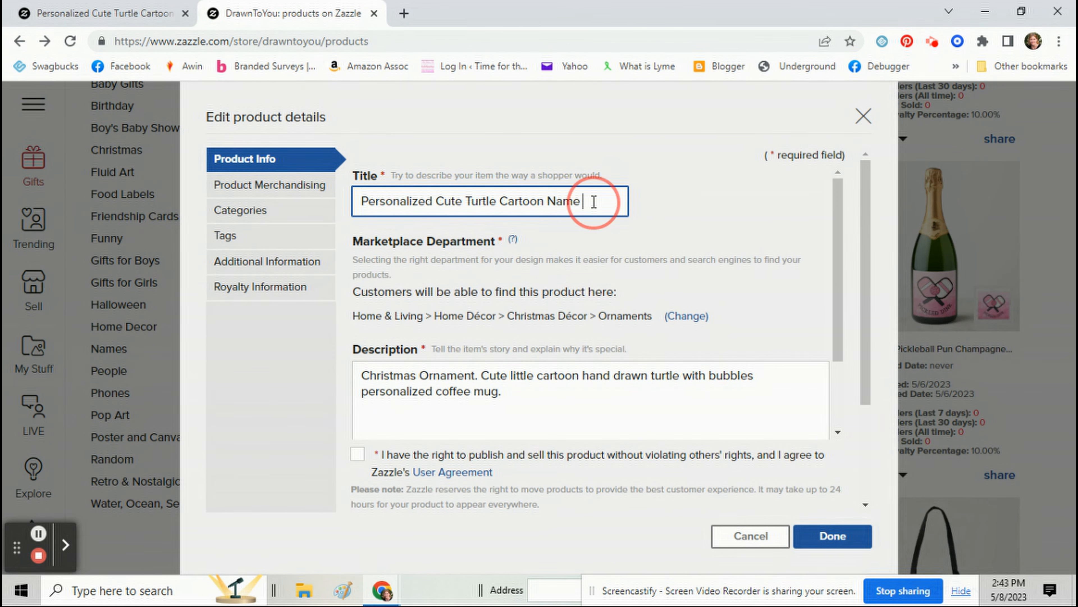
double_click(472, 377)
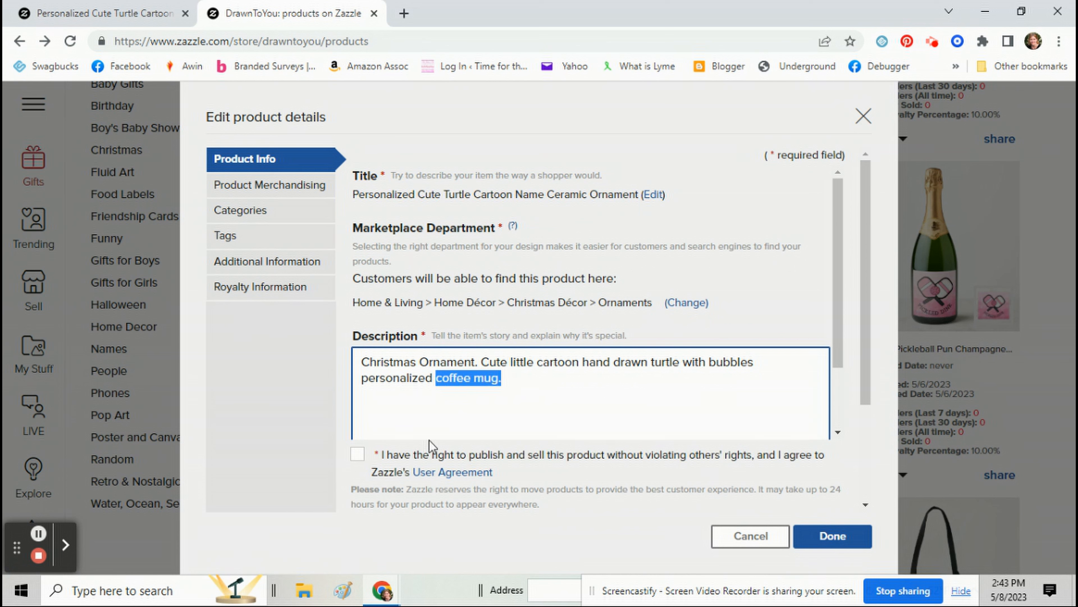
scroll(down, 3)
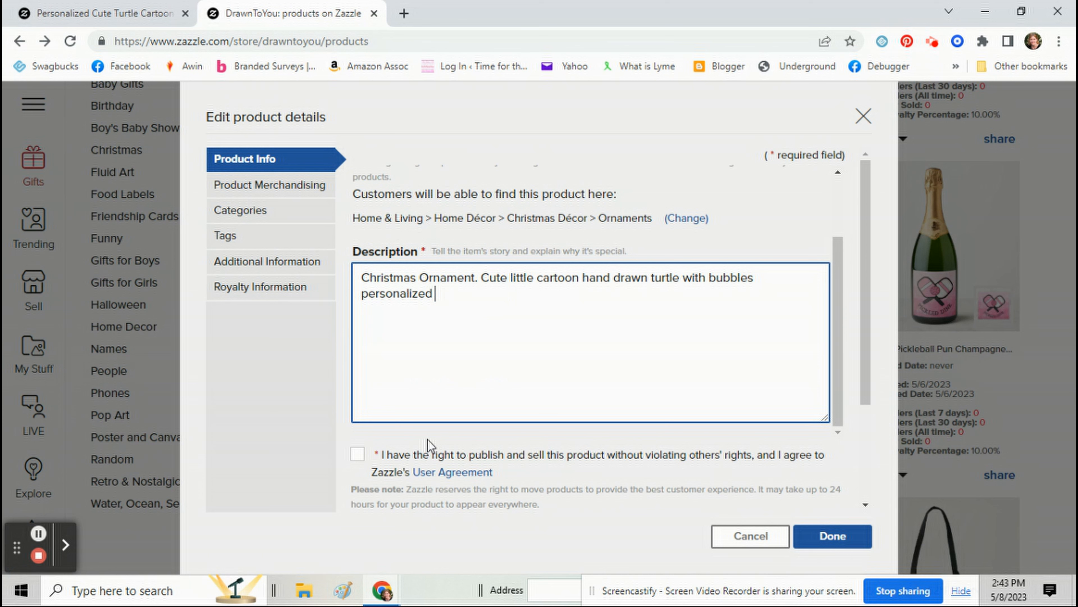
text(ornament)
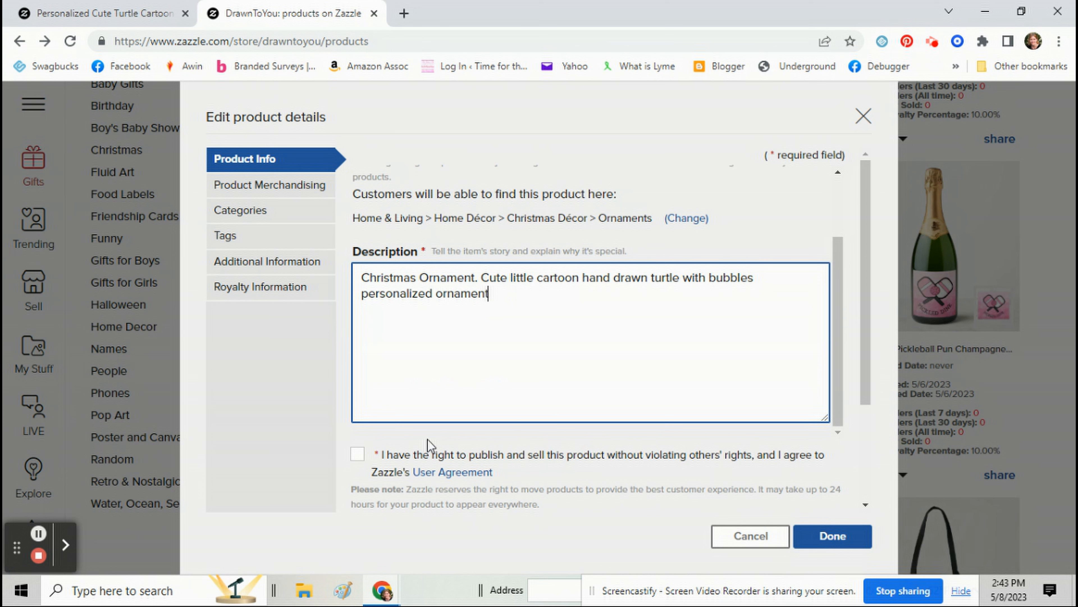
text(.)
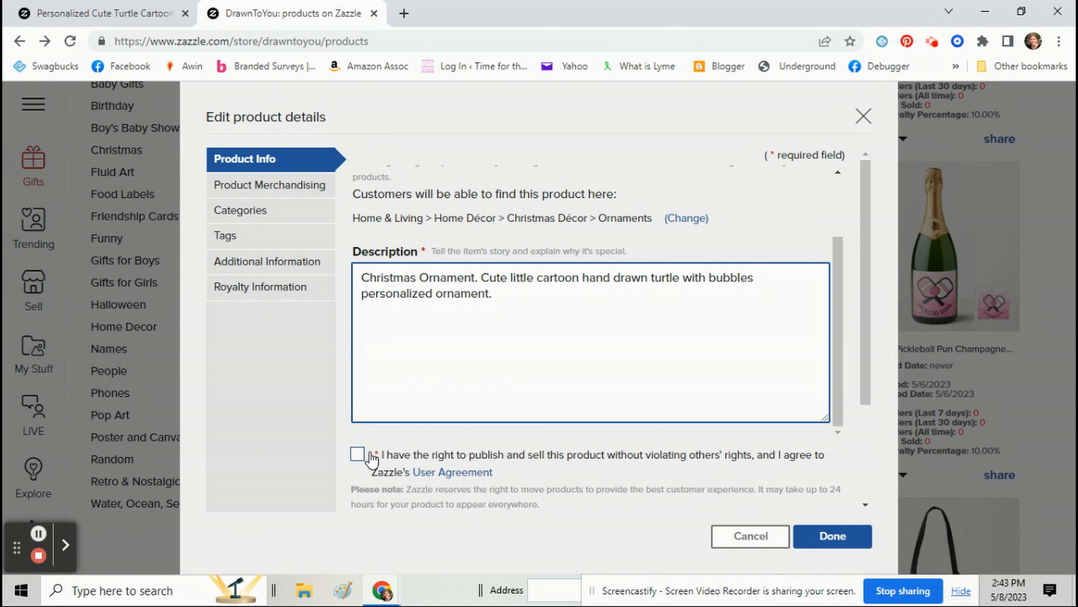
Agree to the publishing rights statement and save the edited details with Done.
click(357, 453)
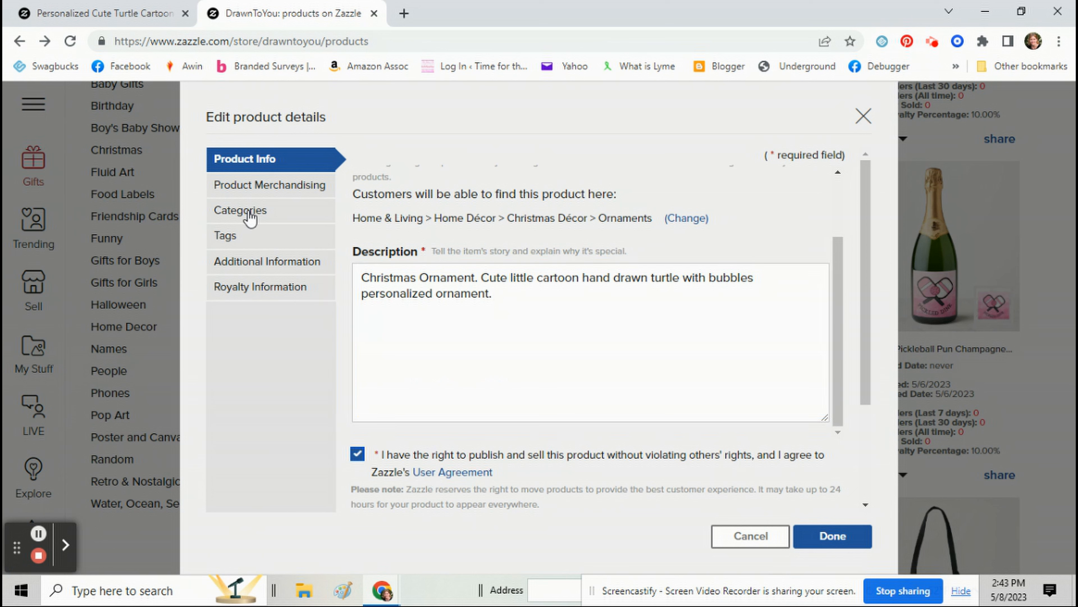
mouse_move(241, 236)
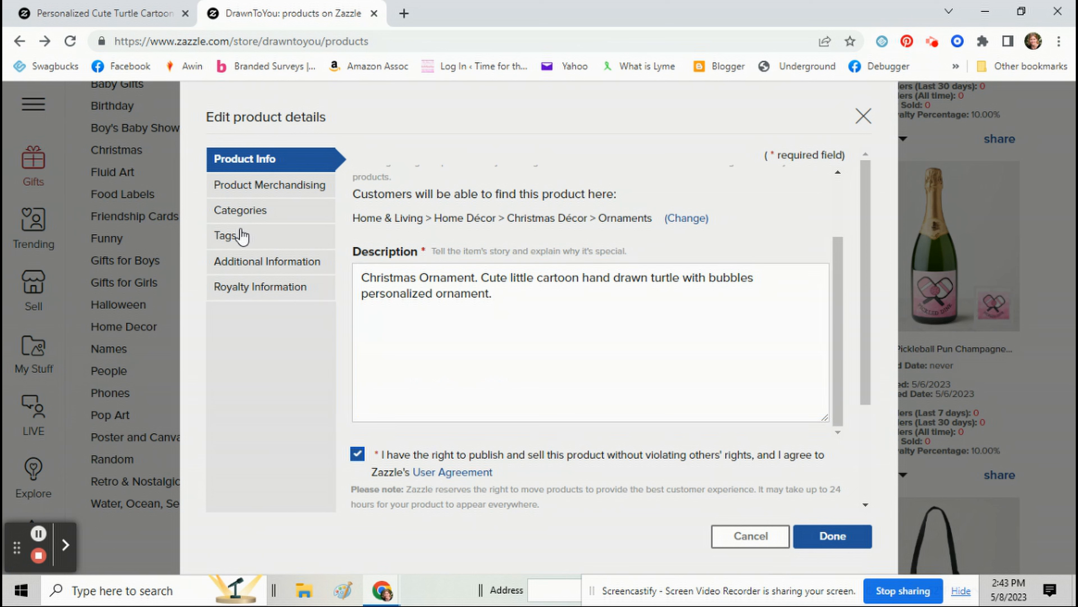
mouse_move(256, 292)
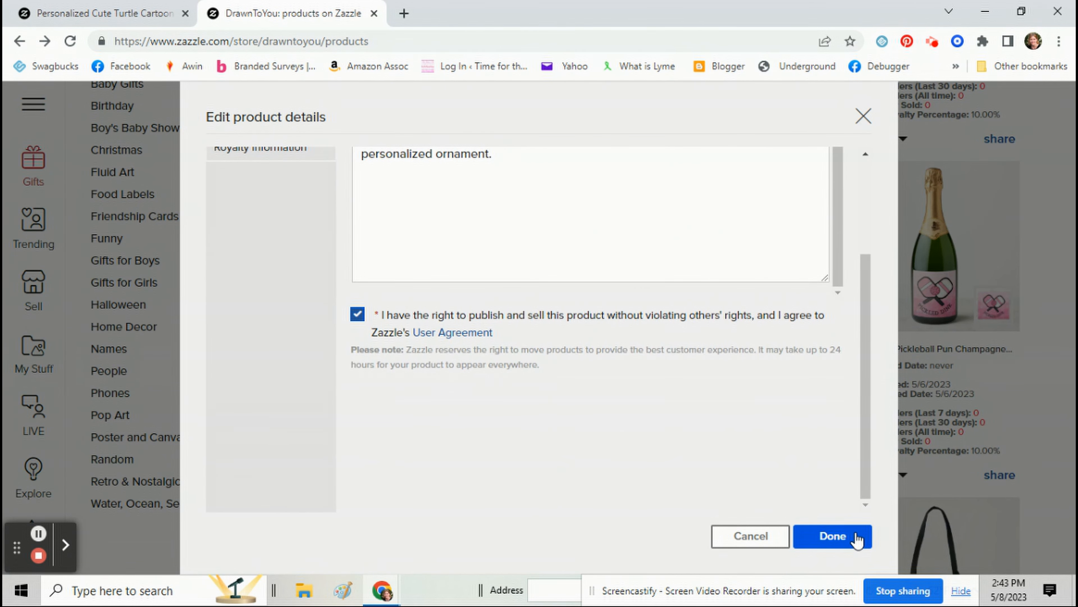
click(832, 536)
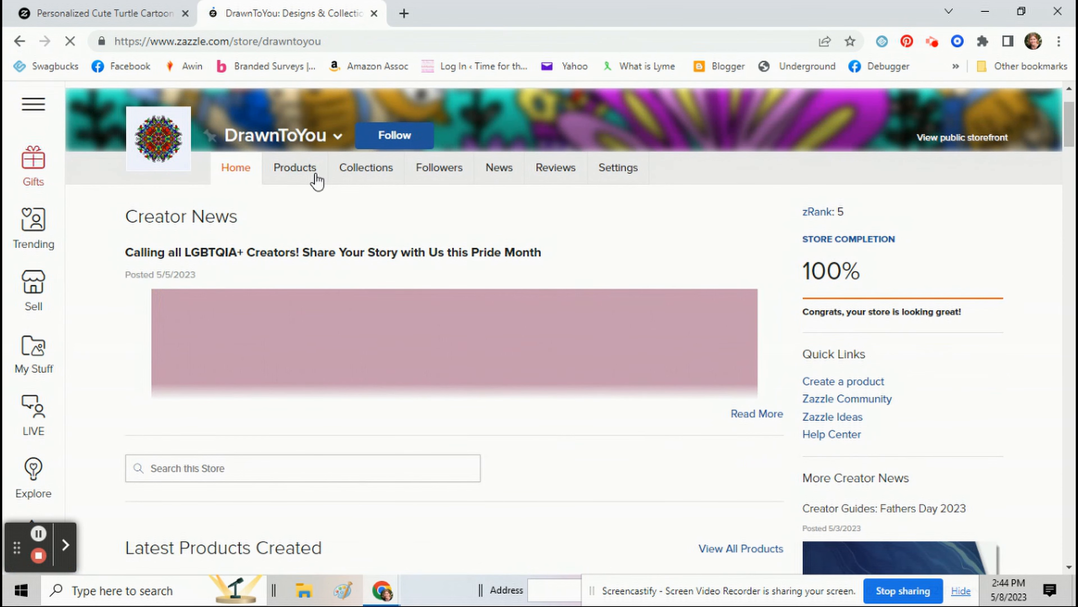
Return to the DrawnToYou store's Products page listing 8,761 results.
click(157, 138)
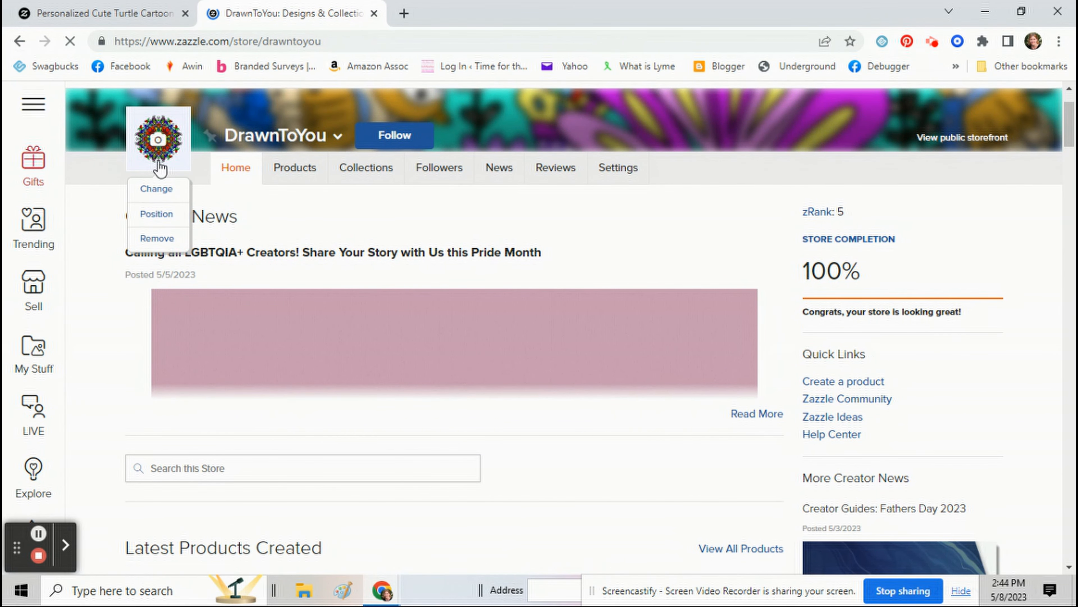
click(294, 167)
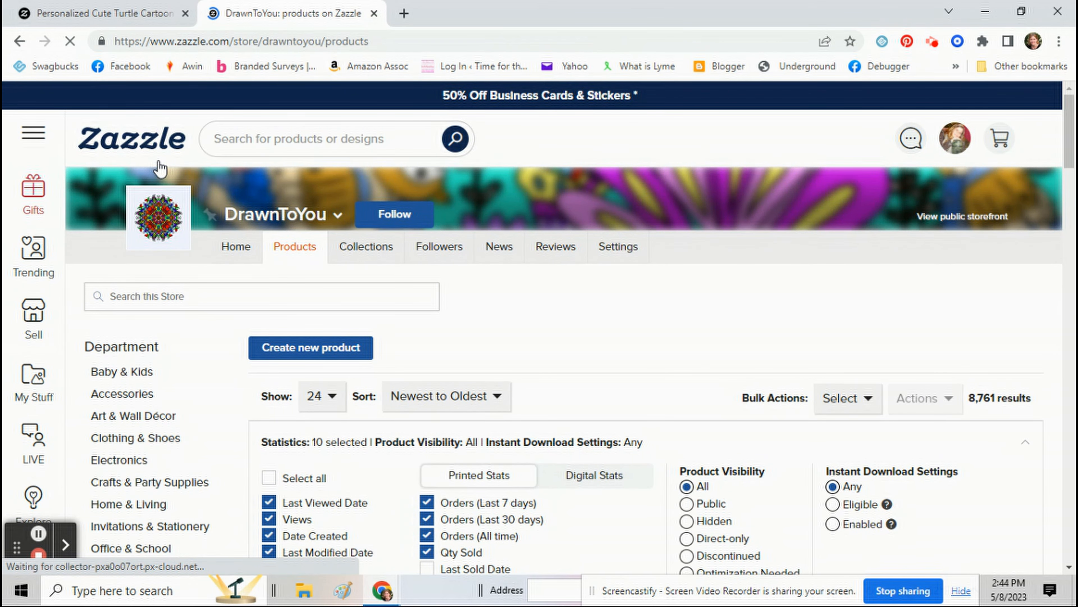
click(394, 214)
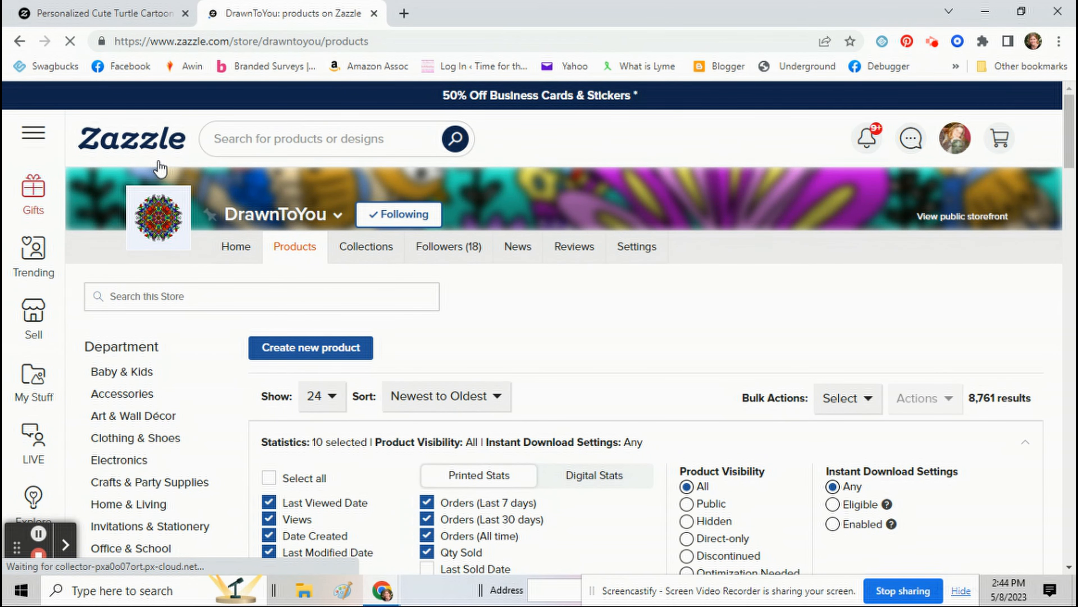